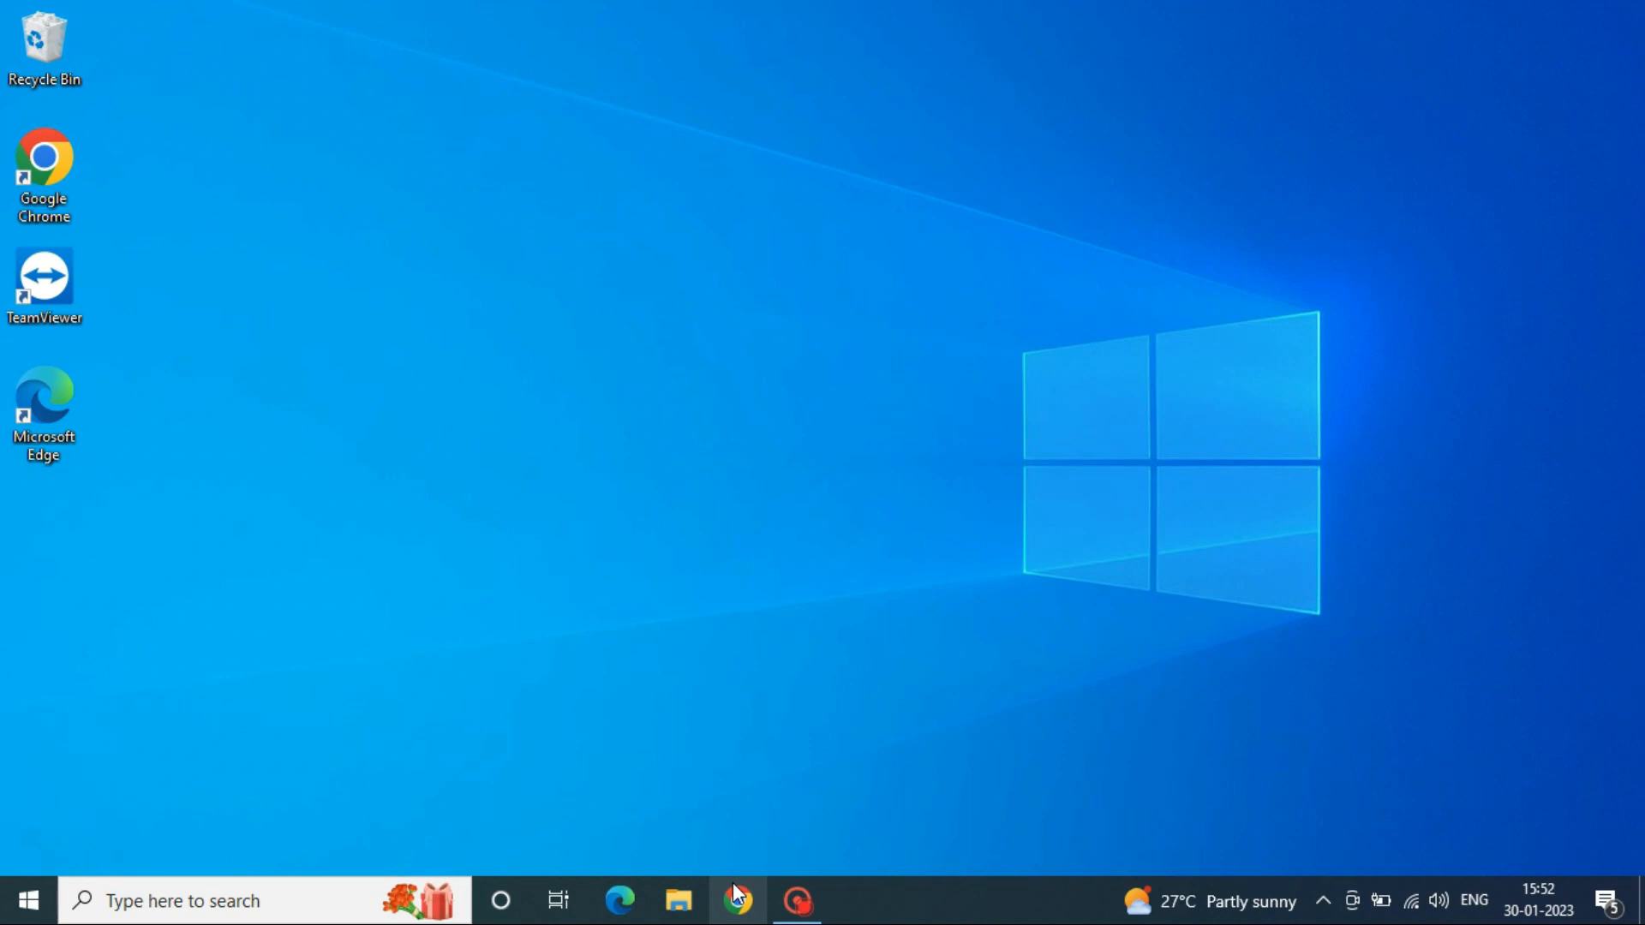
# Step: Search 'oracle virtualbox download' in Chrome and start downloading the VirtualBox Windows hosts installer
pyautogui.click(737, 900)
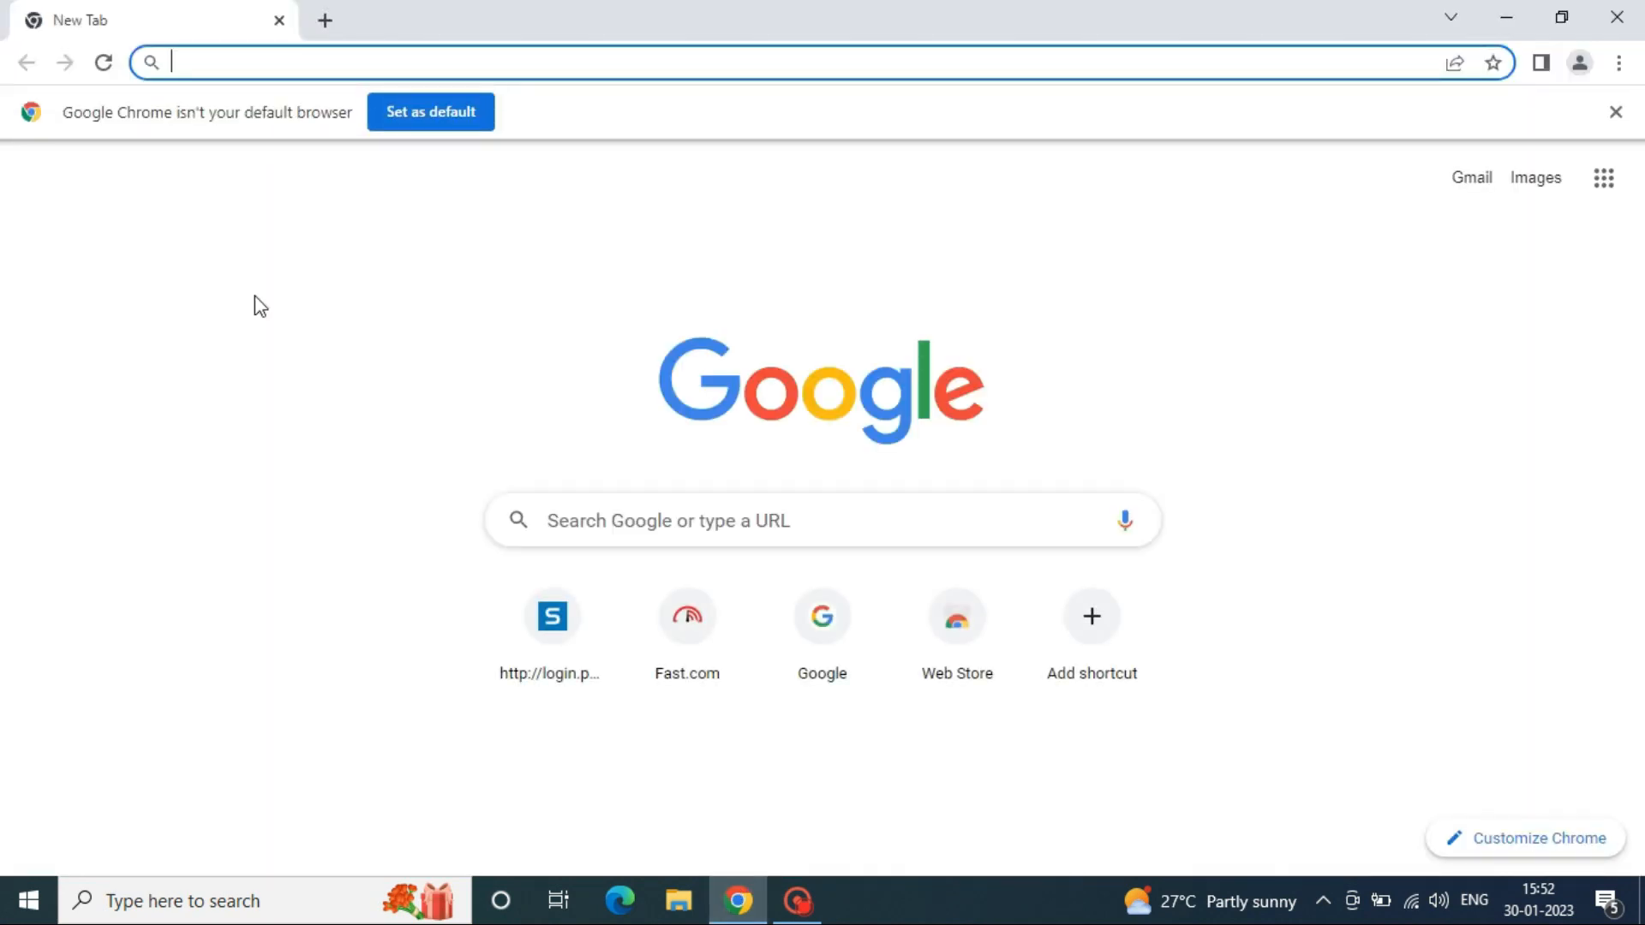
pyautogui.write('oracle virtualbox download')
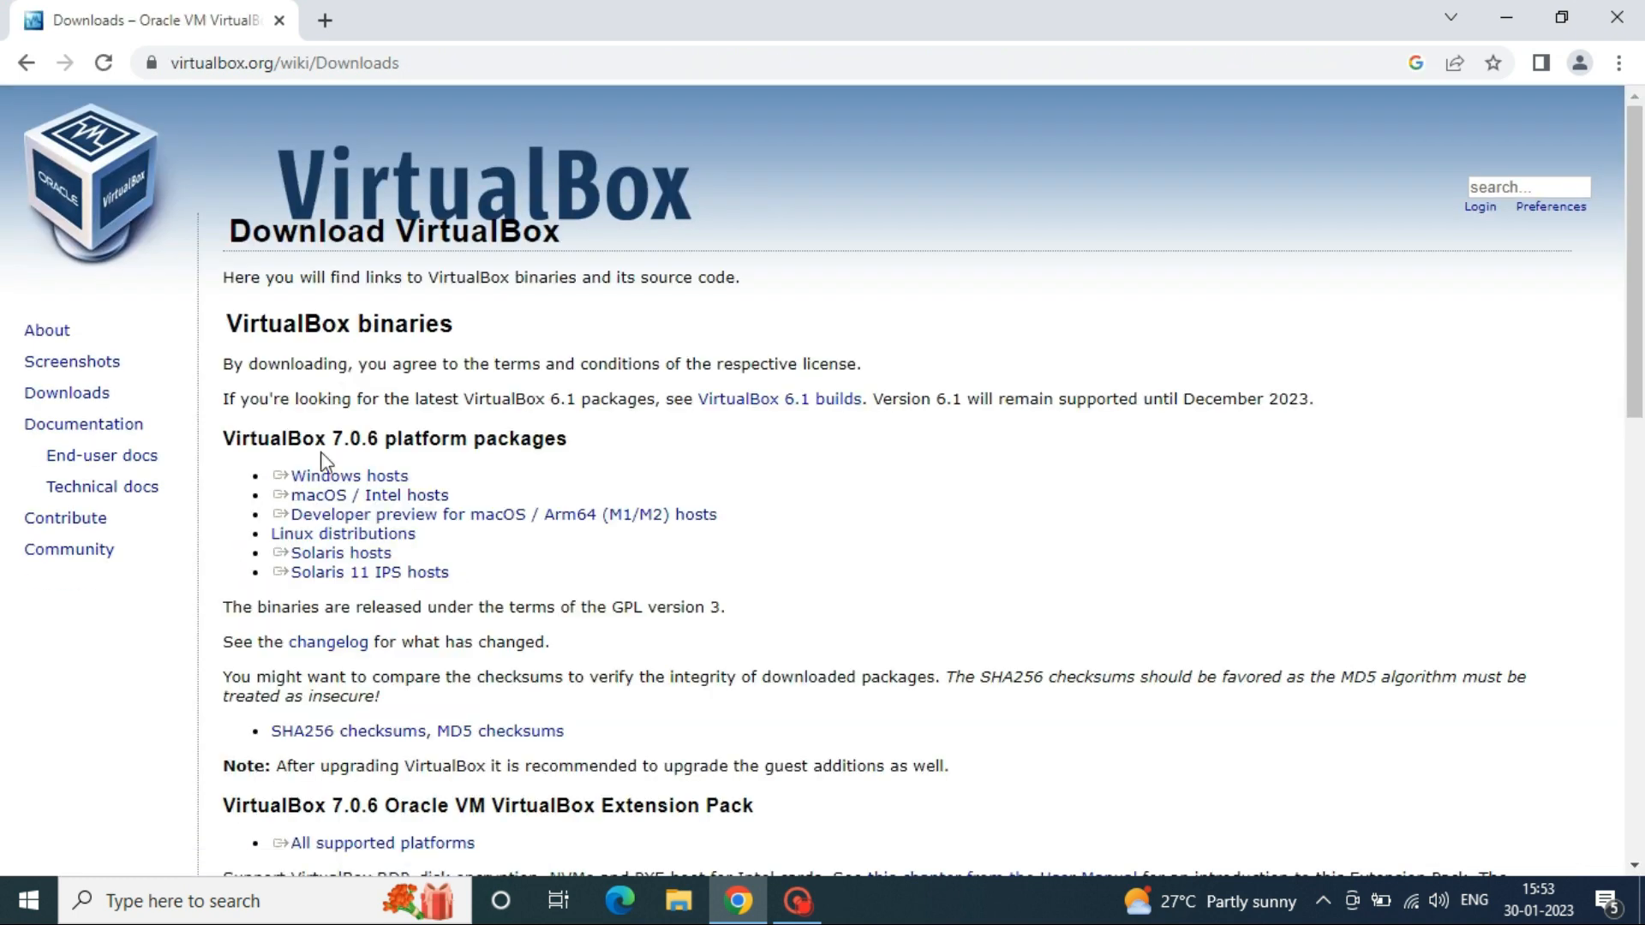
pyautogui.click(349, 476)
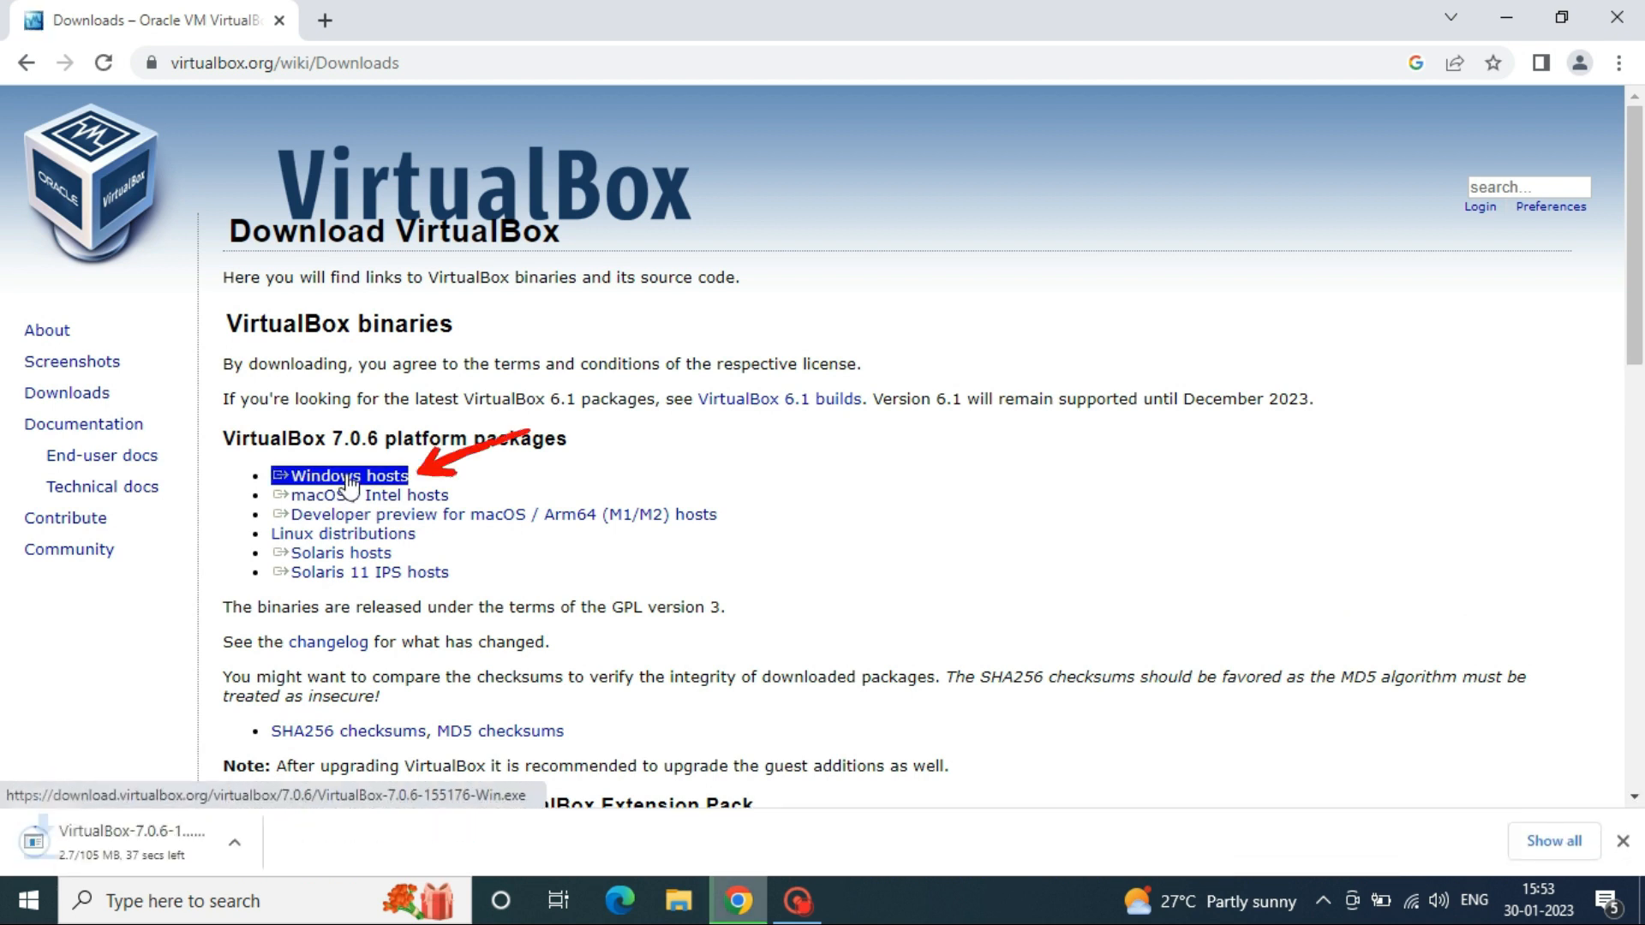
pyautogui.click(612, 20)
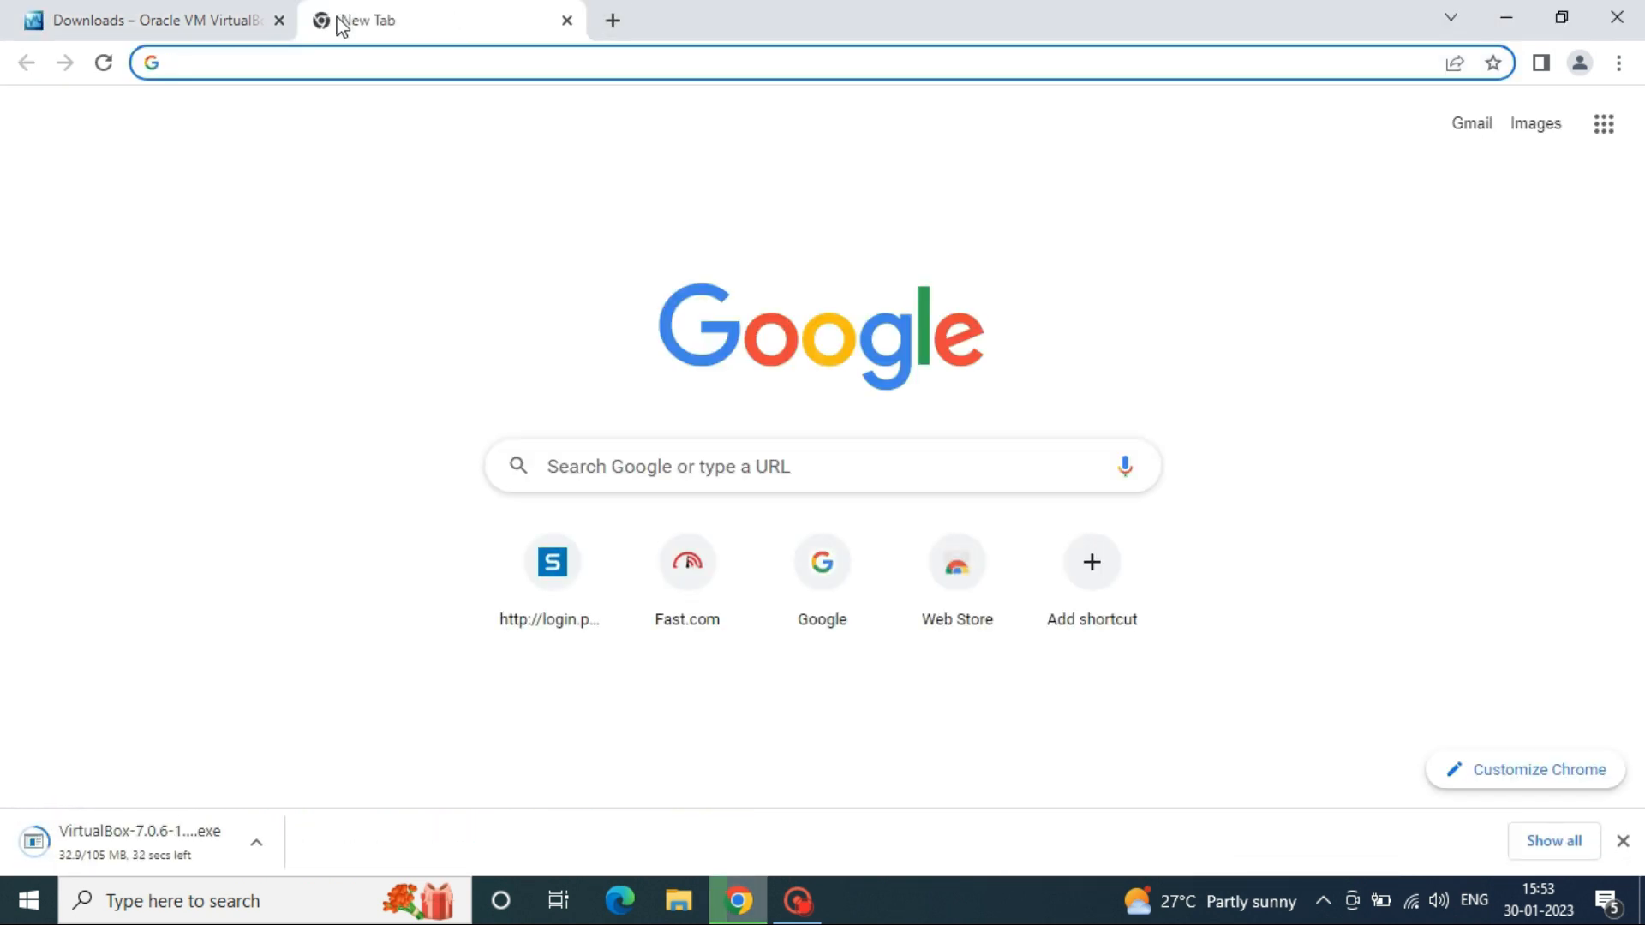
# Step: Search 'android x' and download the Android-x86 9.0-r2-k49 64-bit ISO from FossHub
pyautogui.write('android x')
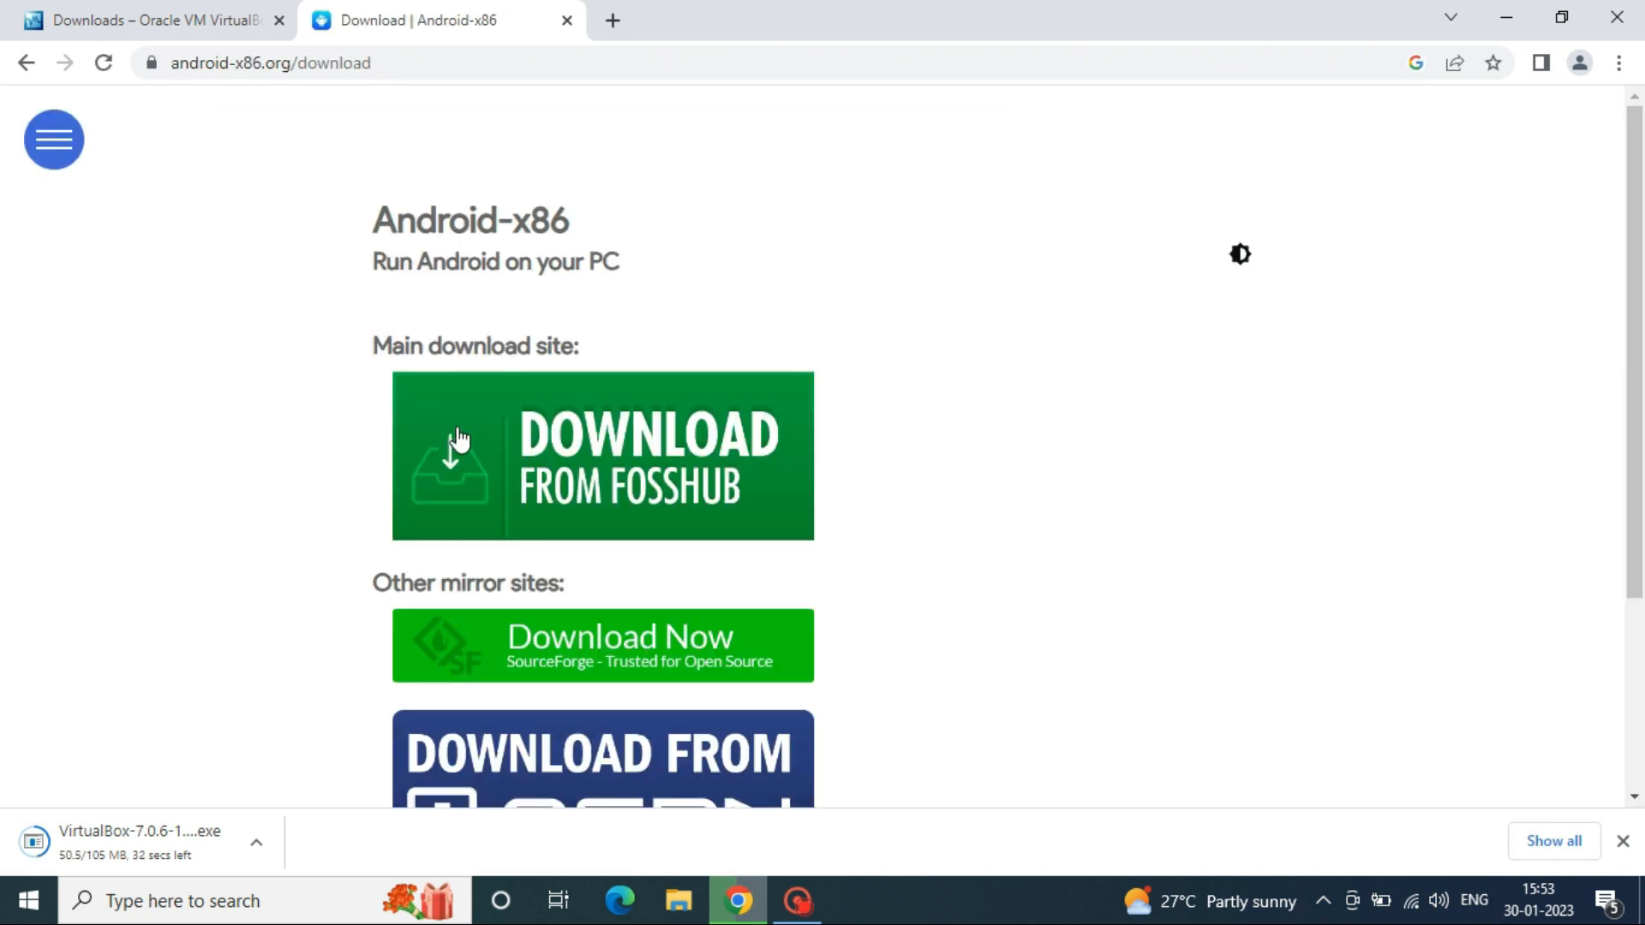
pyautogui.click(603, 455)
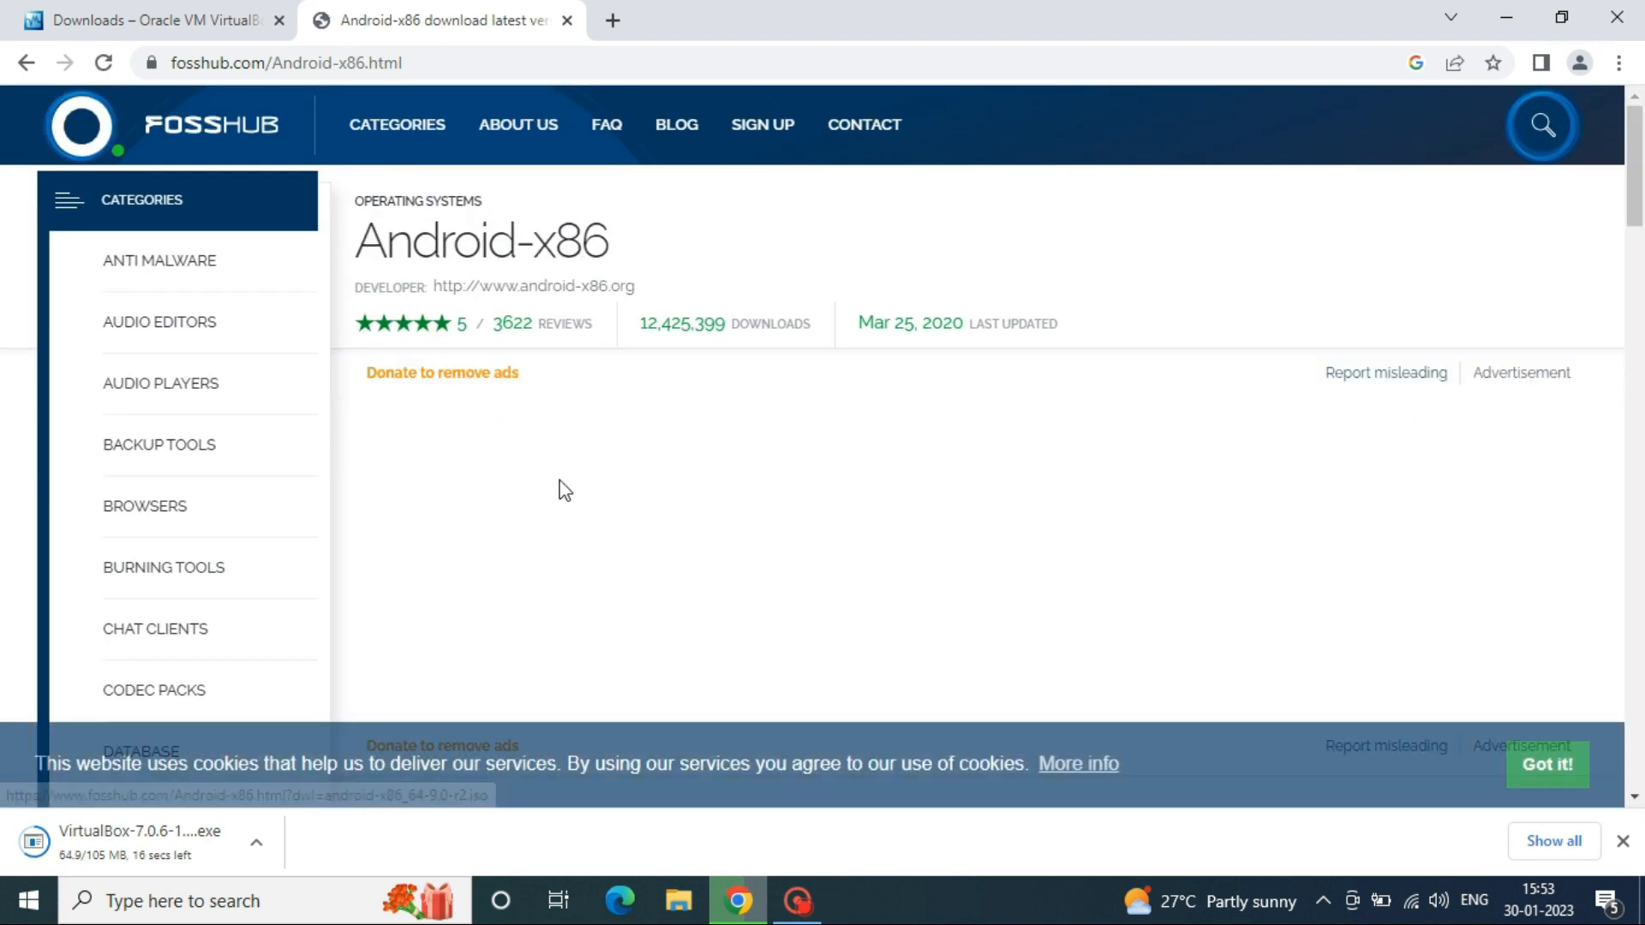
pyautogui.scroll(-3)
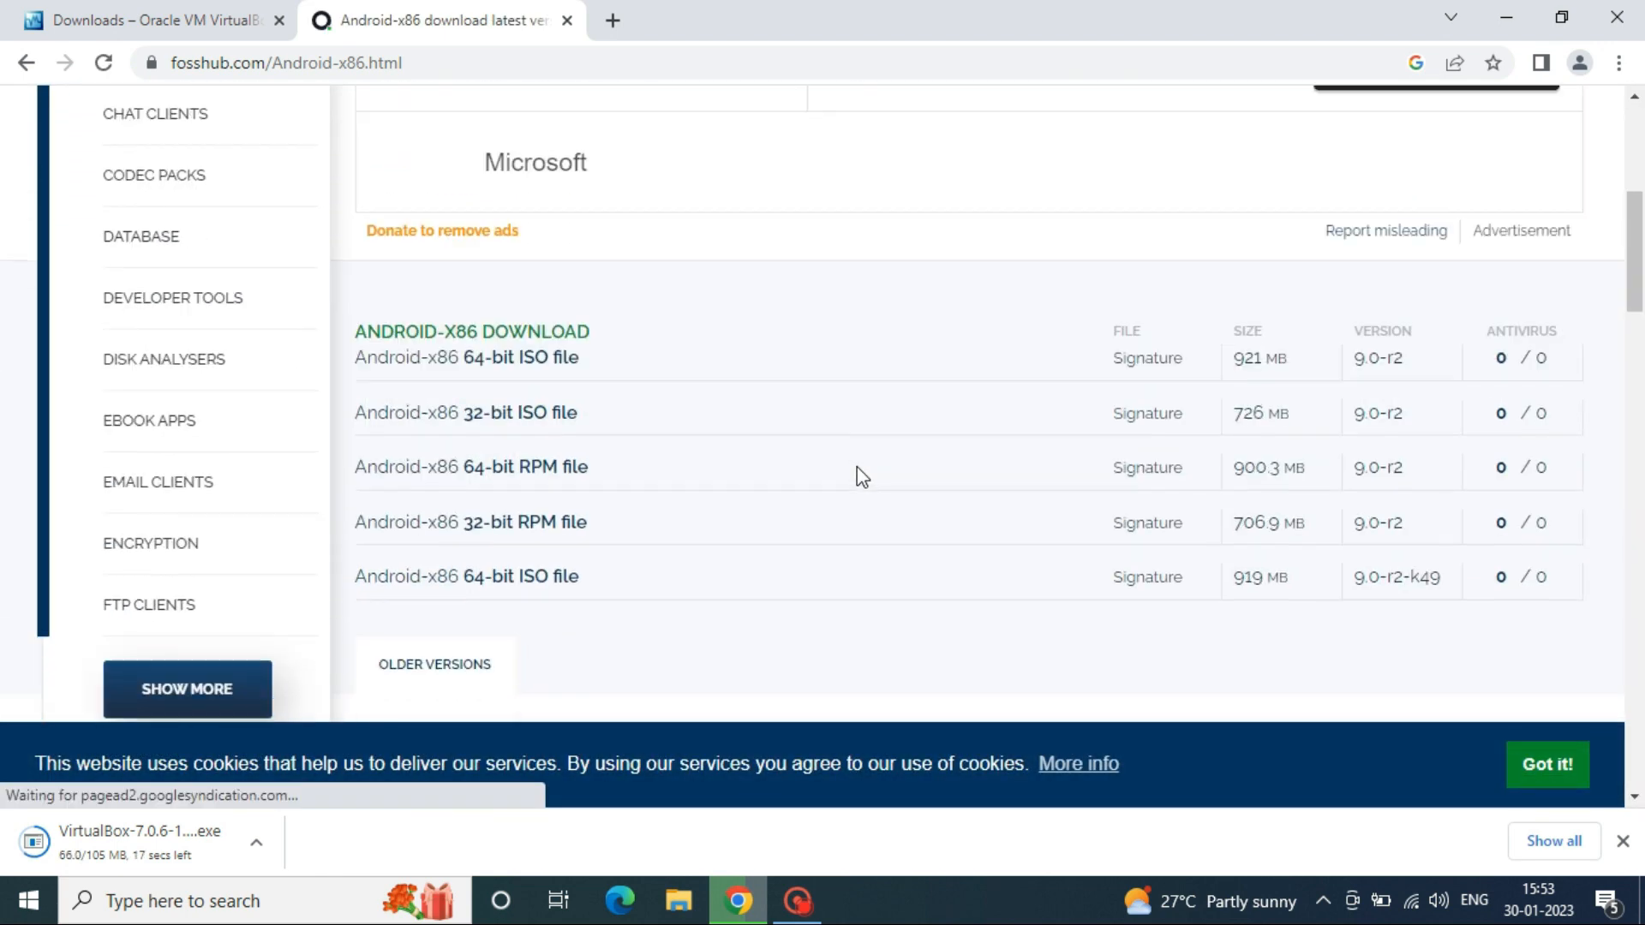
pyautogui.click(466, 577)
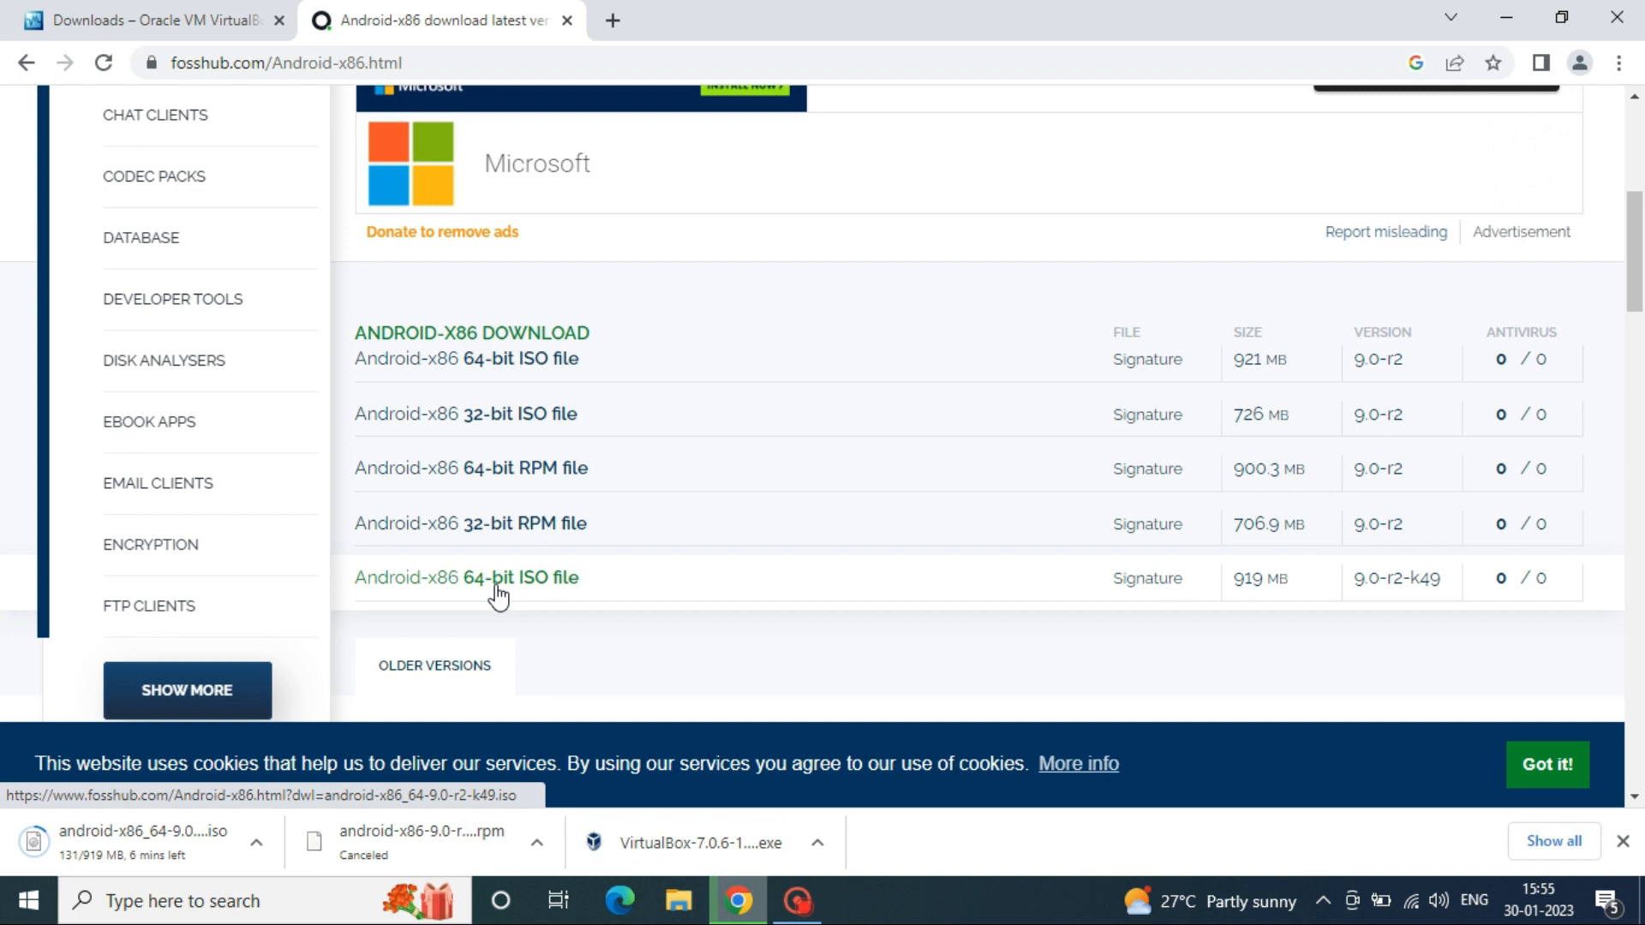
pyautogui.click(818, 842)
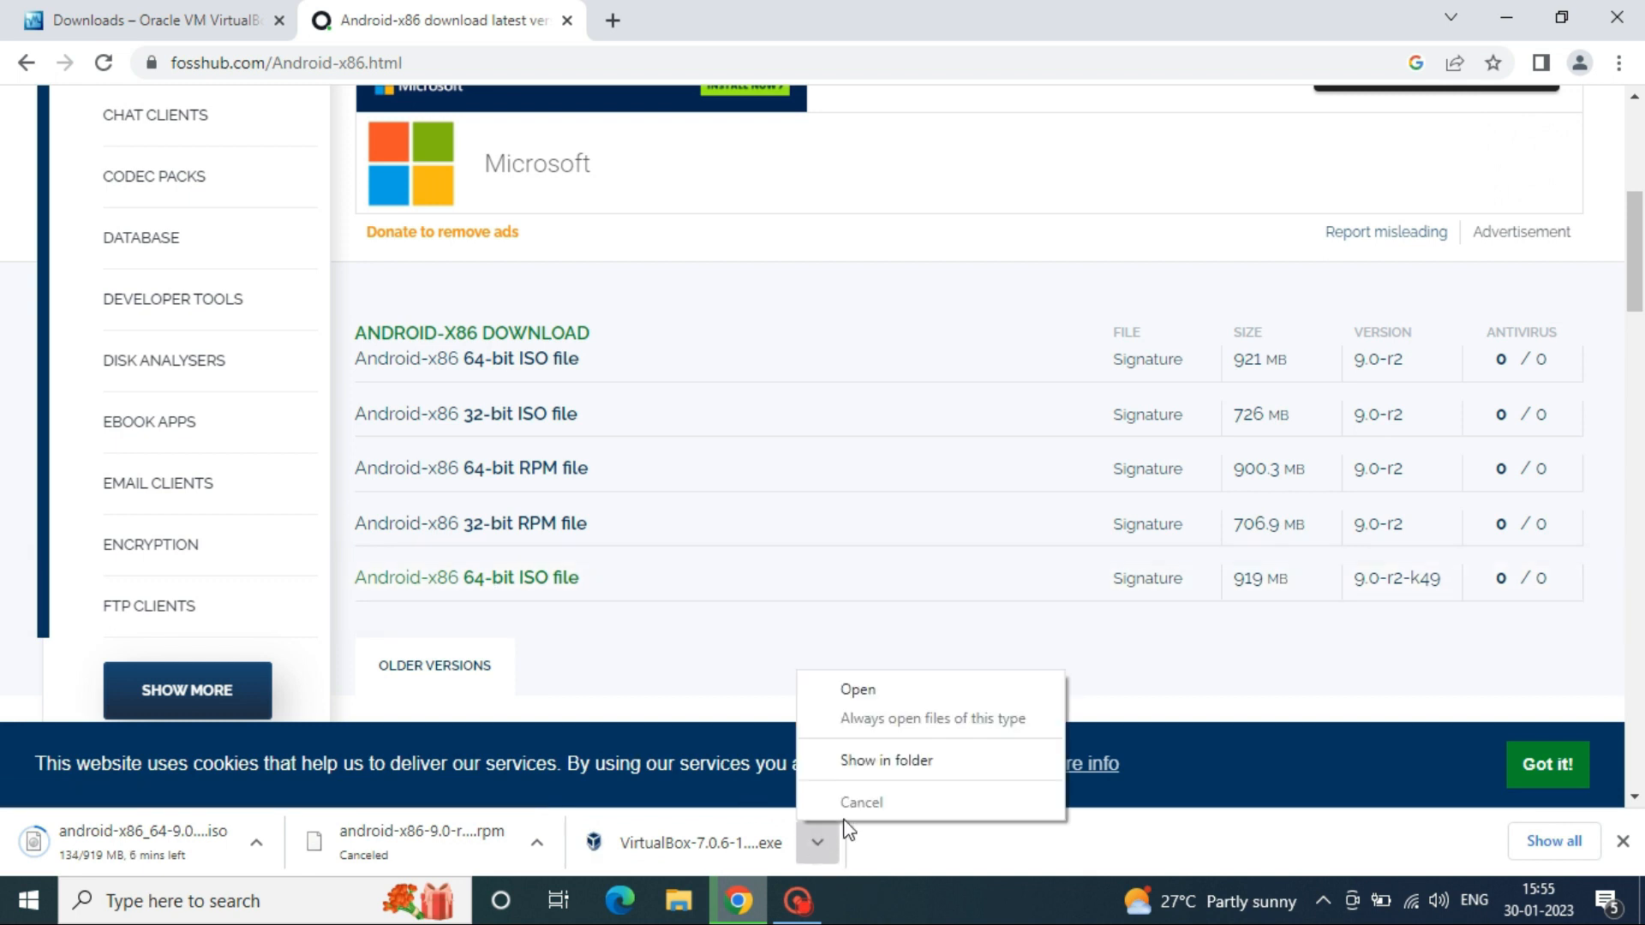
# Step: Run VirtualBox-7.0.6-155176-Win from Downloads and dismiss the Visual C++ 2019 requirement warning
pyautogui.click(887, 760)
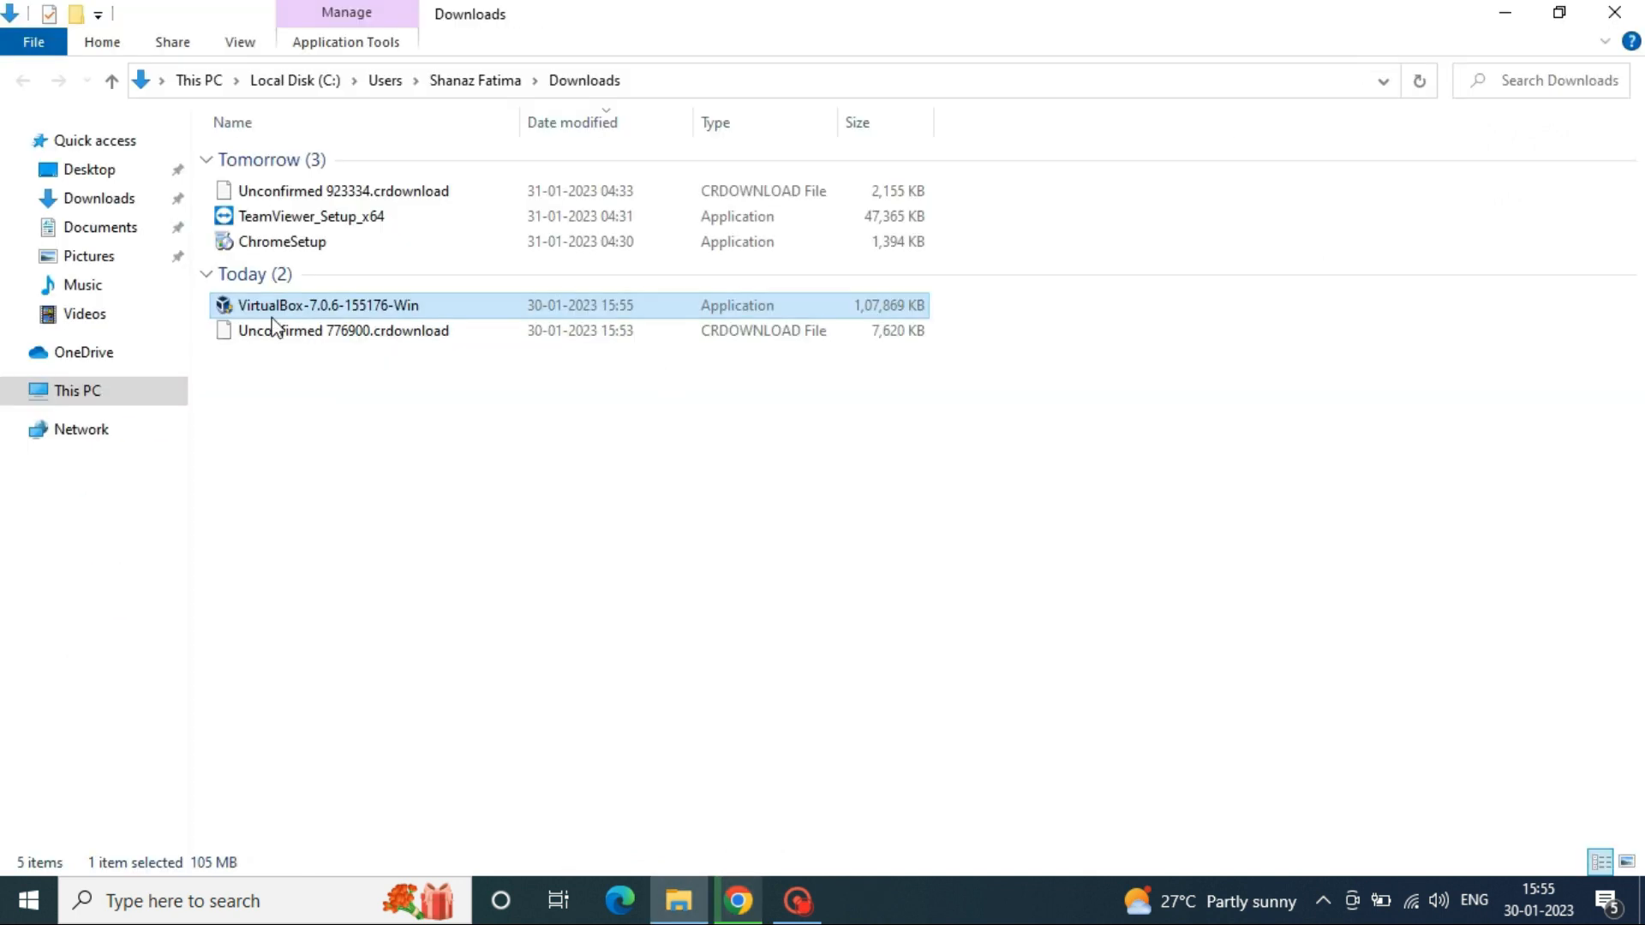
pyautogui.doubleClick(327, 305)
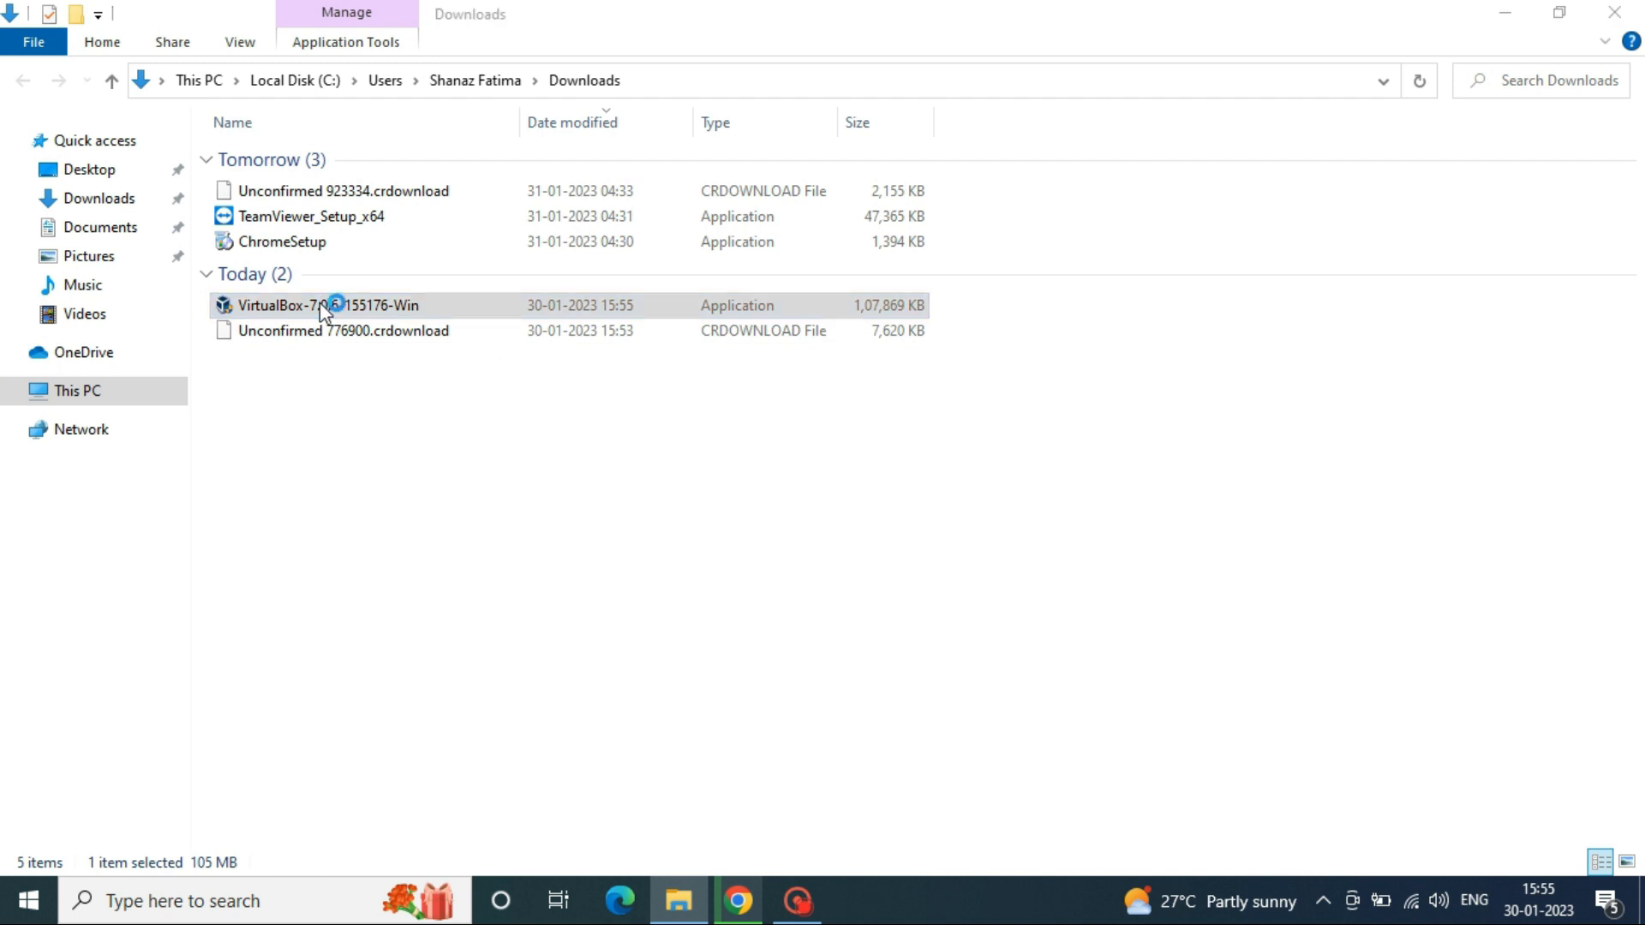
pyautogui.doubleClick(328, 305)
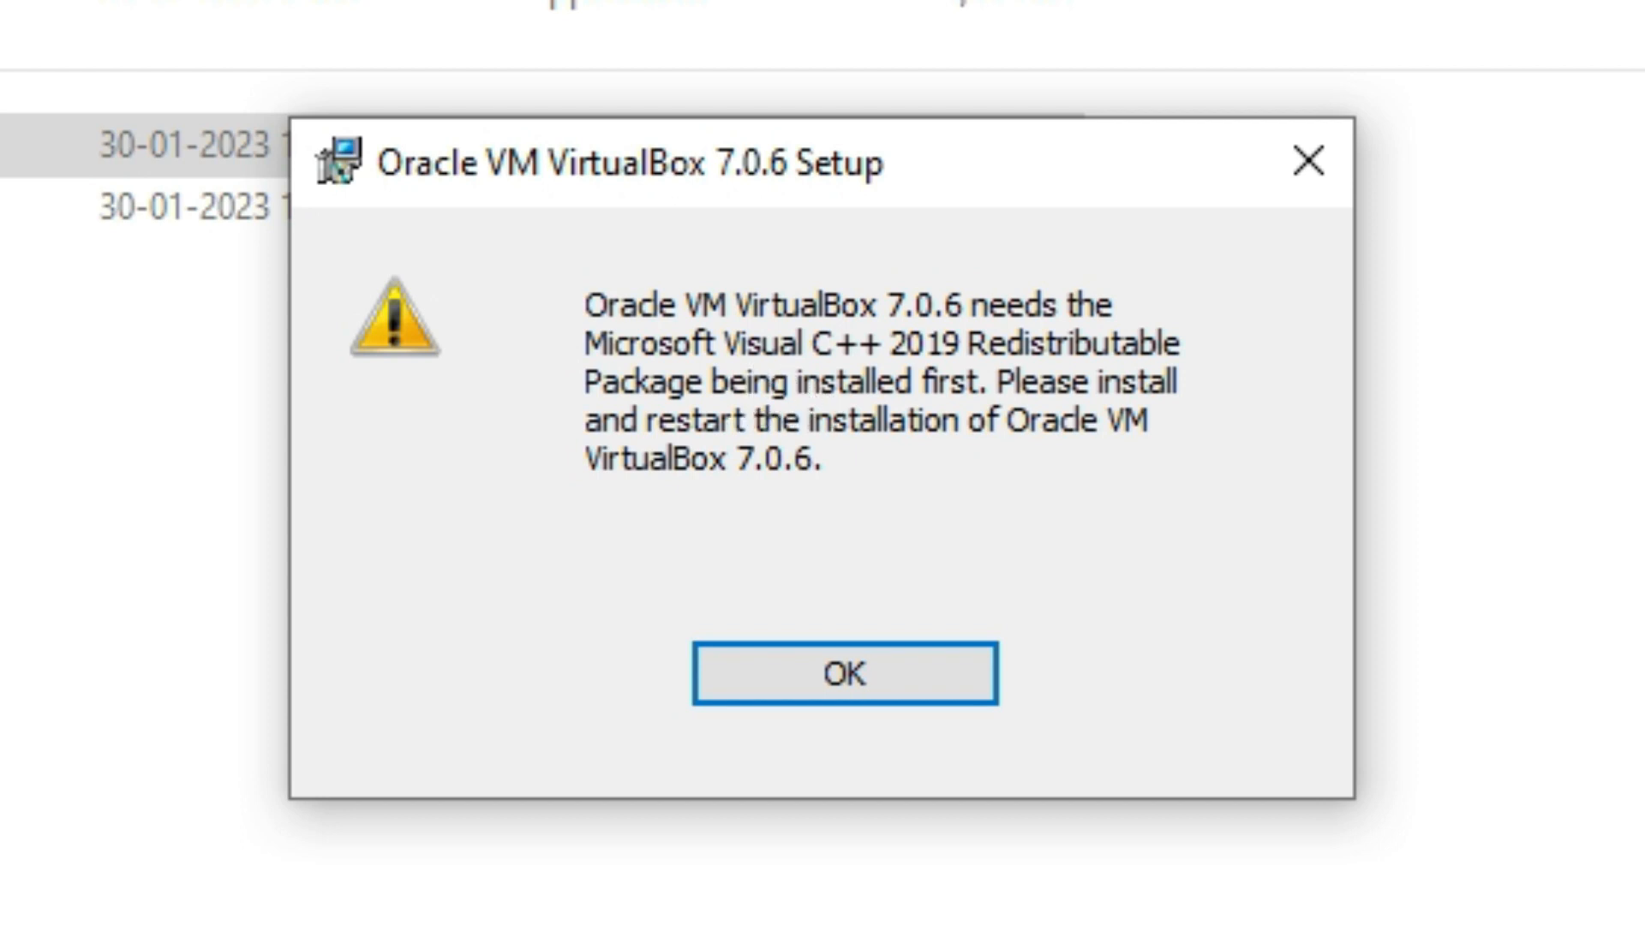
pyautogui.moveTo(802, 404)
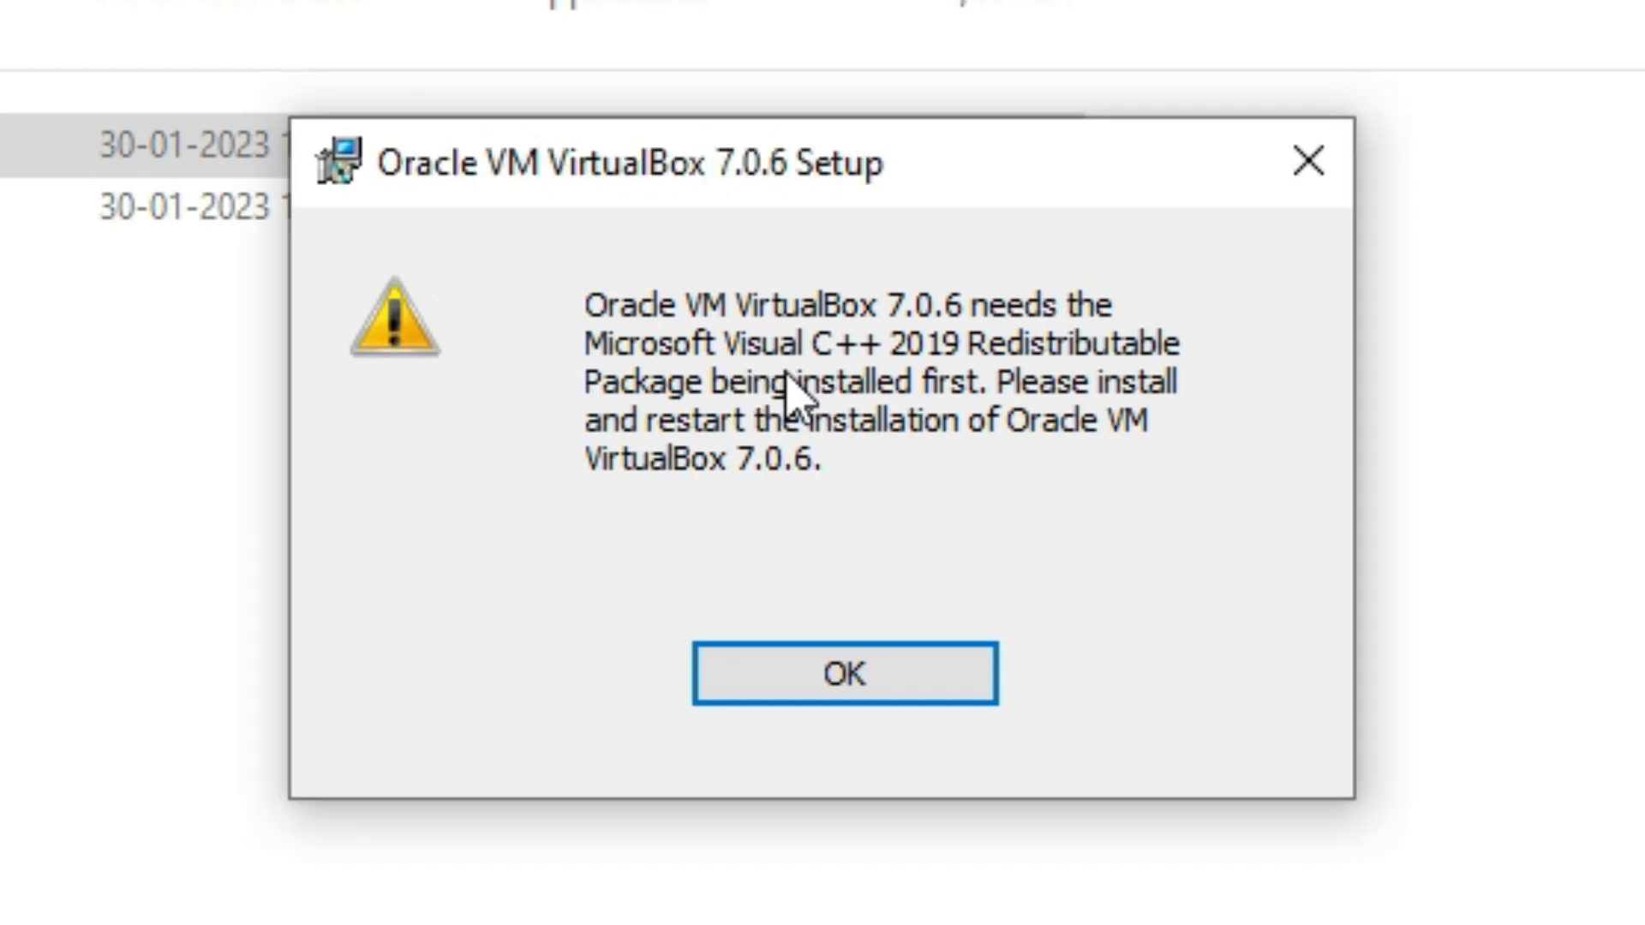
pyautogui.click(845, 674)
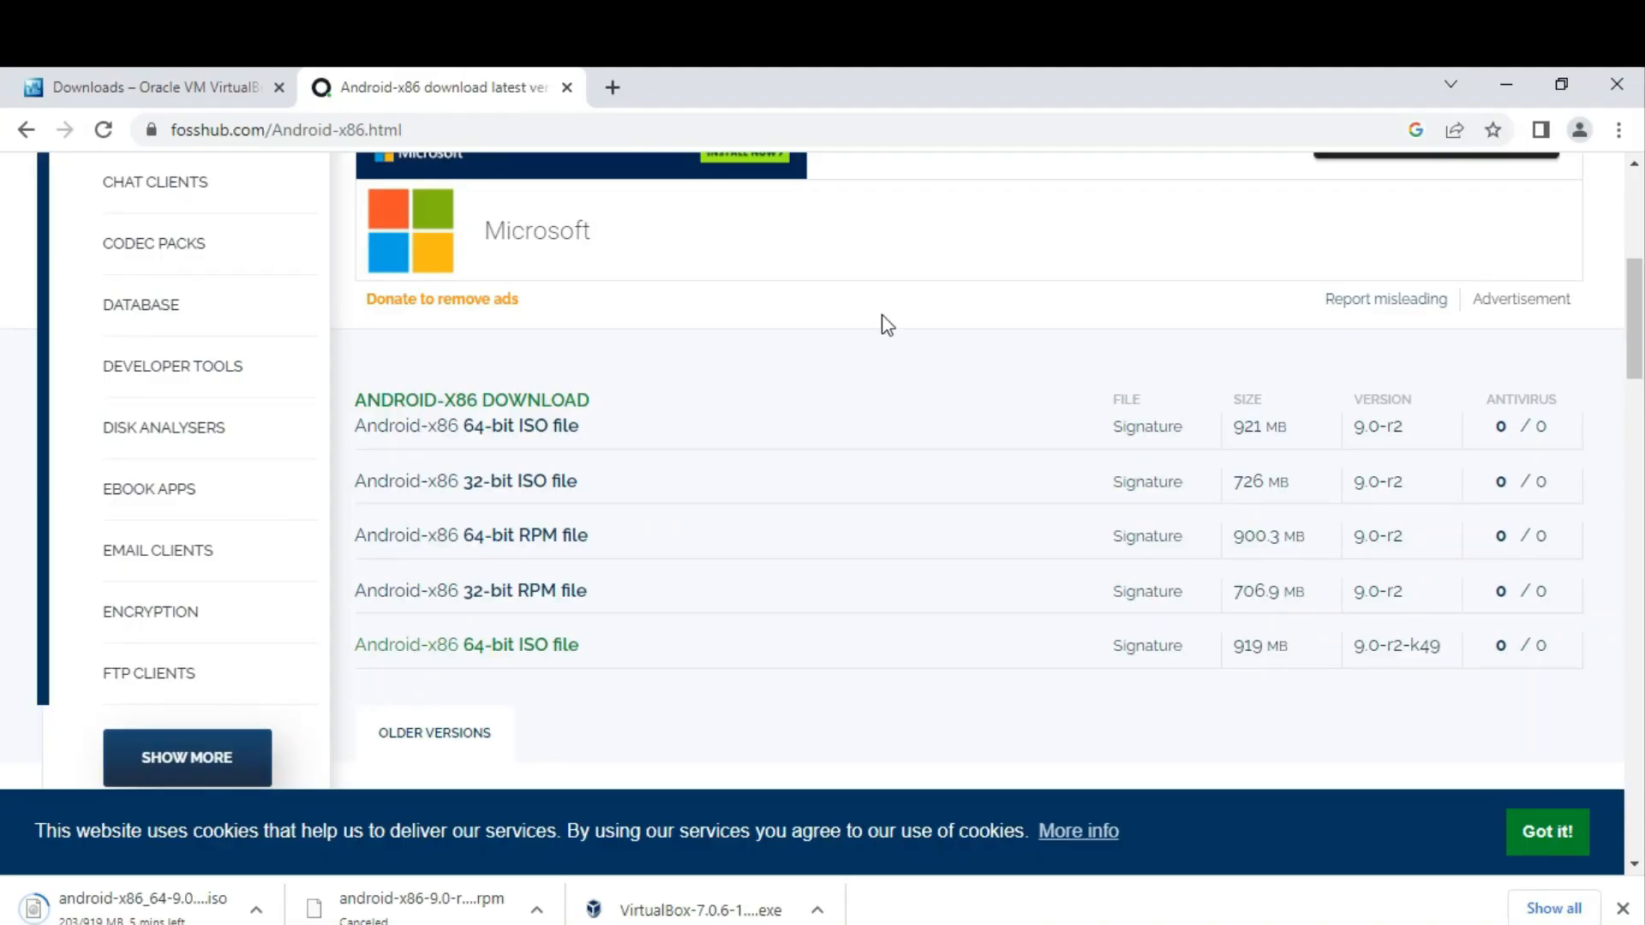
# Step: Search for the Visual C++ 2019 redistributable and download vc_redist.x64.exe from Microsoft Learn
pyautogui.write('mi')
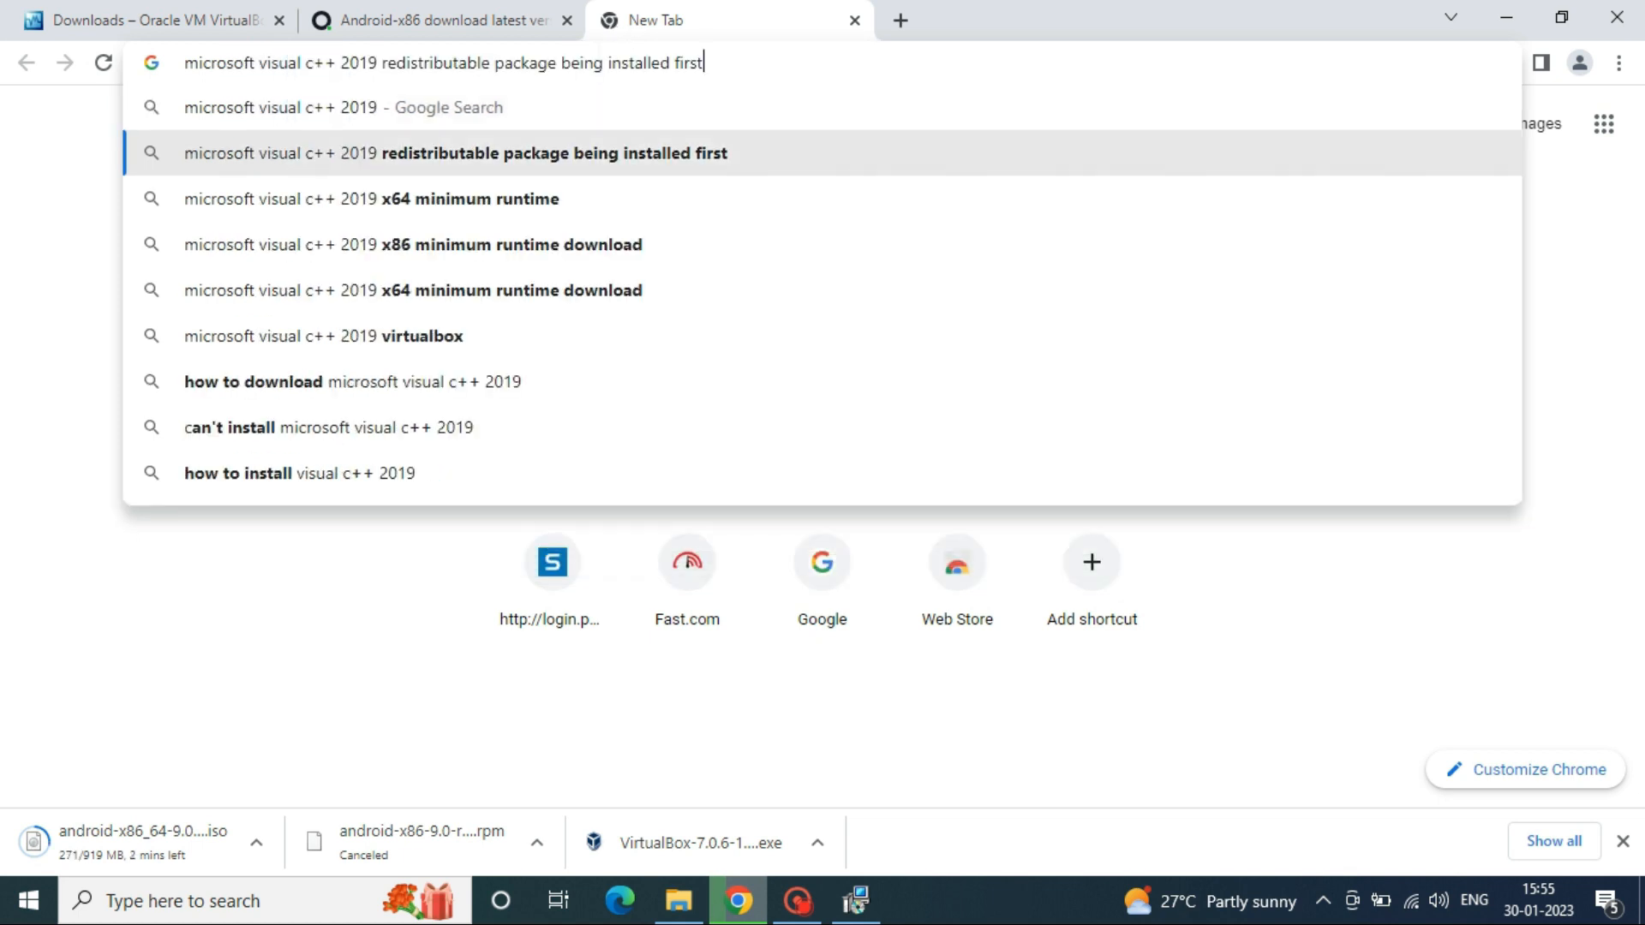
pyautogui.click(455, 153)
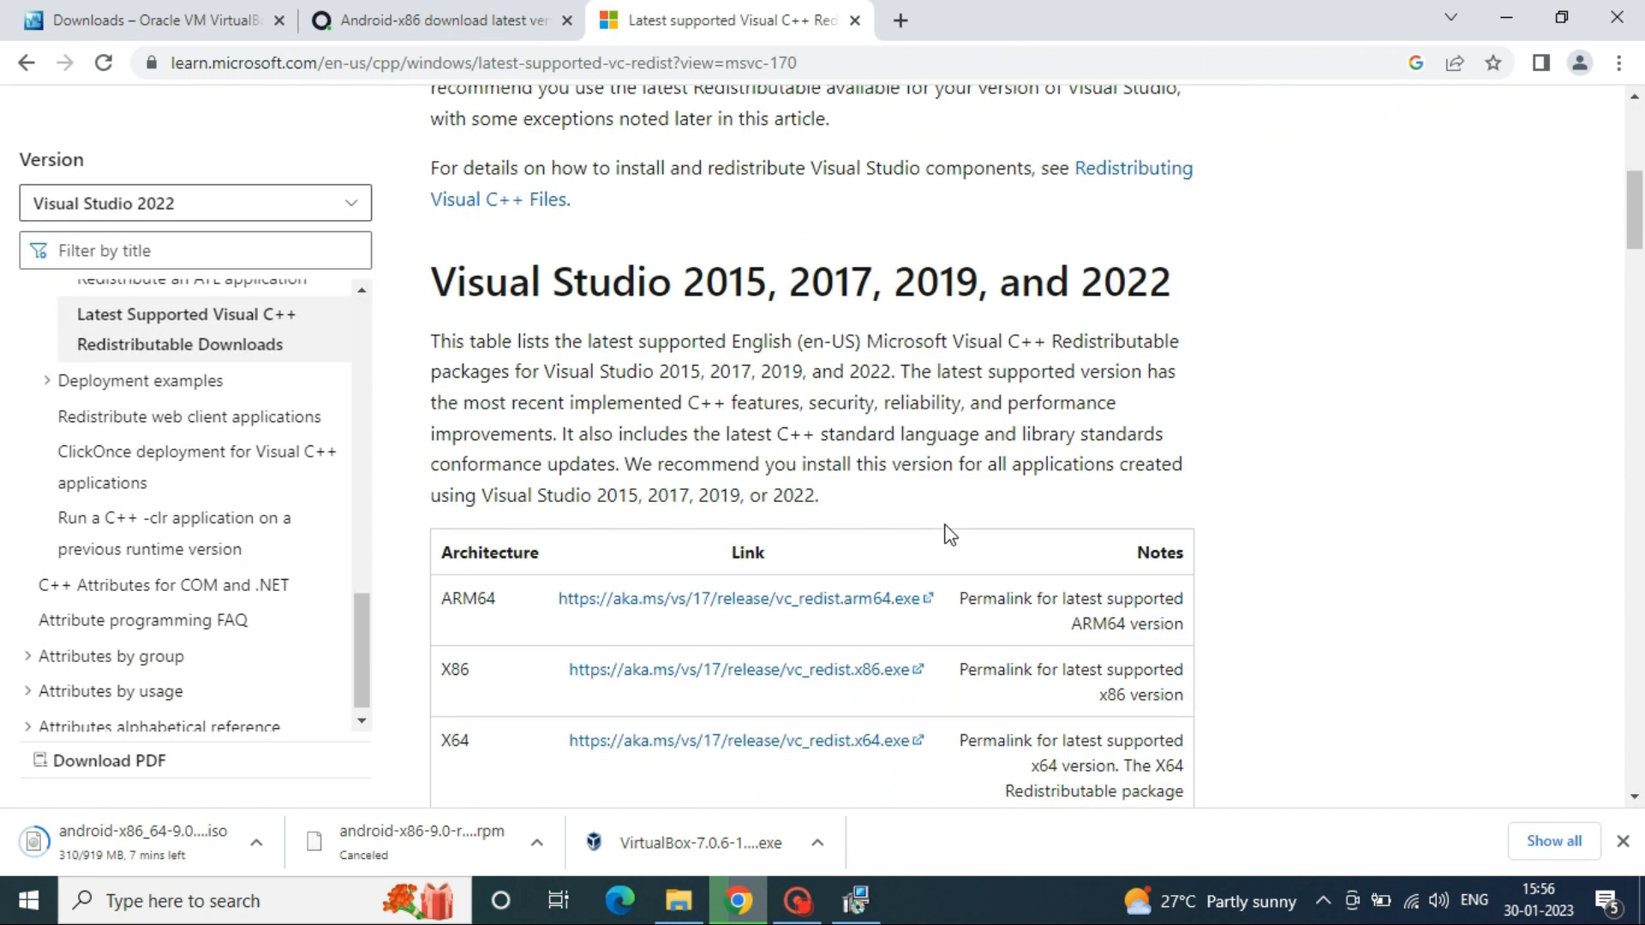
pyautogui.scroll(-3)
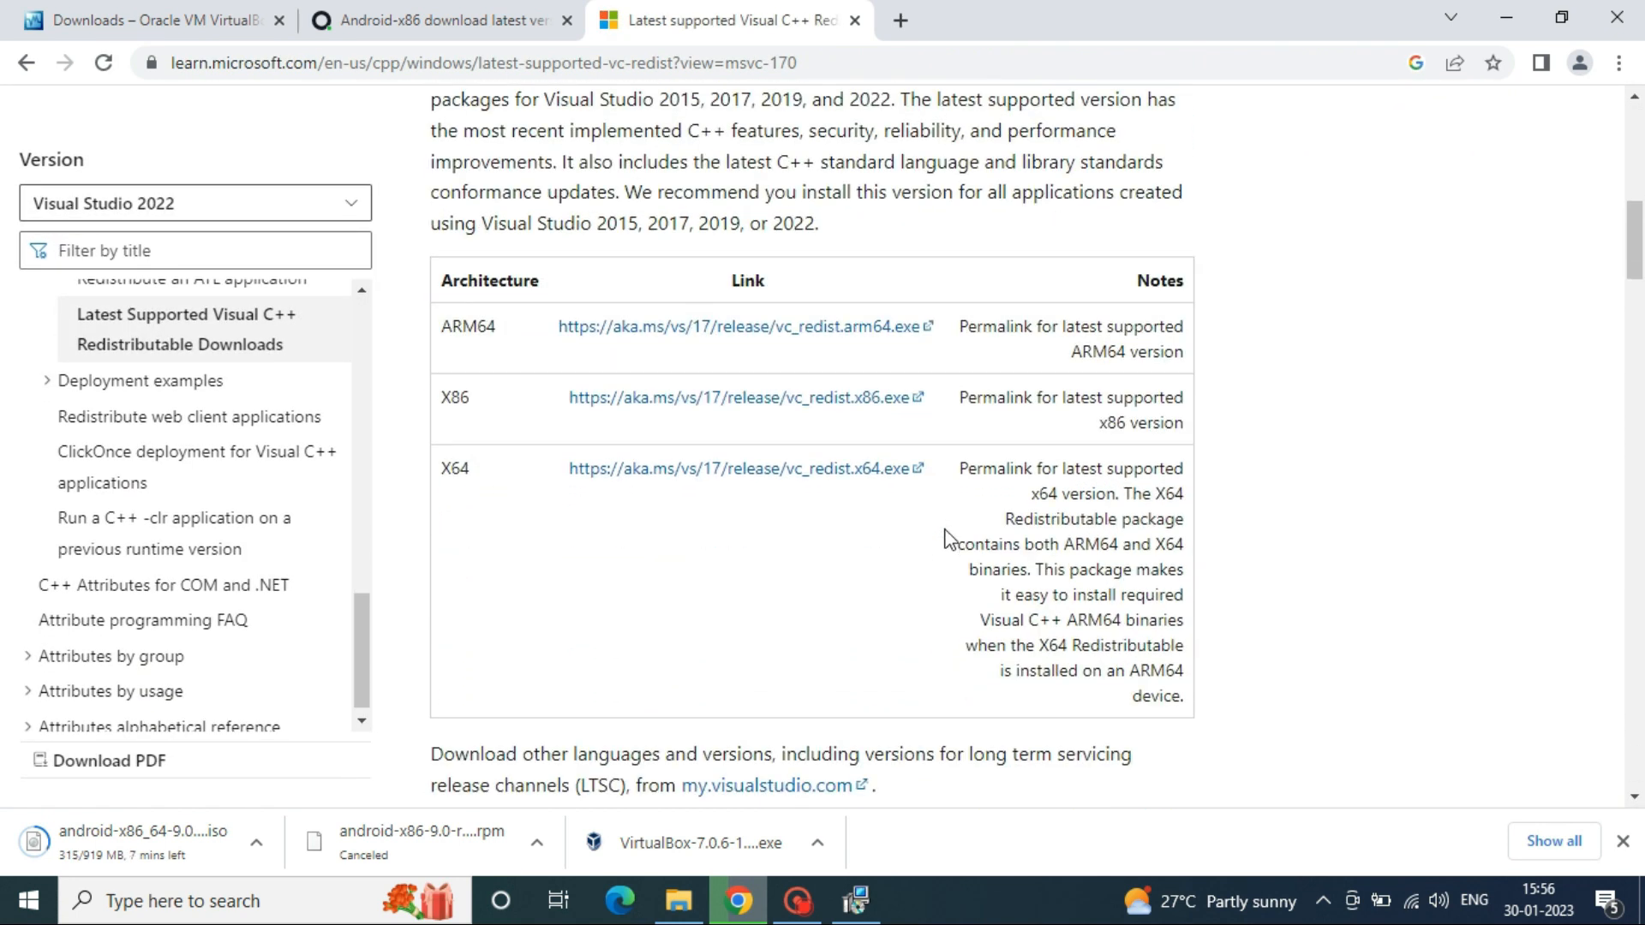
pyautogui.moveTo(873, 508)
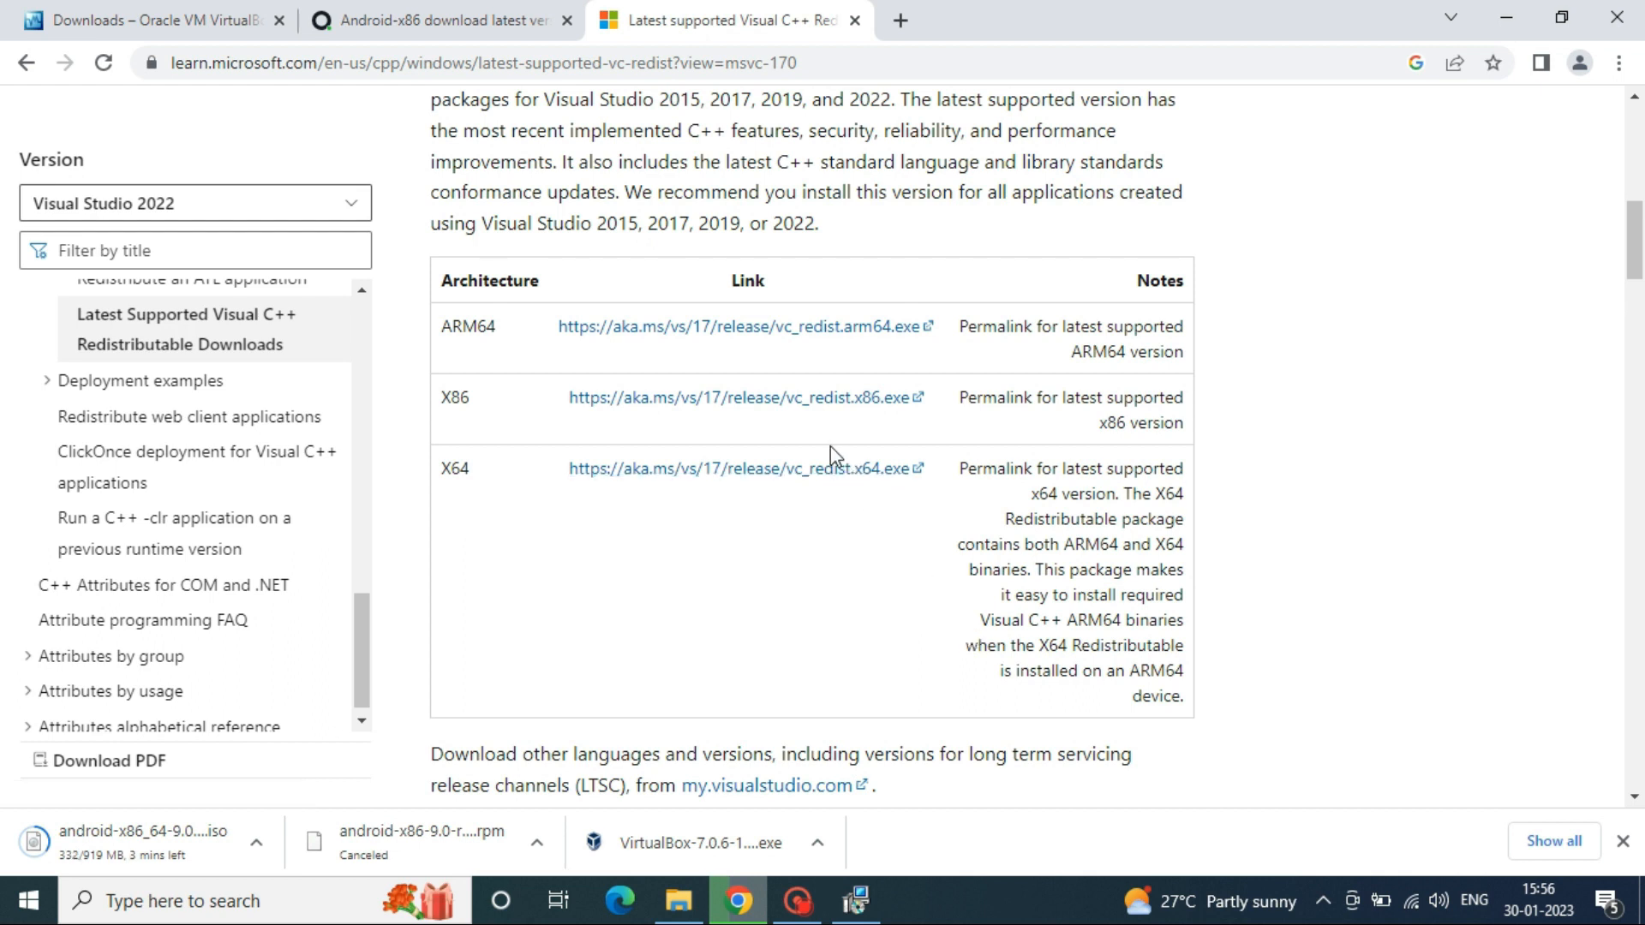
pyautogui.click(744, 468)
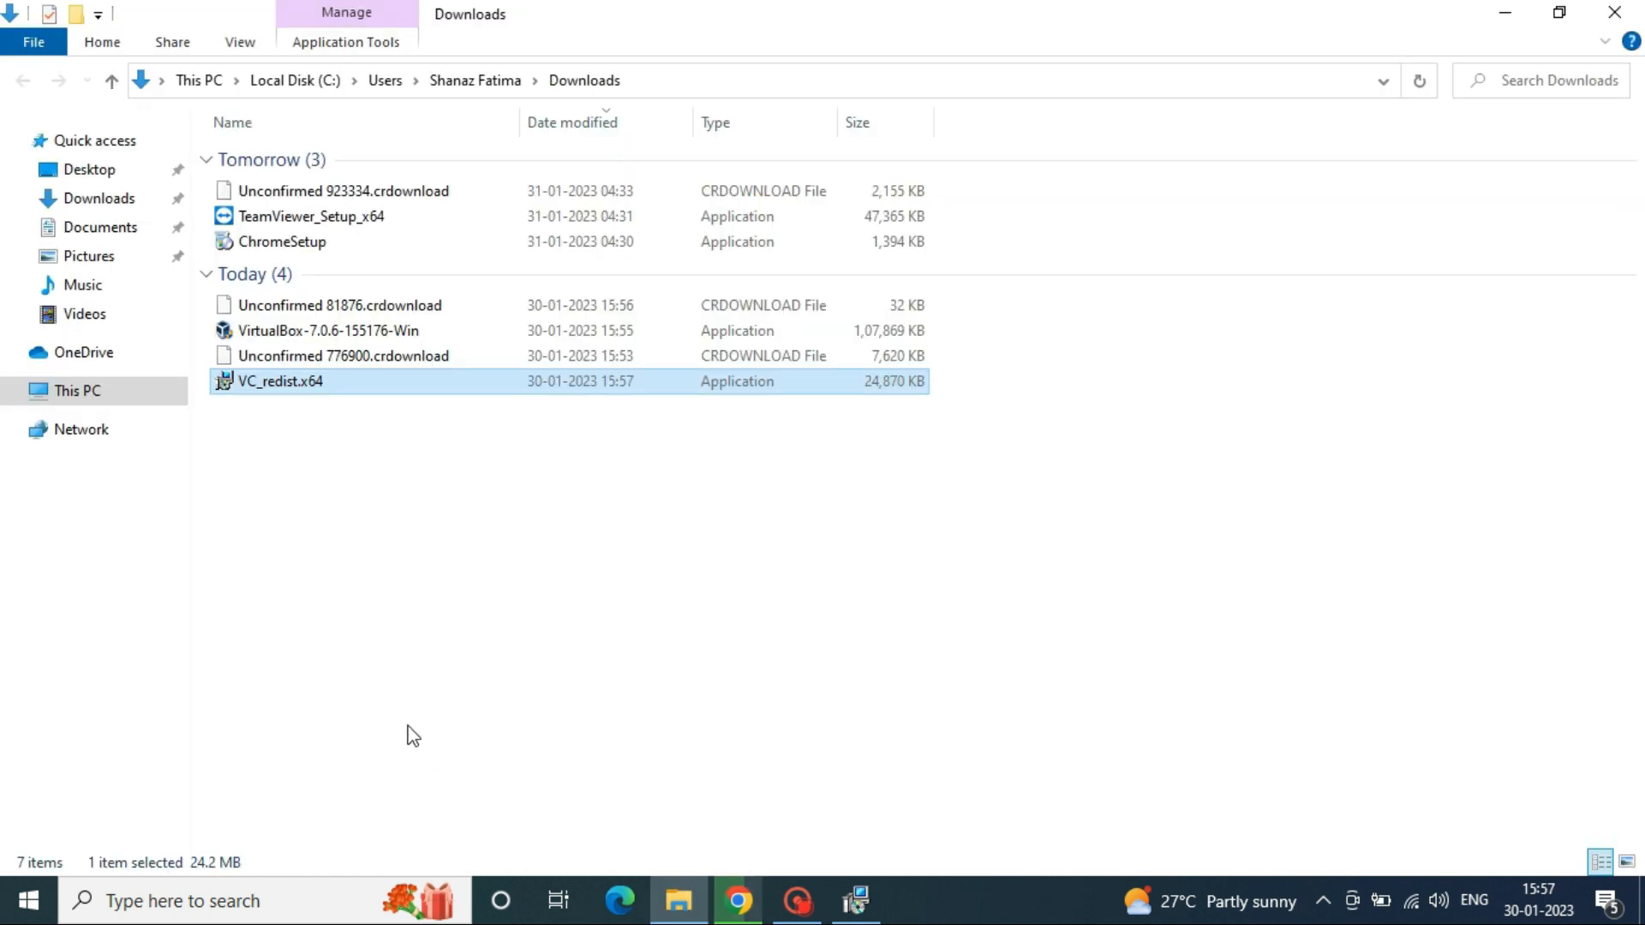
# Step: Accept the license, install the Visual C++ 2015-2022 x64 redistributable, and close setup
pyautogui.doubleClick(280, 380)
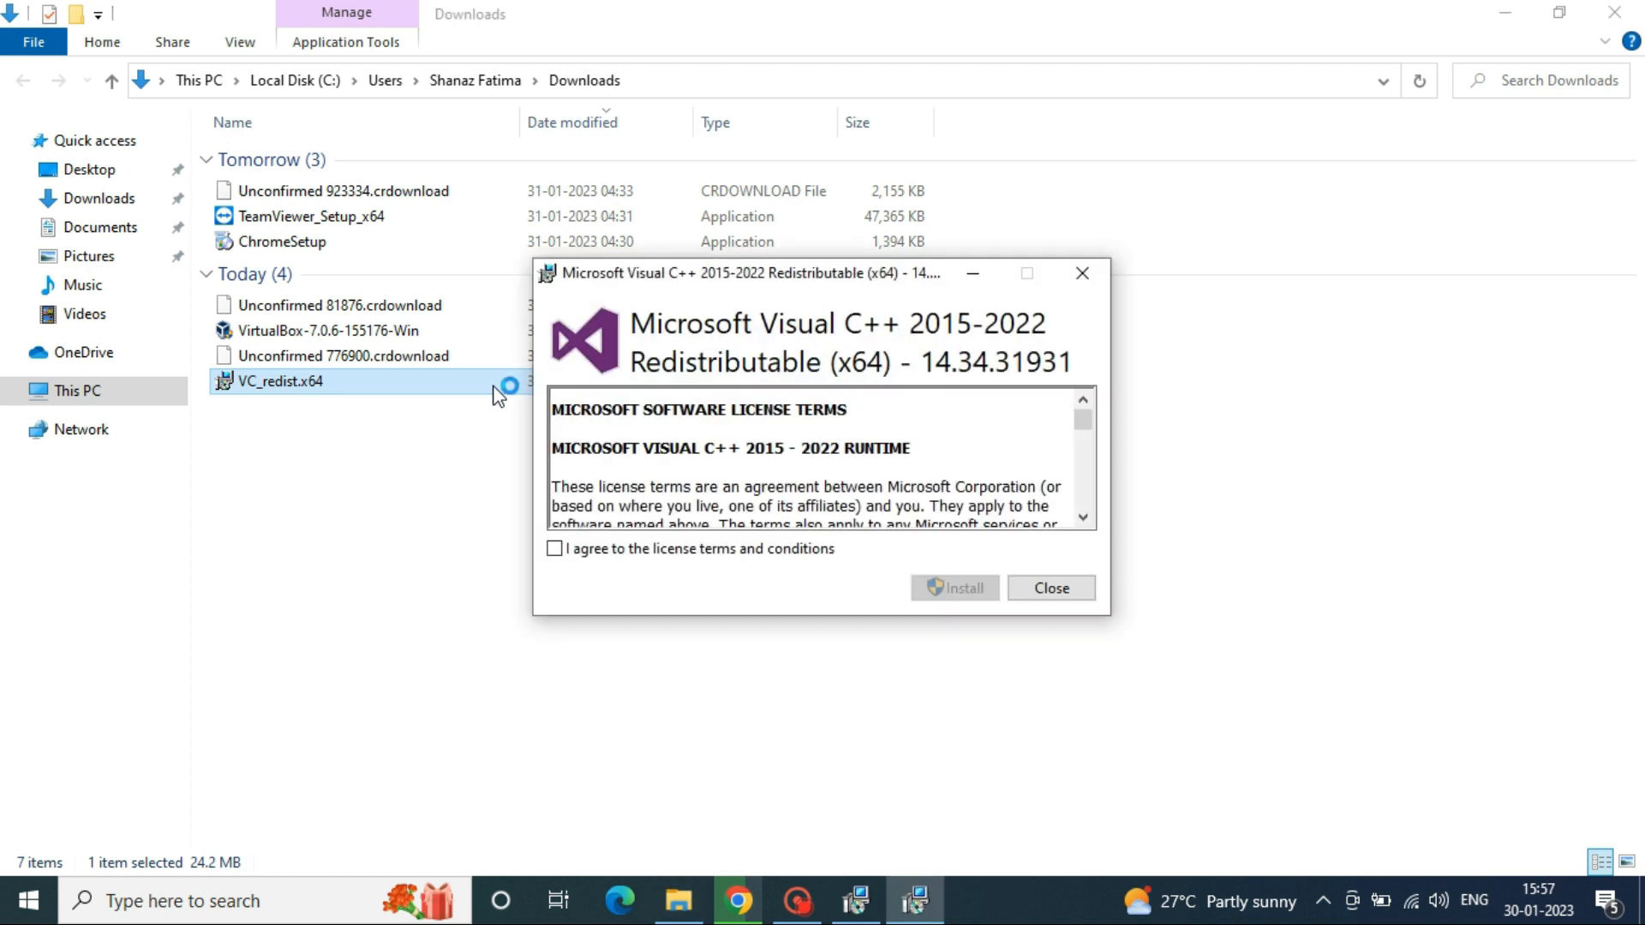
pyautogui.click(554, 548)
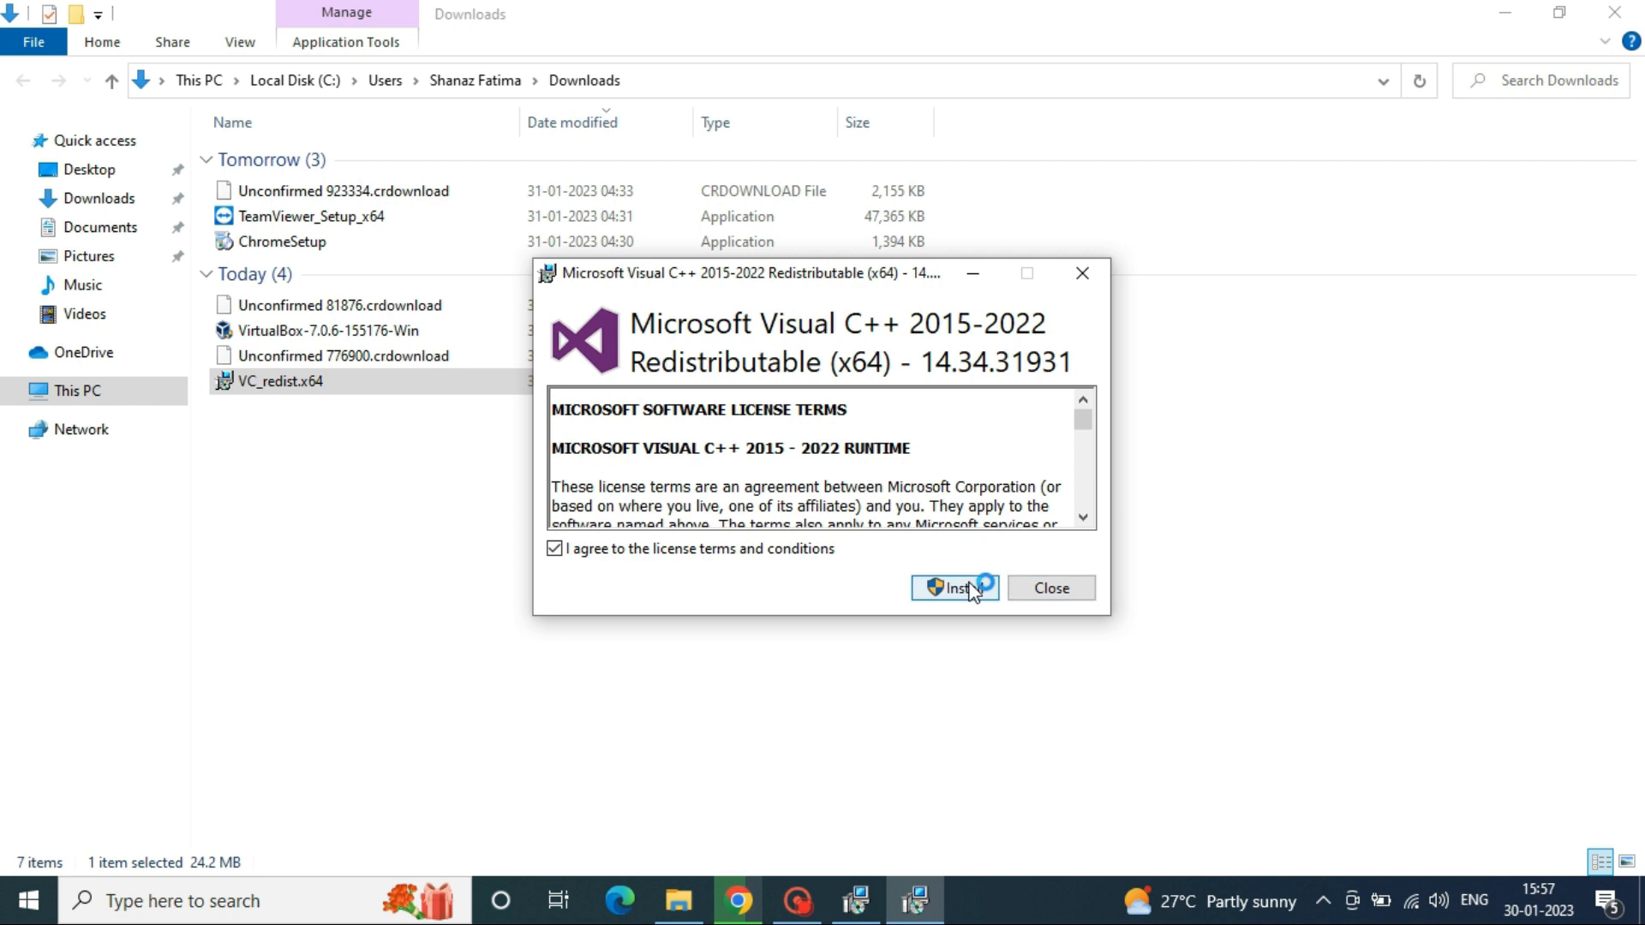
pyautogui.click(953, 588)
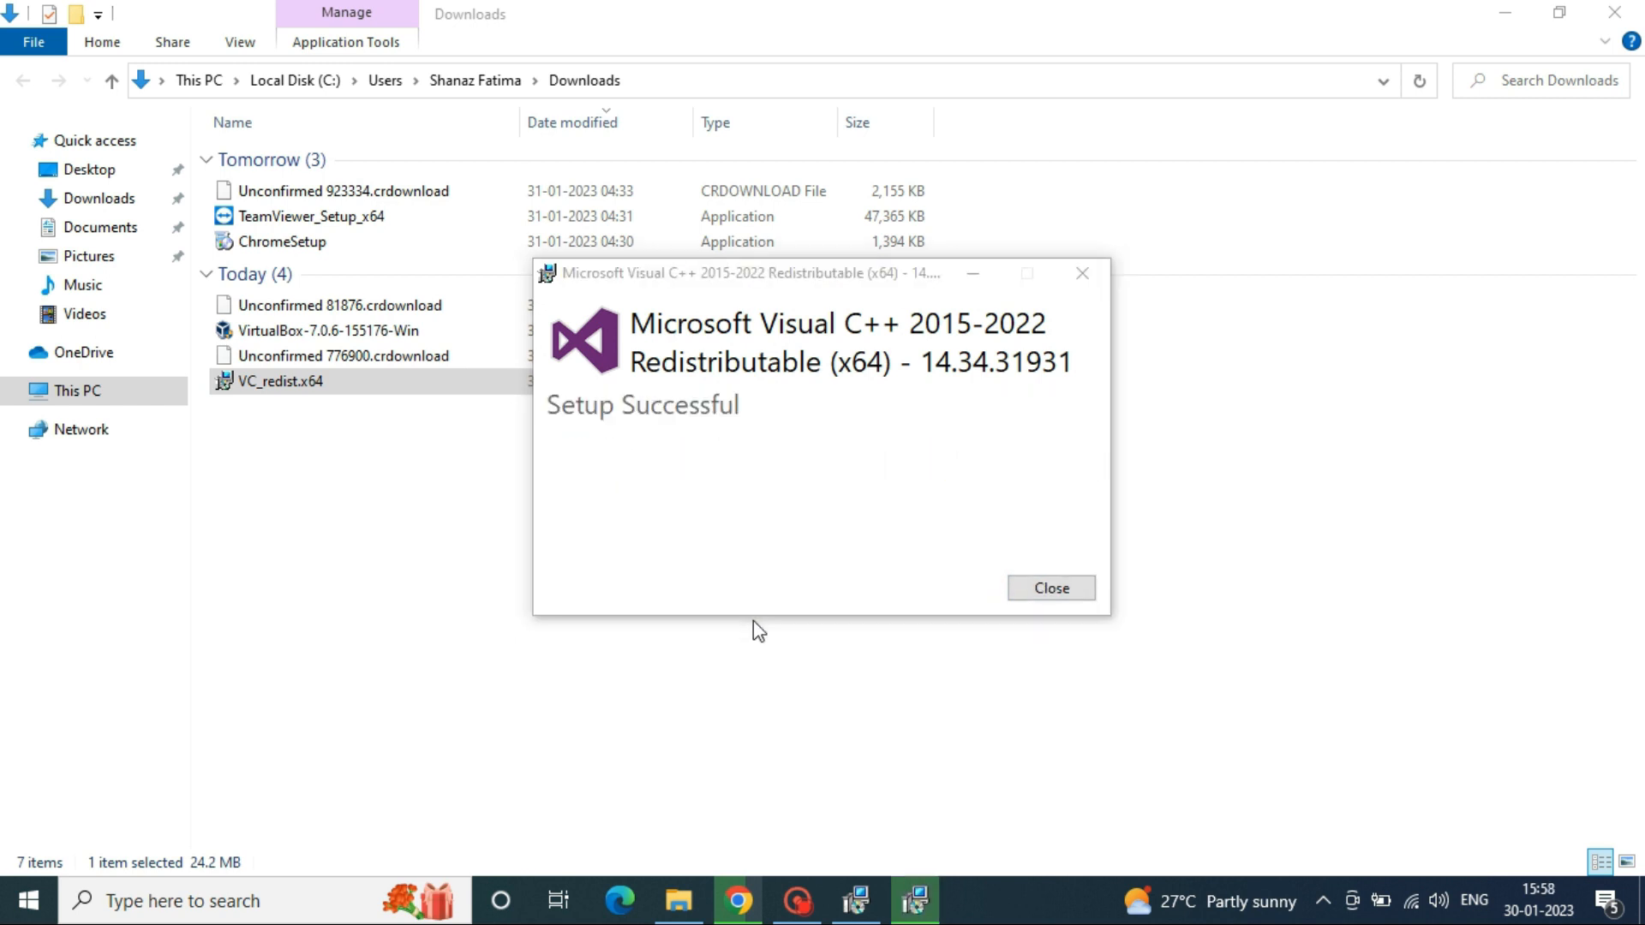
pyautogui.click(1049, 588)
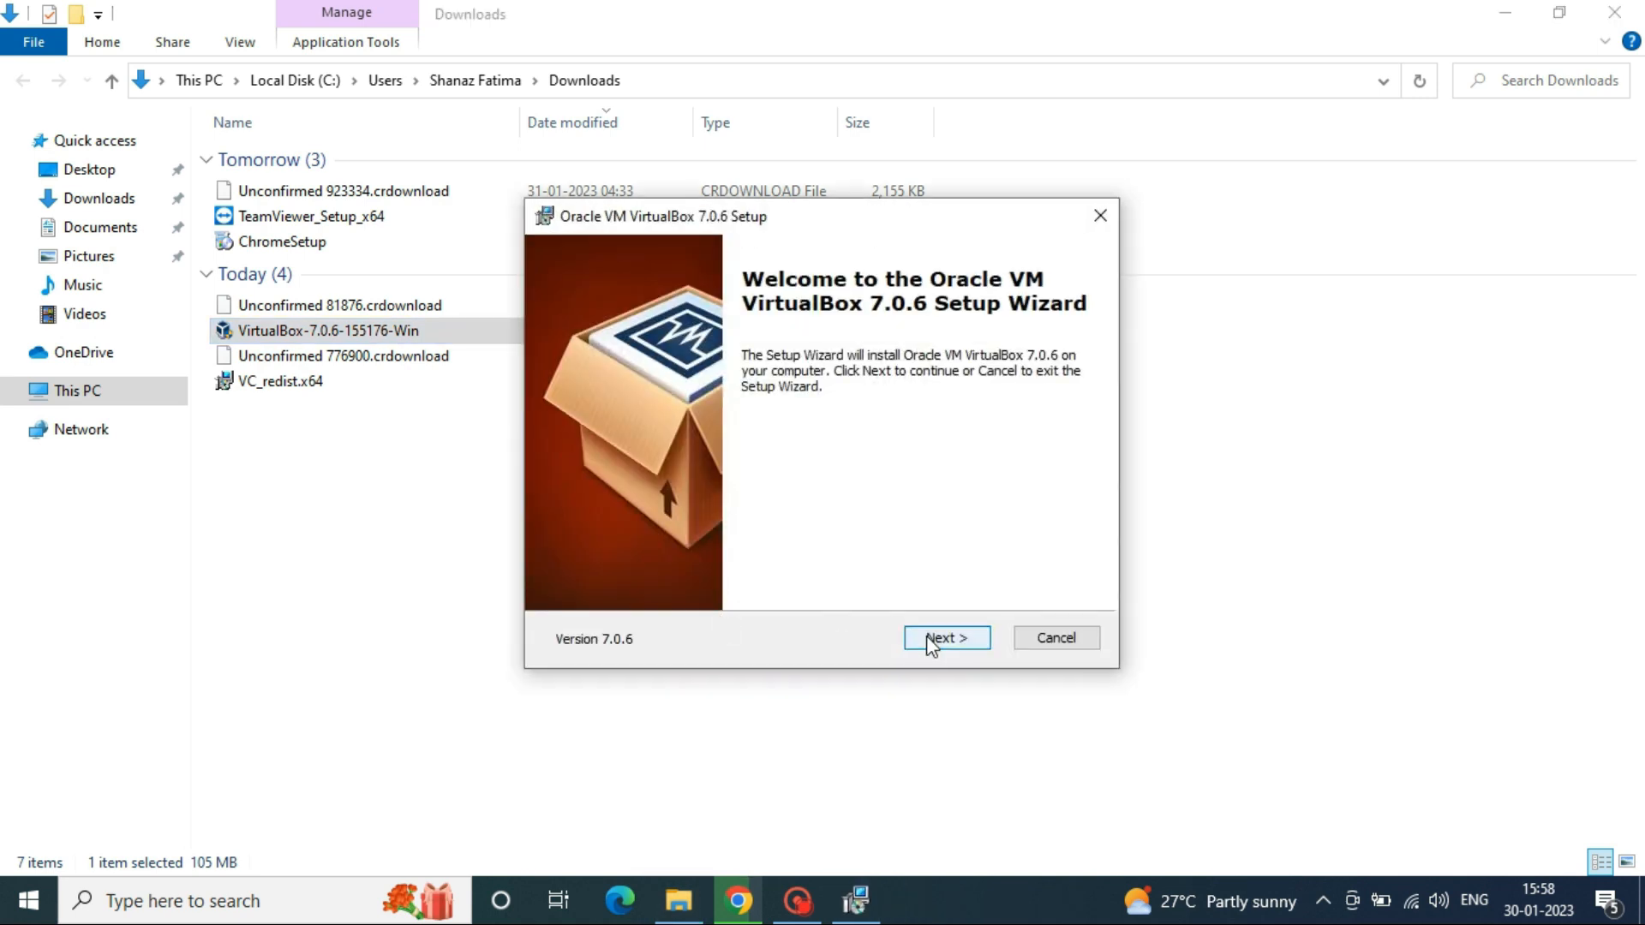
# Step: Install VirtualBox 7.0.6 with default features and finish with VirtualBox Manager launching
pyautogui.click(944, 638)
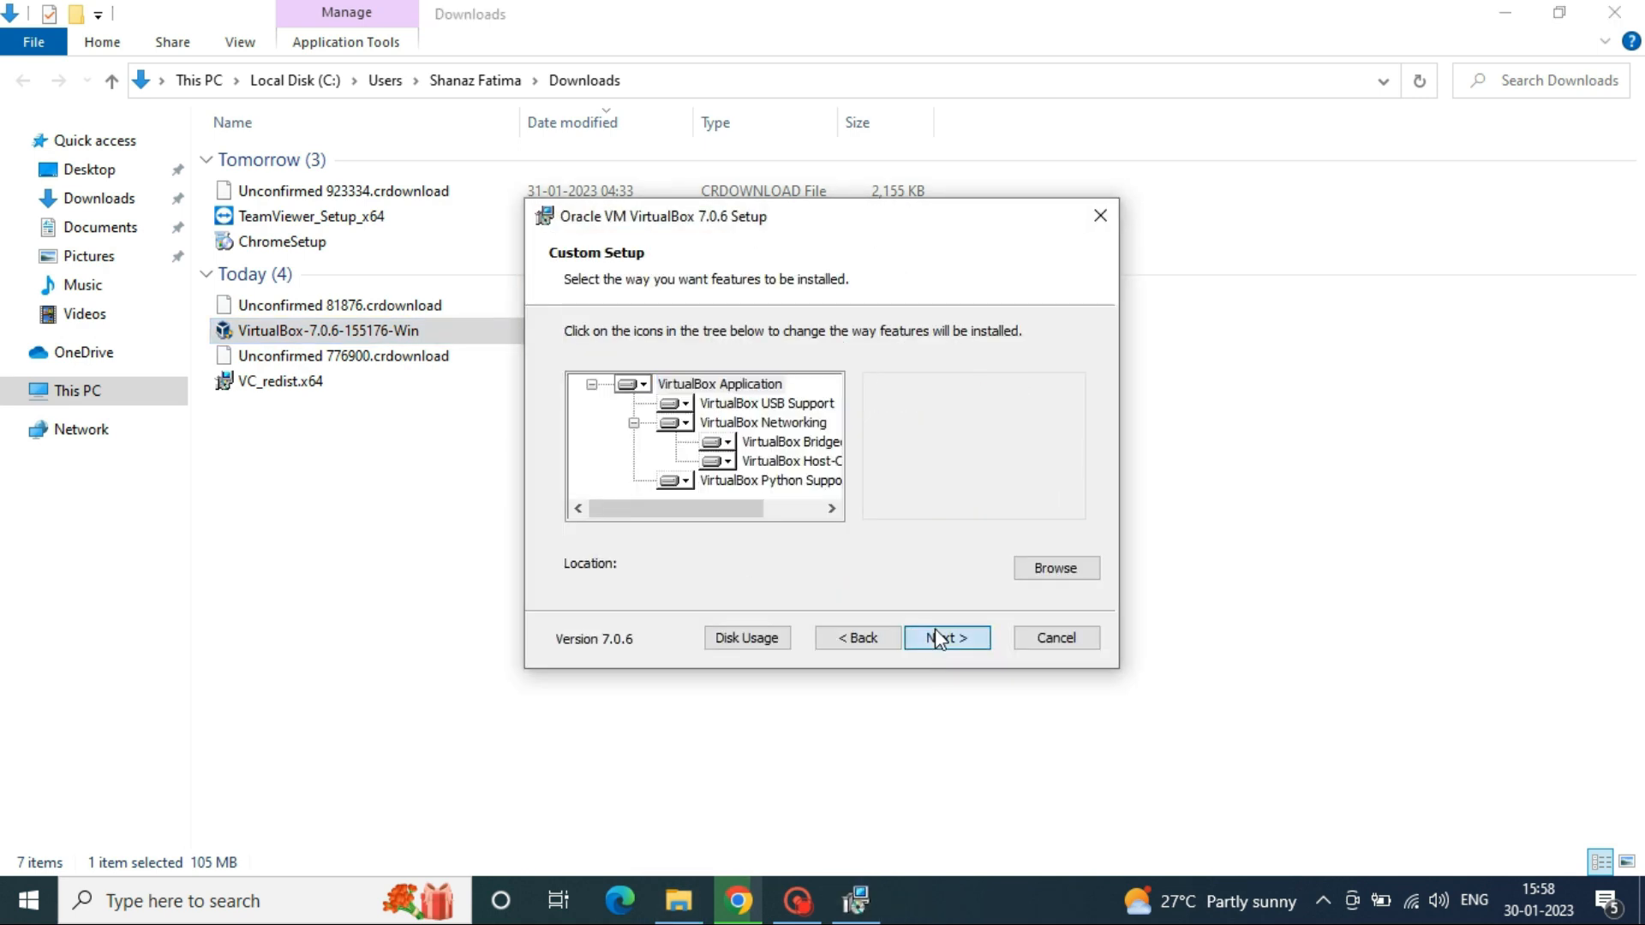
pyautogui.click(945, 637)
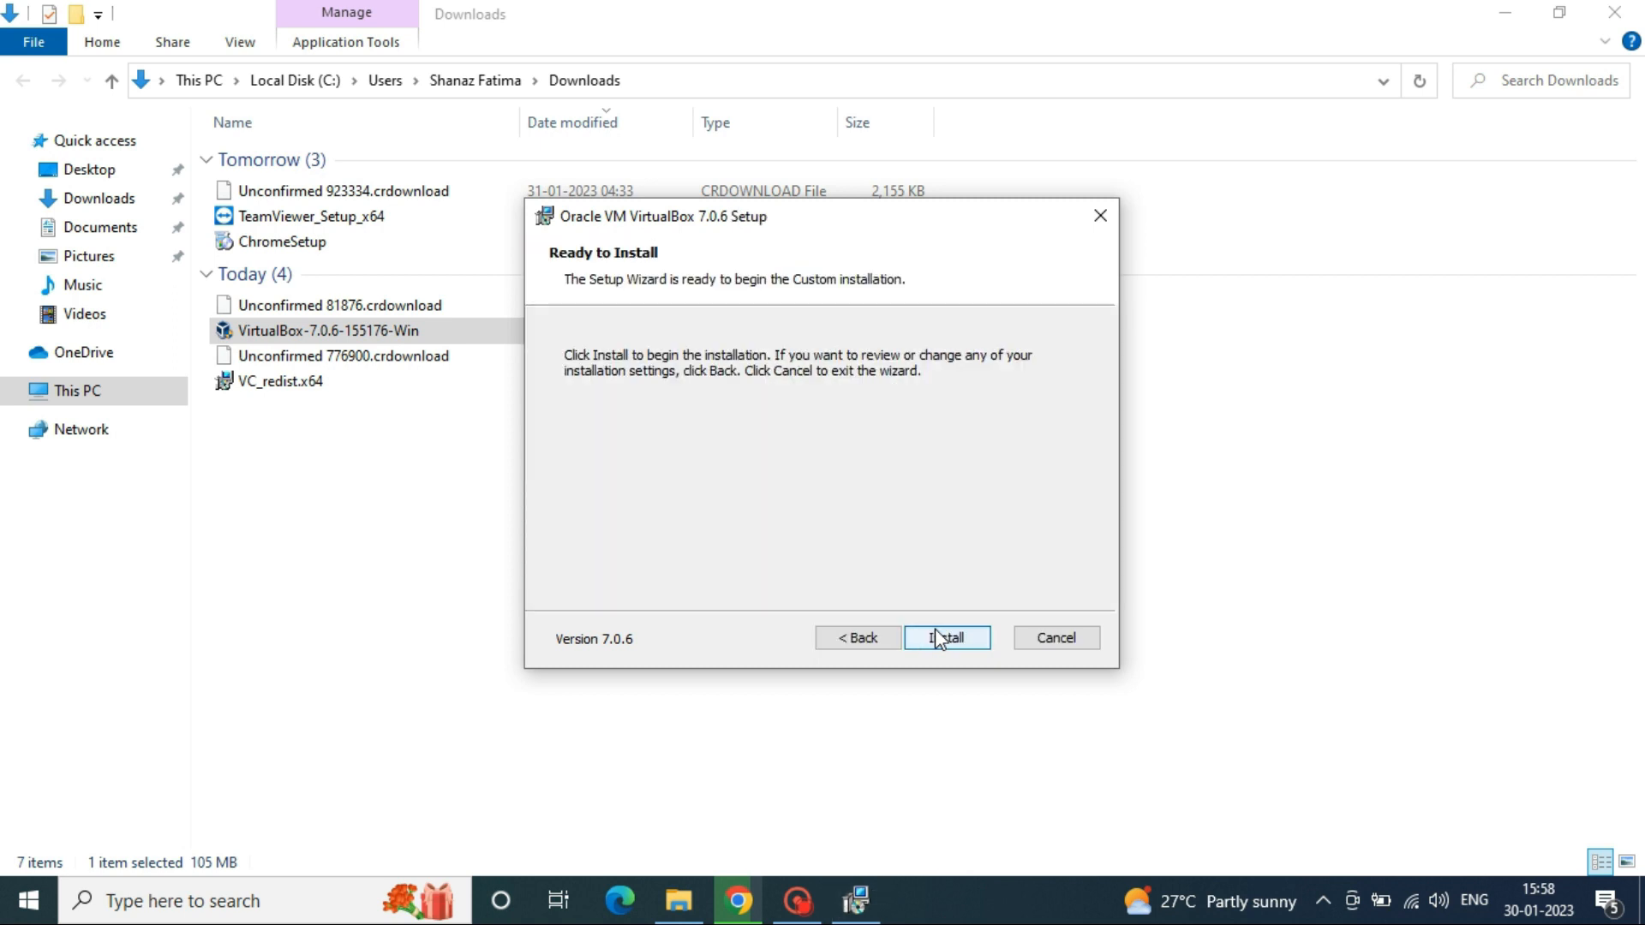
pyautogui.click(945, 638)
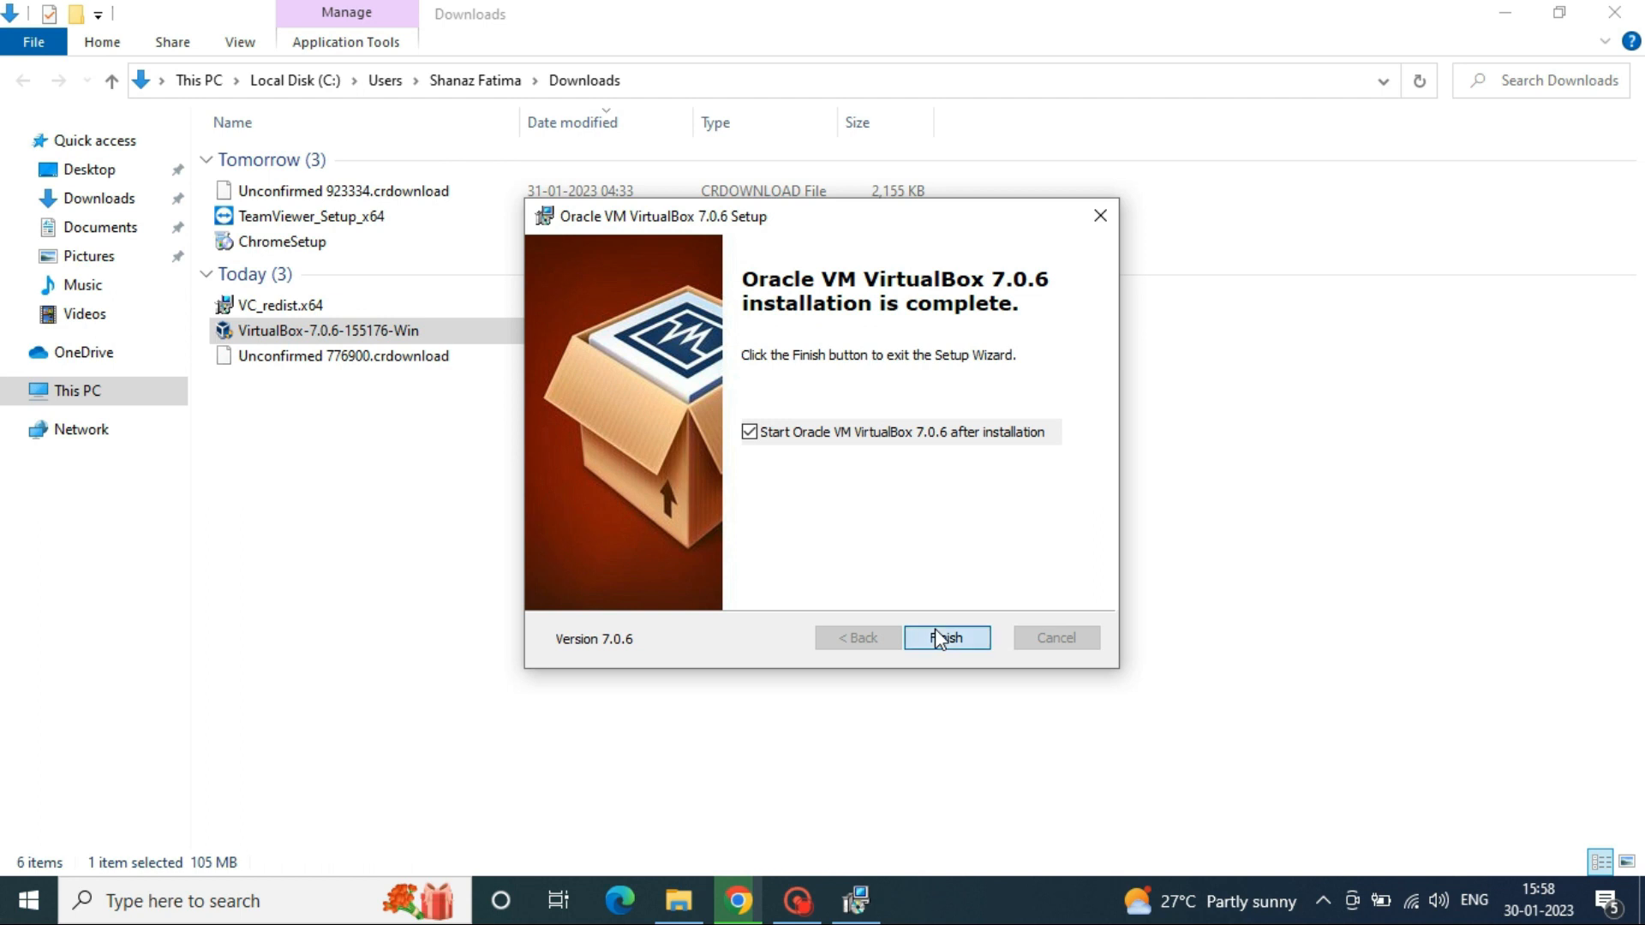
pyautogui.click(945, 637)
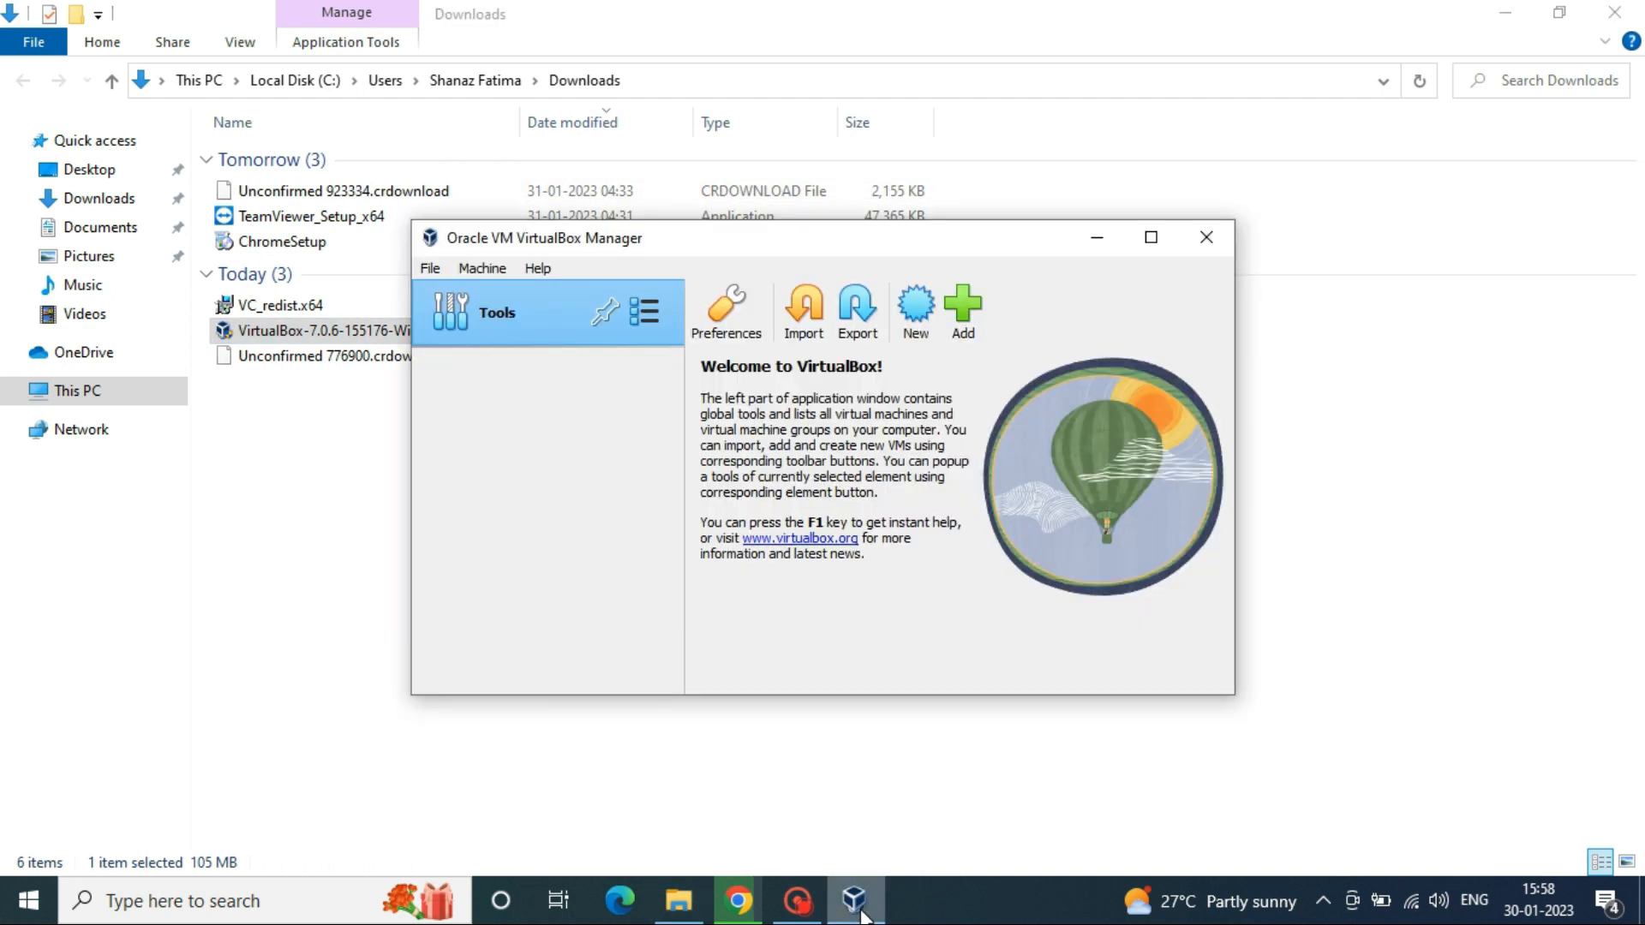
# Step: Create a virtual machine named AndroidOS using android-x86_64-9.0-r2-k49.iso from Downloads
pyautogui.click(914, 312)
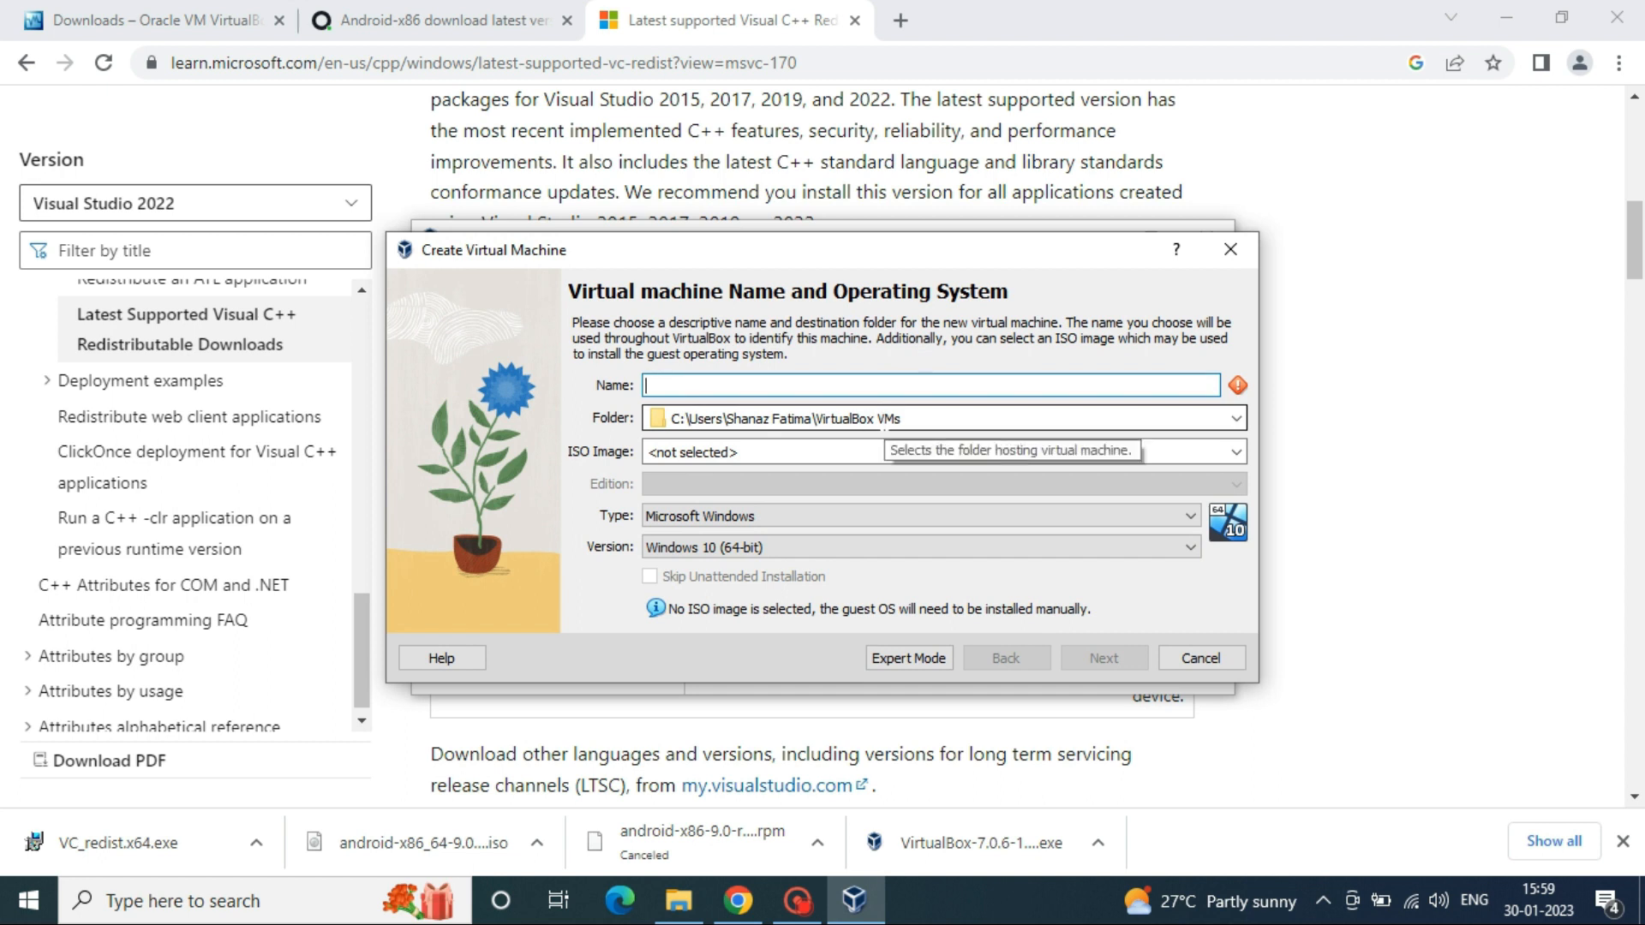
pyautogui.write('AndroidOS')
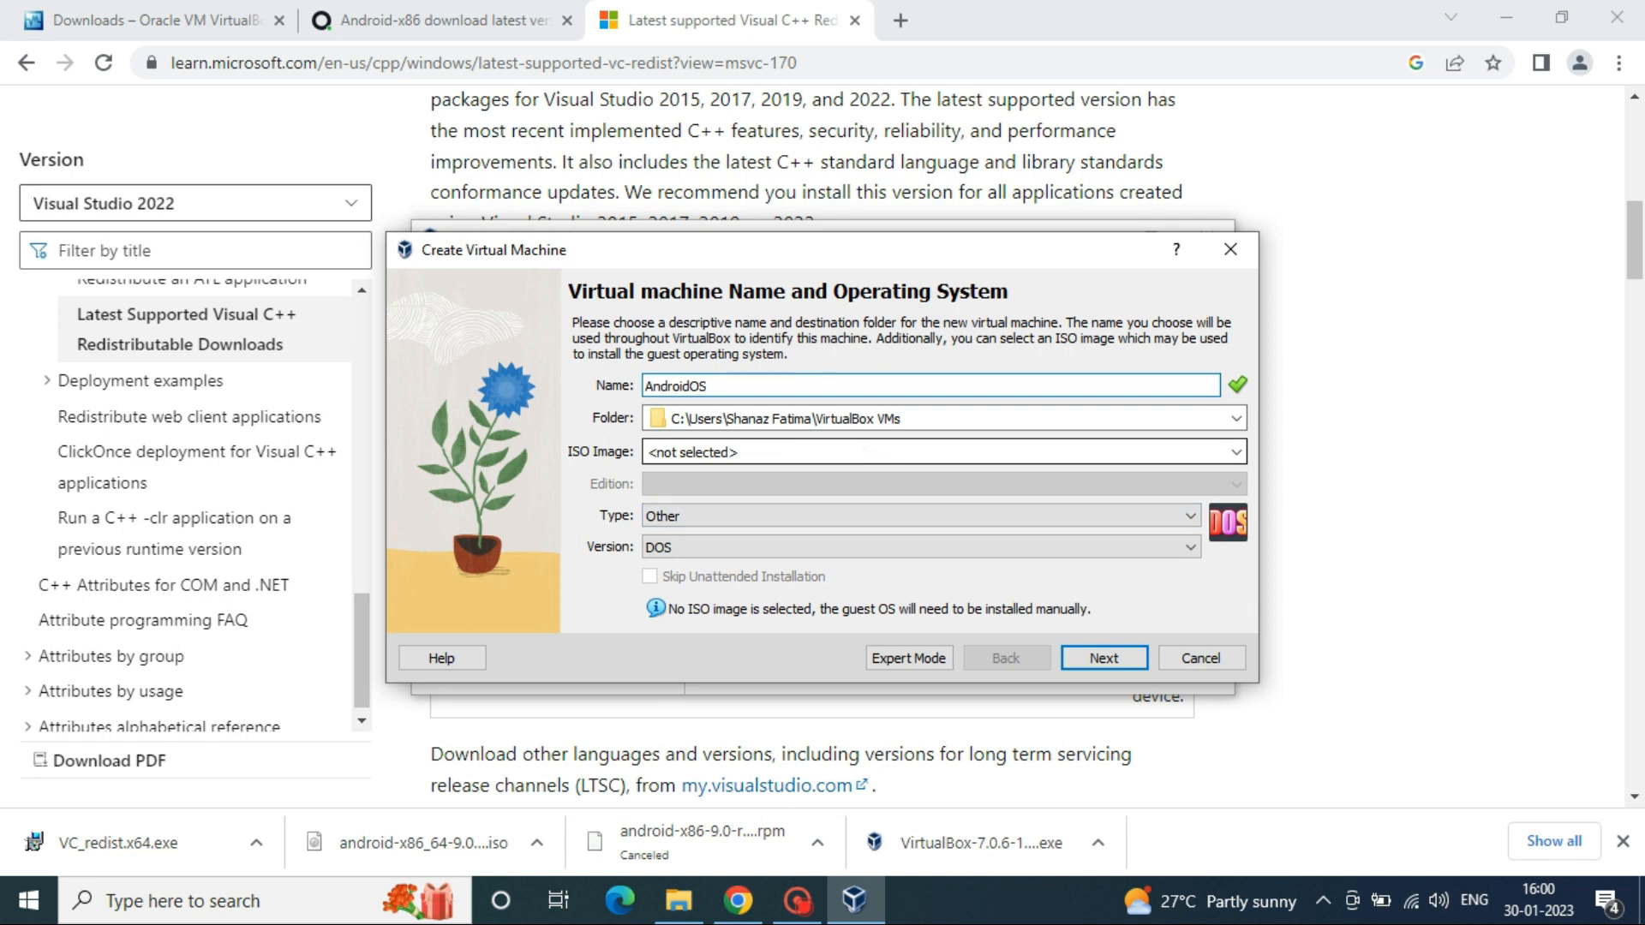
pyautogui.moveTo(1234, 453)
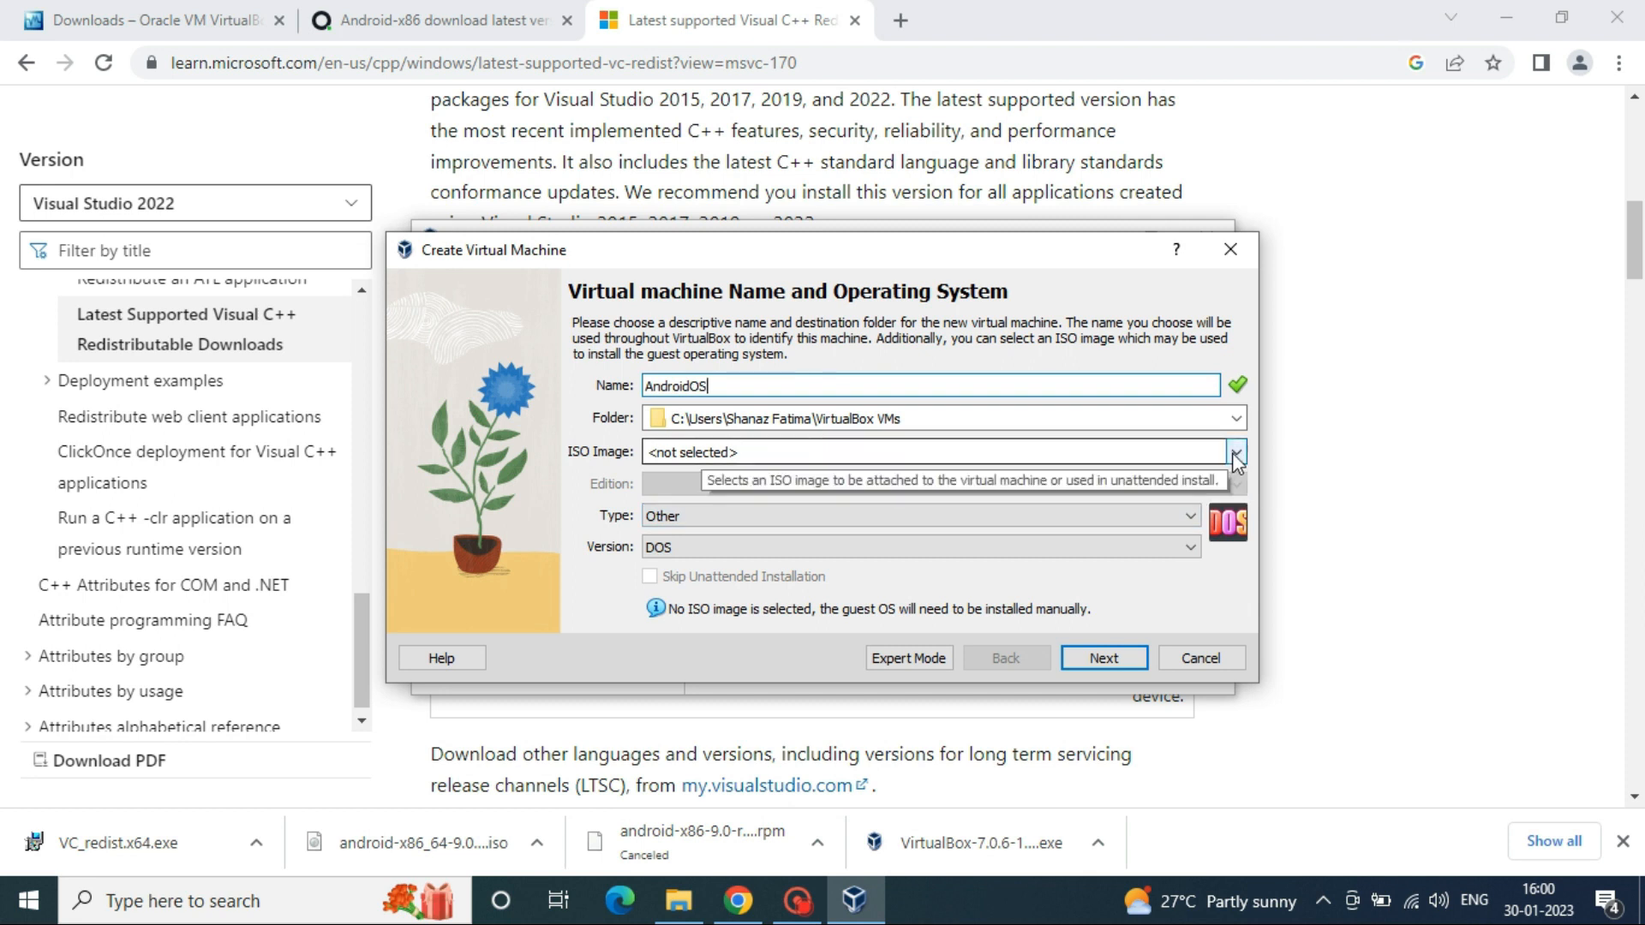
pyautogui.click(1234, 452)
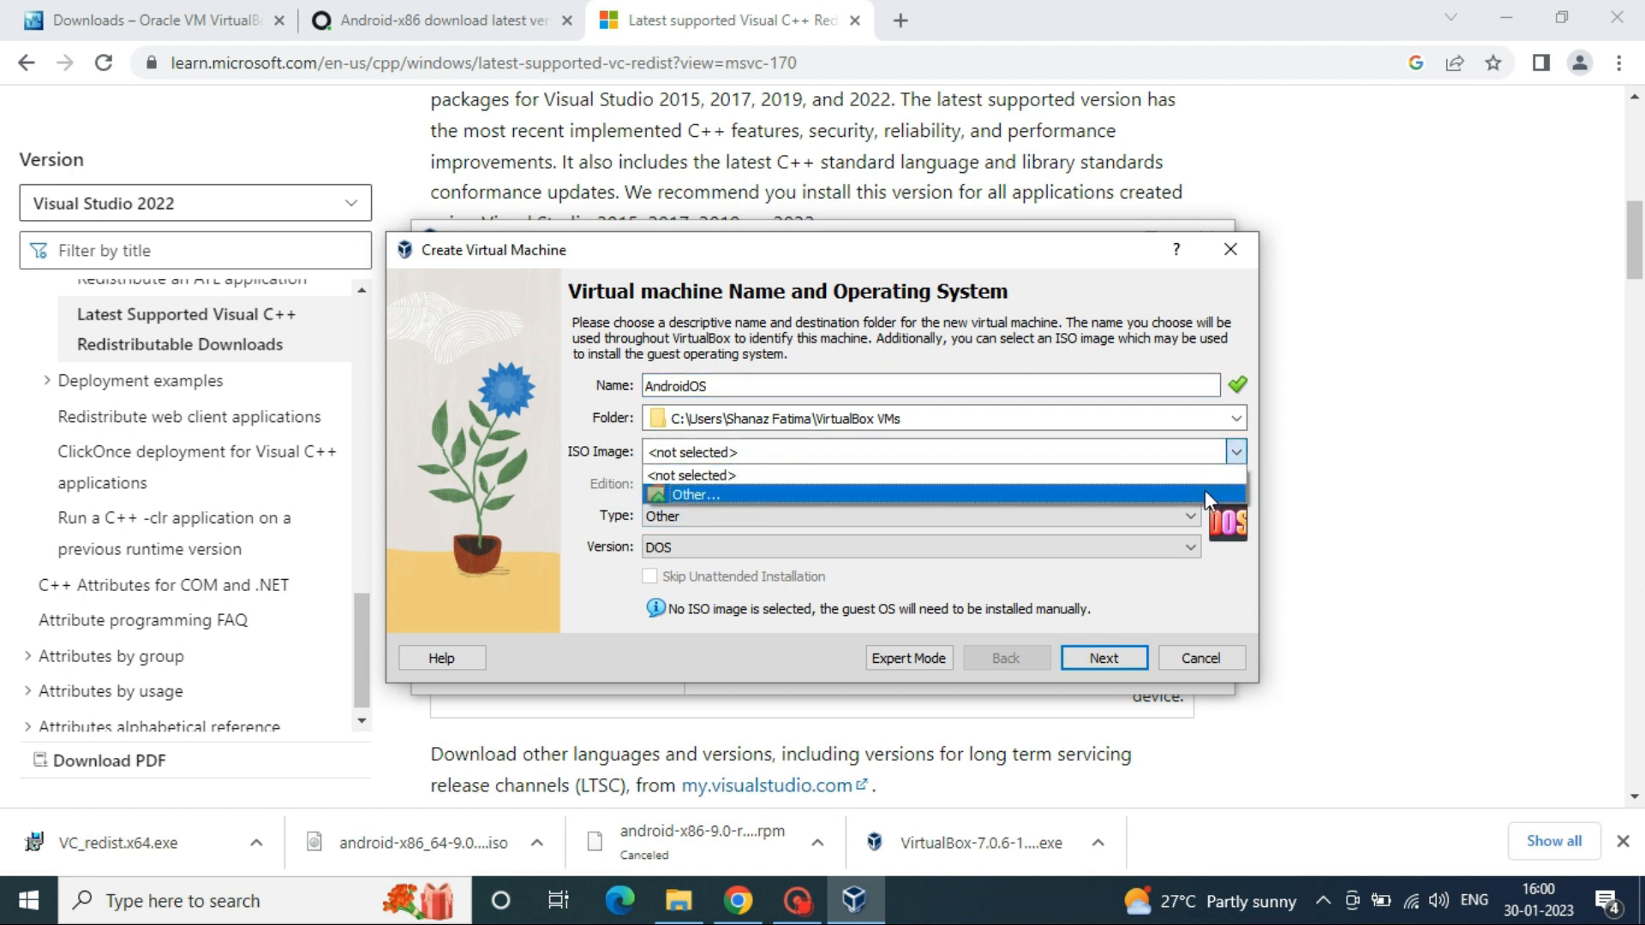
pyautogui.click(691, 495)
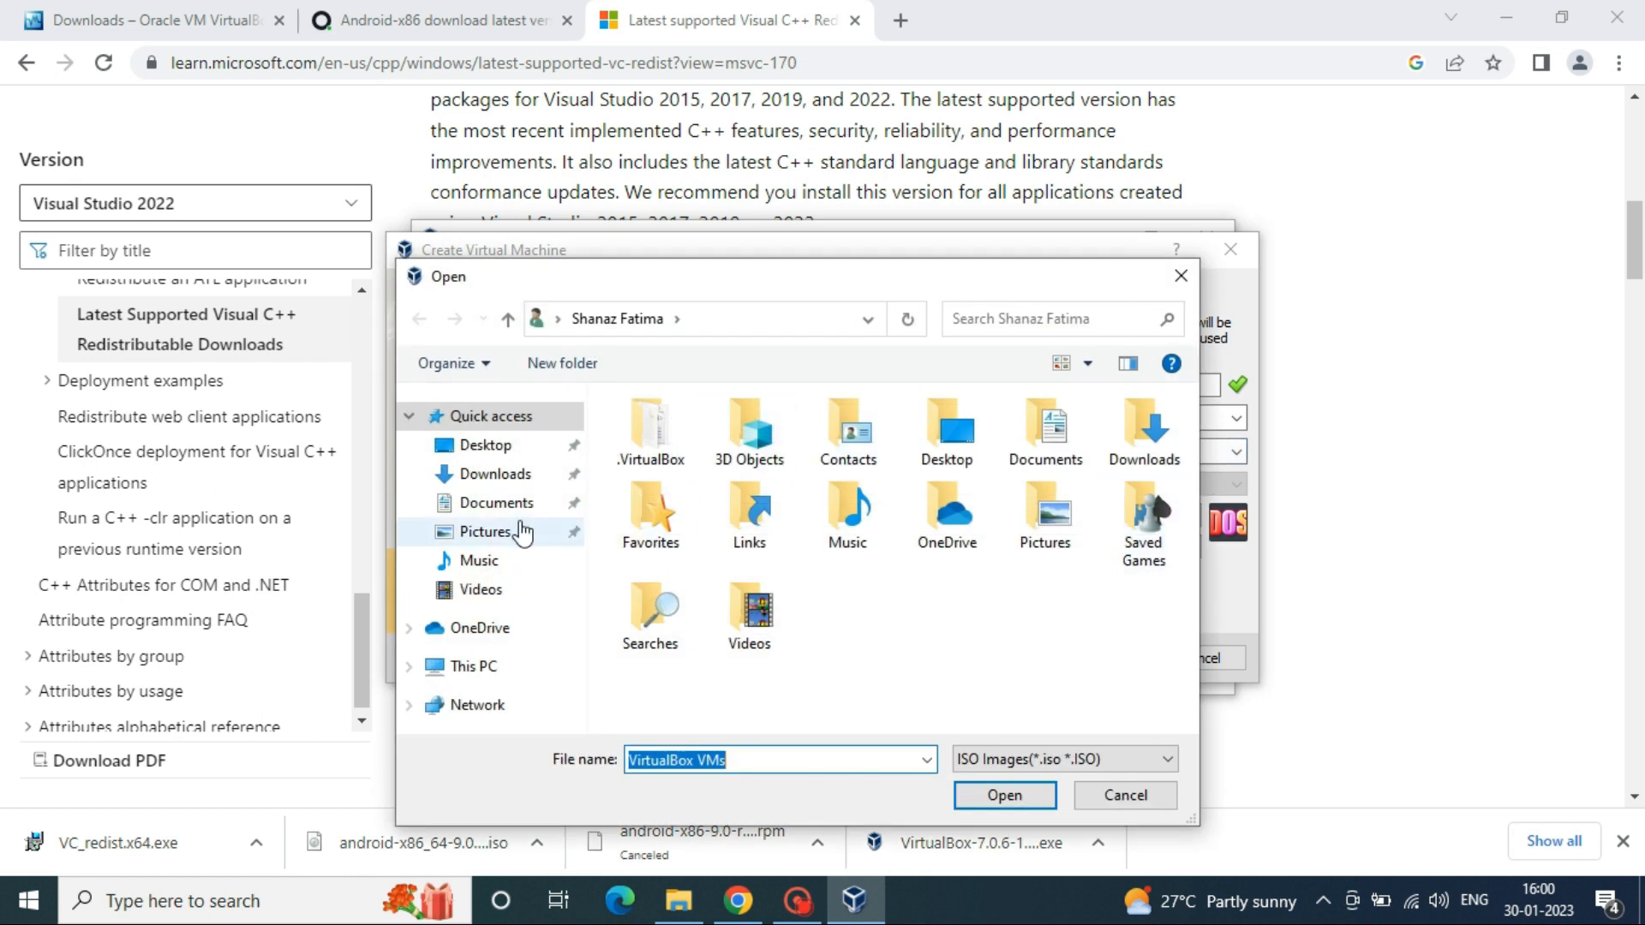
pyautogui.click(495, 473)
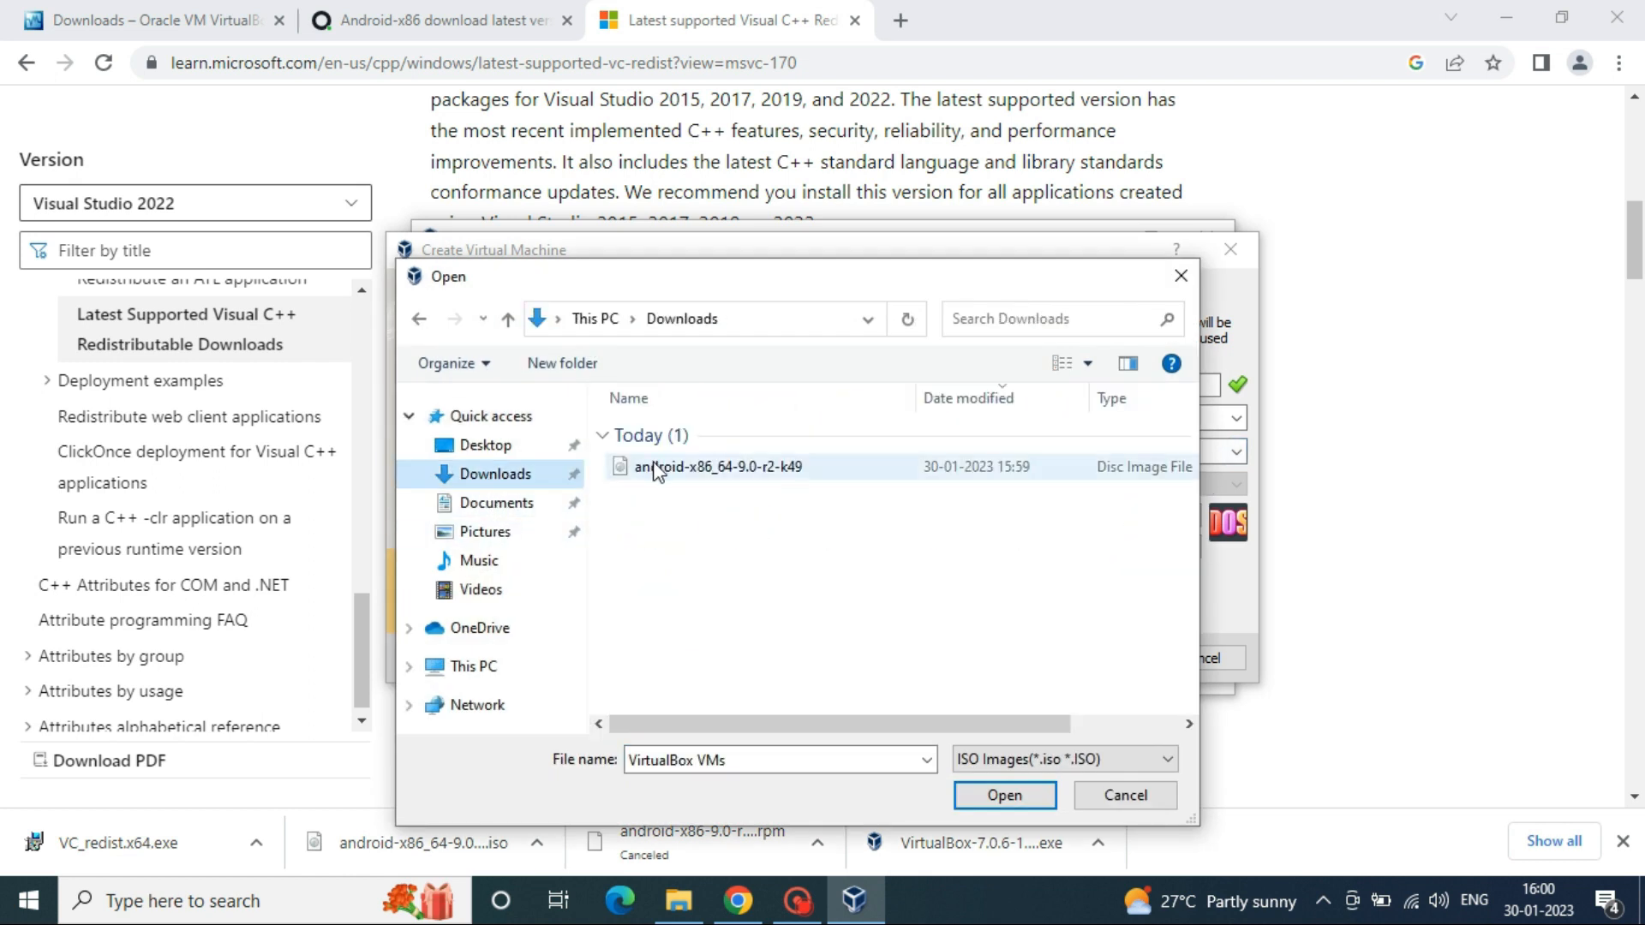
pyautogui.click(1002, 795)
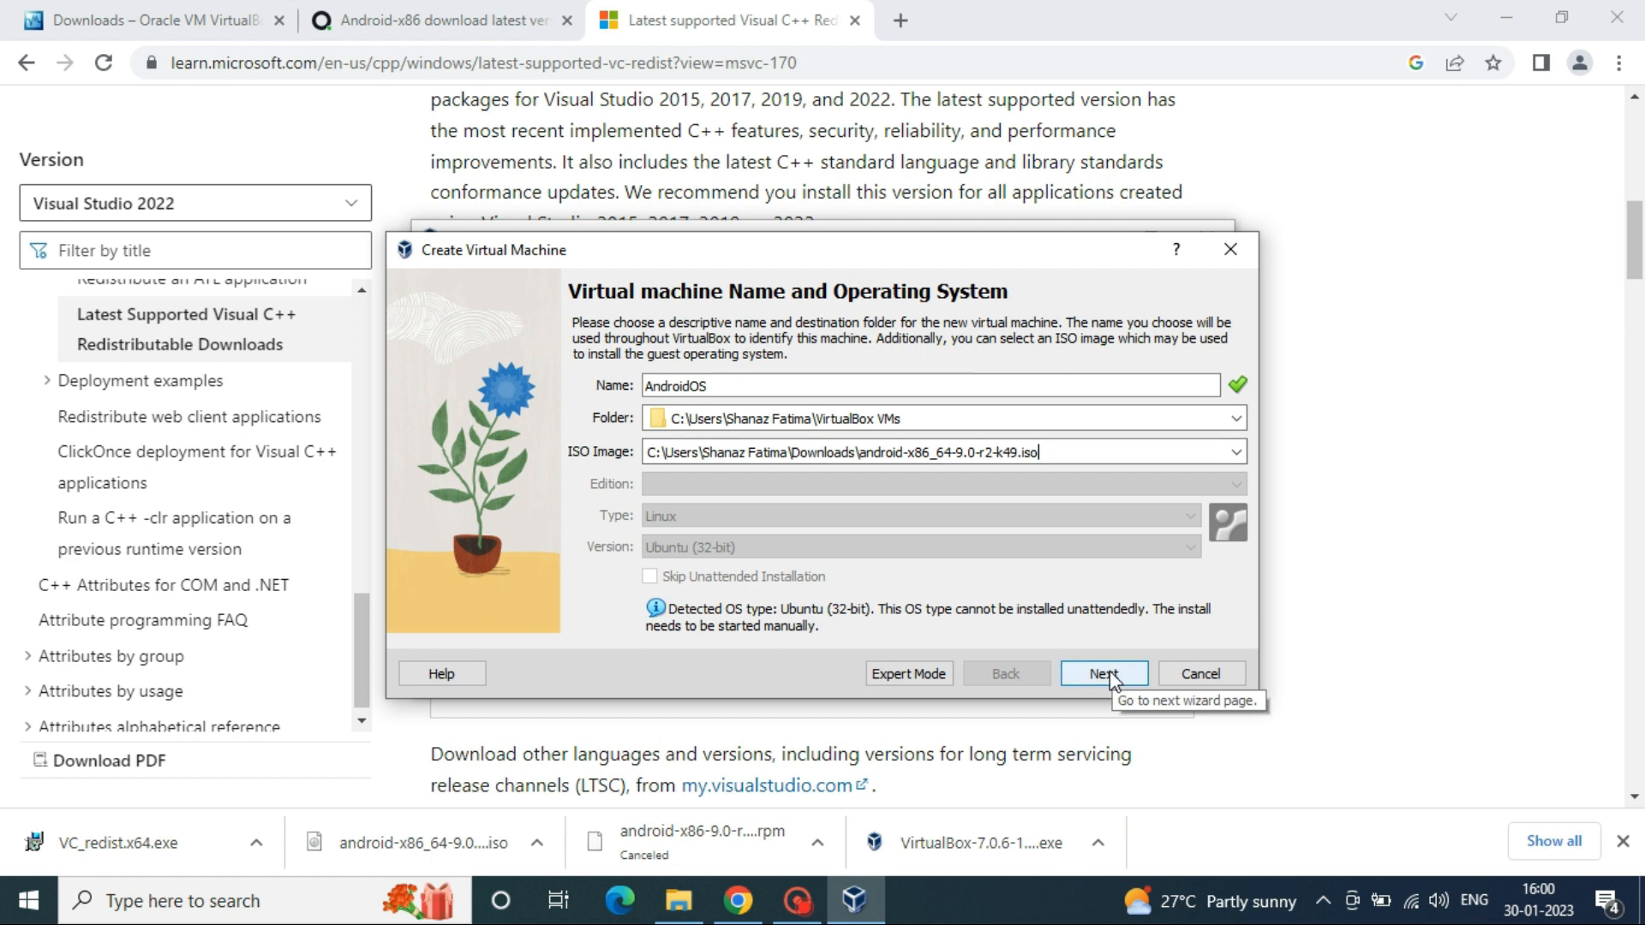
# Step: Give AndroidOS 11013 MB memory and 4 processors, keep the 25 GB disk, and finish
pyautogui.click(1102, 673)
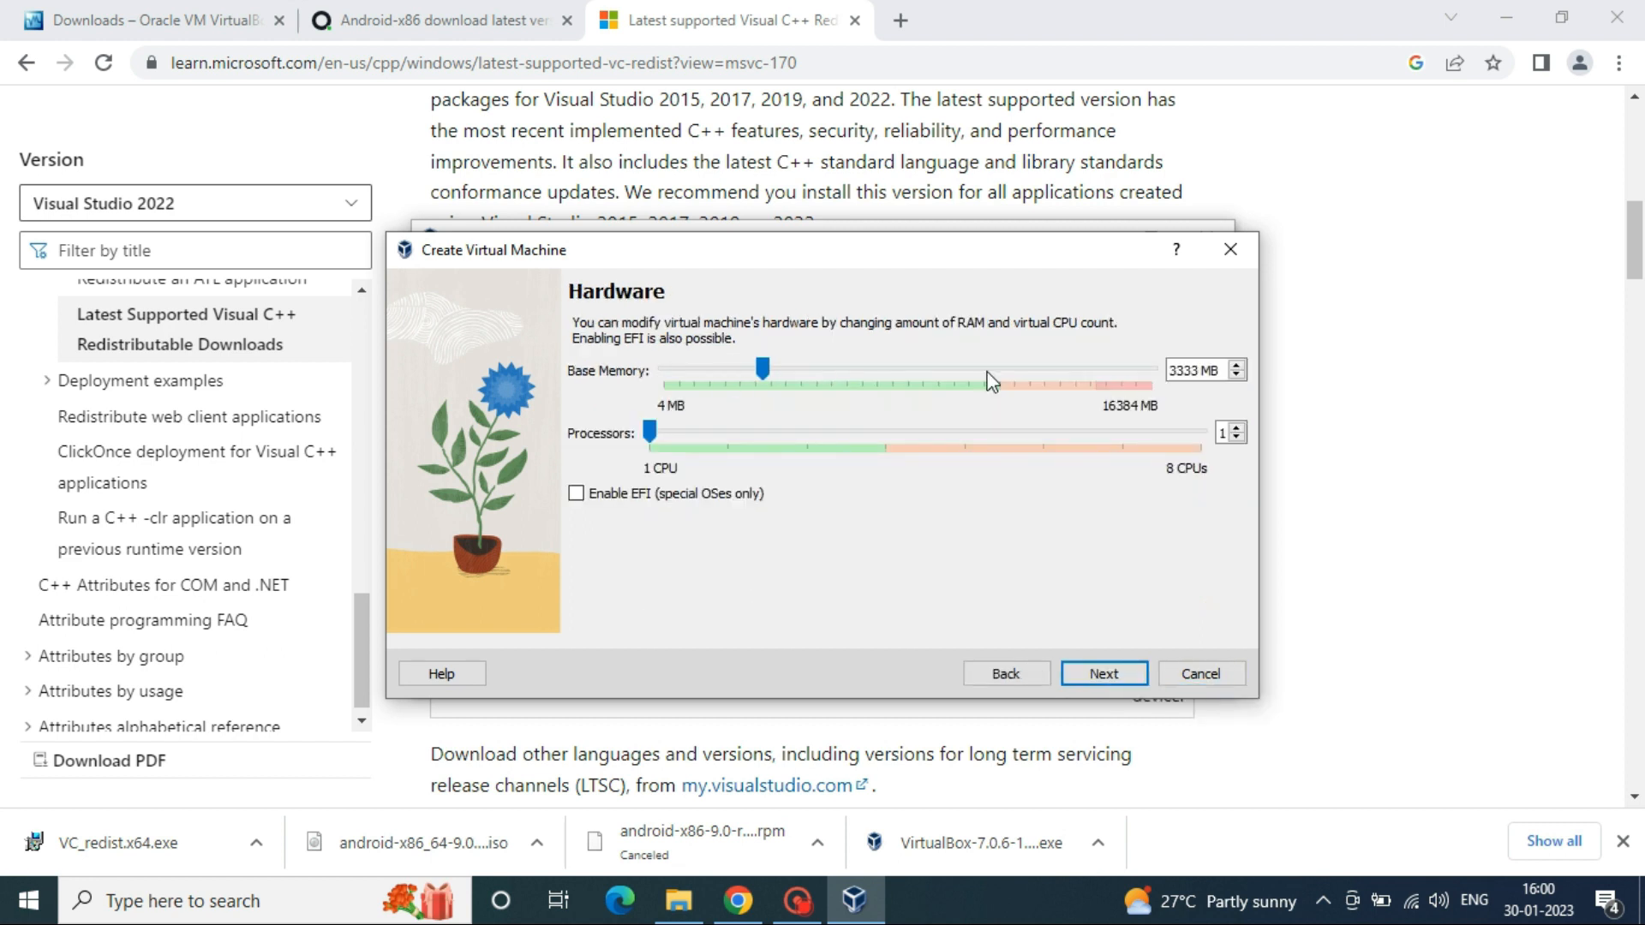
pyautogui.moveTo(762, 369); pyautogui.dragTo(931, 369)
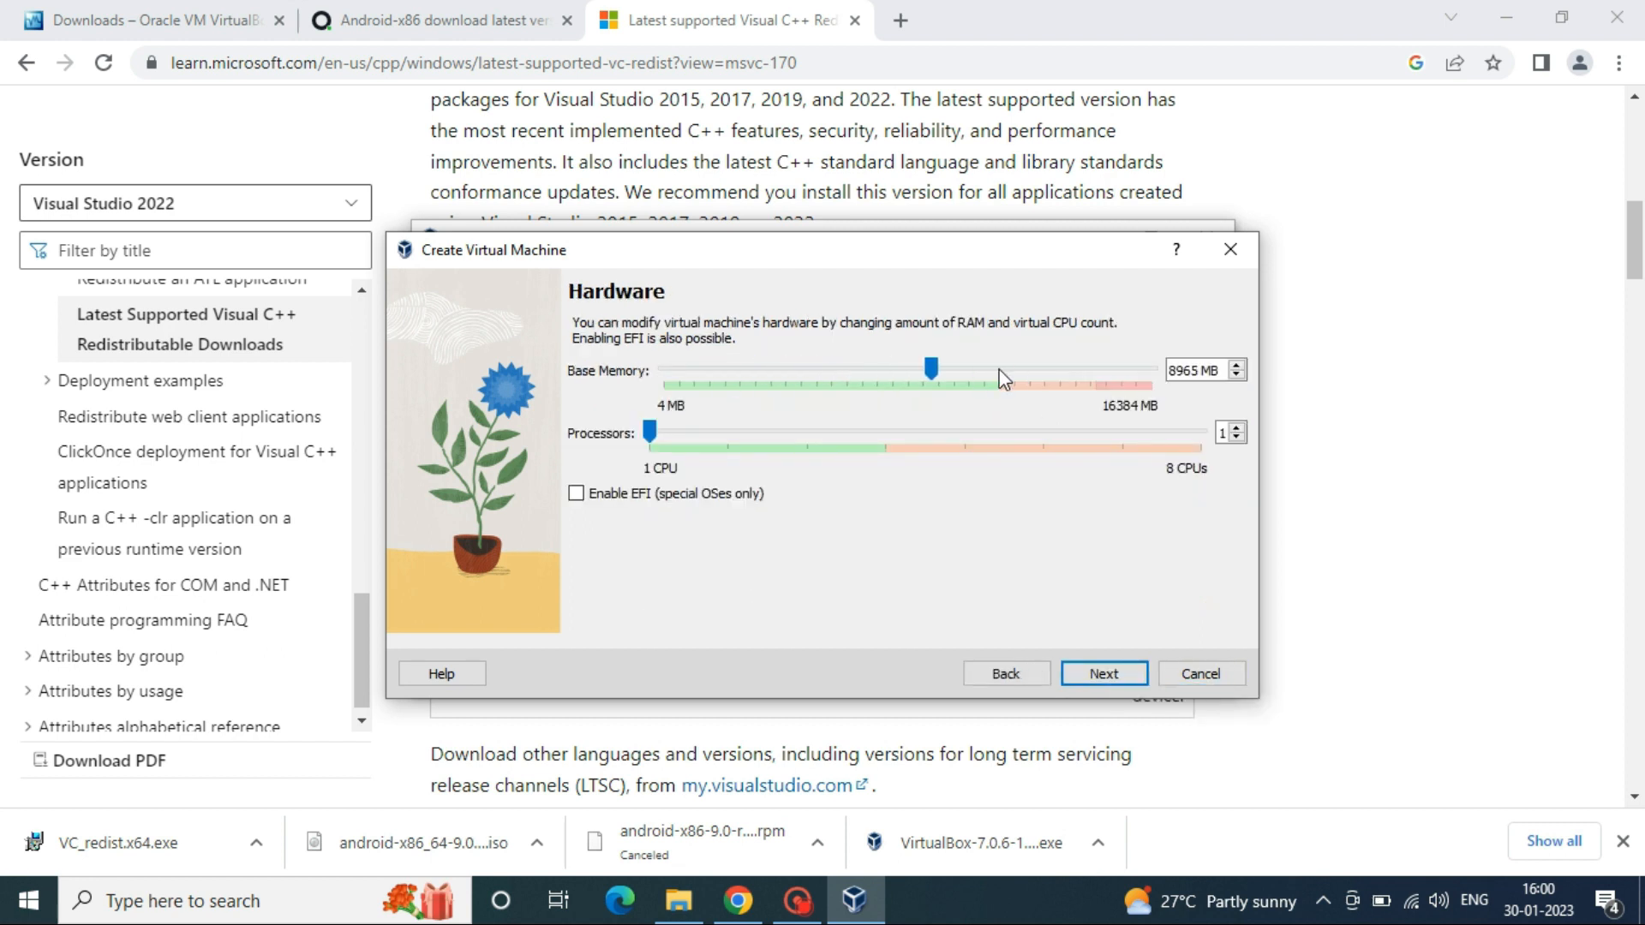
pyautogui.moveTo(931, 369); pyautogui.dragTo(1006, 369)
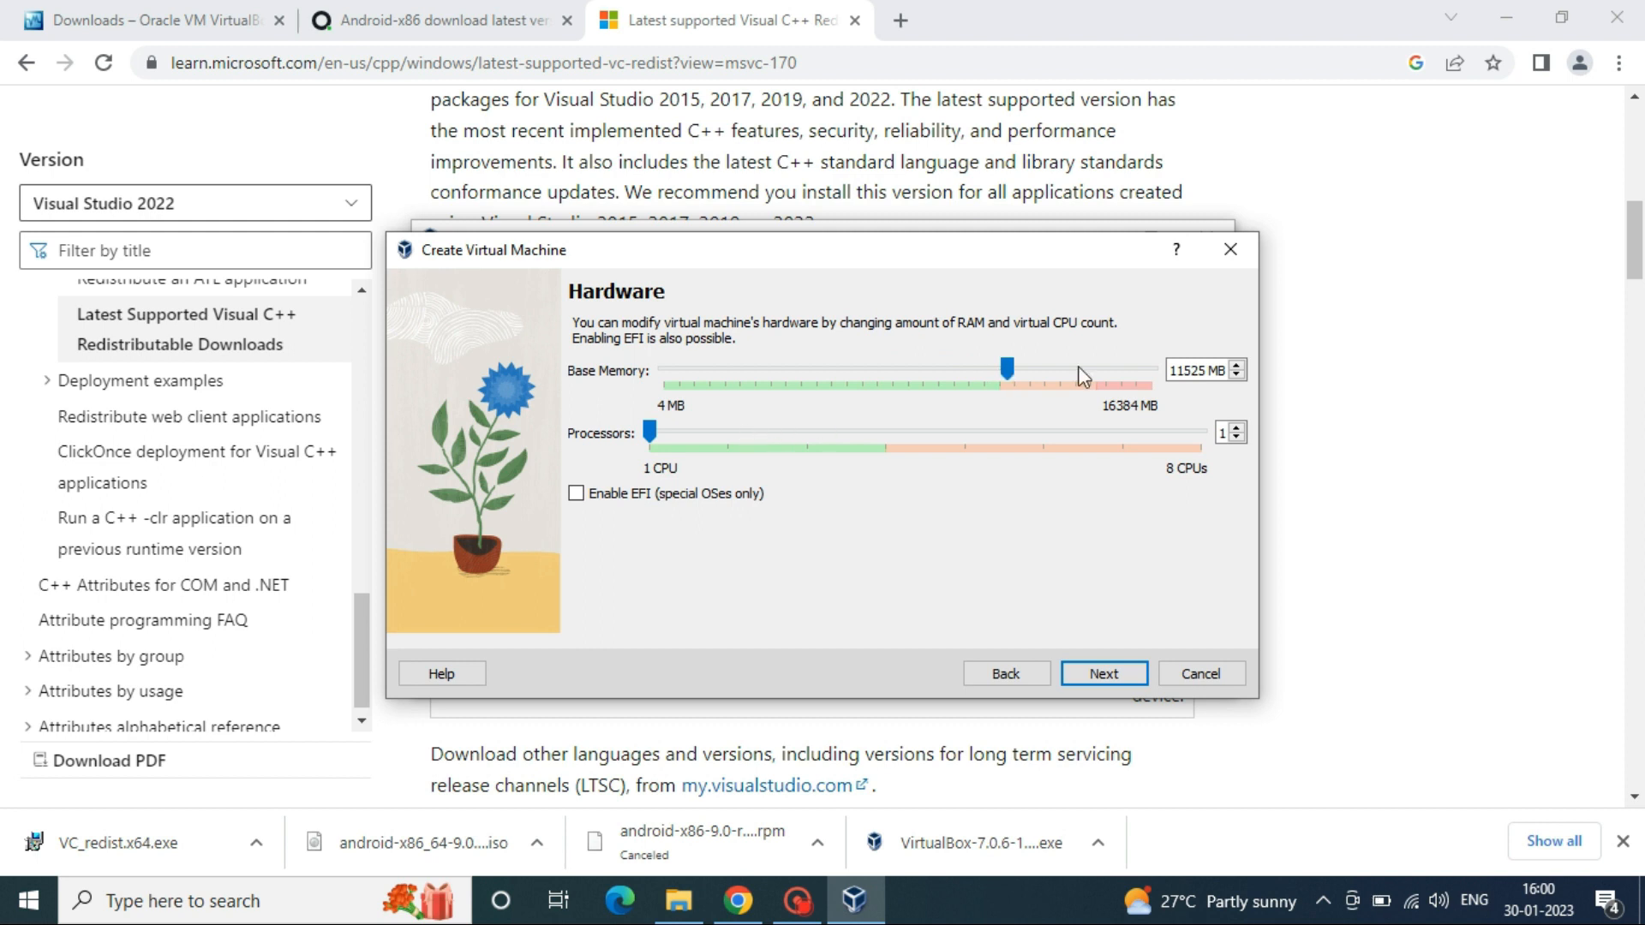
pyautogui.moveTo(1005, 370); pyautogui.dragTo(990, 369)
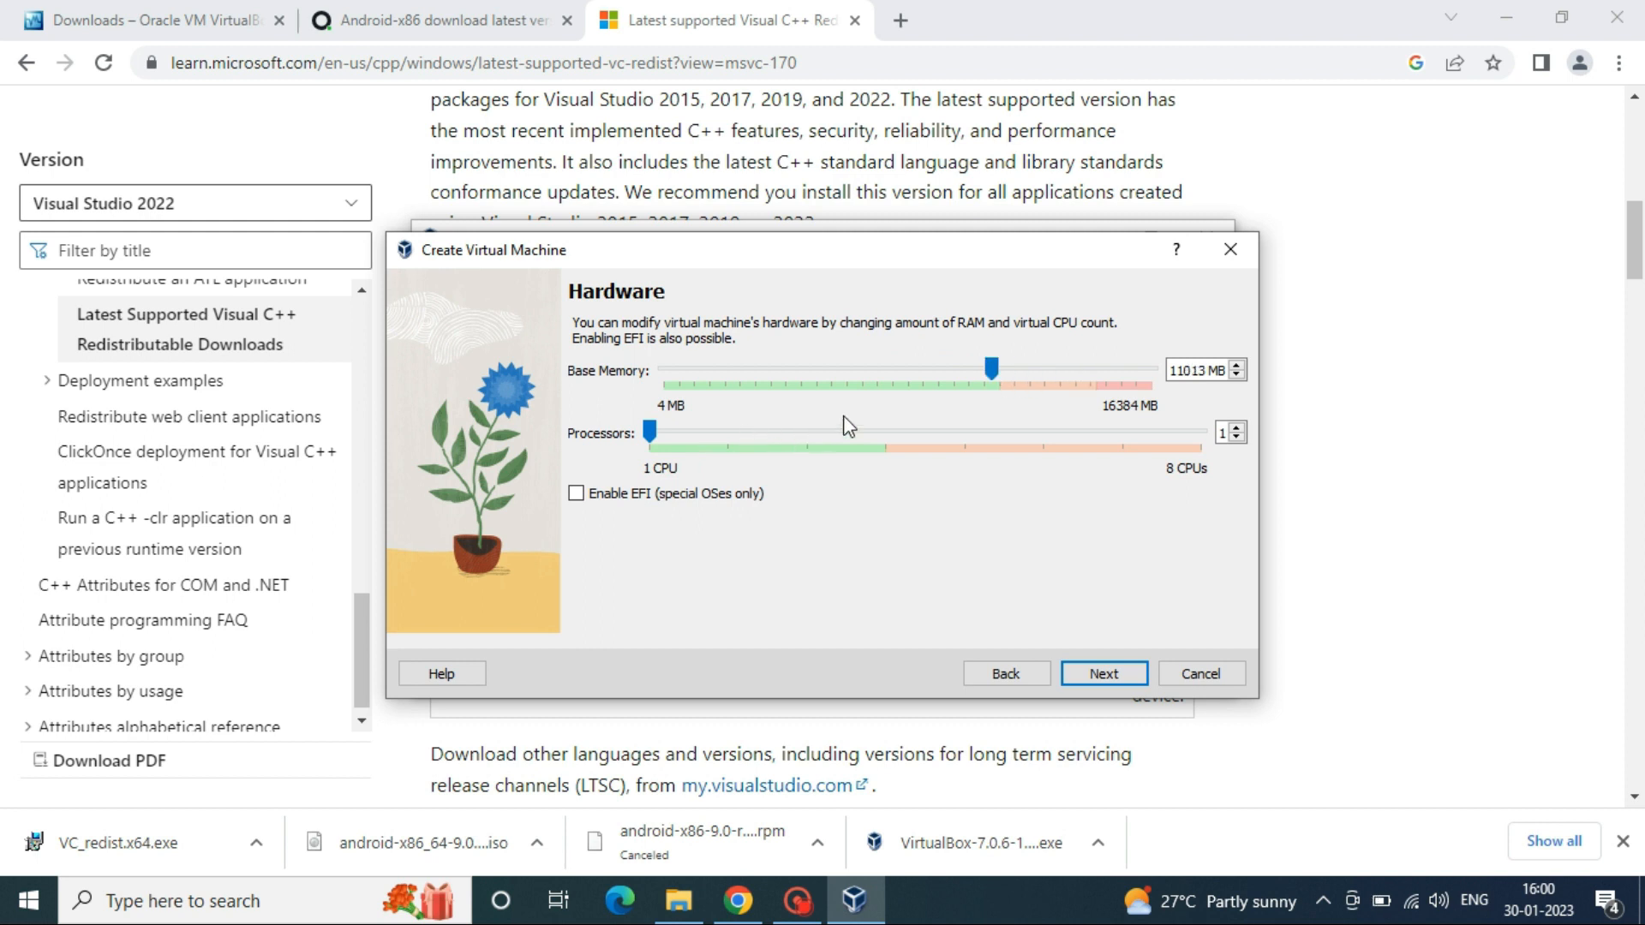
pyautogui.moveTo(648, 430); pyautogui.dragTo(887, 431)
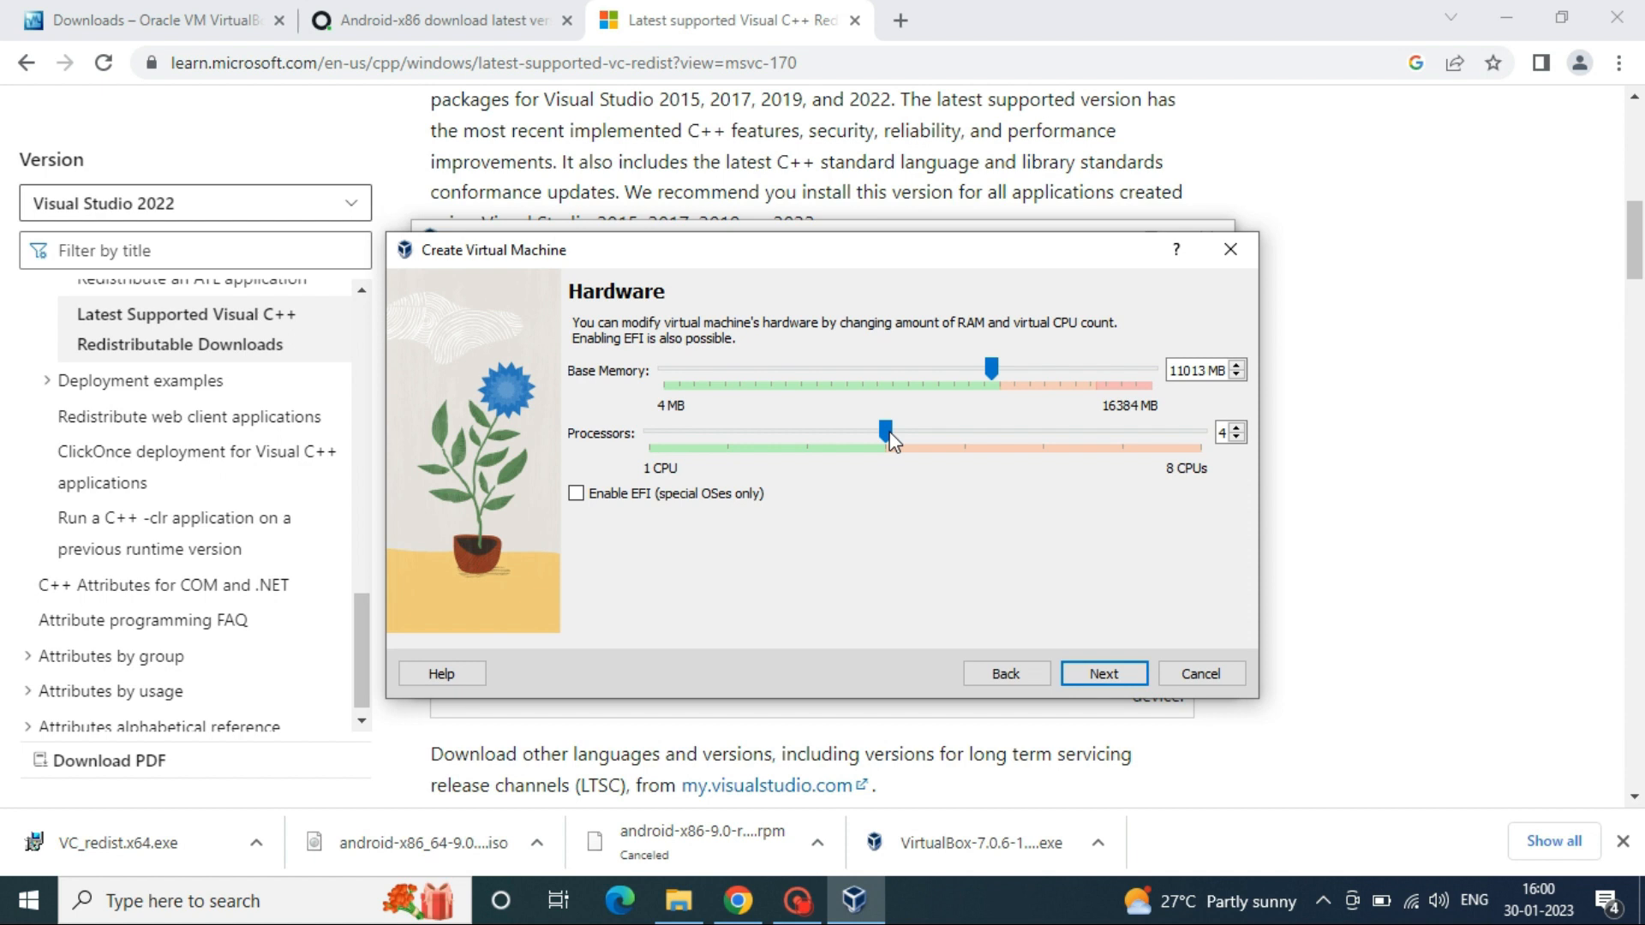
pyautogui.click(1102, 672)
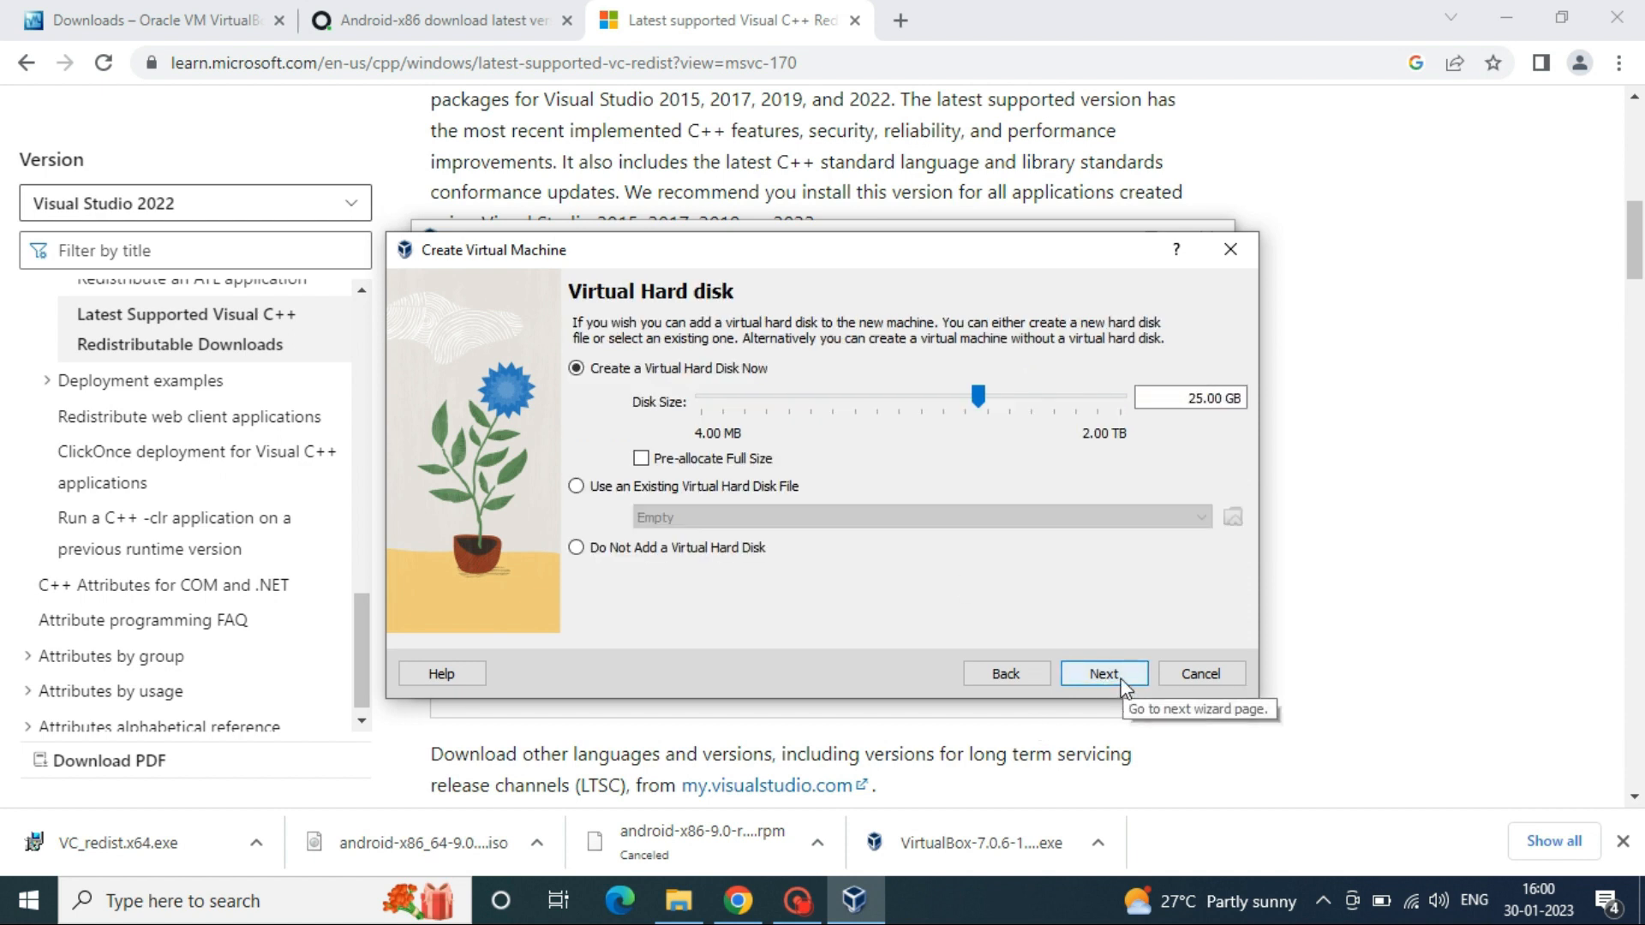
pyautogui.click(1102, 673)
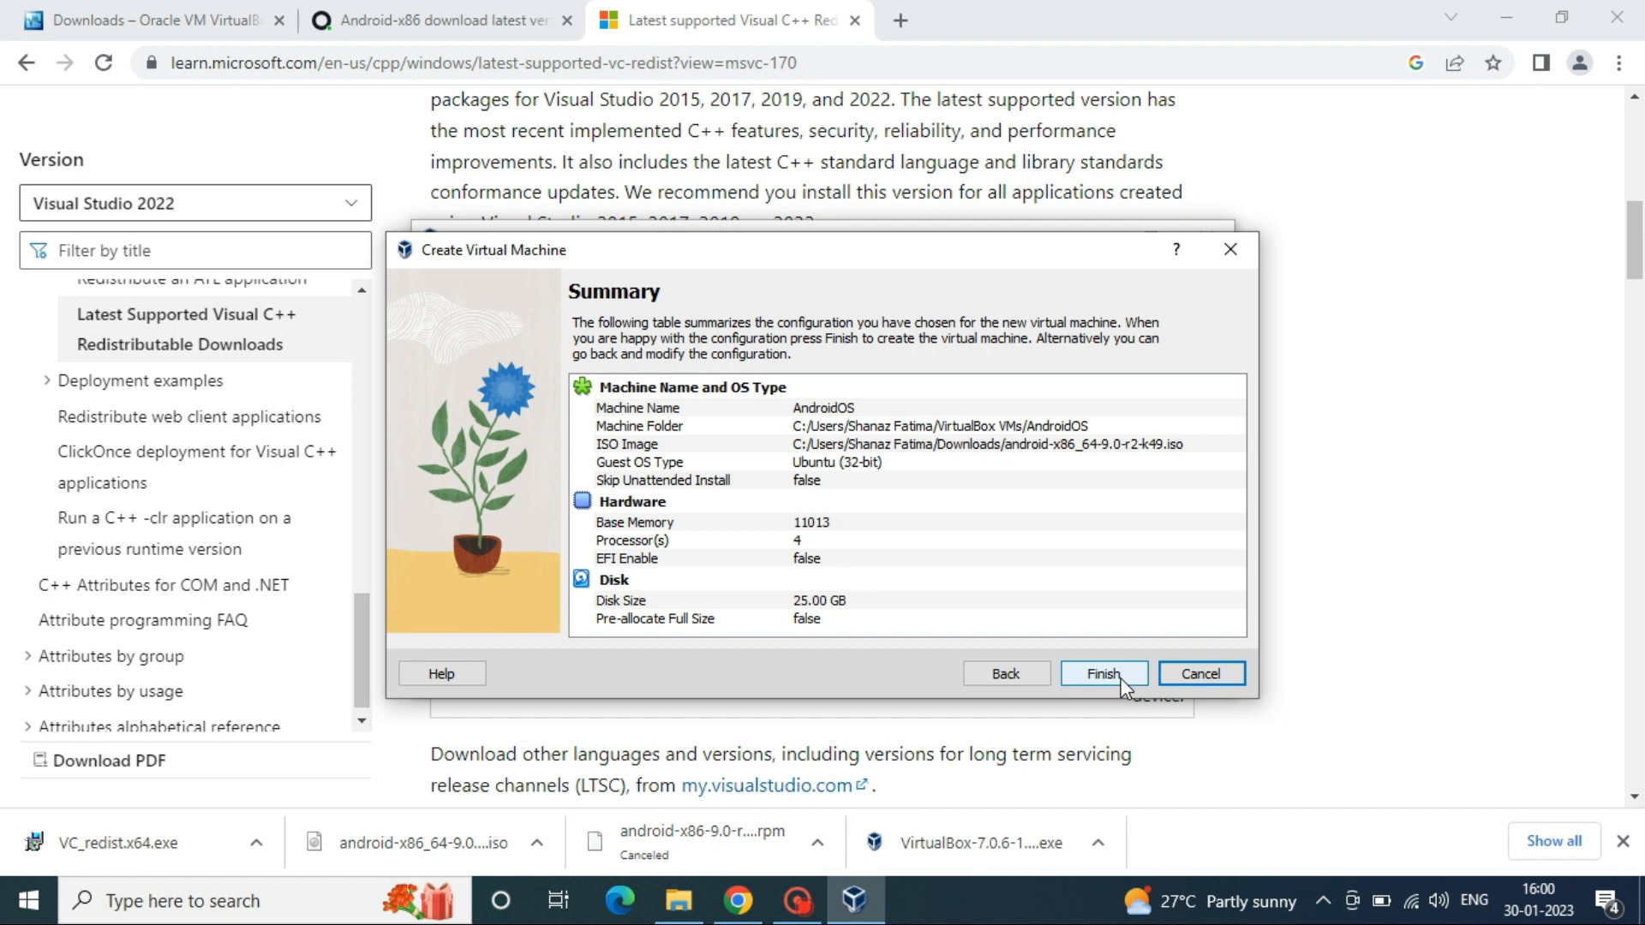
pyautogui.click(1103, 674)
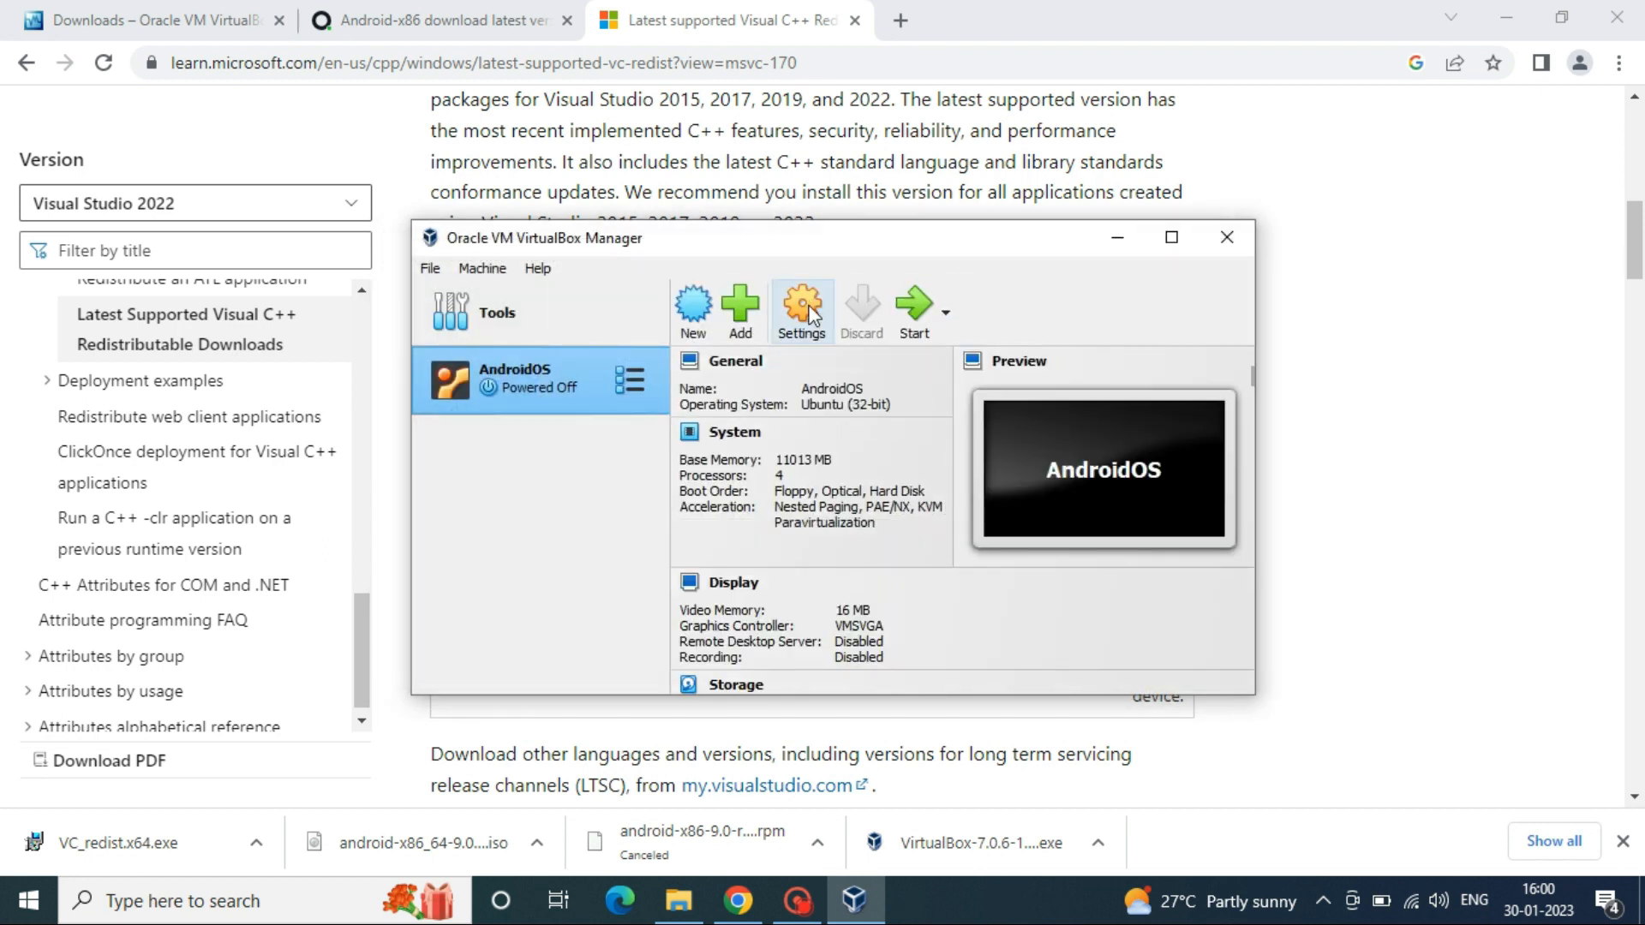
# Step: Set the AndroidOS version to Other Linux (64-bit) and review processor and acceleration settings
pyautogui.click(801, 304)
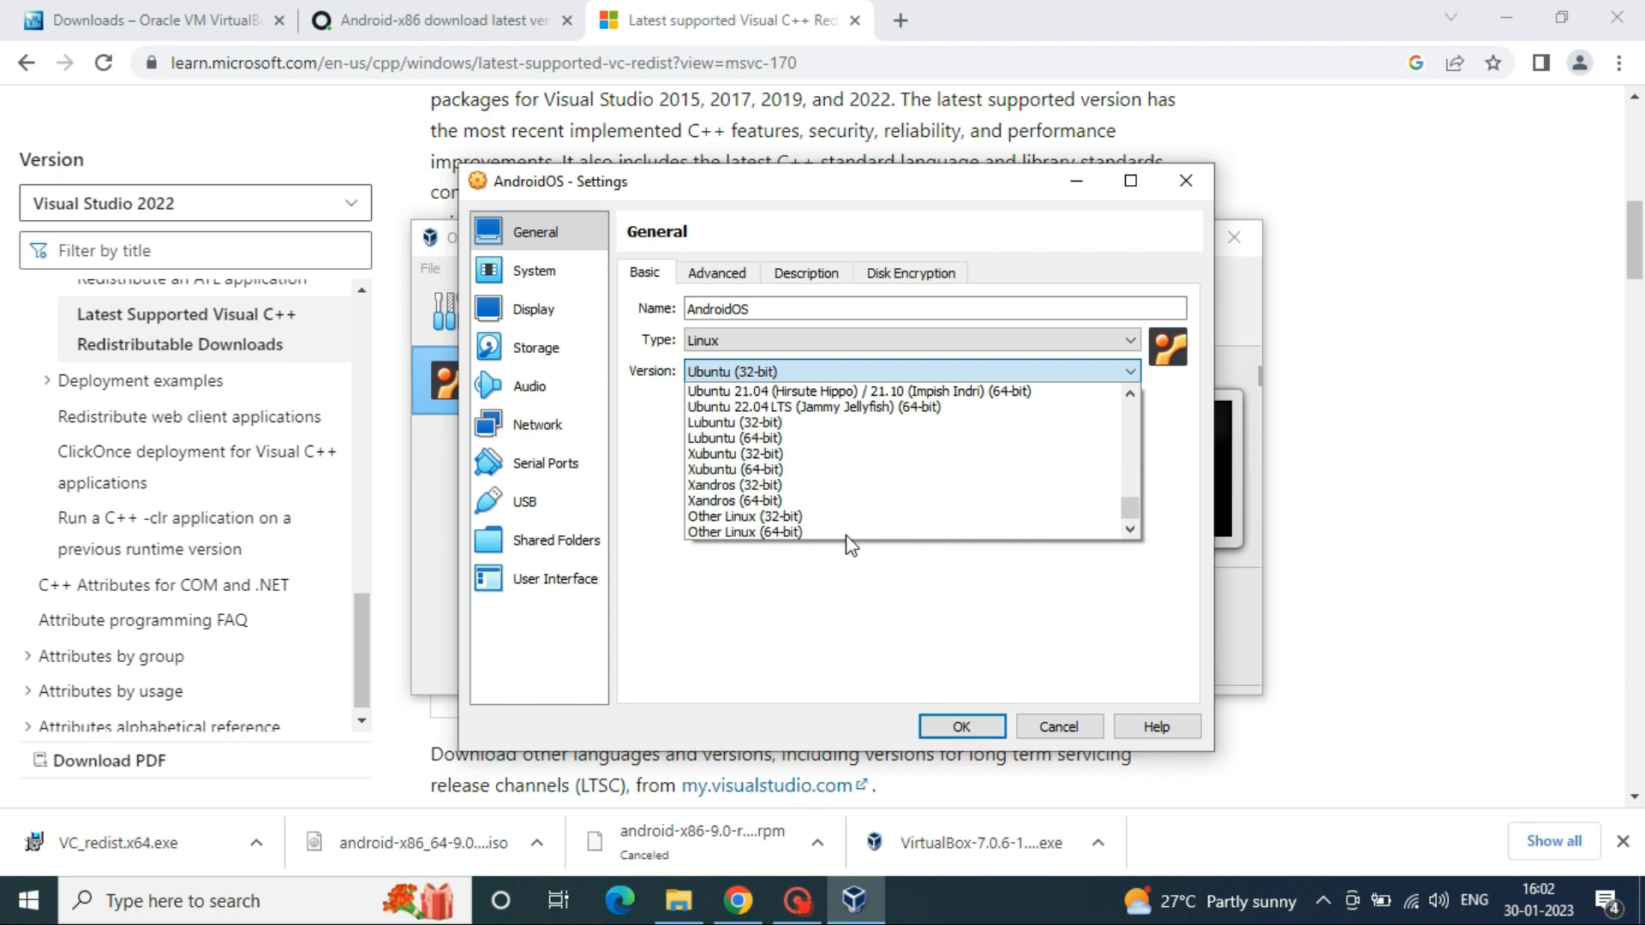
pyautogui.click(744, 532)
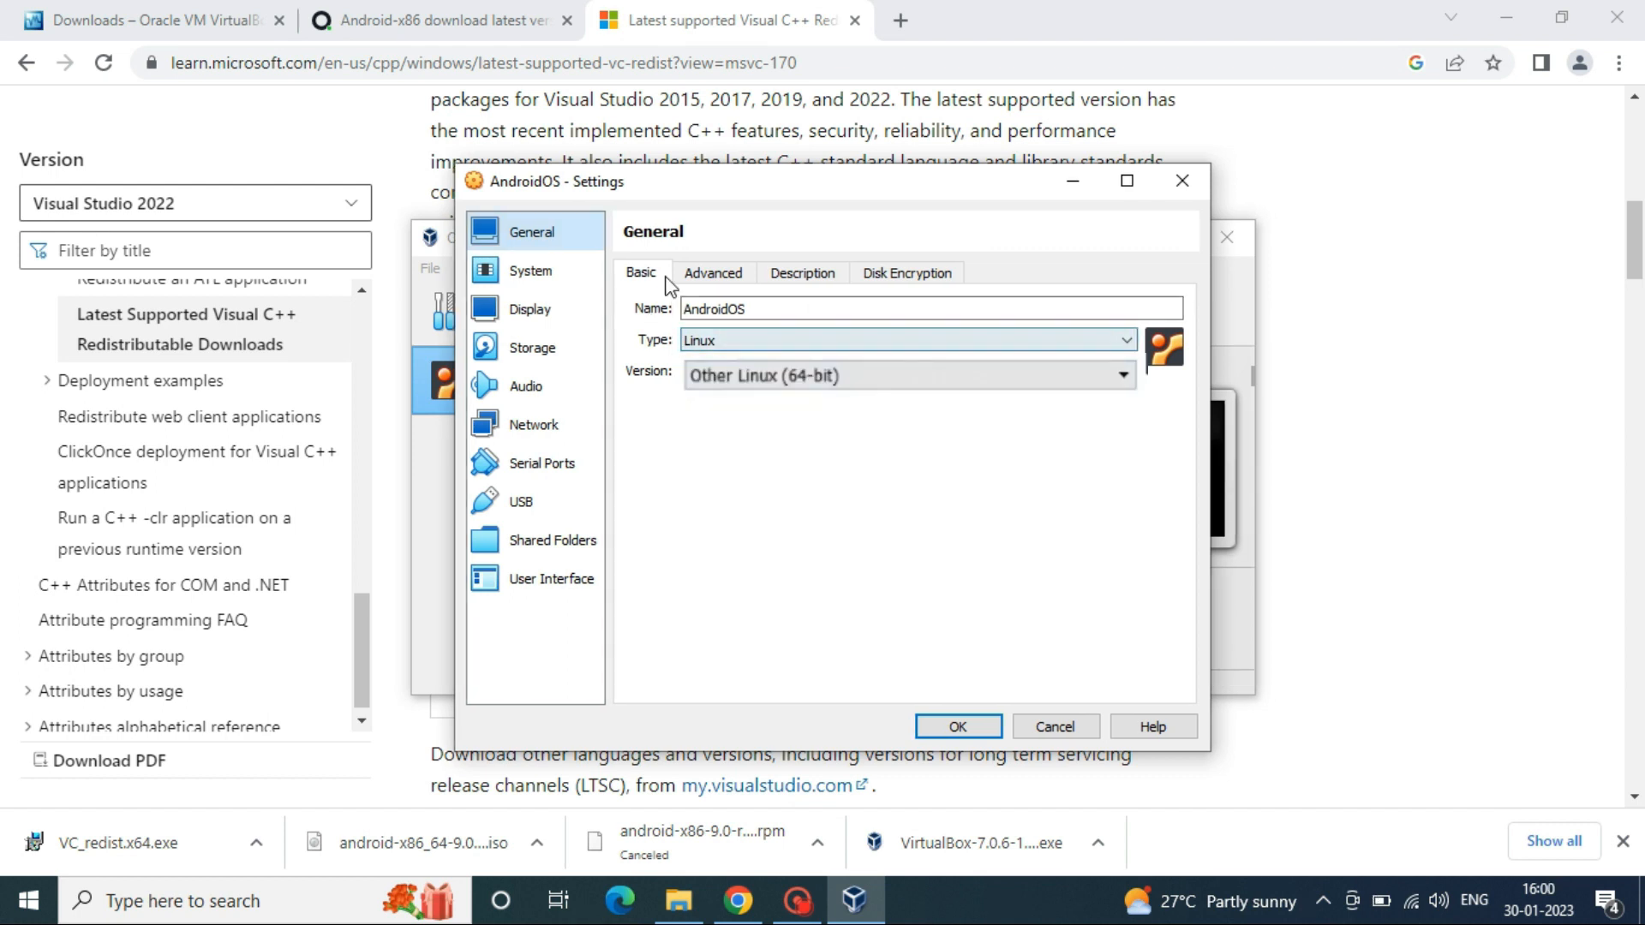
pyautogui.click(529, 270)
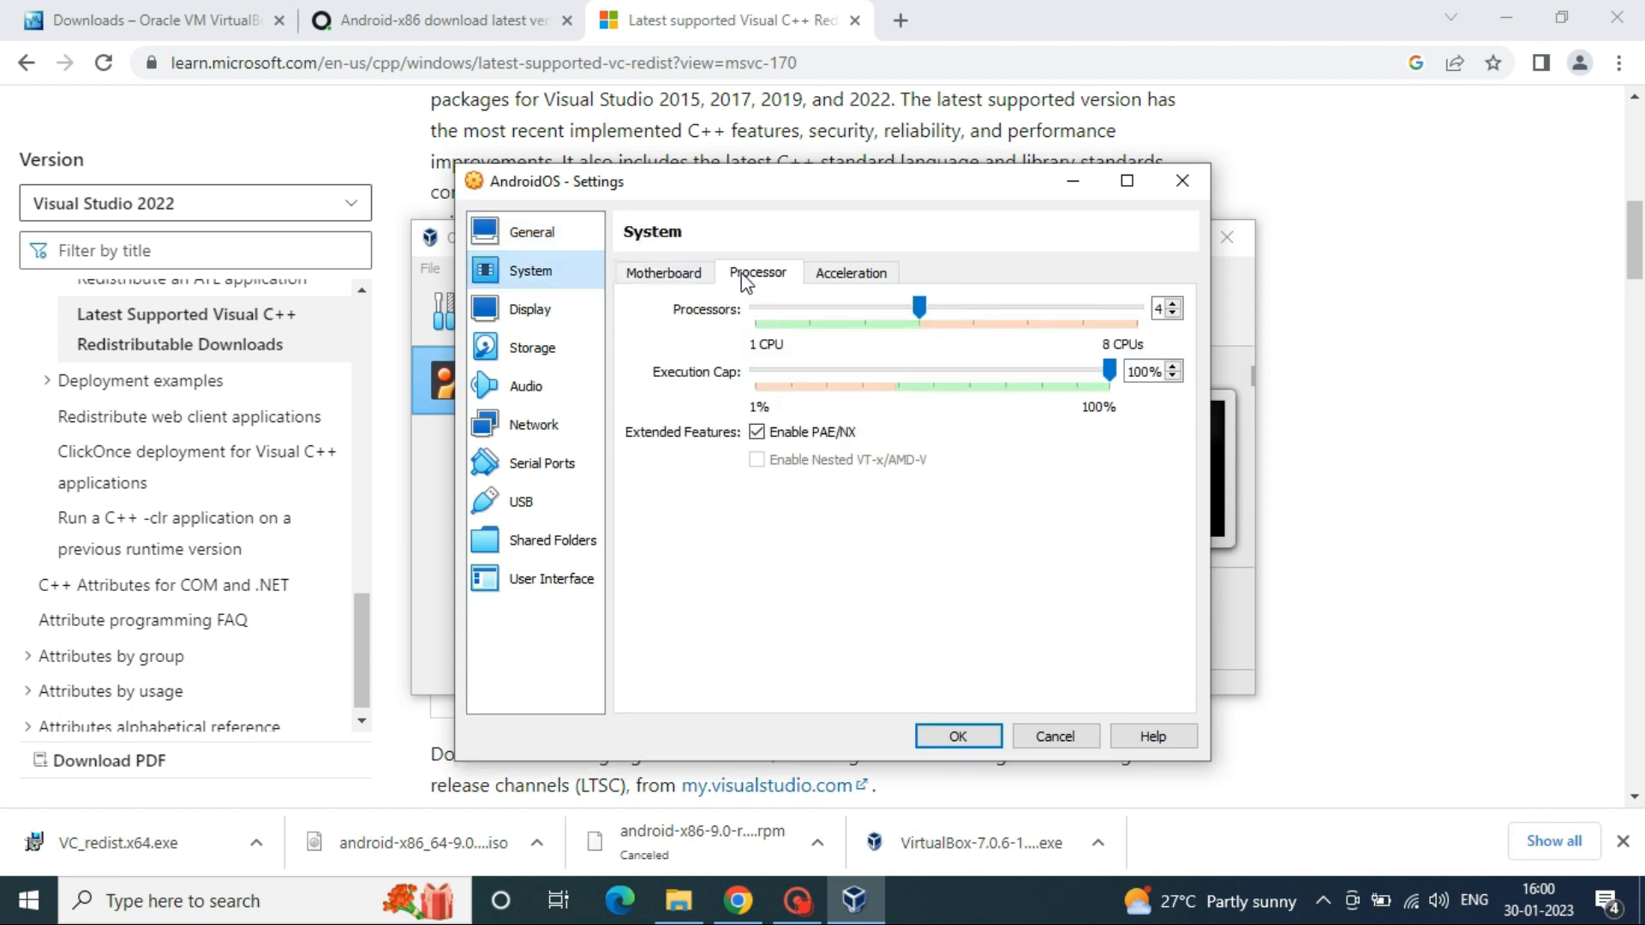
pyautogui.moveTo(894, 460)
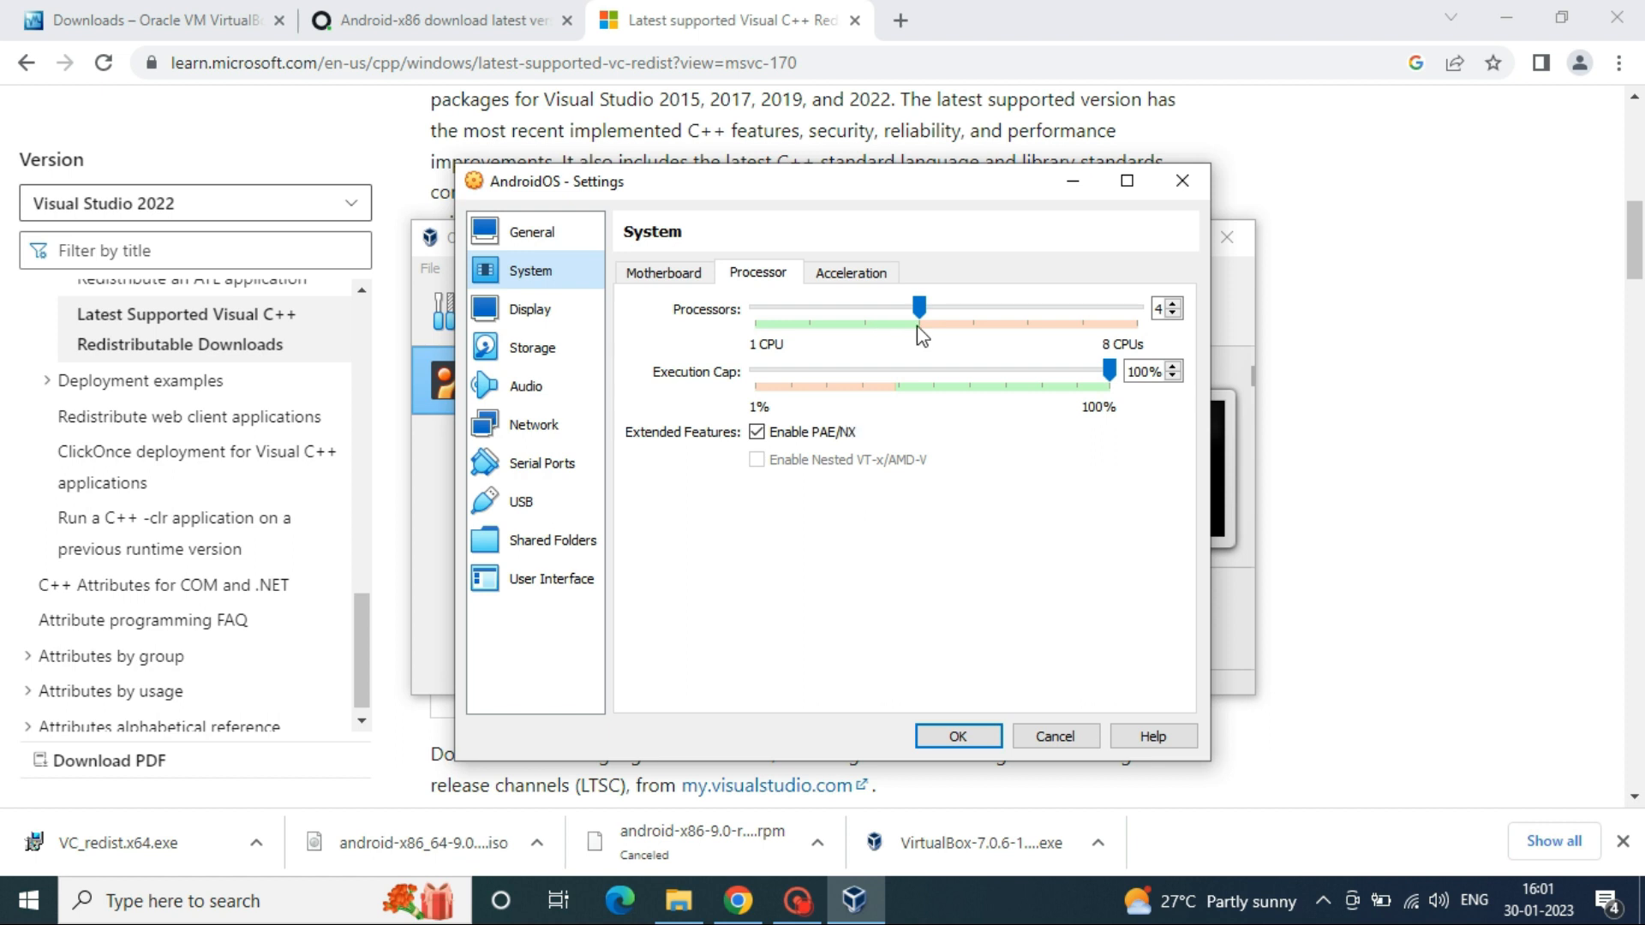
pyautogui.click(851, 273)
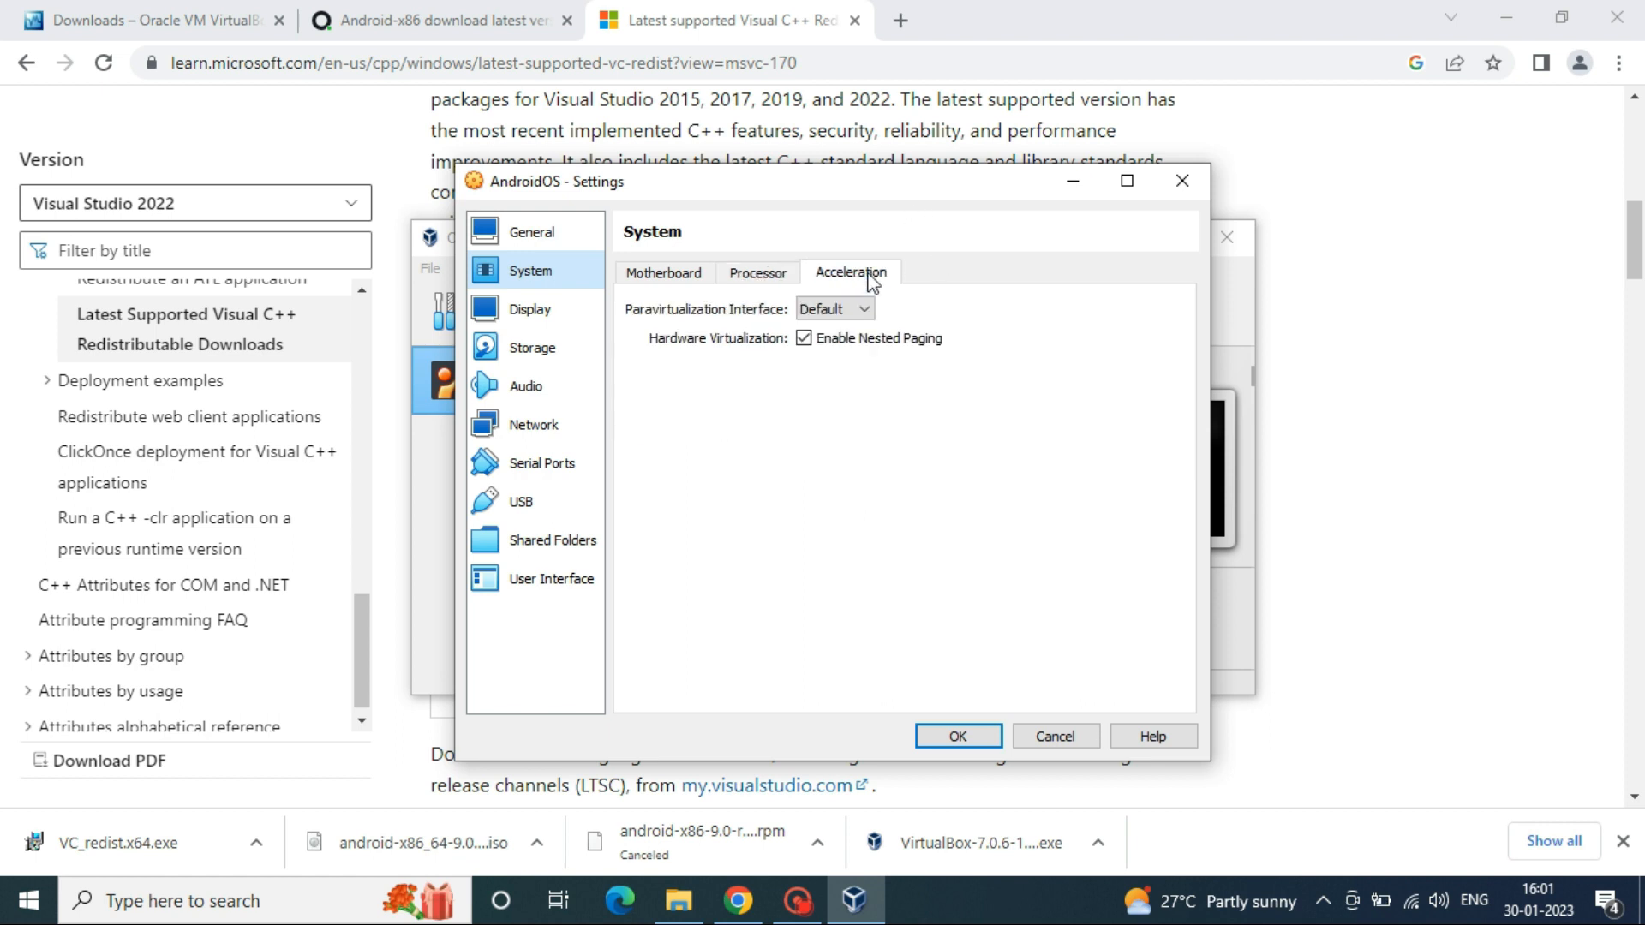
# Step: Raise video memory to 128 MB, enable 3D acceleration, and save the settings
pyautogui.click(531, 308)
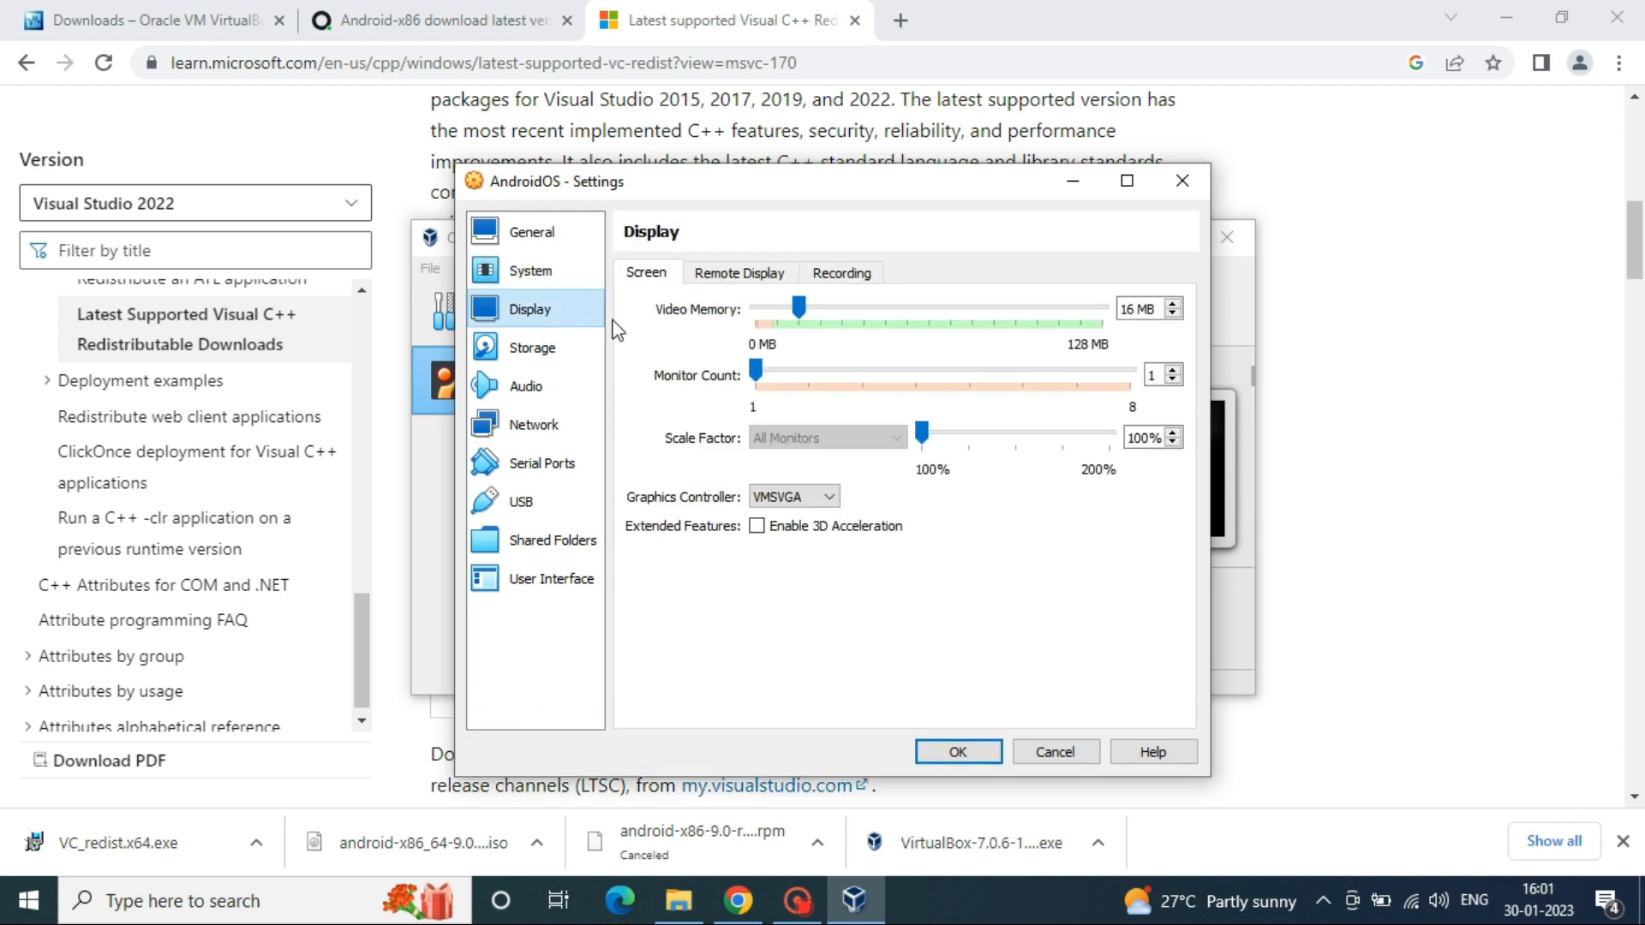
pyautogui.moveTo(837, 315)
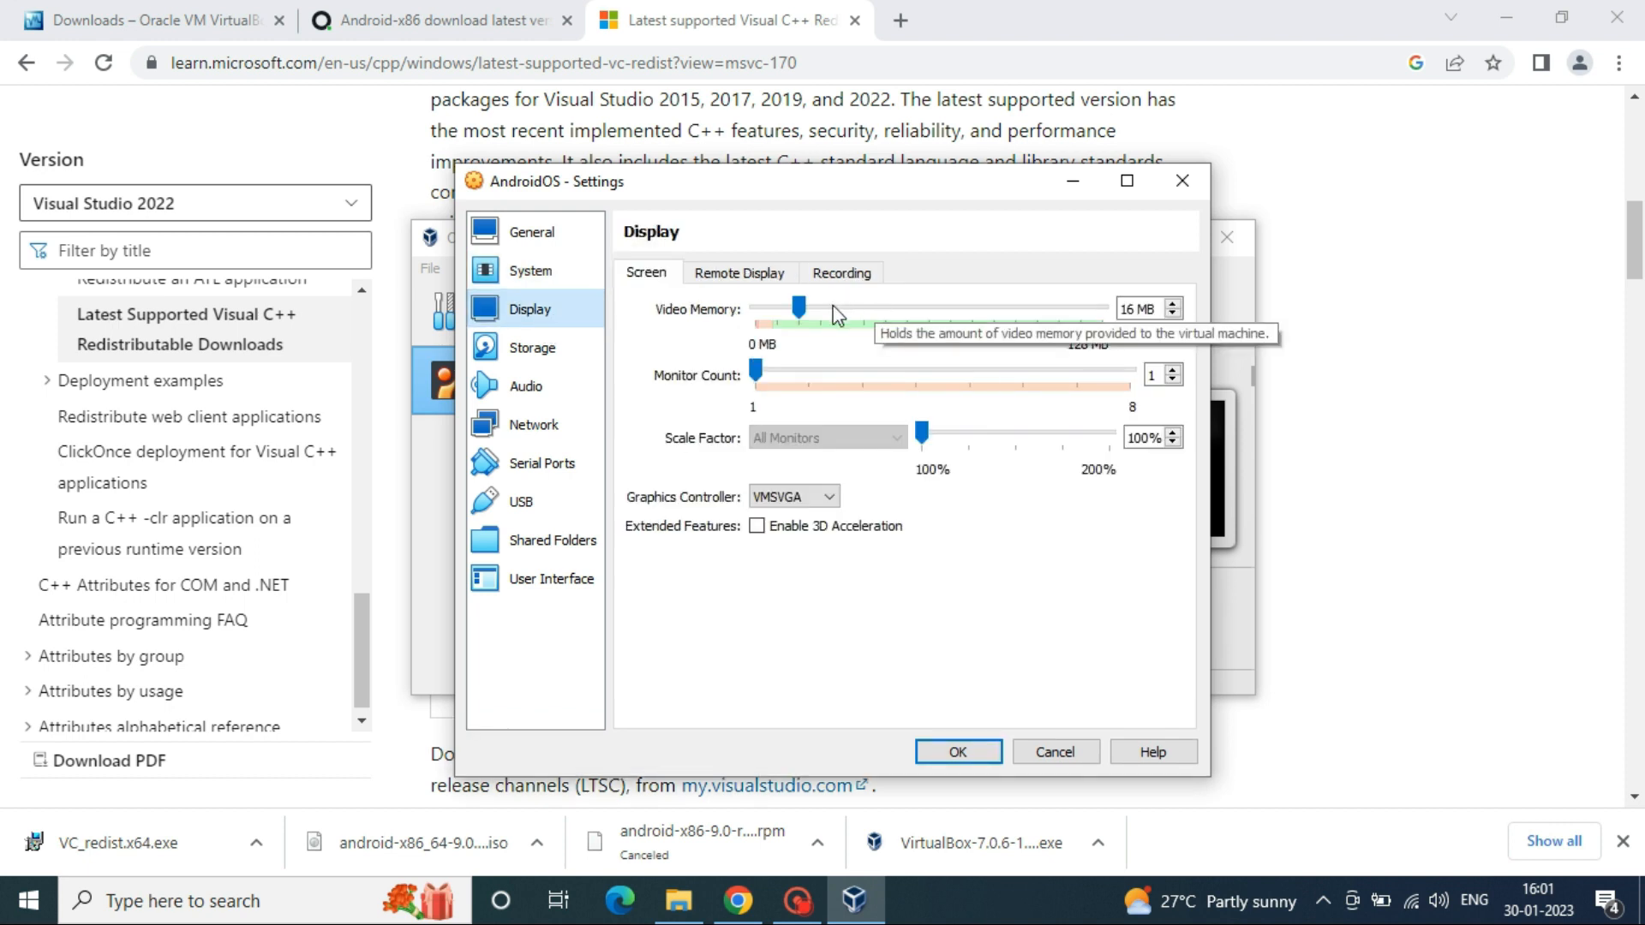
pyautogui.moveTo(799, 307); pyautogui.dragTo(1099, 308)
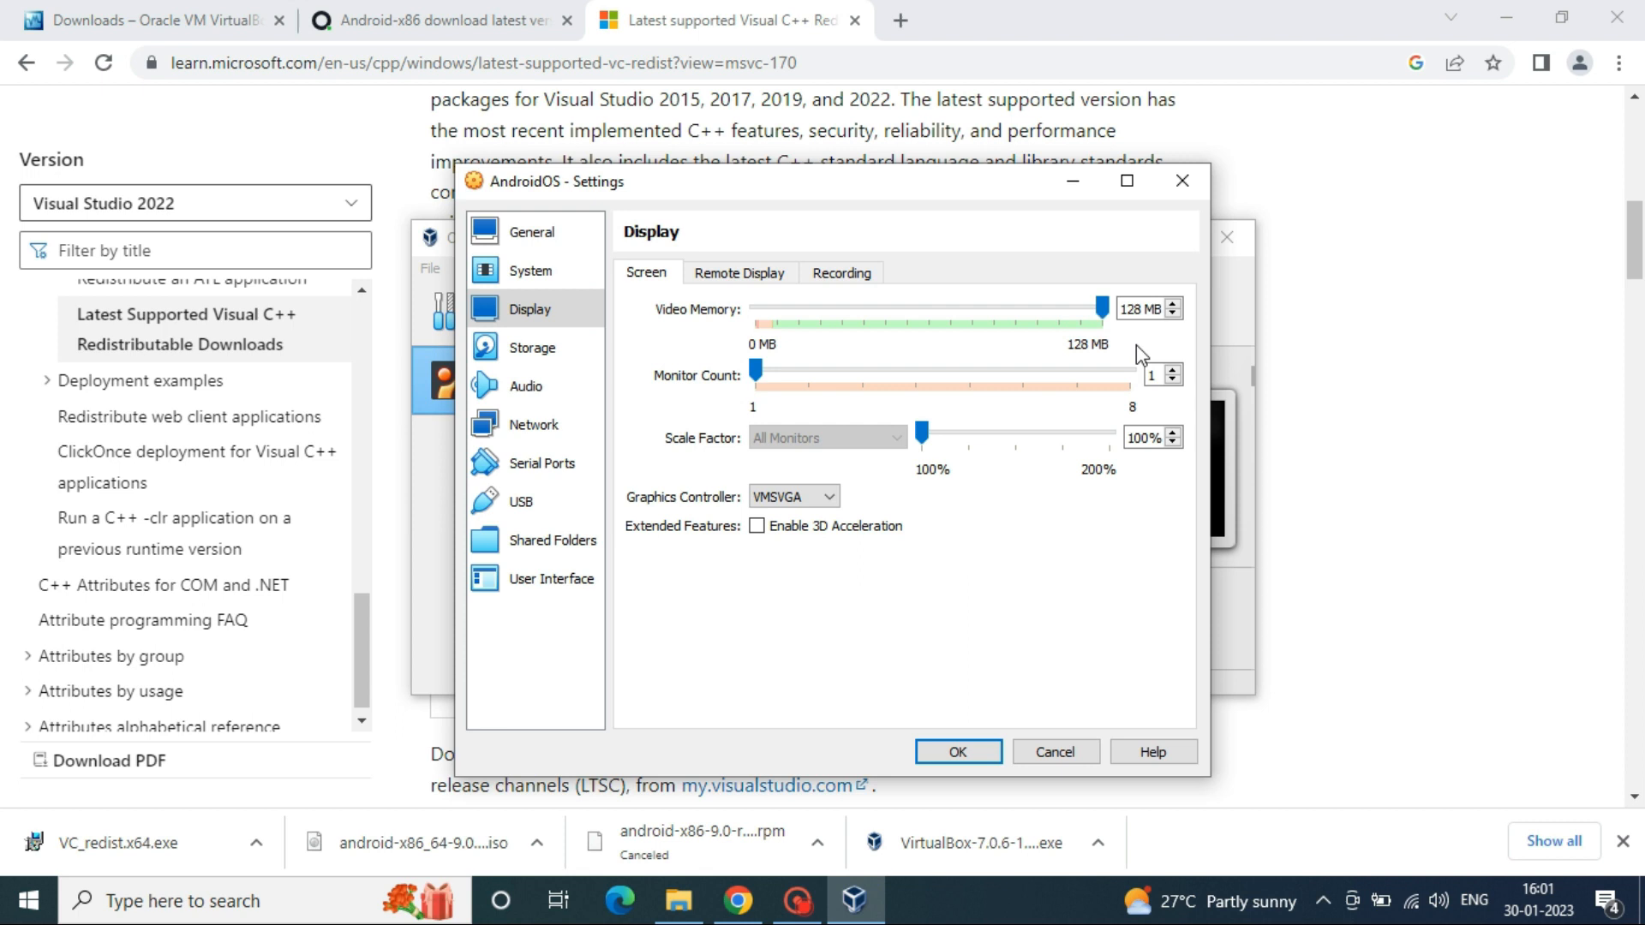
pyautogui.moveTo(837, 529)
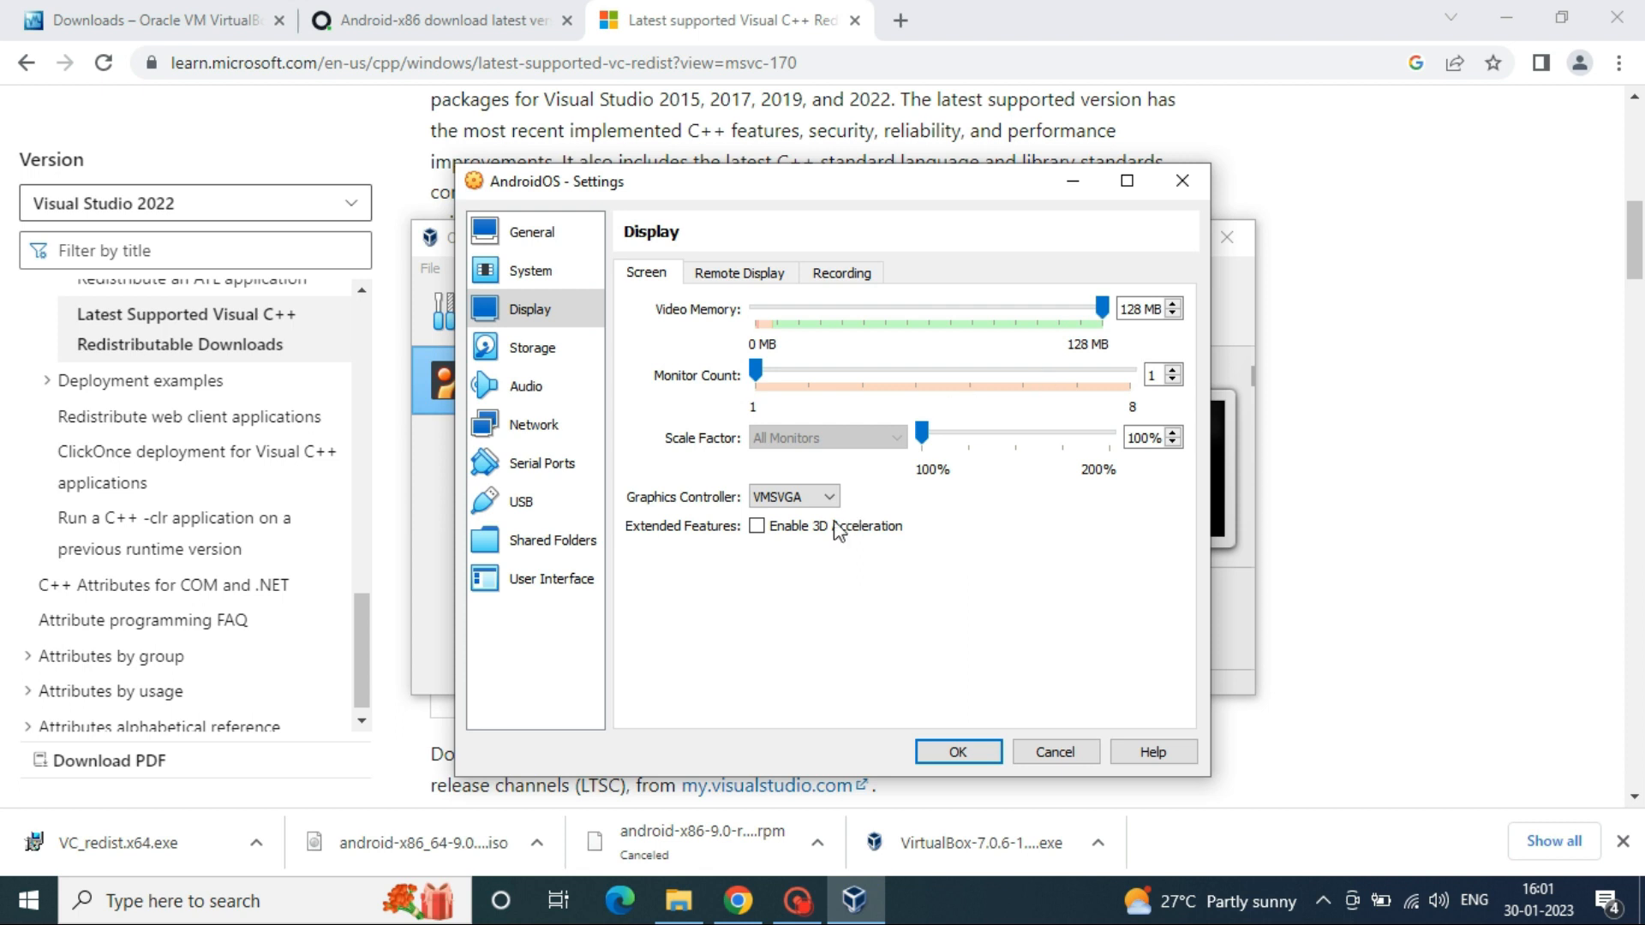
pyautogui.click(757, 525)
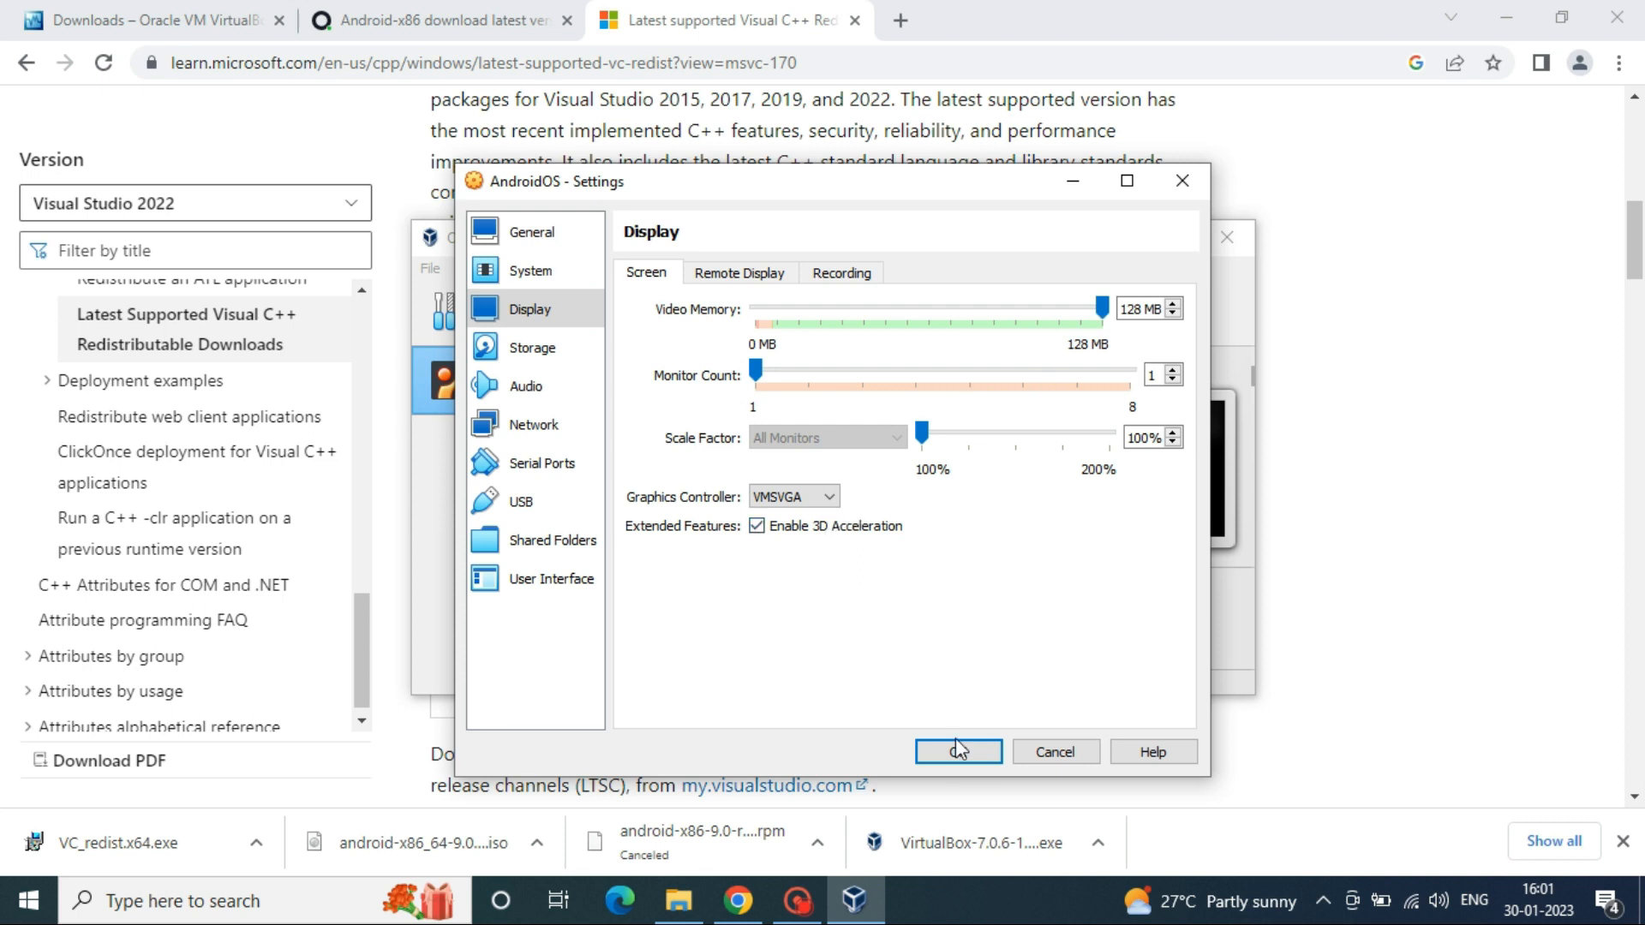
pyautogui.click(957, 751)
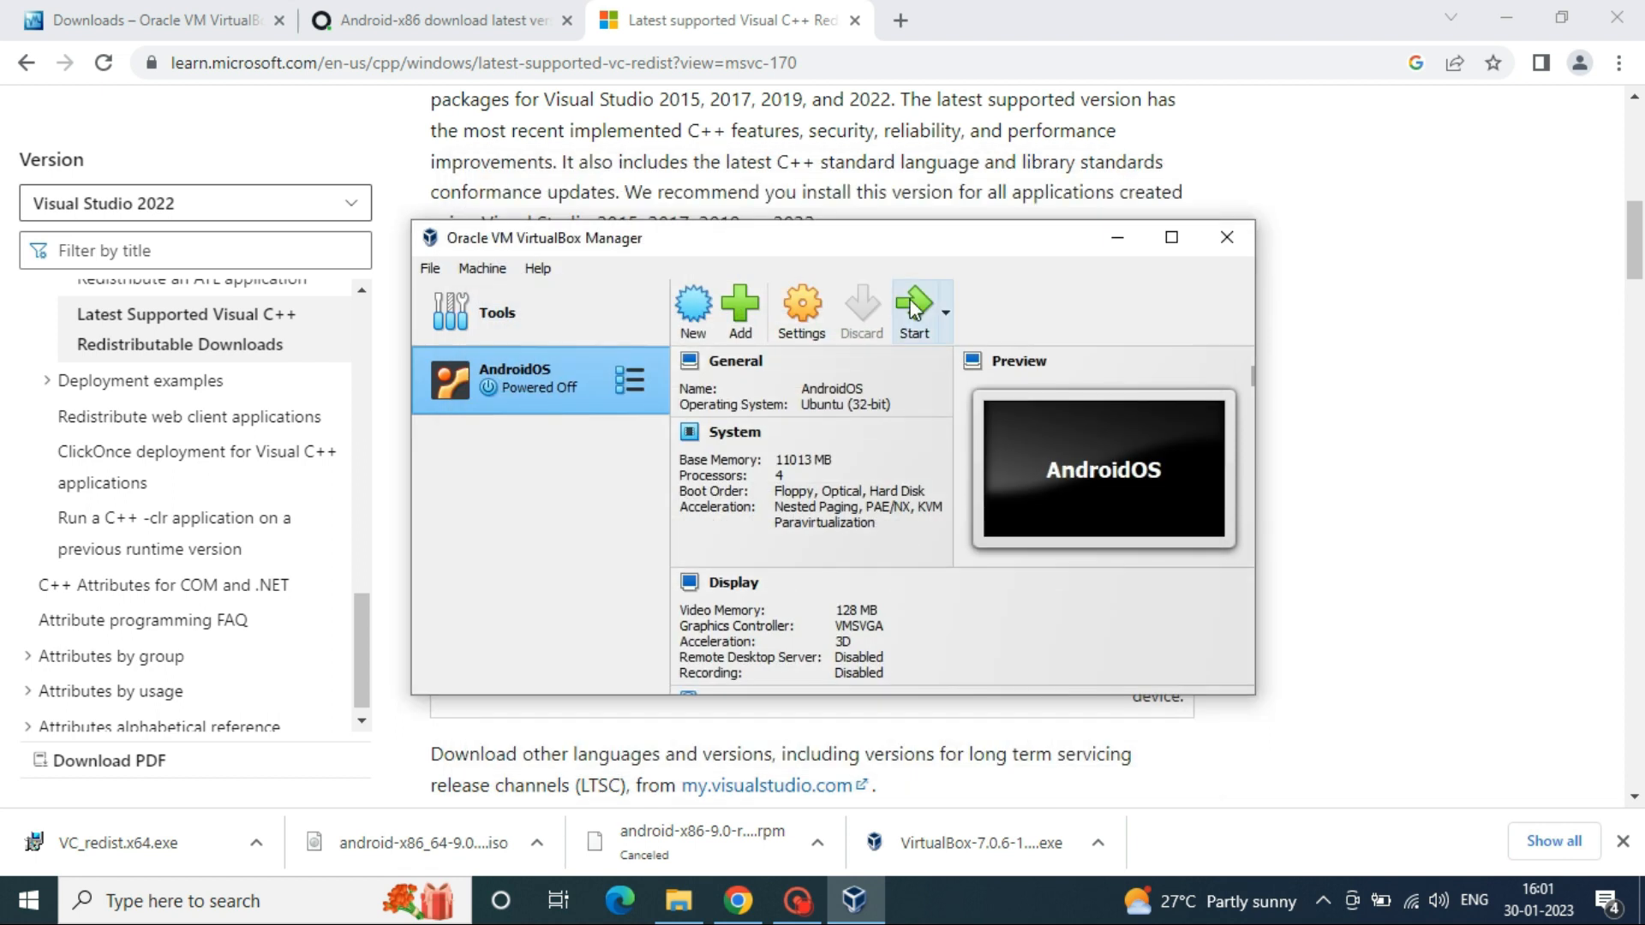
# Step: Boot AndroidOS, choose Installation, confirm auto-install, run Android-x86, and press START
pyautogui.click(911, 304)
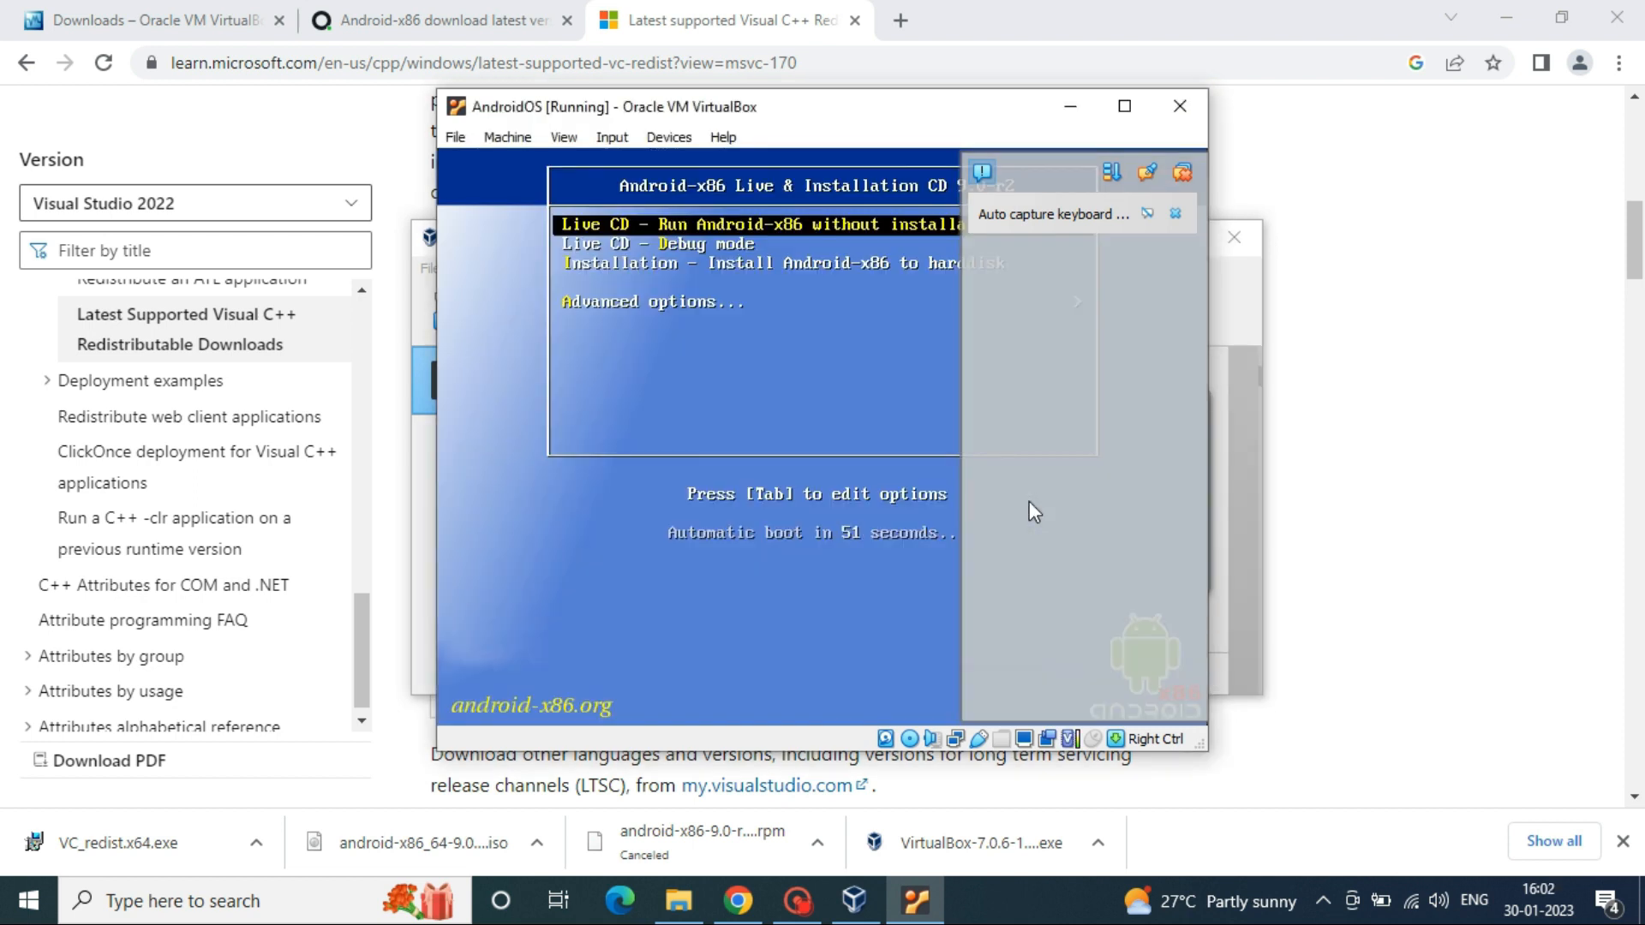
pyautogui.press('Down')
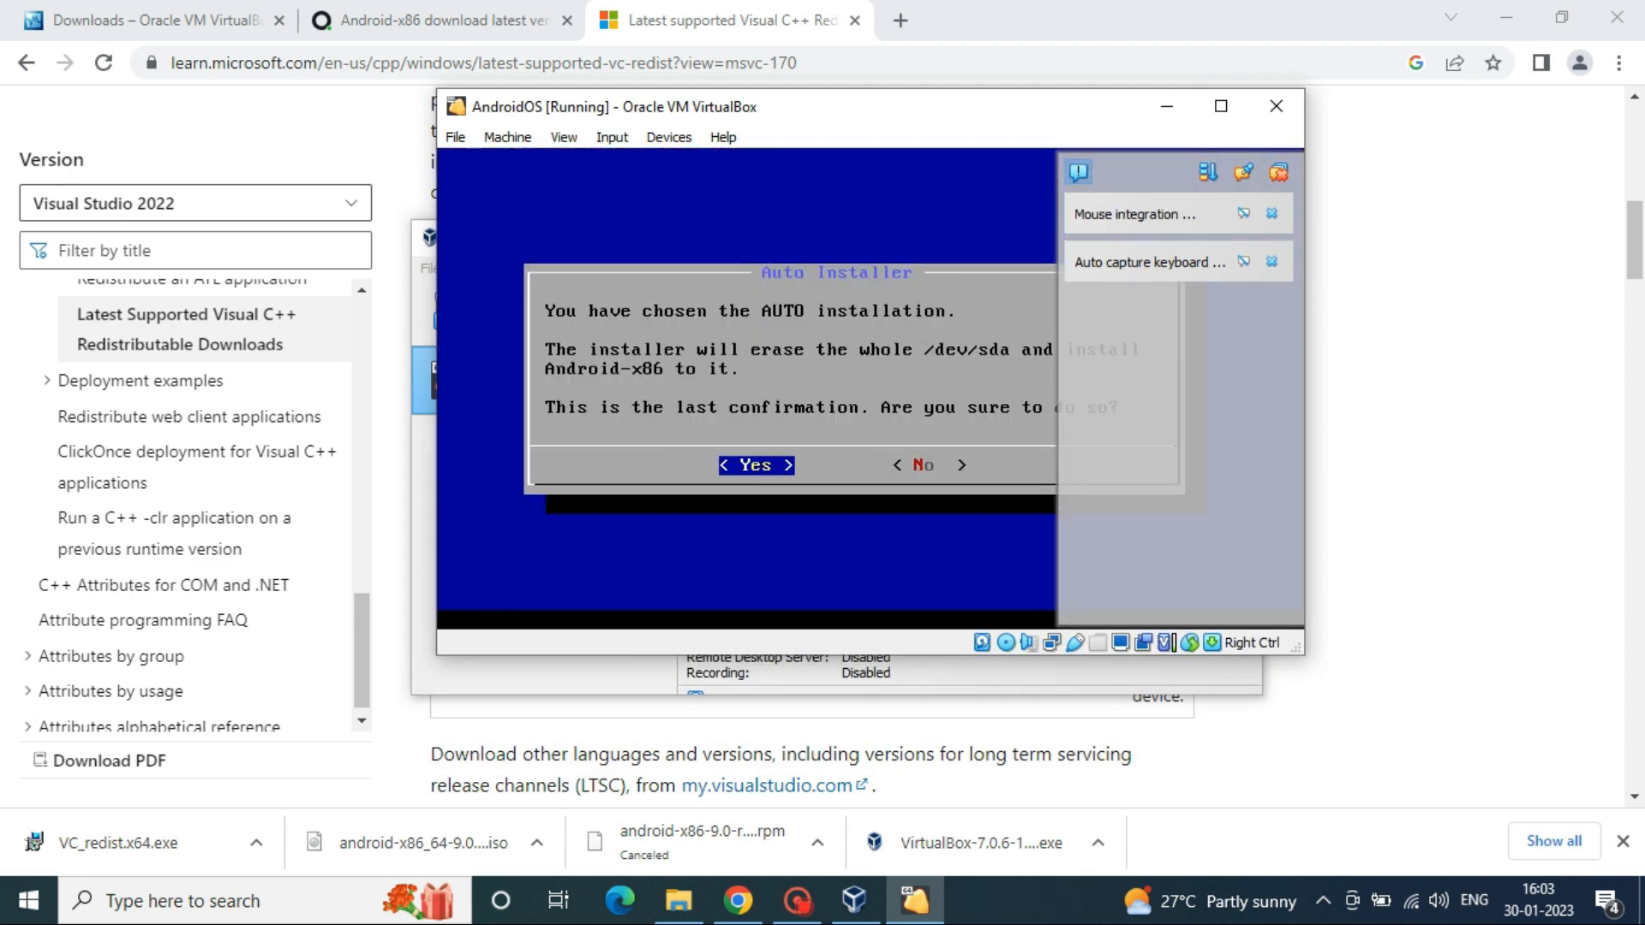
pyautogui.click(754, 464)
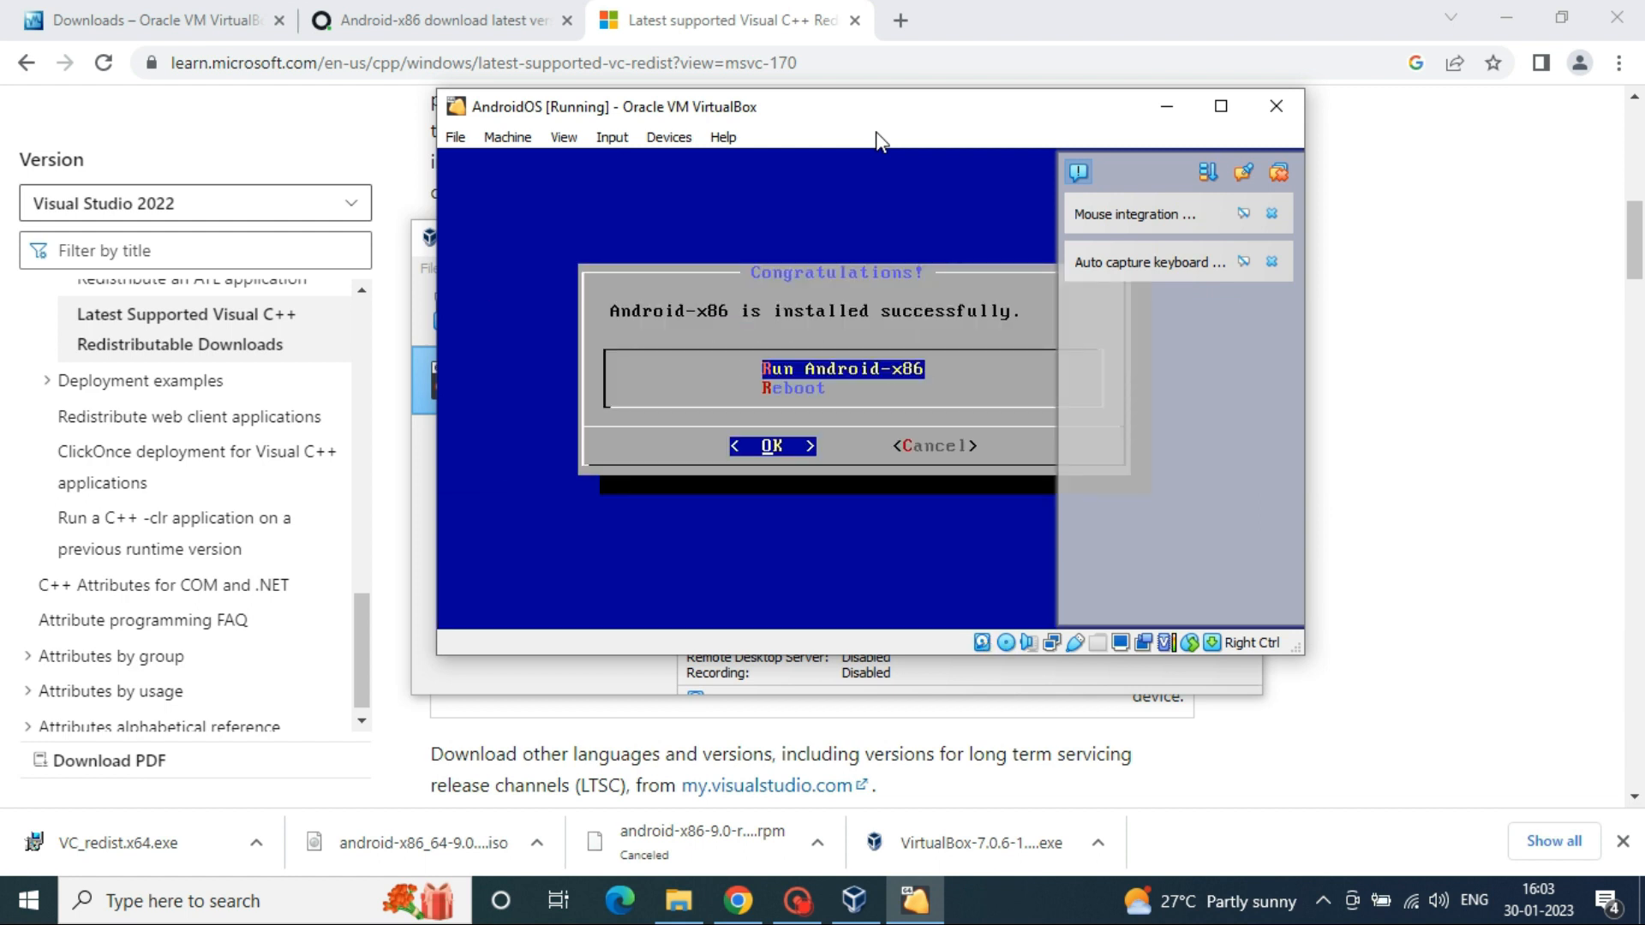
pyautogui.click(772, 446)
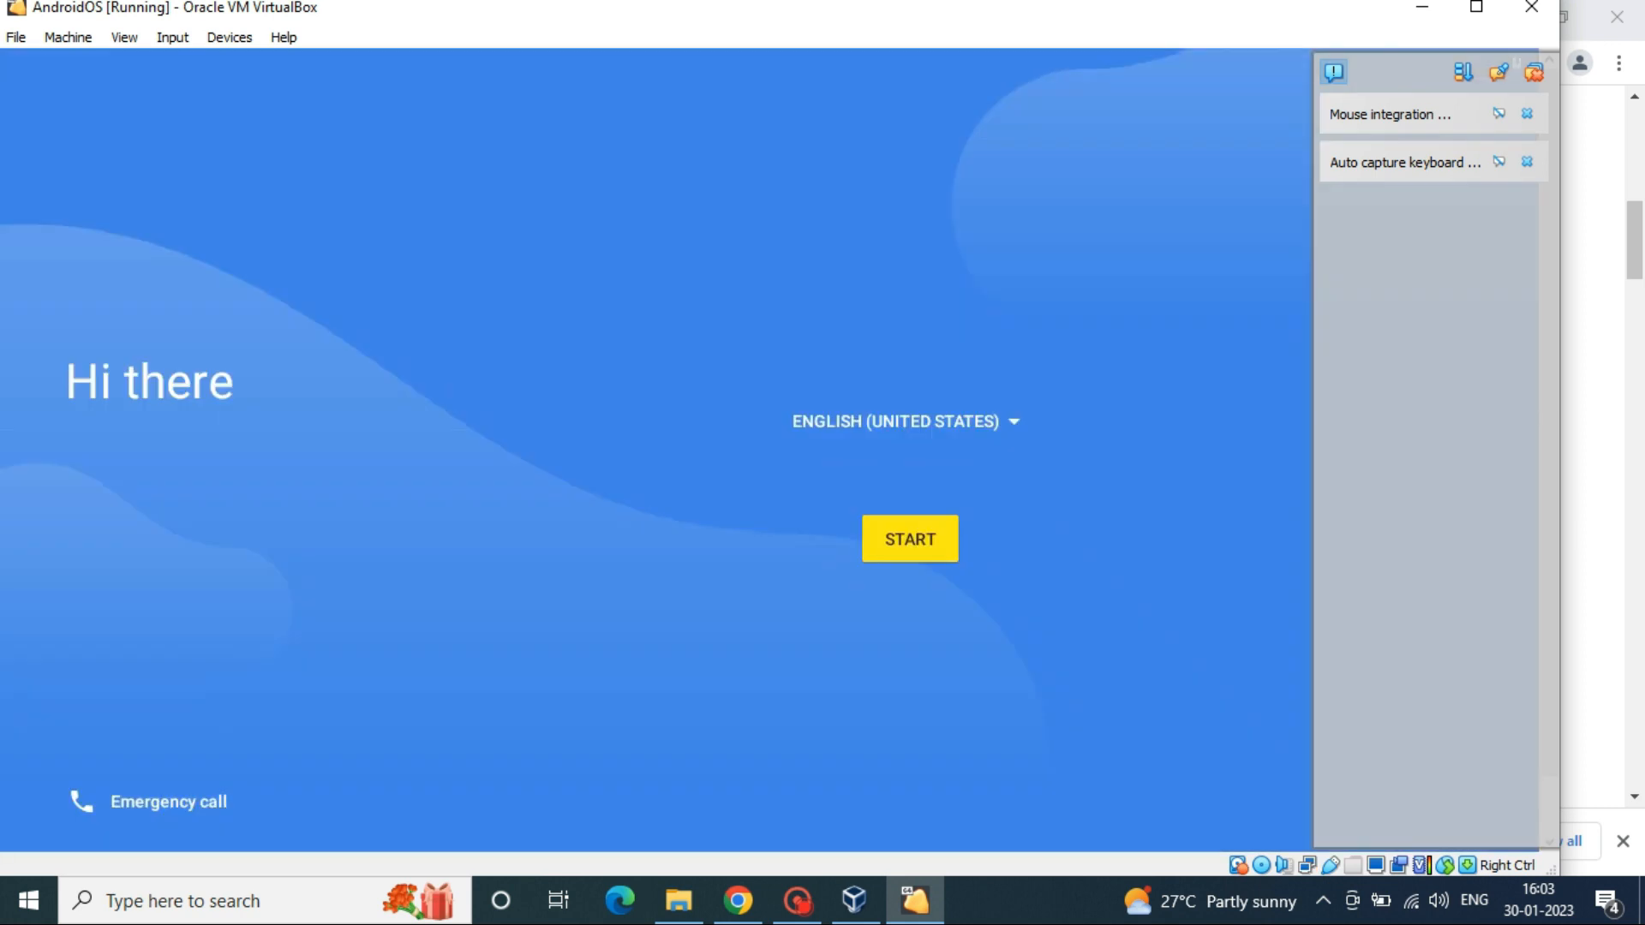
pyautogui.click(909, 538)
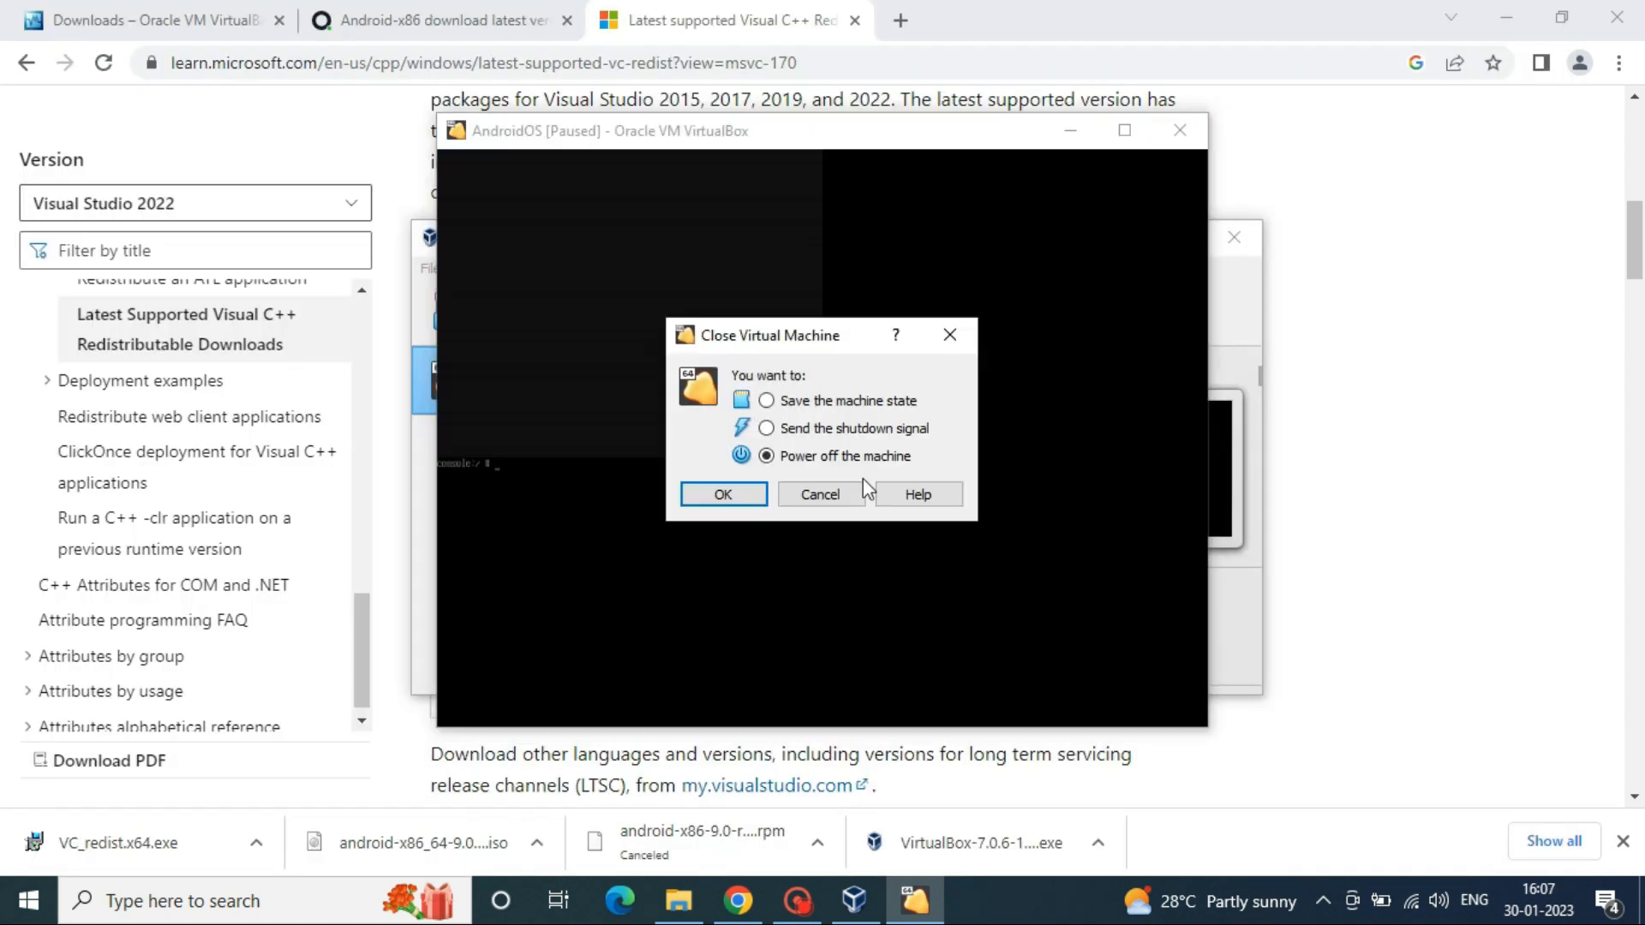
# Step: Power off AndroidOS and remove its Android-x86 installer optical drive in Storage settings
pyautogui.click(721, 494)
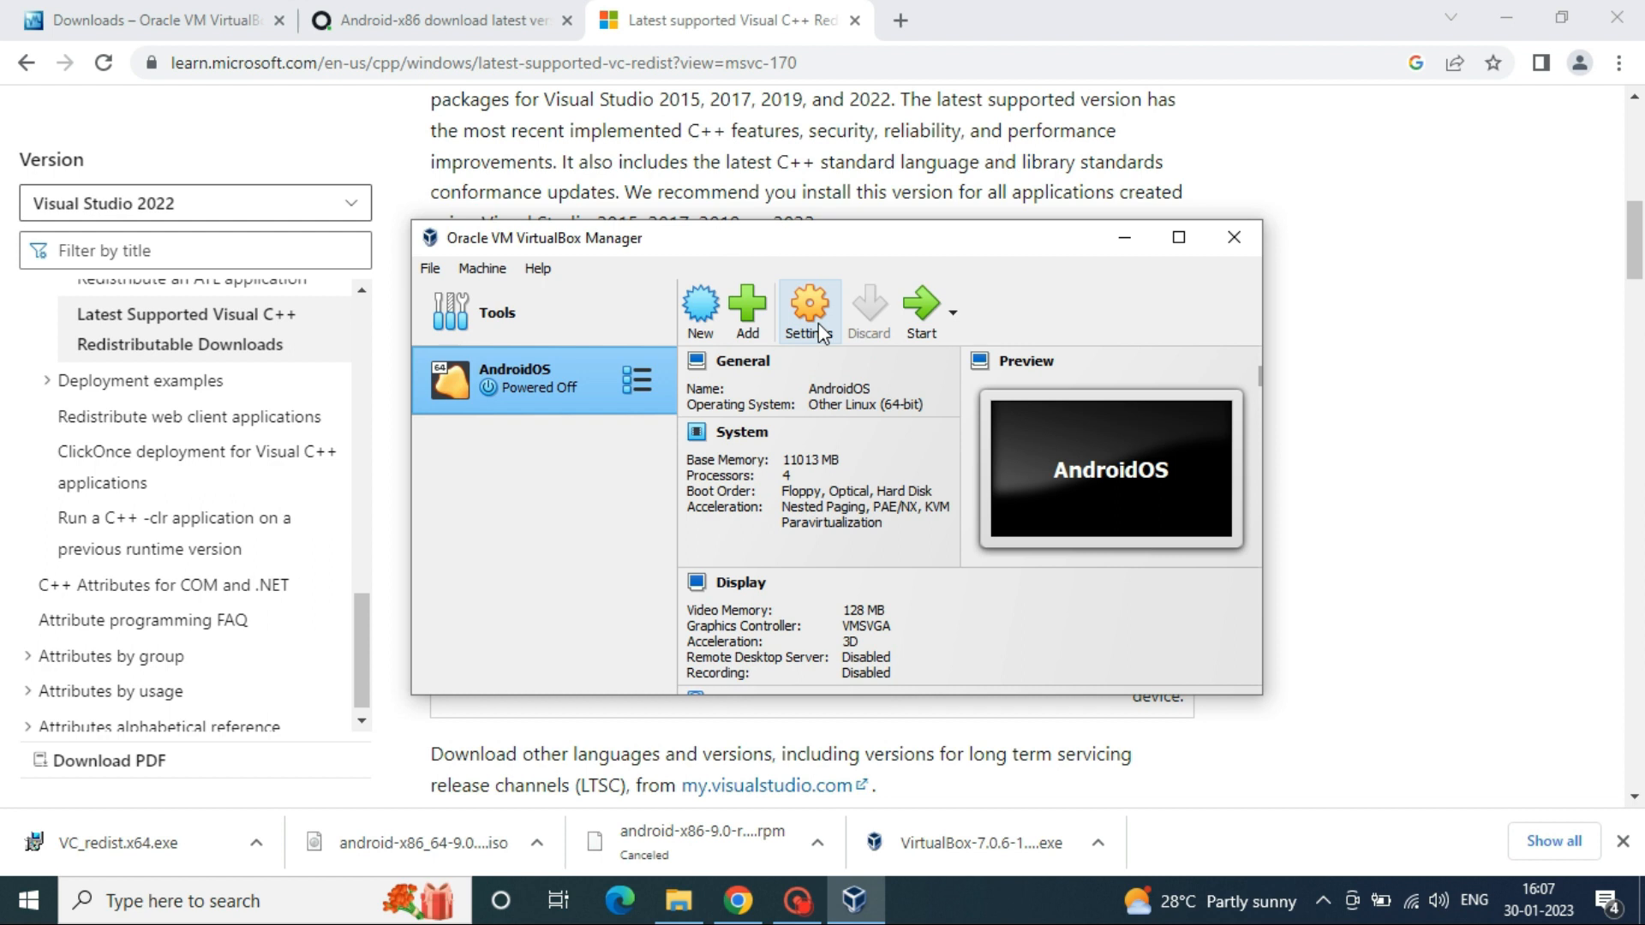
pyautogui.click(807, 309)
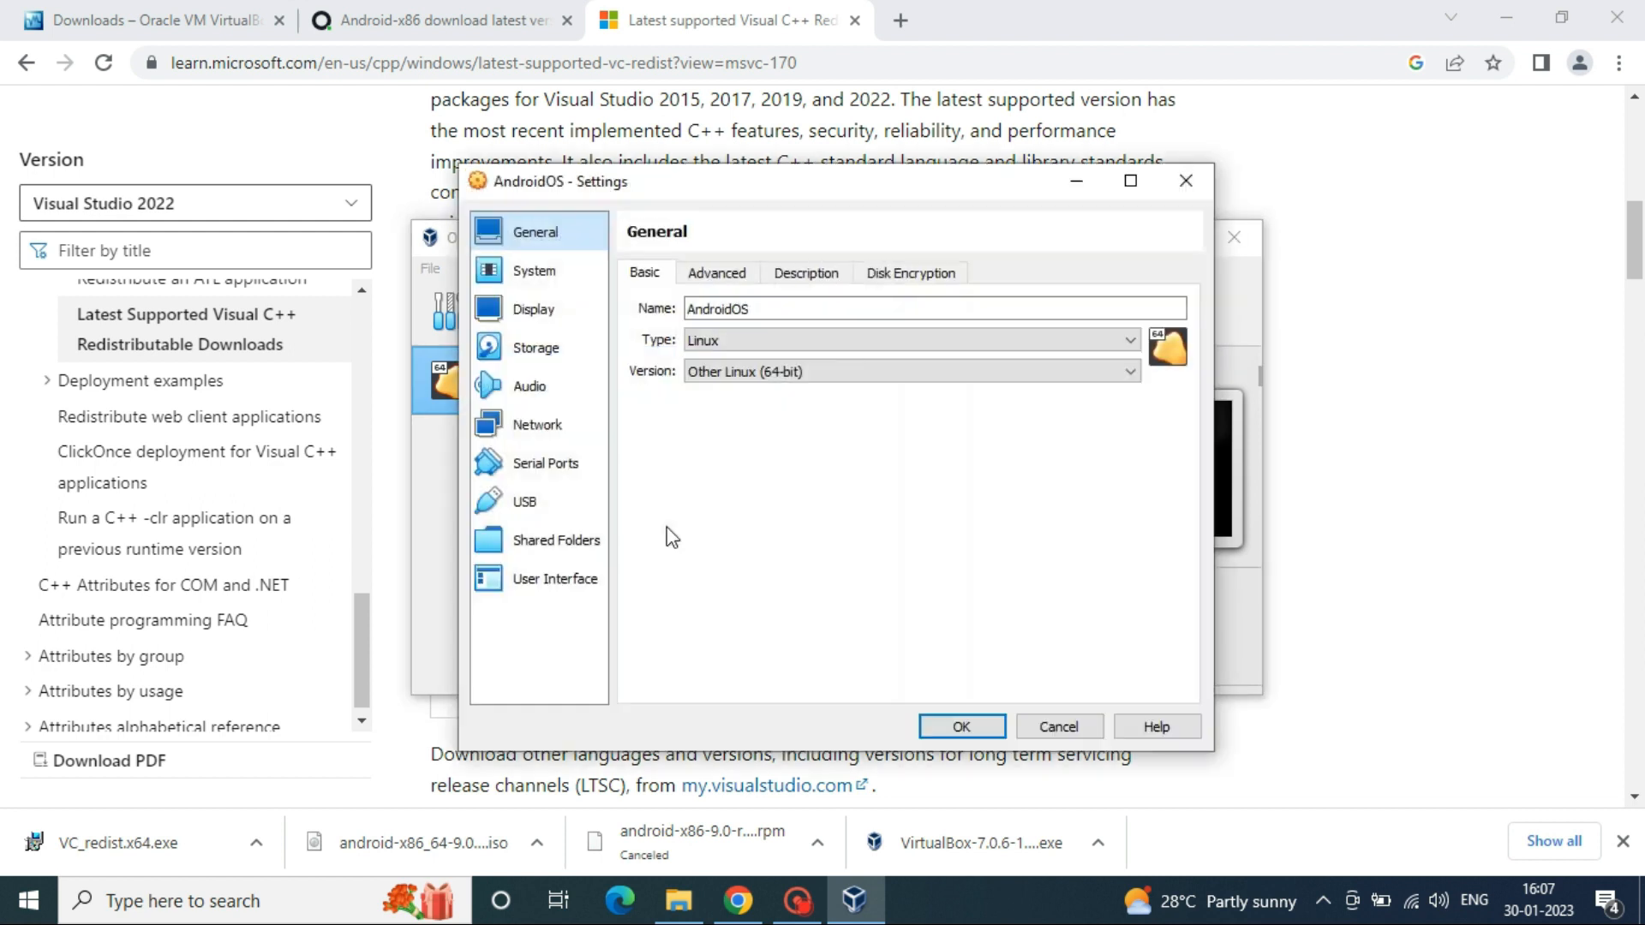
pyautogui.click(535, 347)
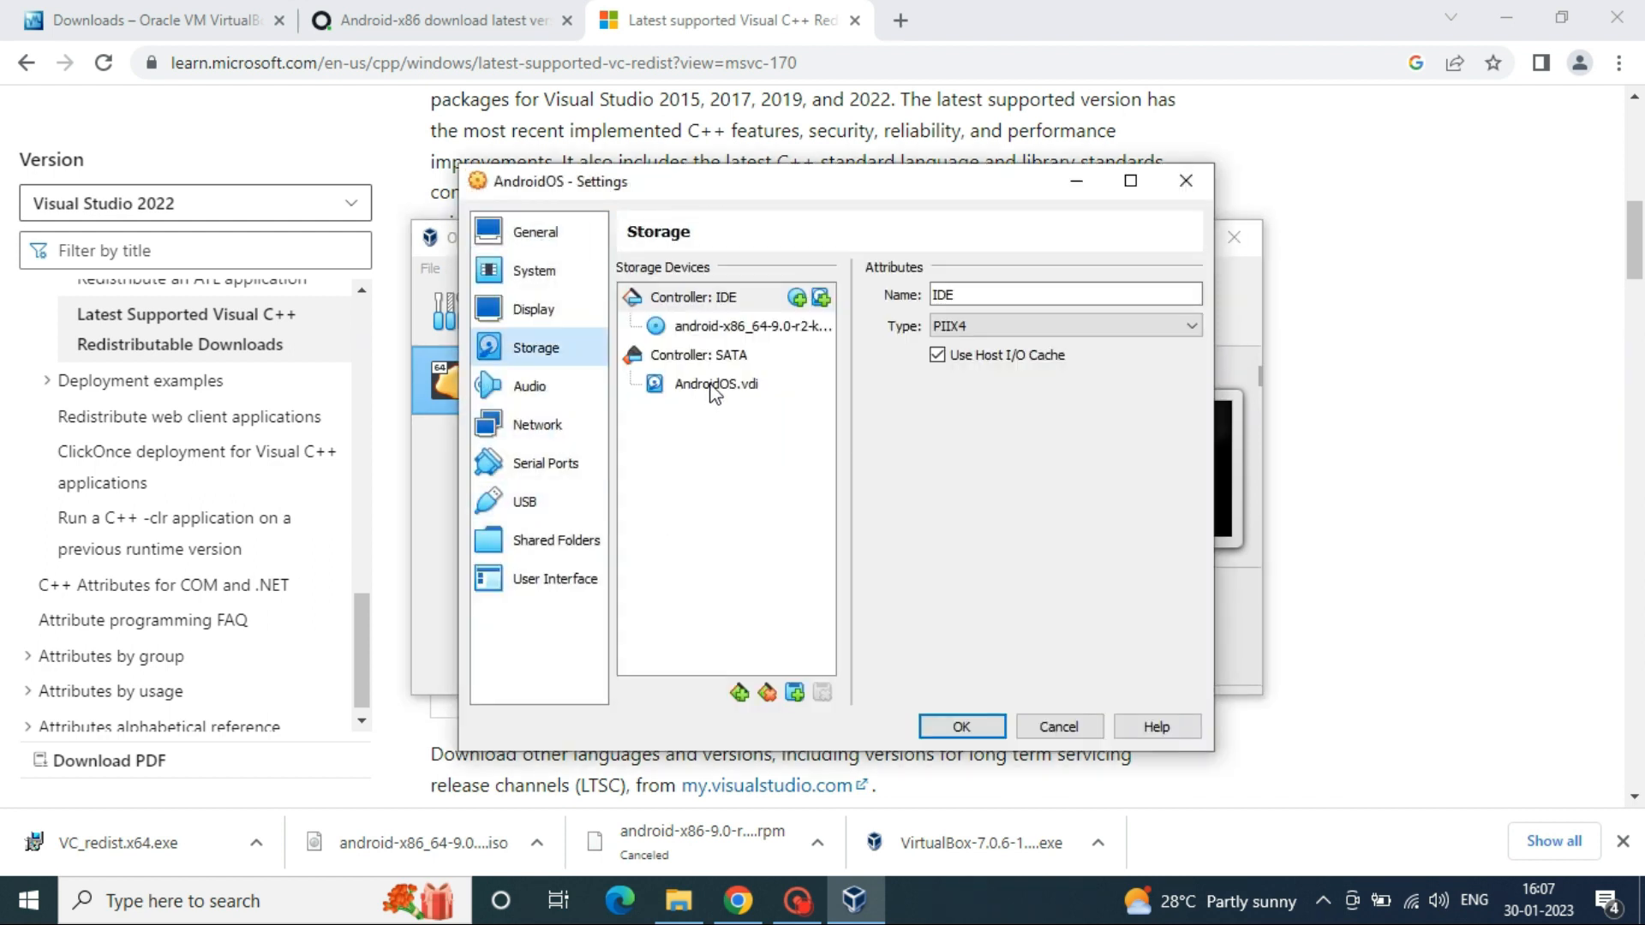
pyautogui.moveTo(753, 326)
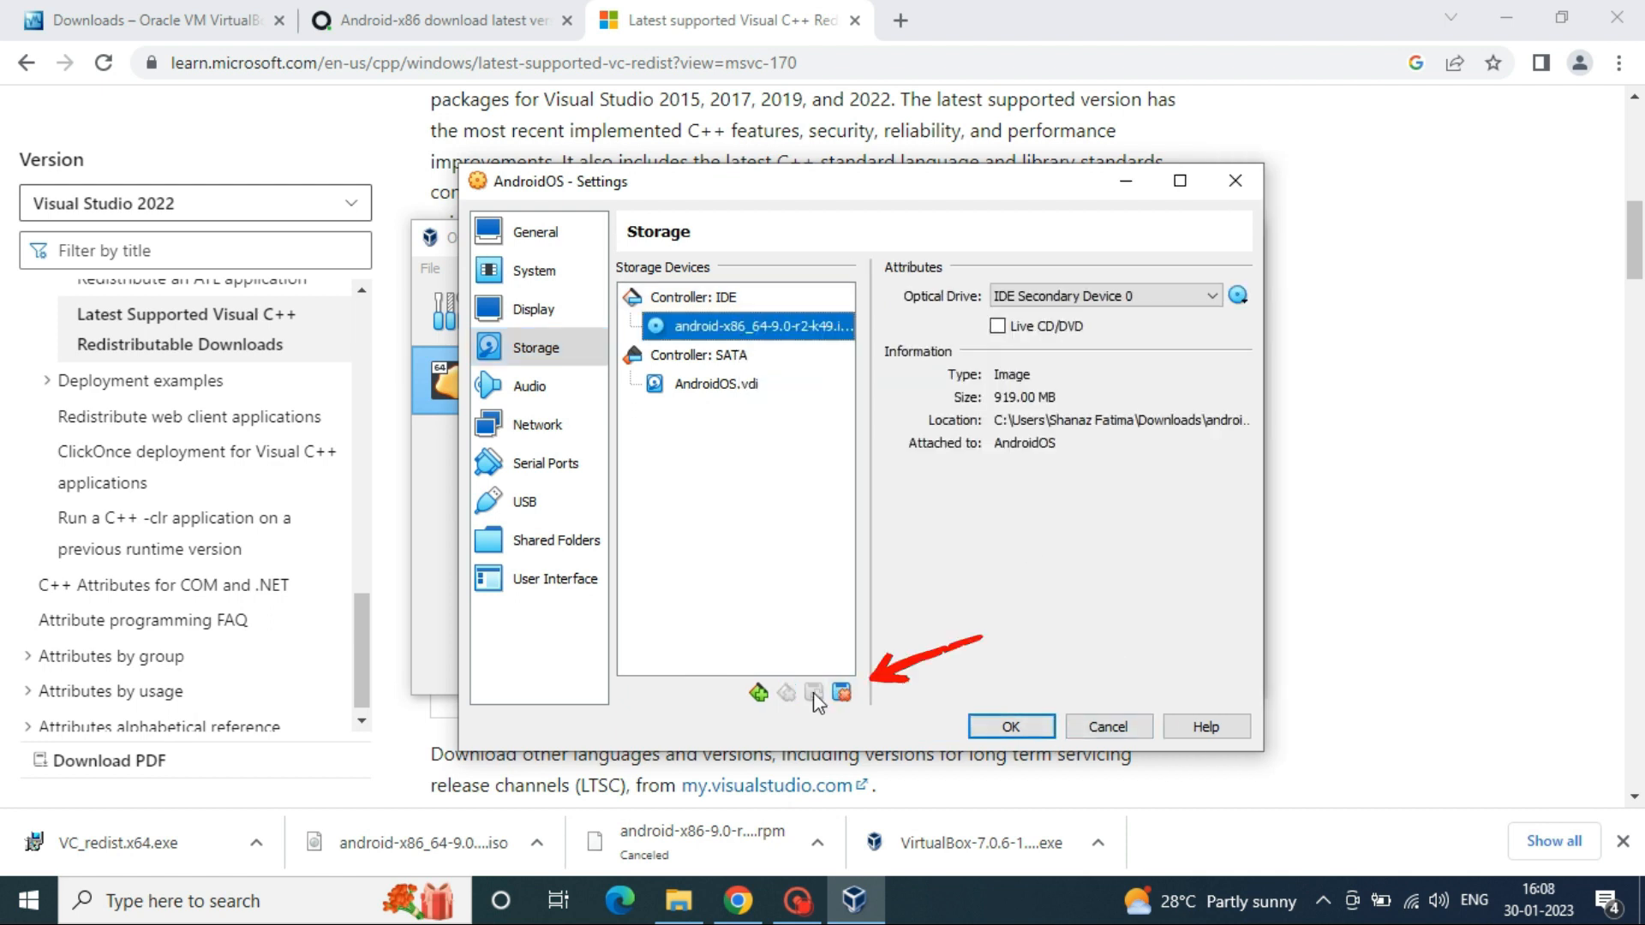
pyautogui.click(843, 692)
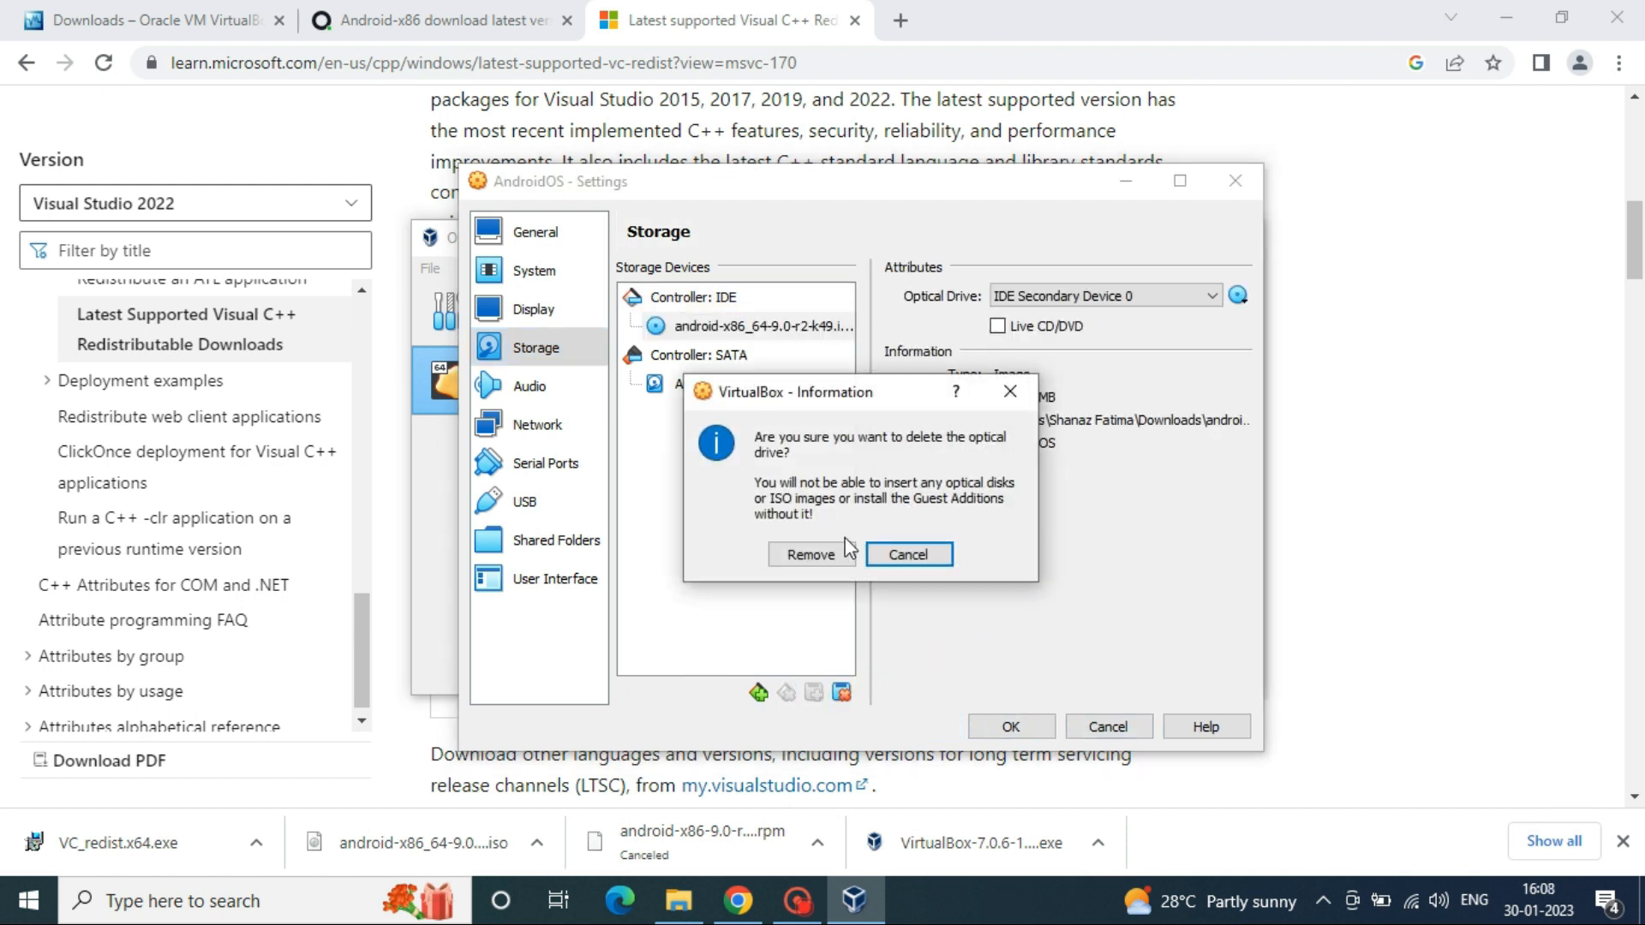
pyautogui.click(812, 555)
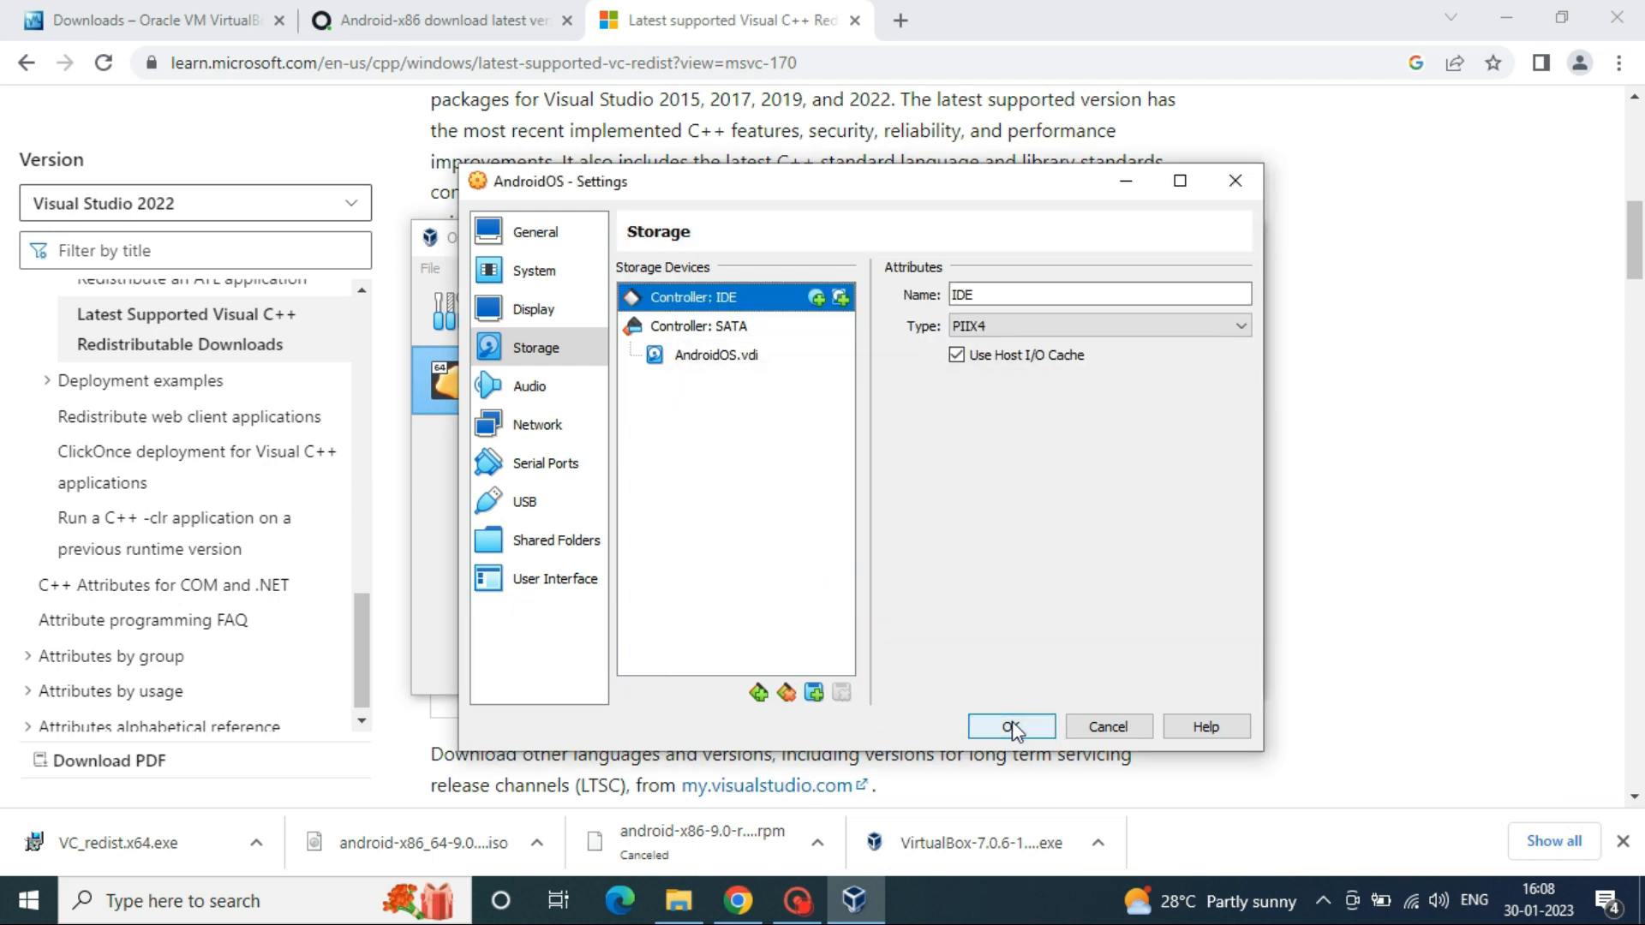
pyautogui.click(1010, 727)
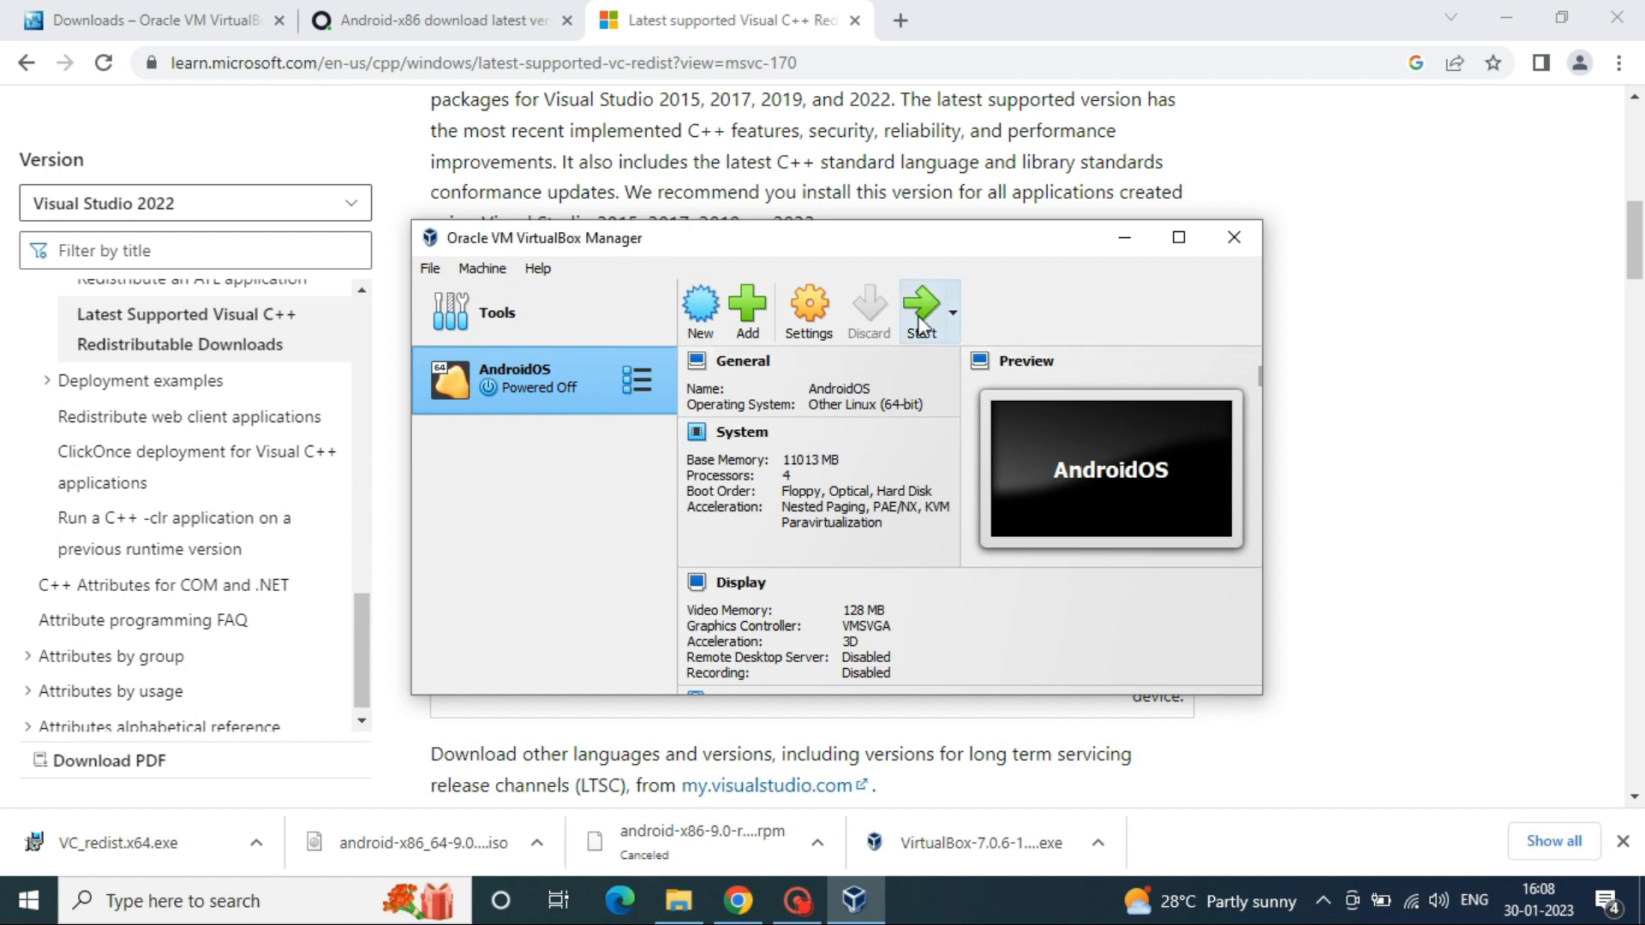
# Step: Boot AndroidOS and edit the GRUB kernel line to append nomodeset xforcevesa
pyautogui.click(920, 310)
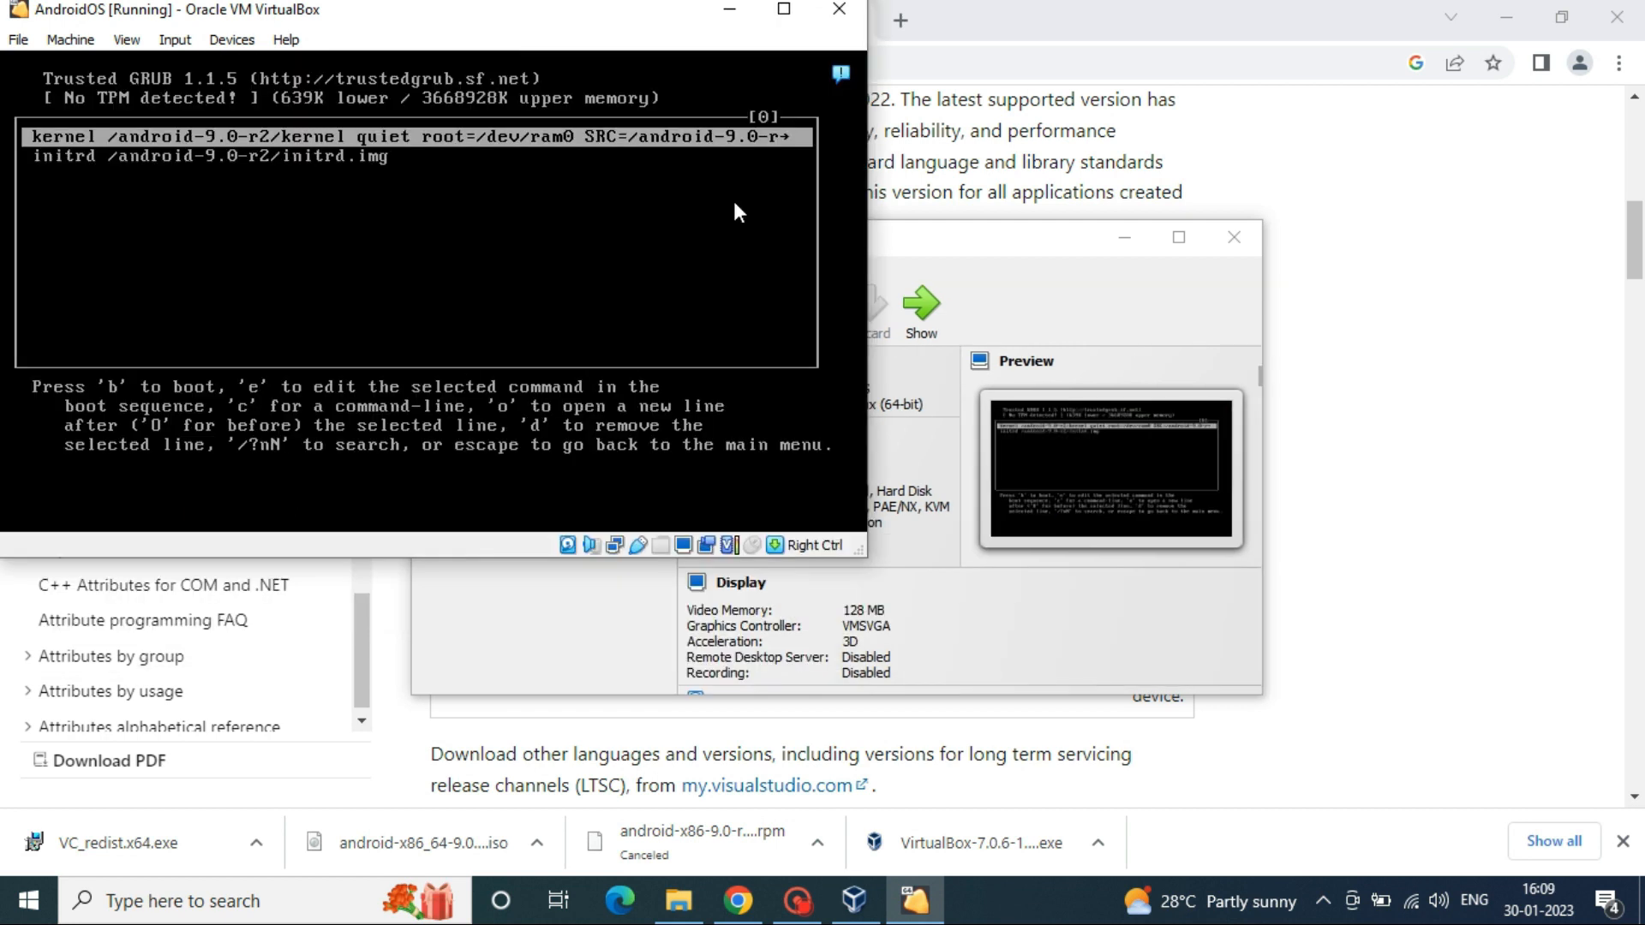
pyautogui.press('c')
pyautogui.write('nomodeset ')
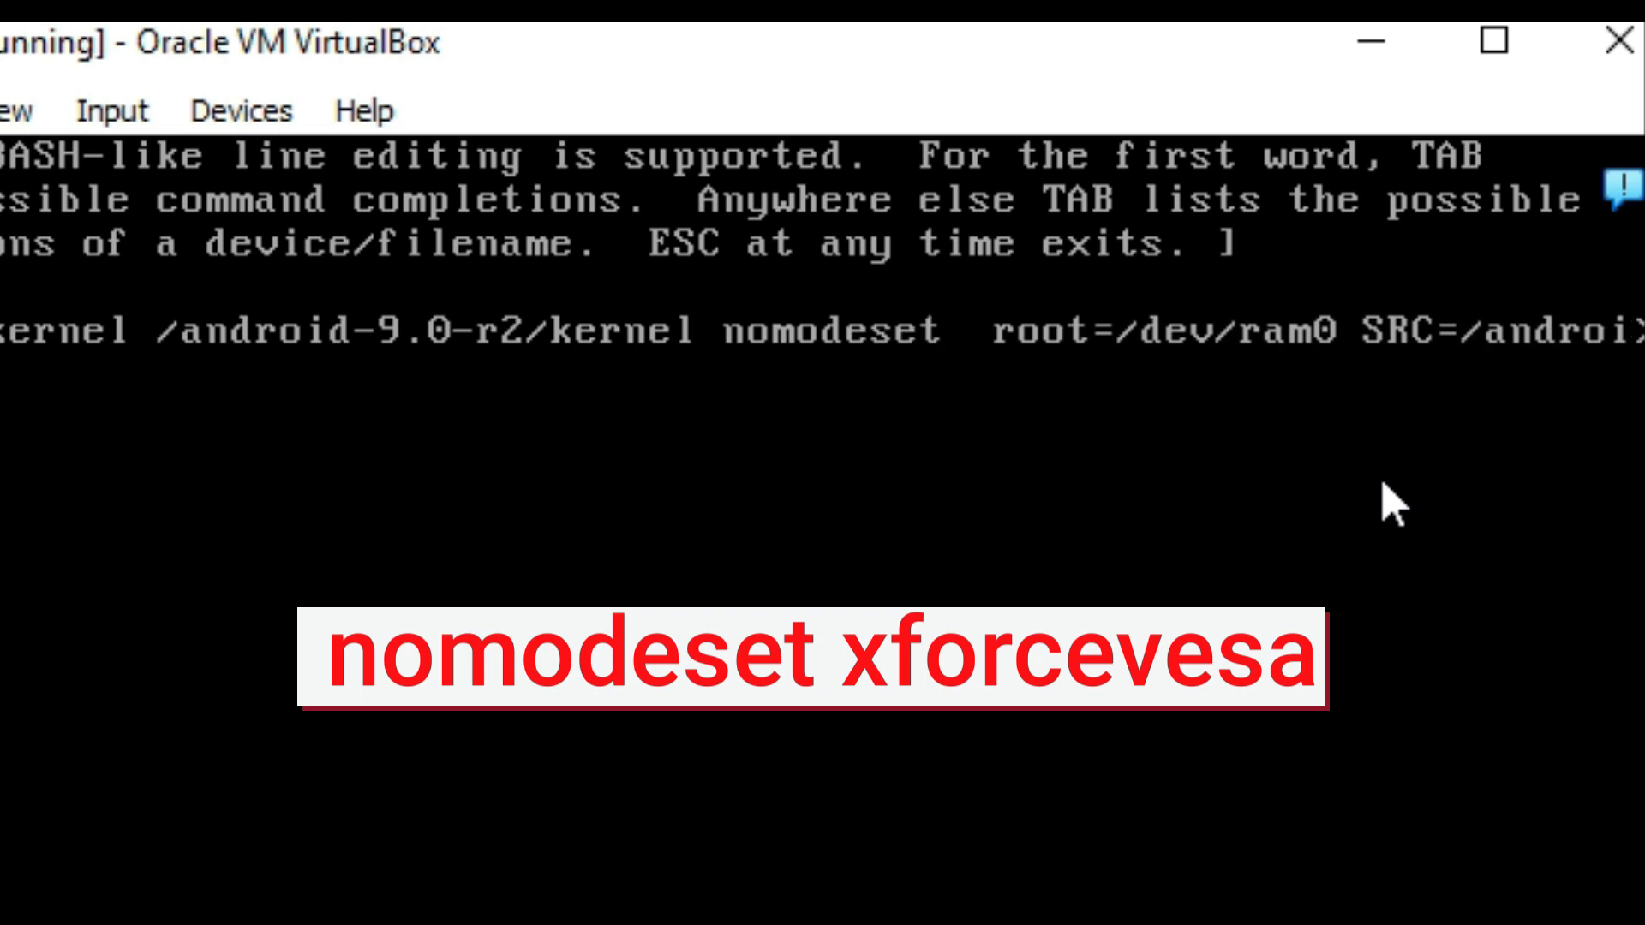
pyautogui.write('xforce_')
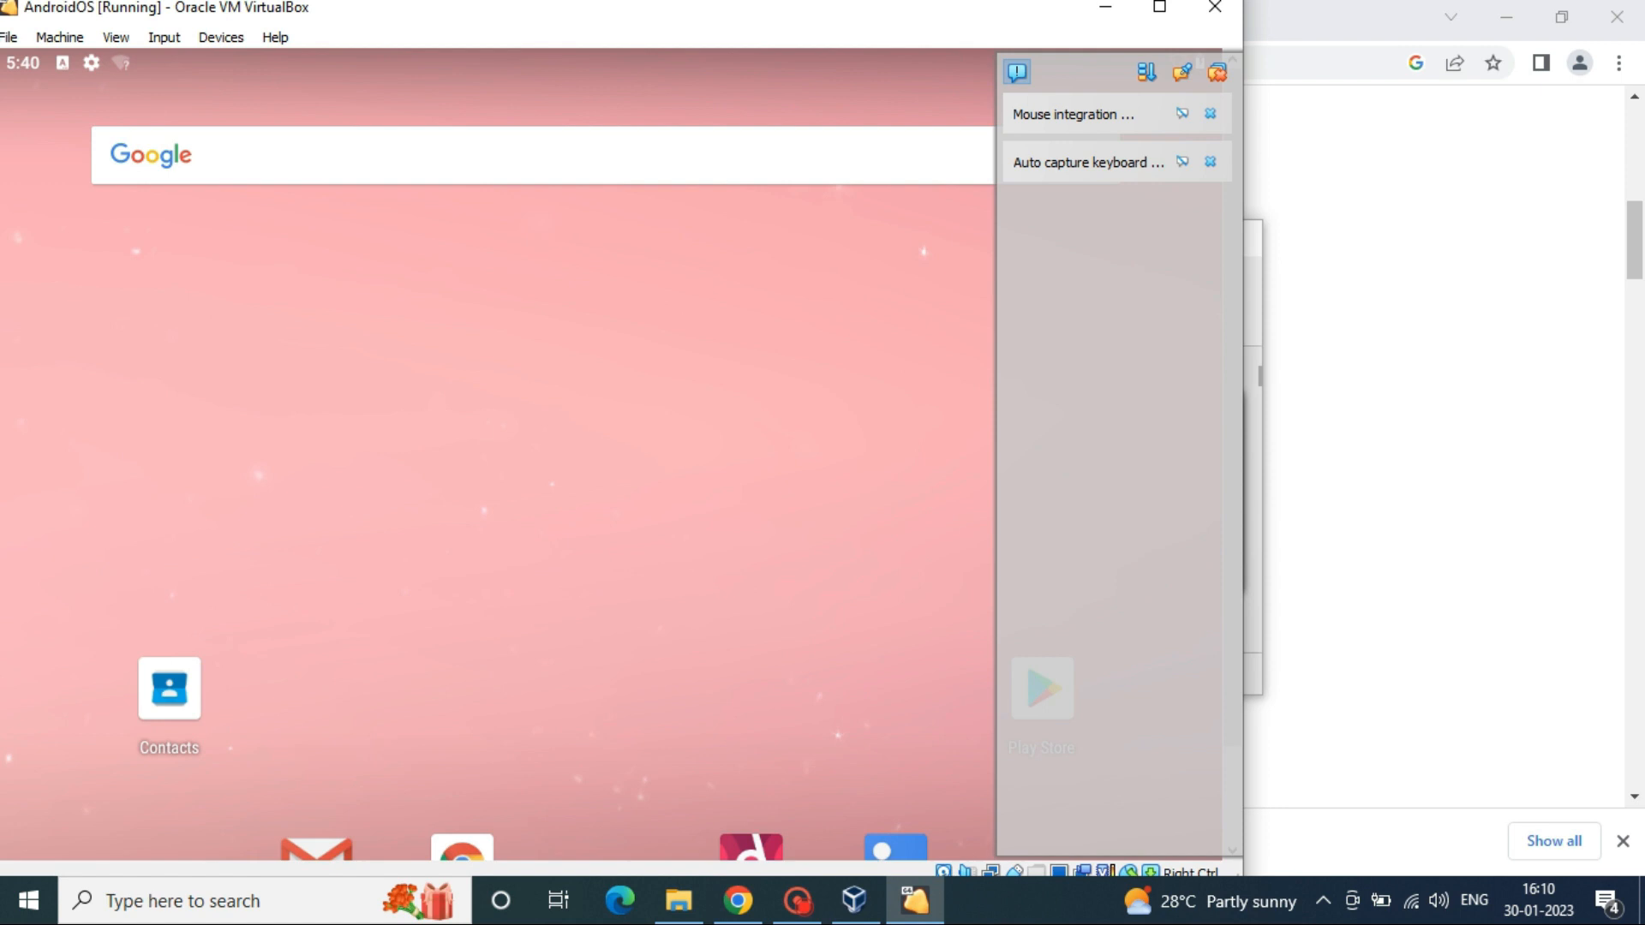
pyautogui.moveTo(1034, 87)
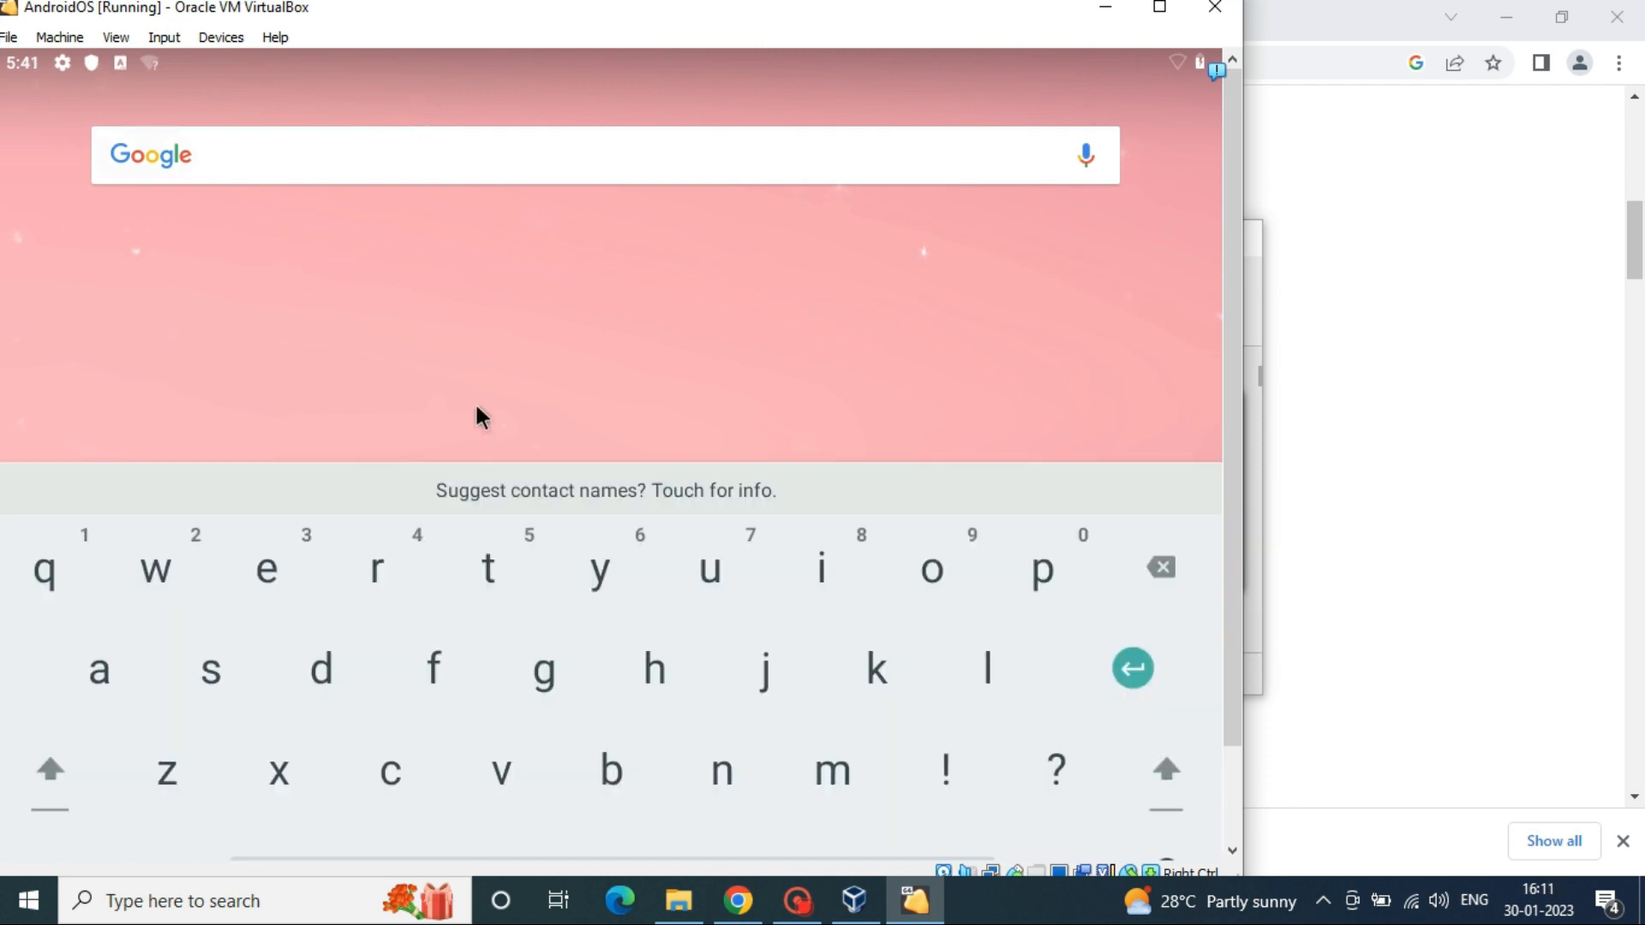
# Step: At the Alt+F1 root console, create /mnt/sda and begin mounting /dev/block/sda1 there
pyautogui.press('alt+F1')
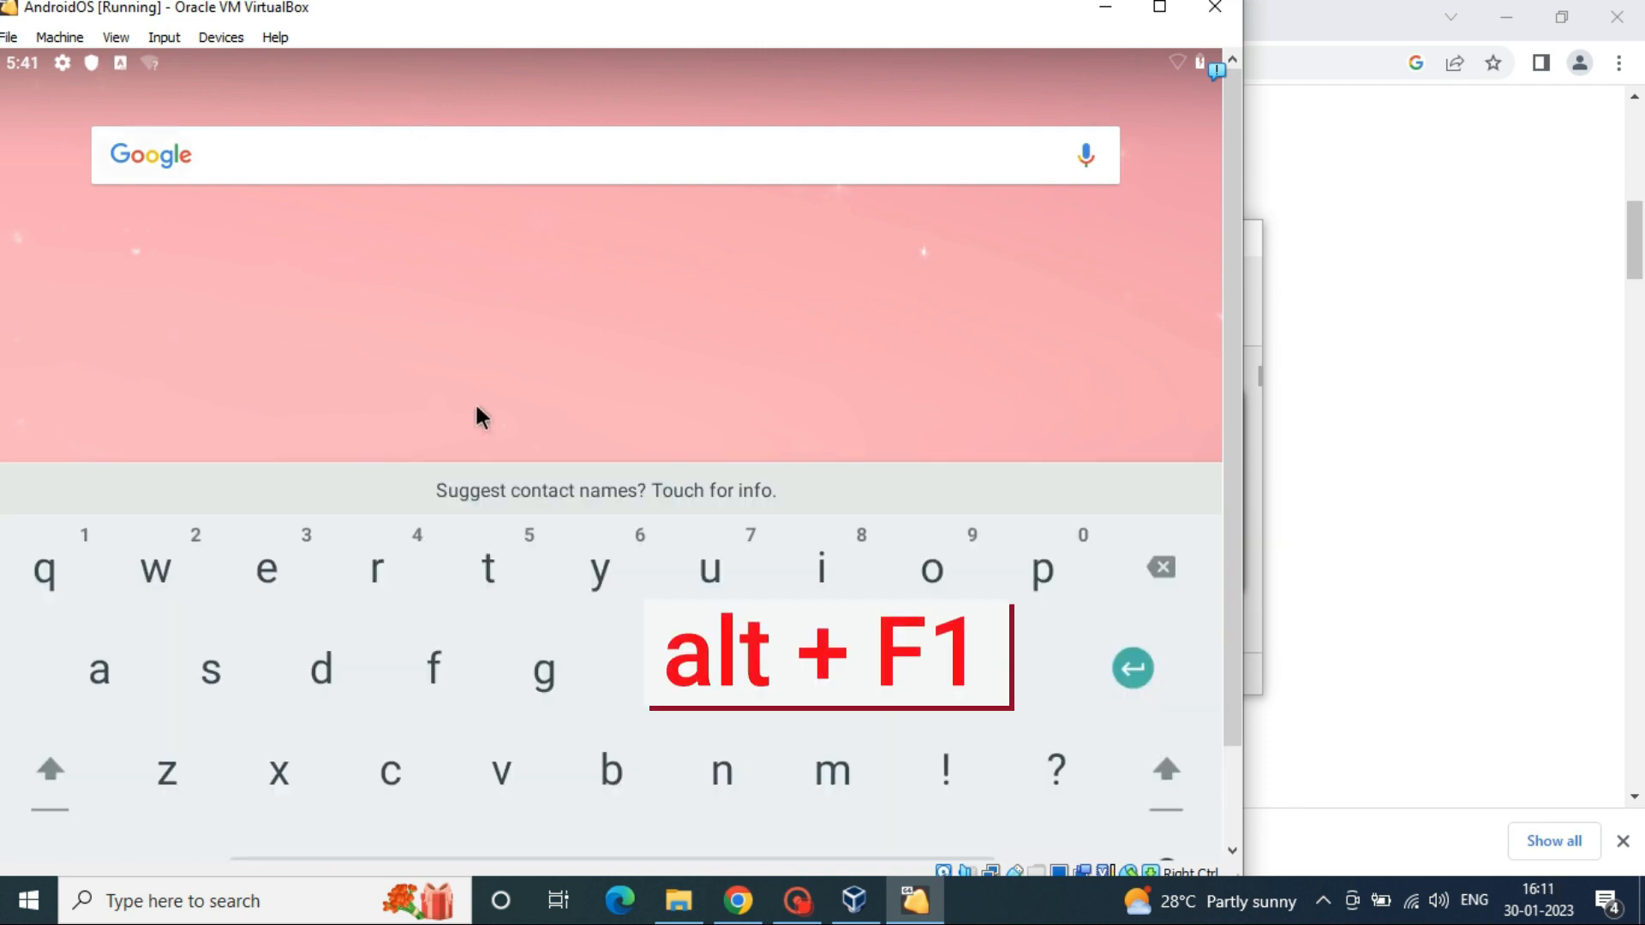
pyautogui.press('alt+F1')
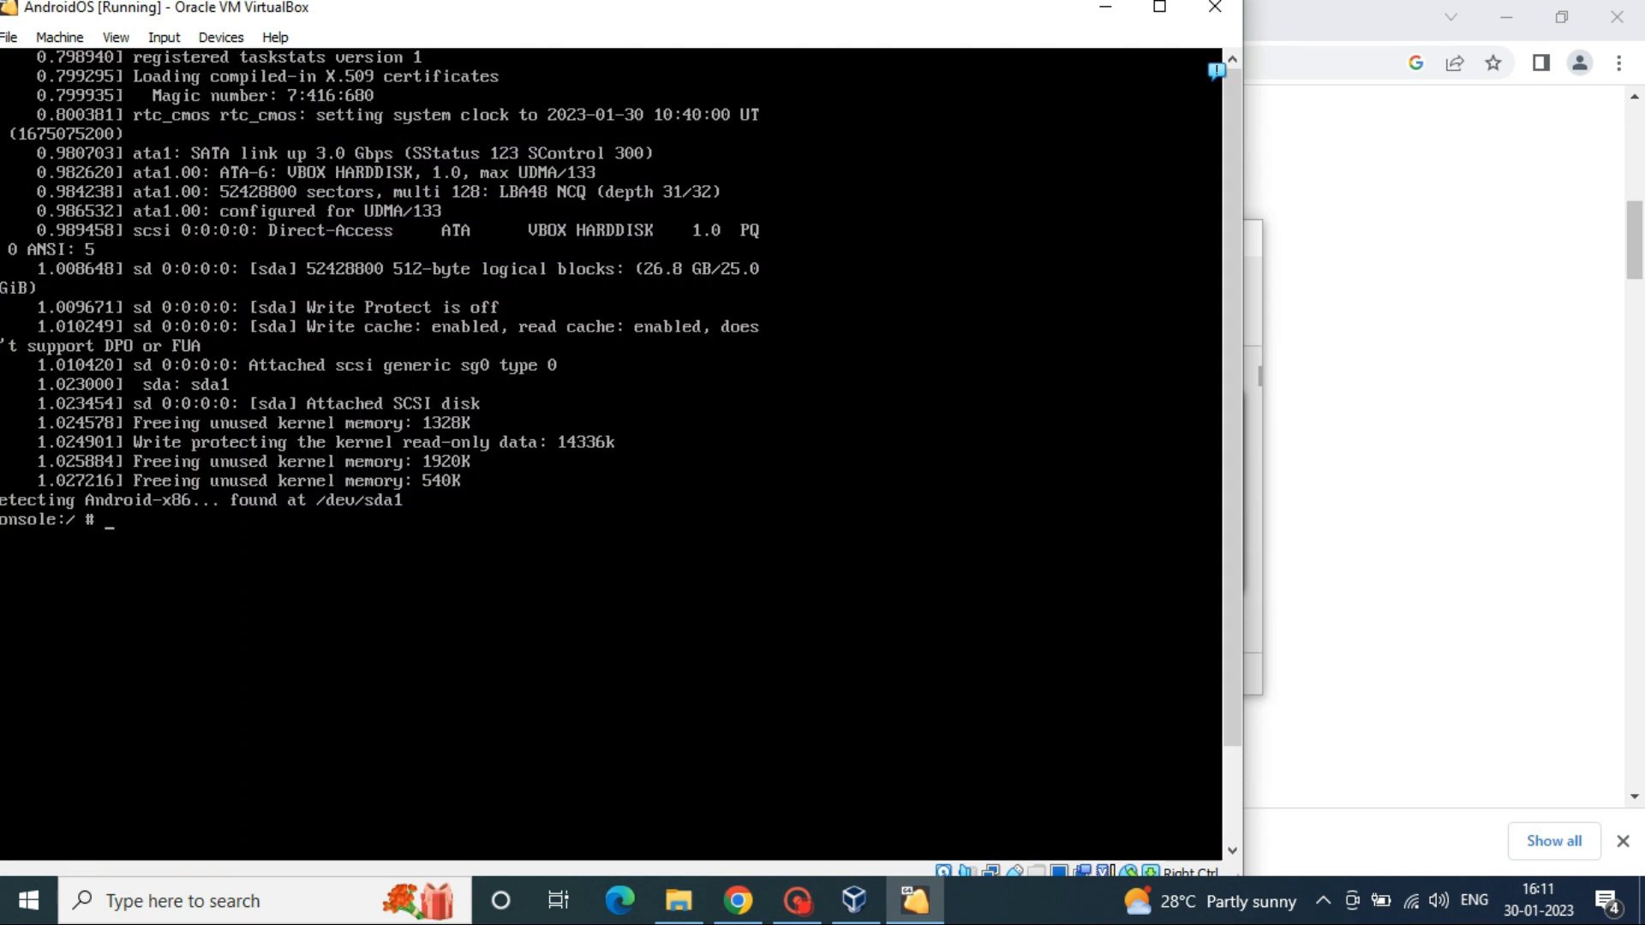
pyautogui.write('mk')
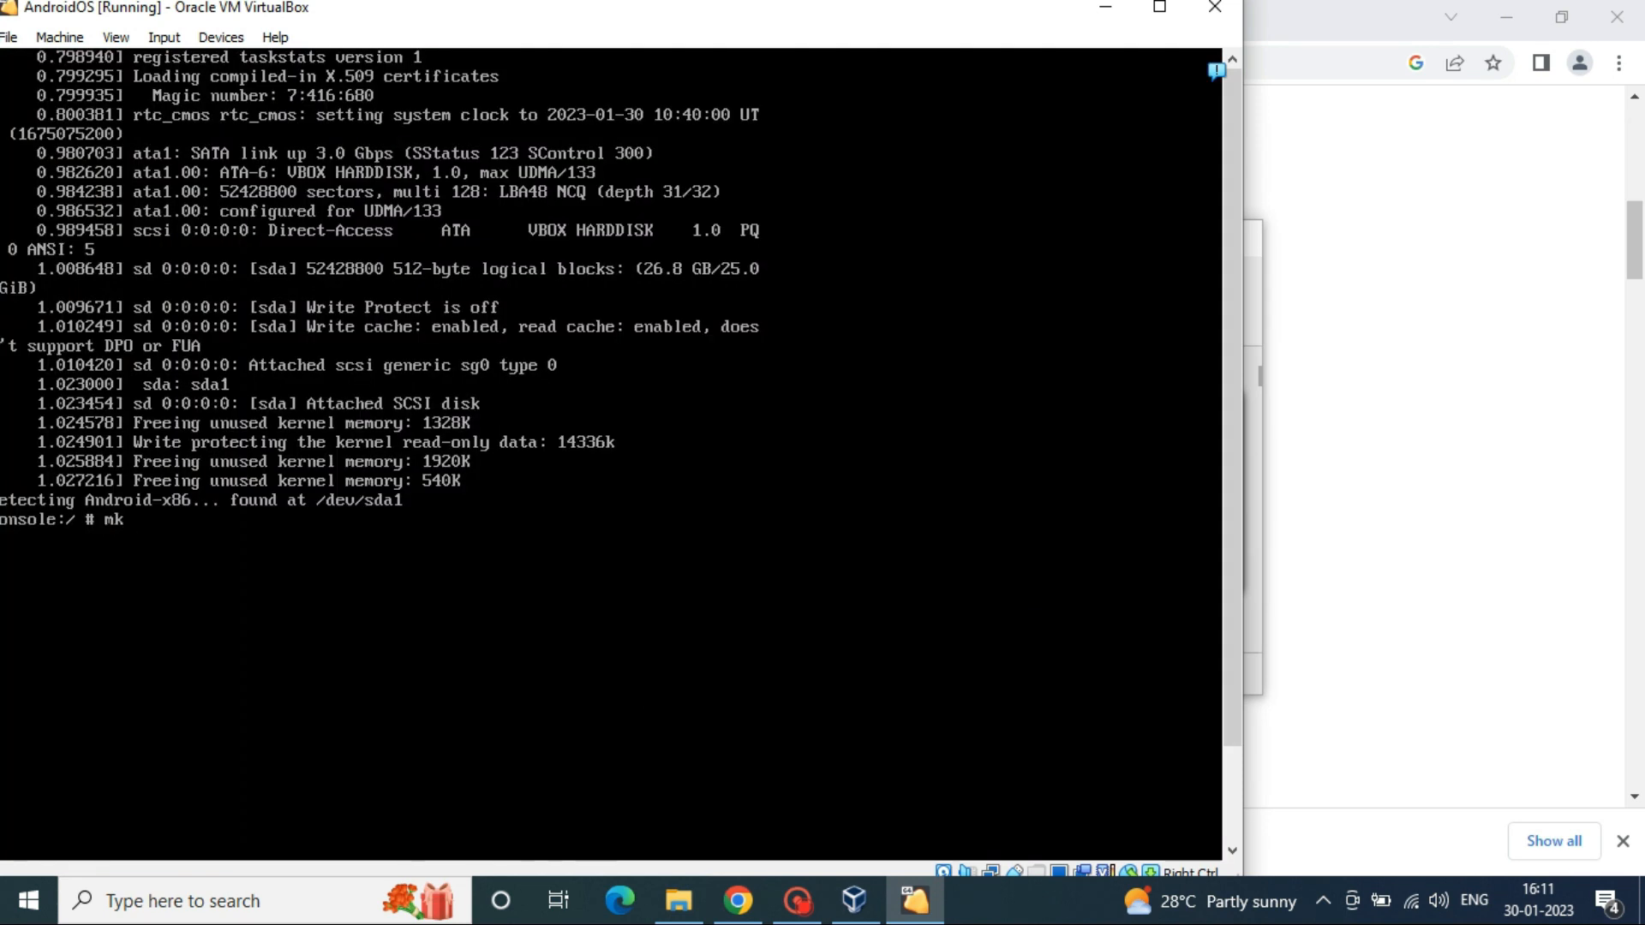
pyautogui.write('dir')
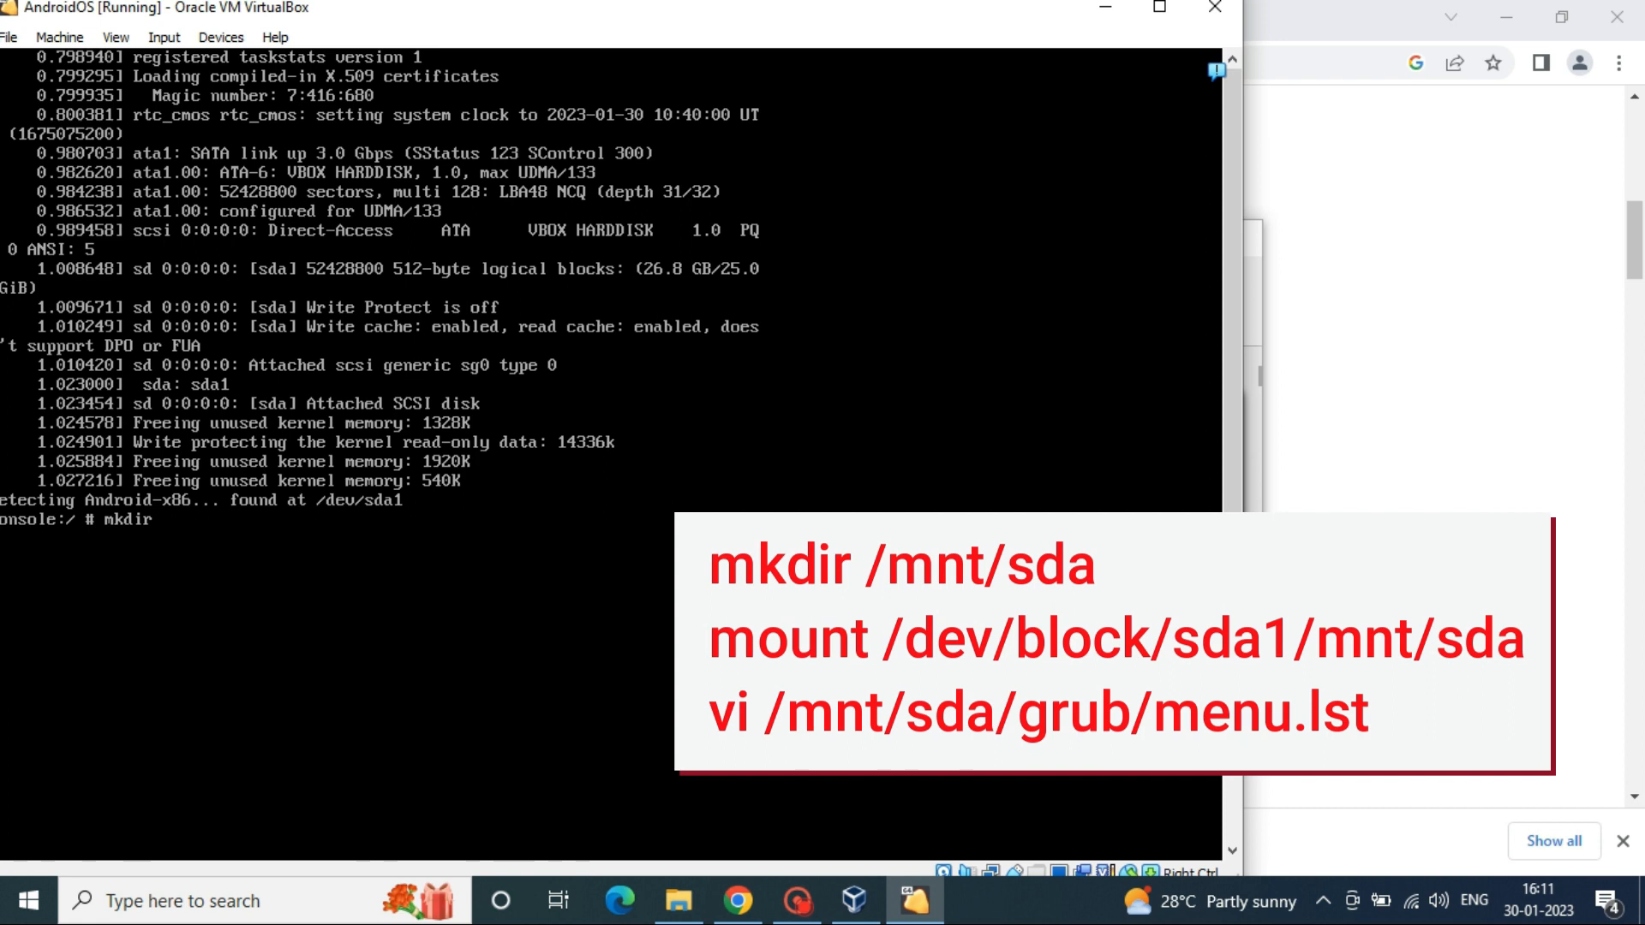
pyautogui.write('/mnt')
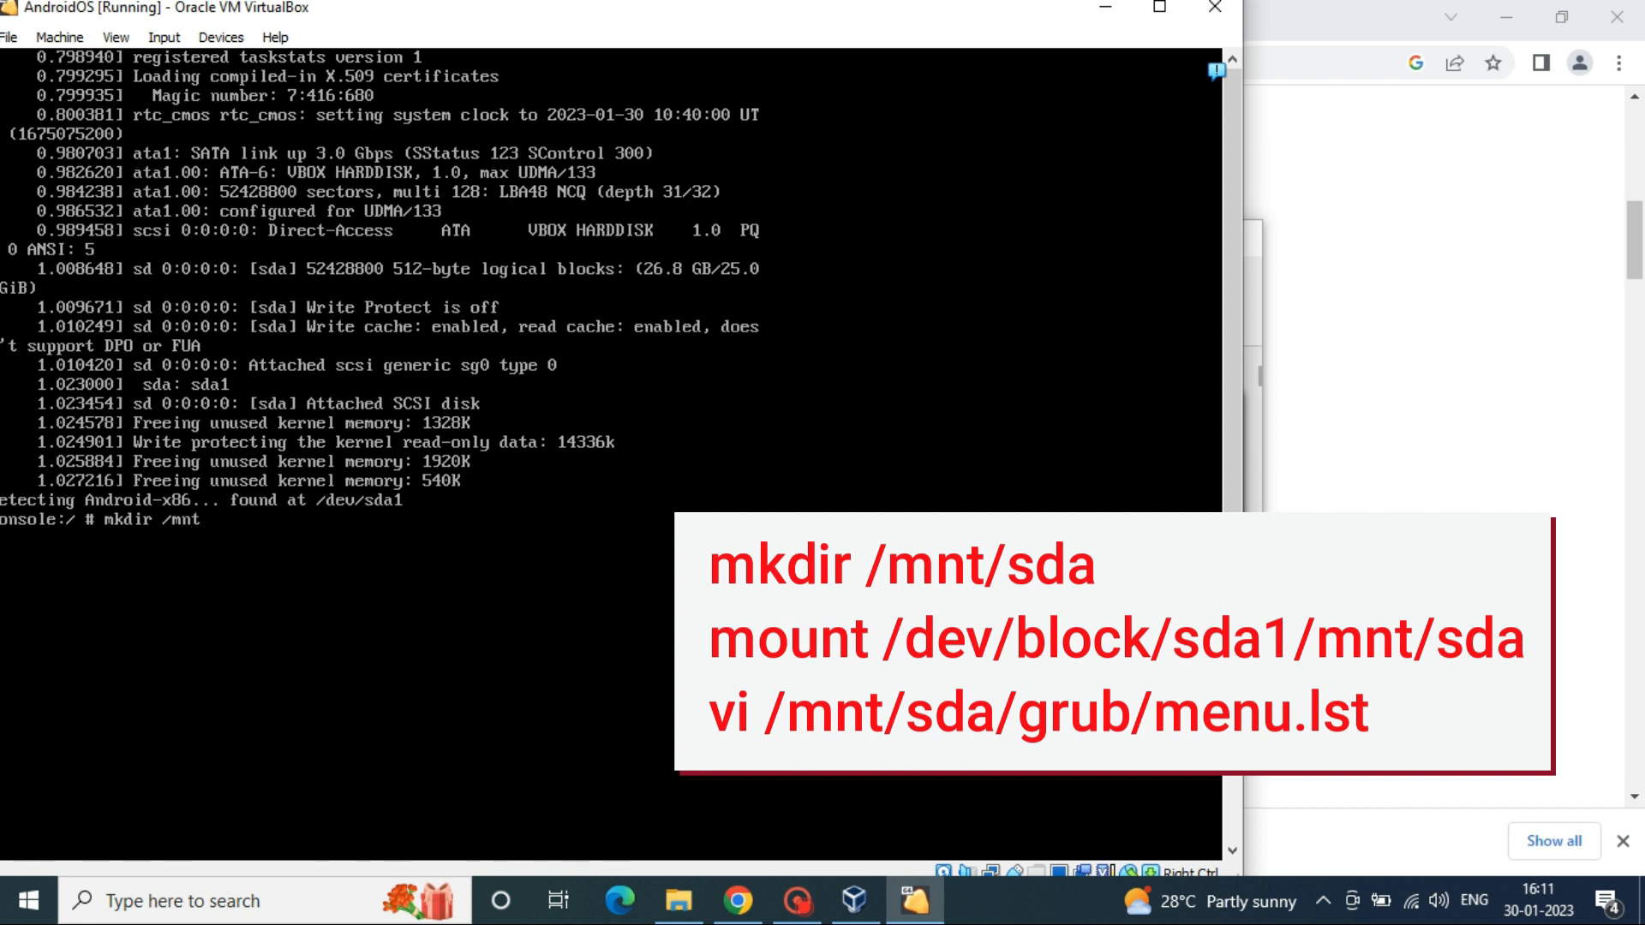
pyautogui.write('mount /de')
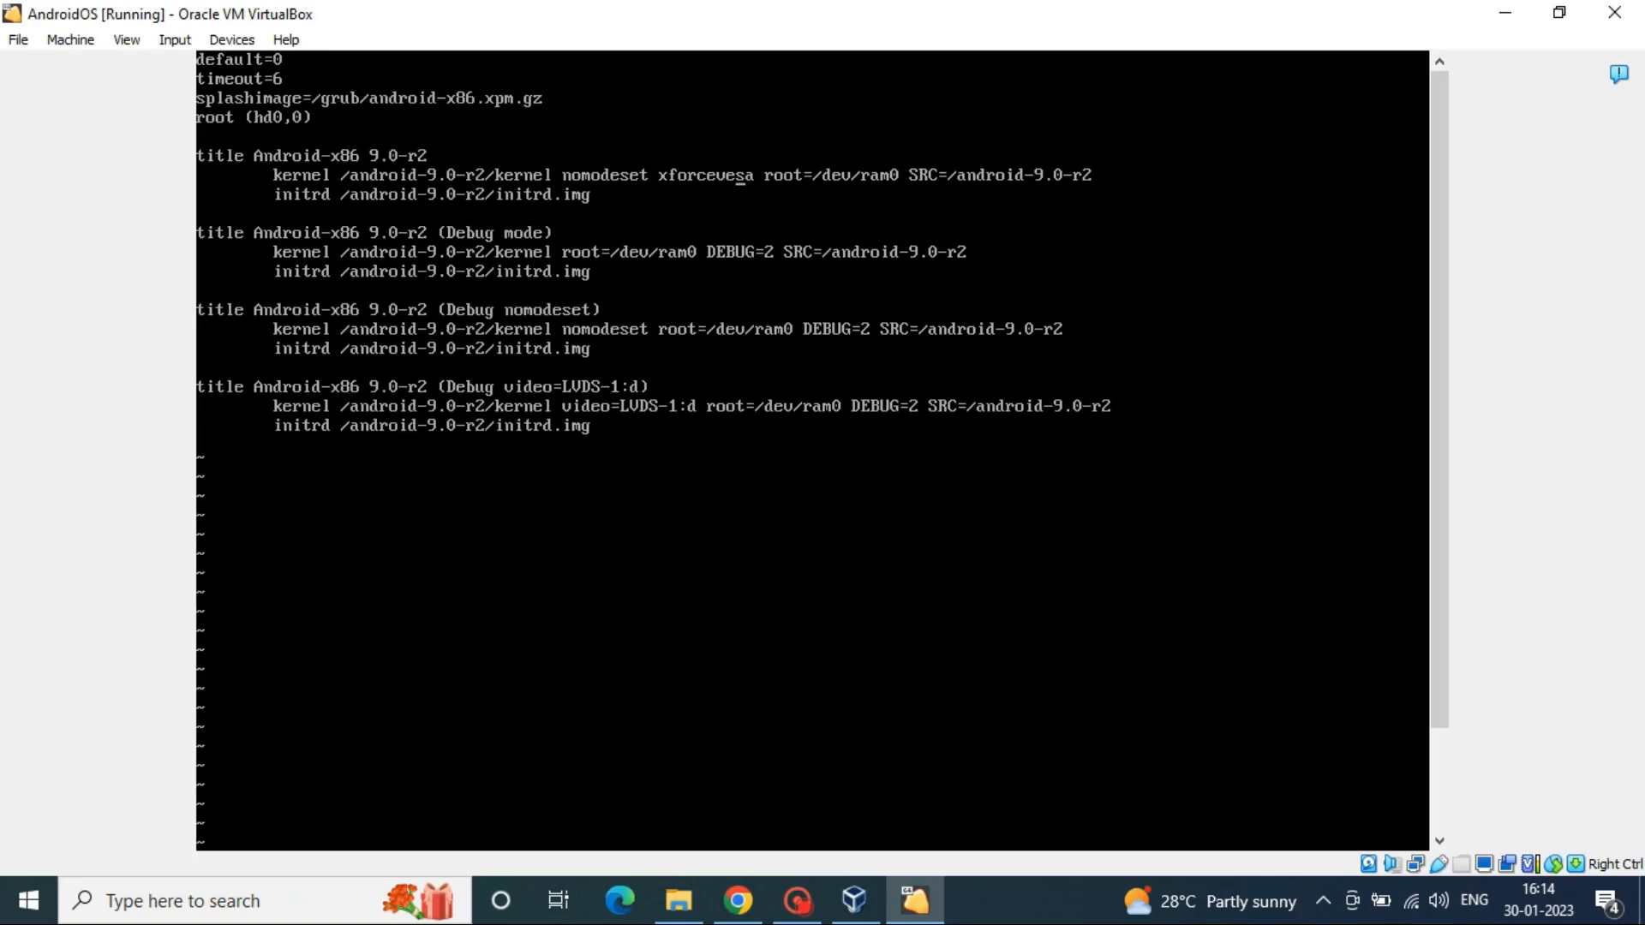
# Step: Save menu.lst with nomodeset xforcevesa on the first kernel line and reboot Android
pyautogui.press('Escape')
pyautogui.write(':wq')
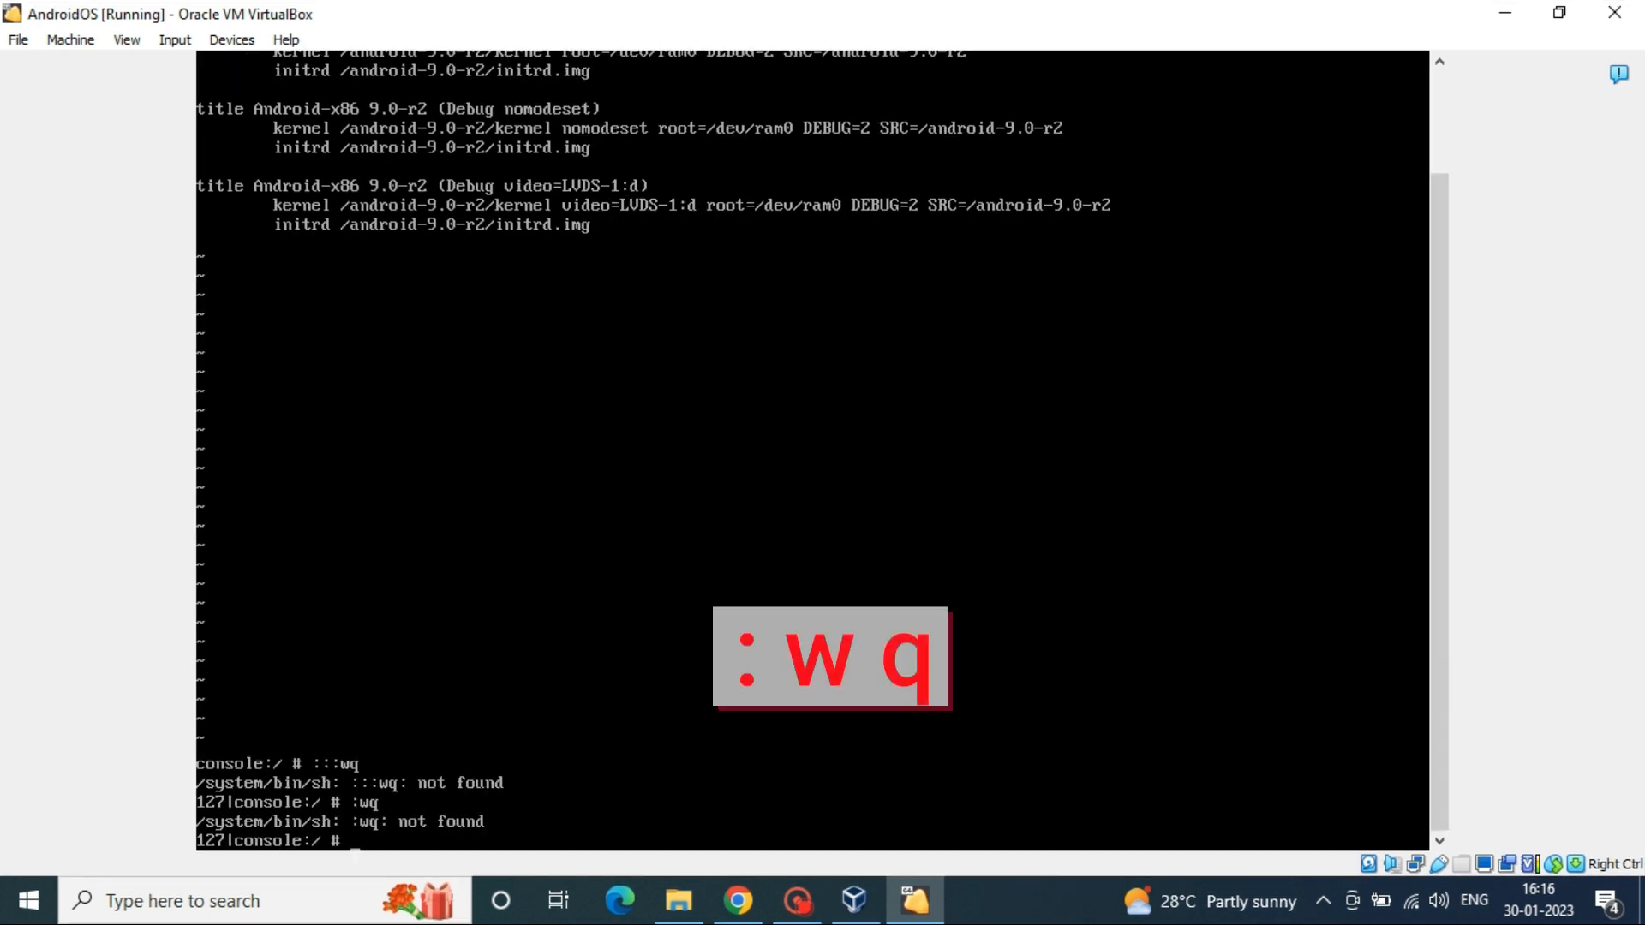
pyautogui.write('reboot')
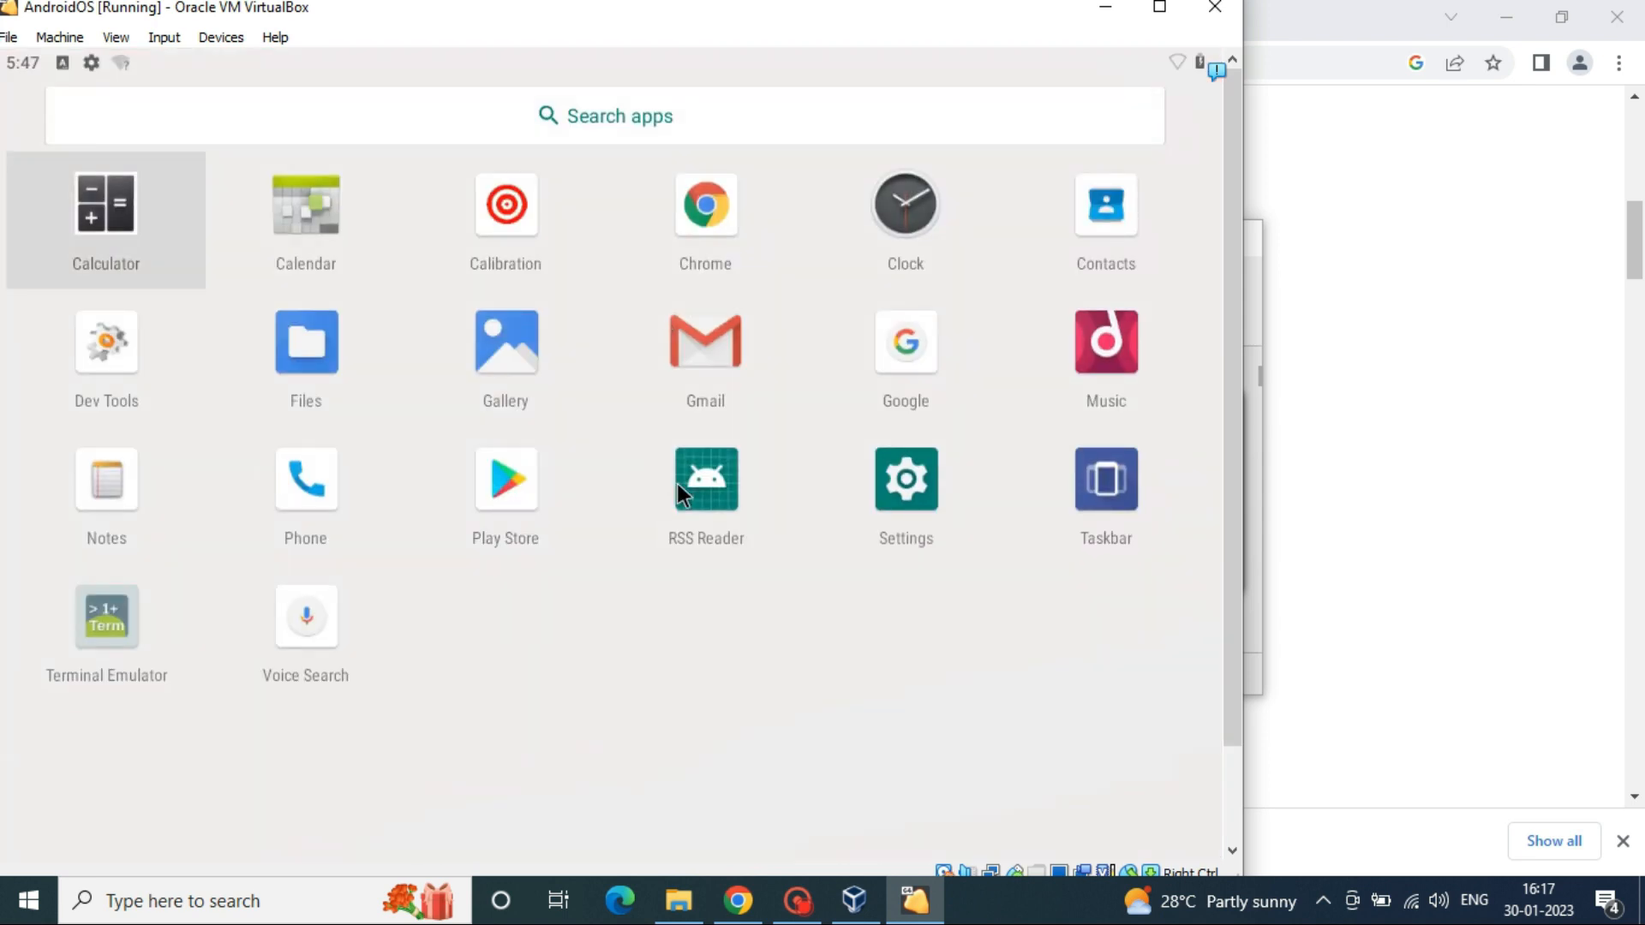
# Step: Launch the Settings app from the Android app drawer
pyautogui.click(905, 480)
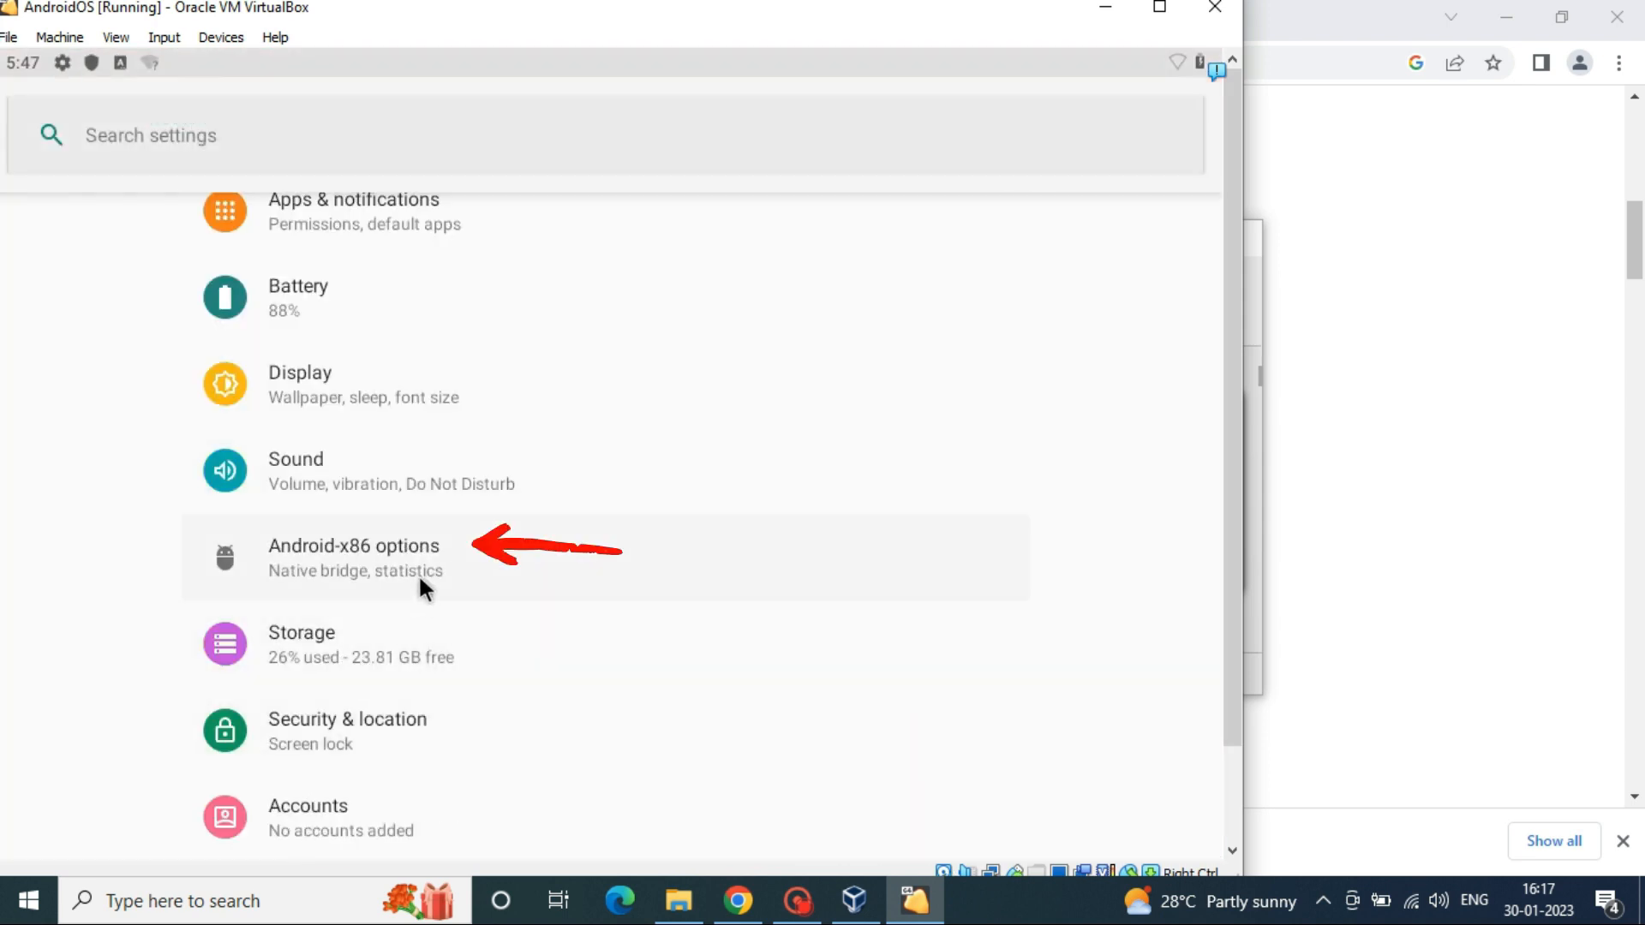
# Step: Enable native bridge under Android-x86 options, then go back to the Settings list
pyautogui.click(354, 556)
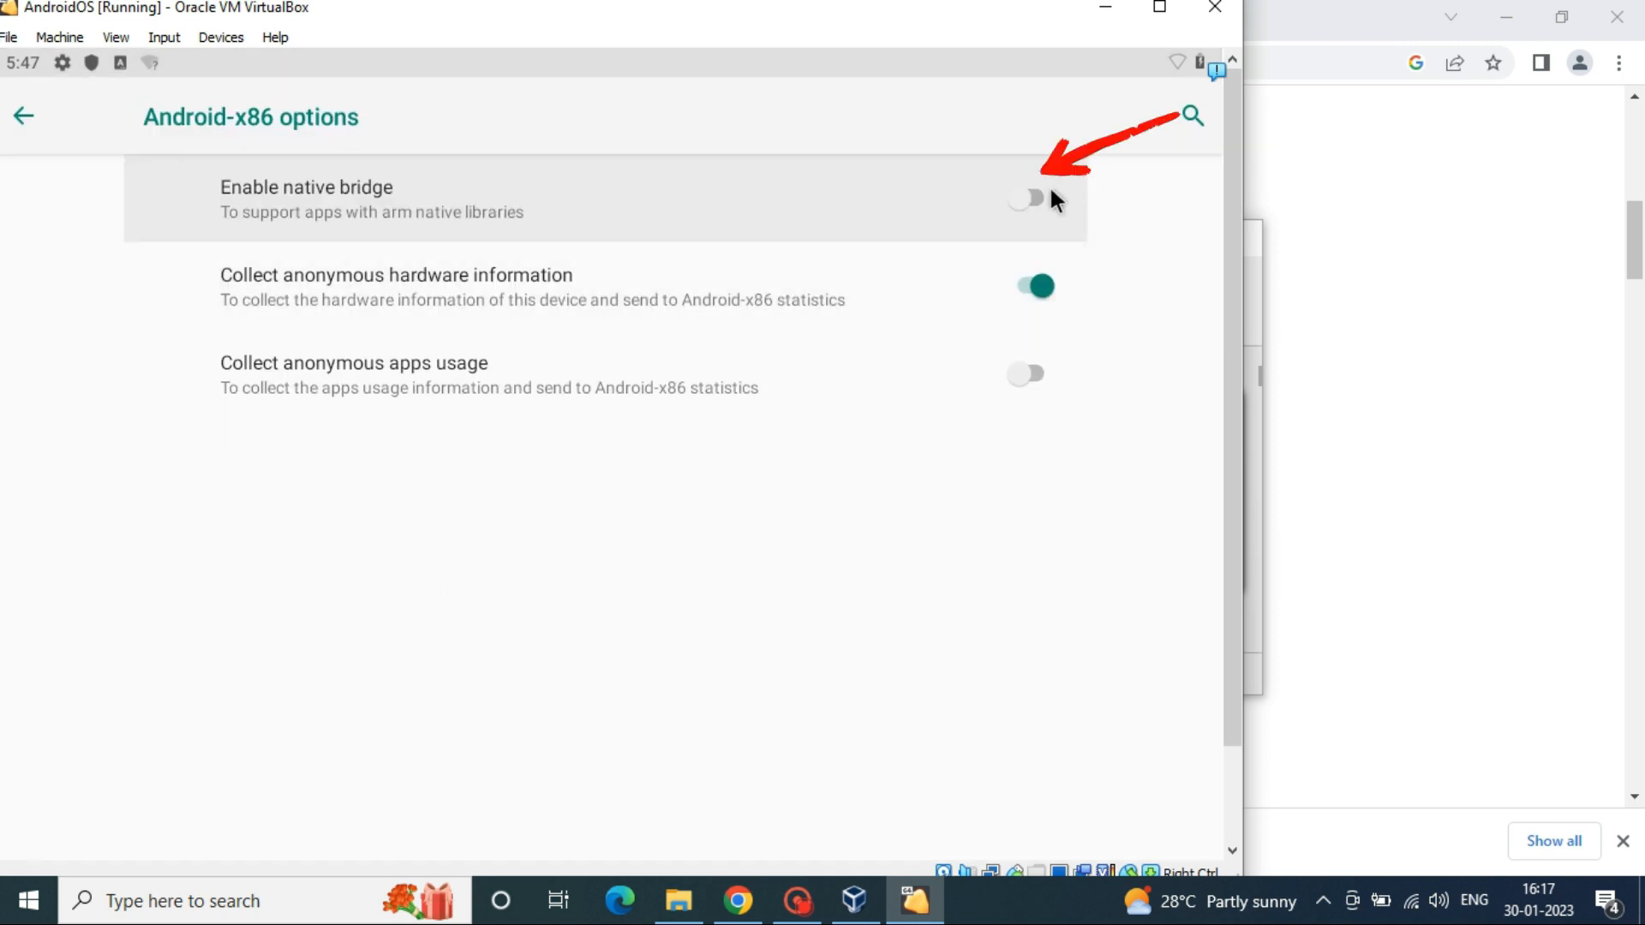
pyautogui.click(1032, 197)
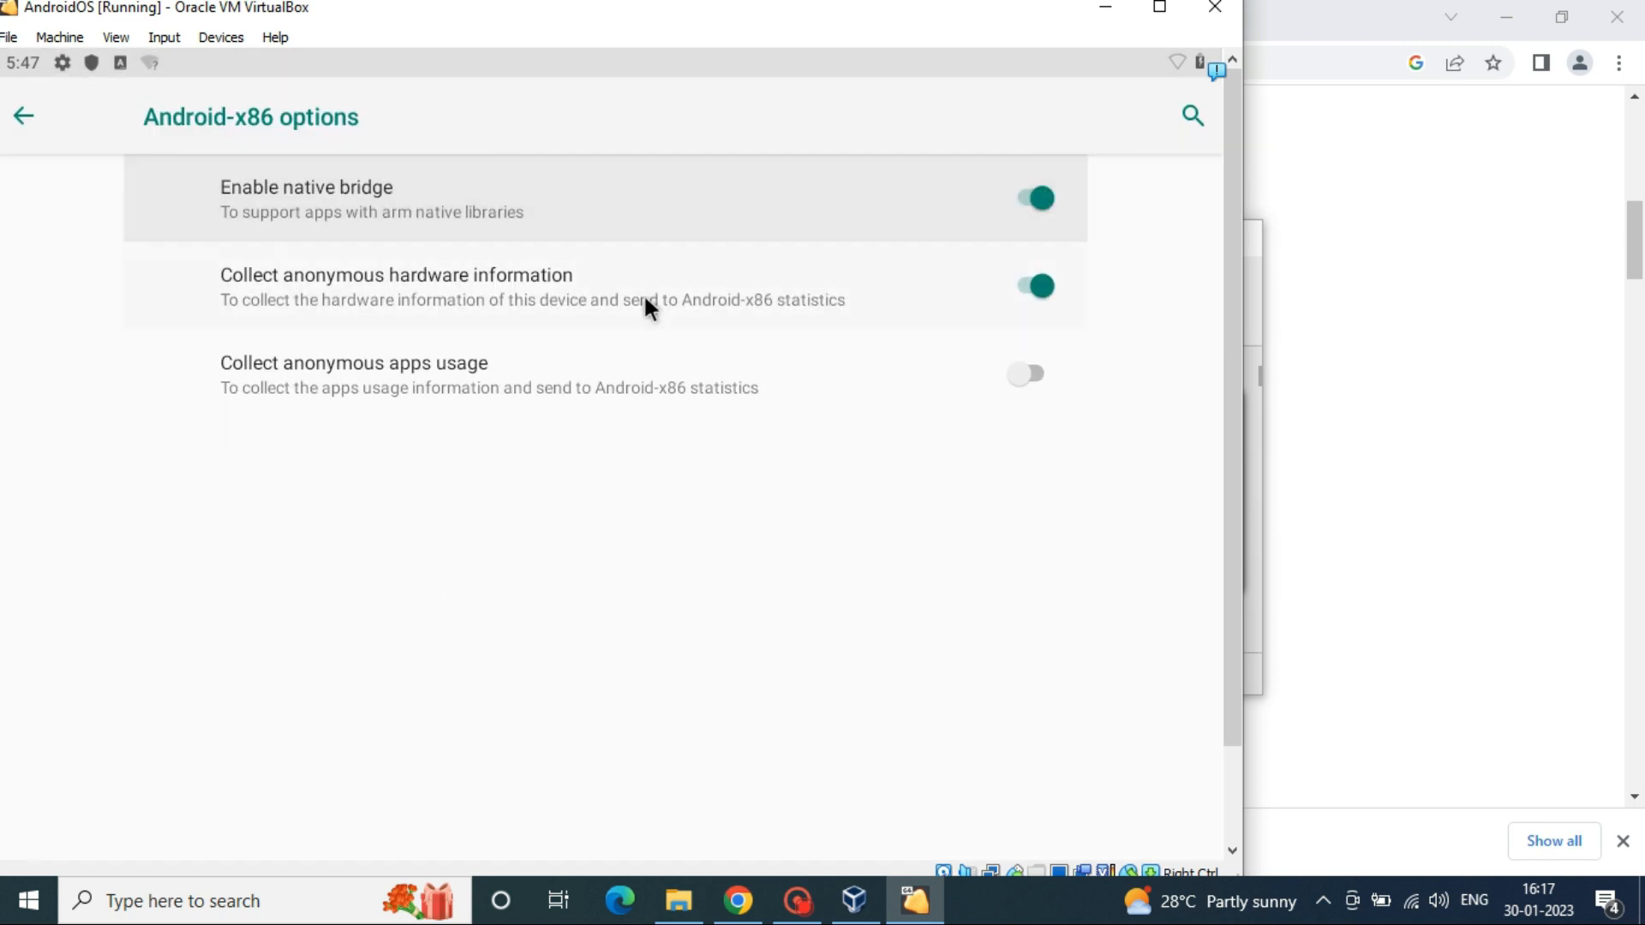
pyautogui.click(23, 115)
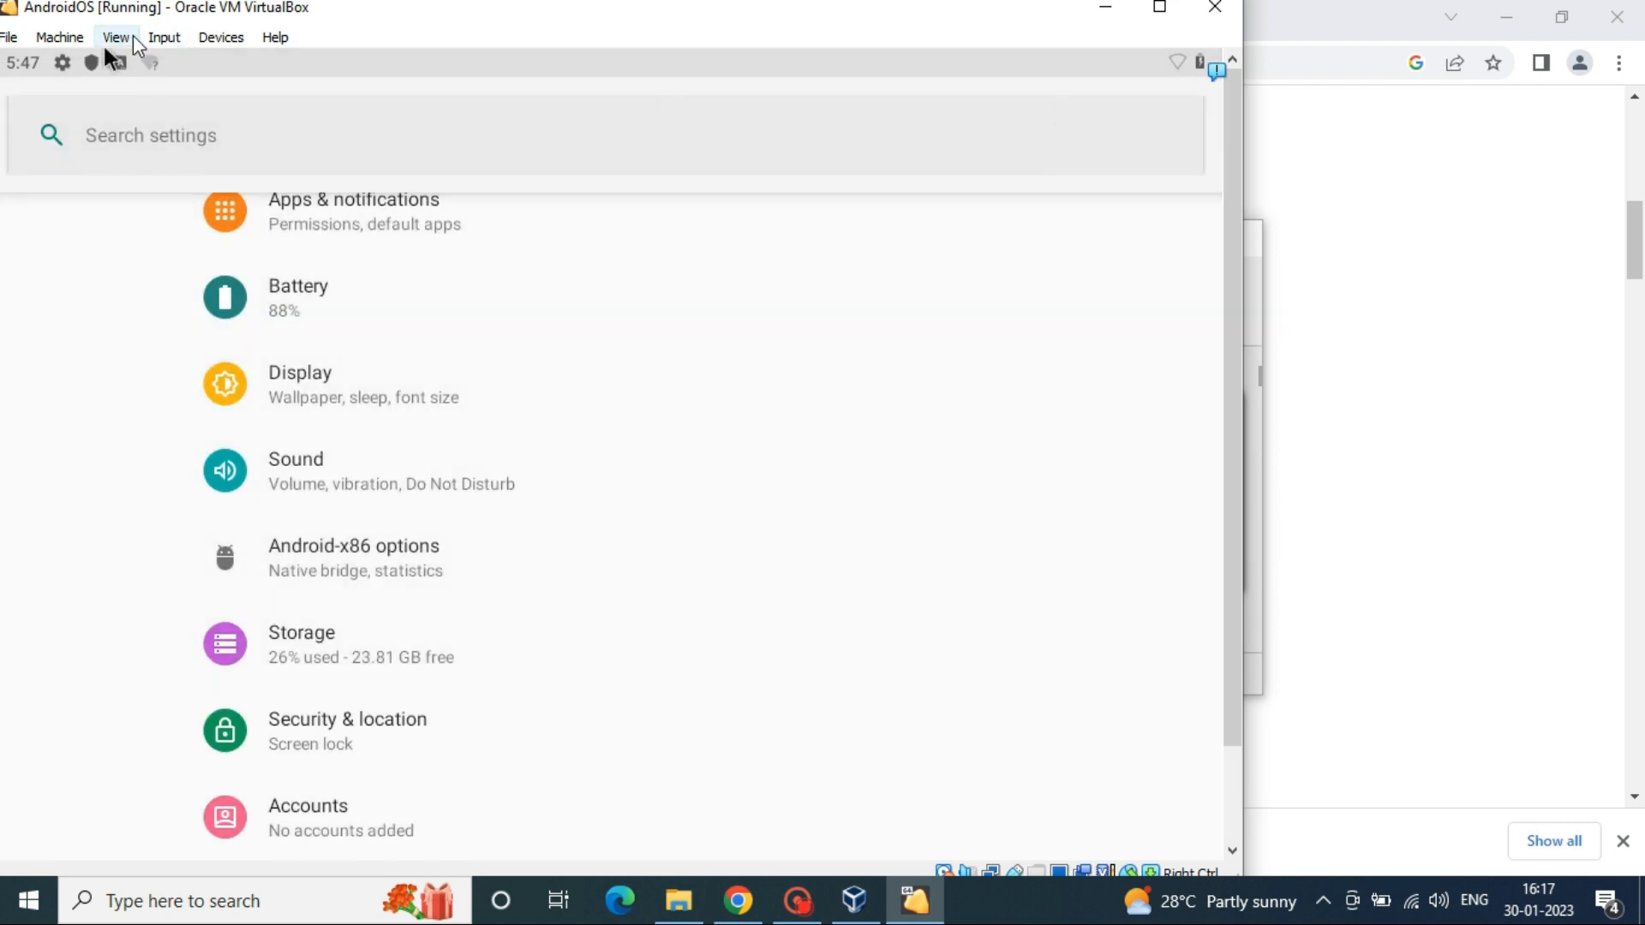
# Step: Switch AndroidOS to full-screen, view Network & internet settings, then return home
pyautogui.click(115, 37)
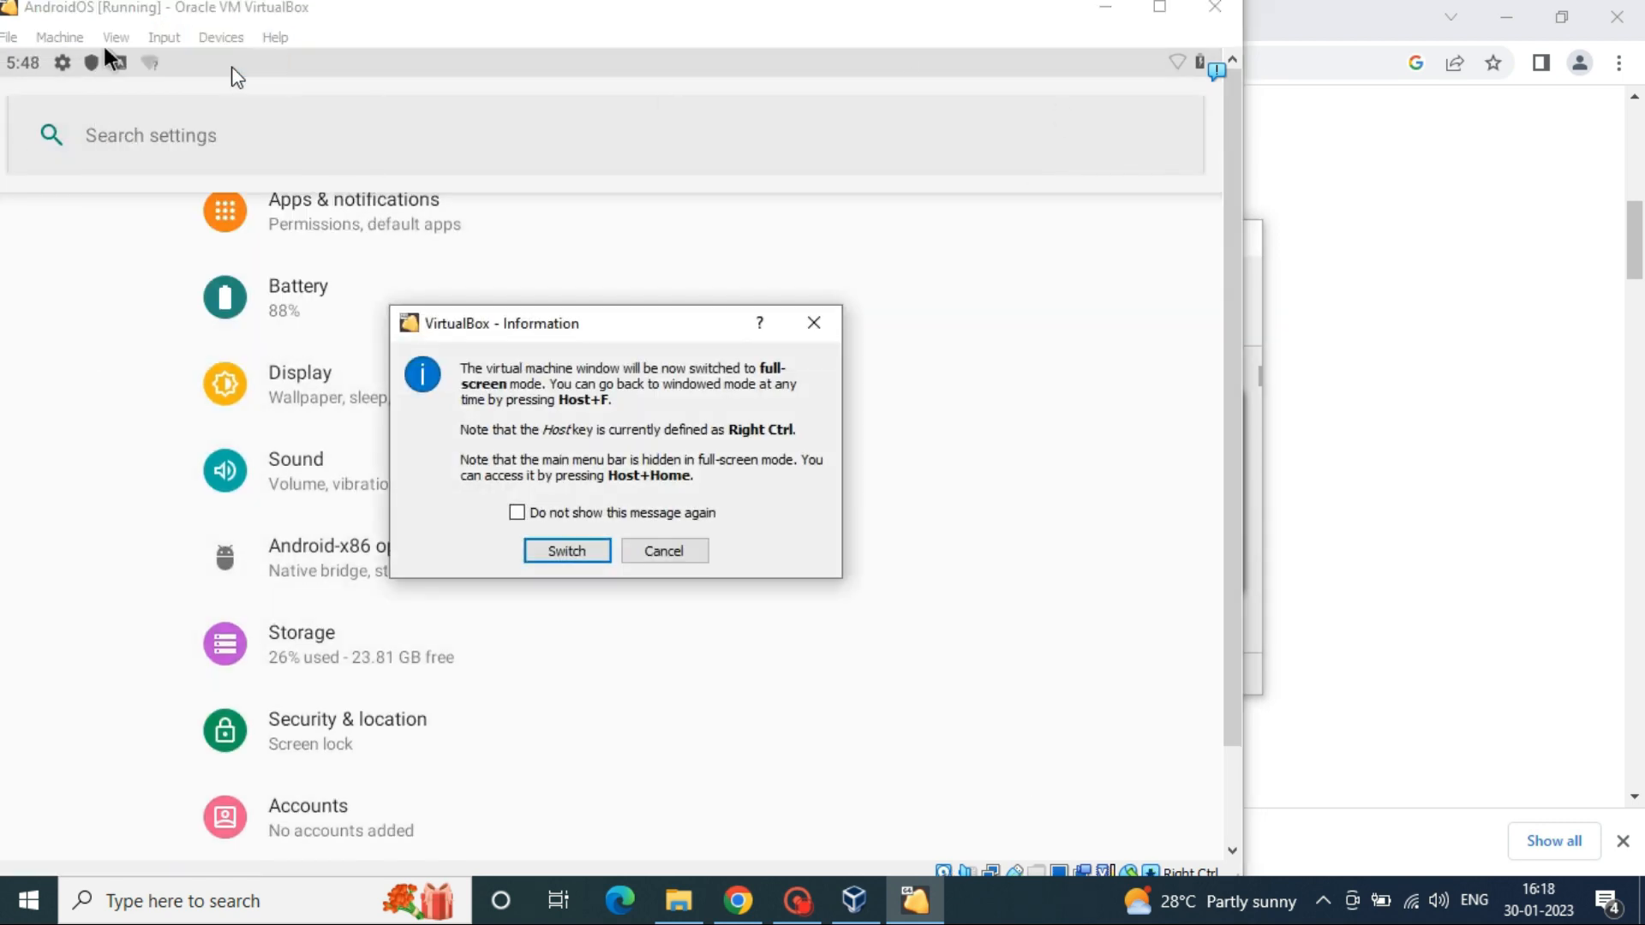
pyautogui.click(565, 551)
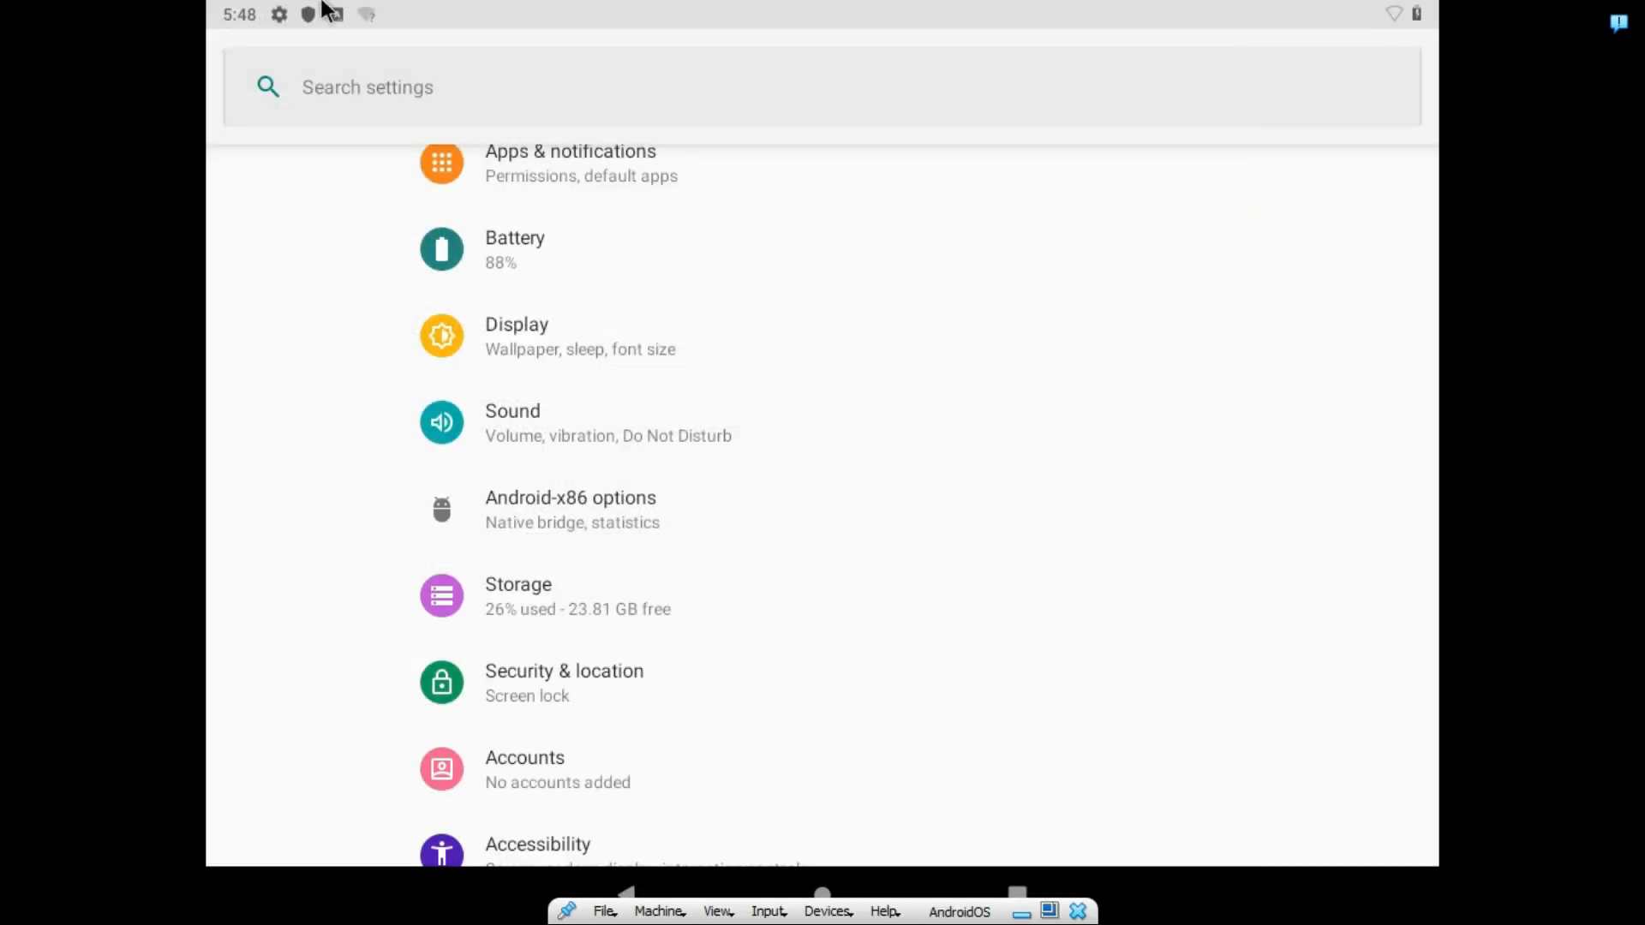
pyautogui.scroll(-3)
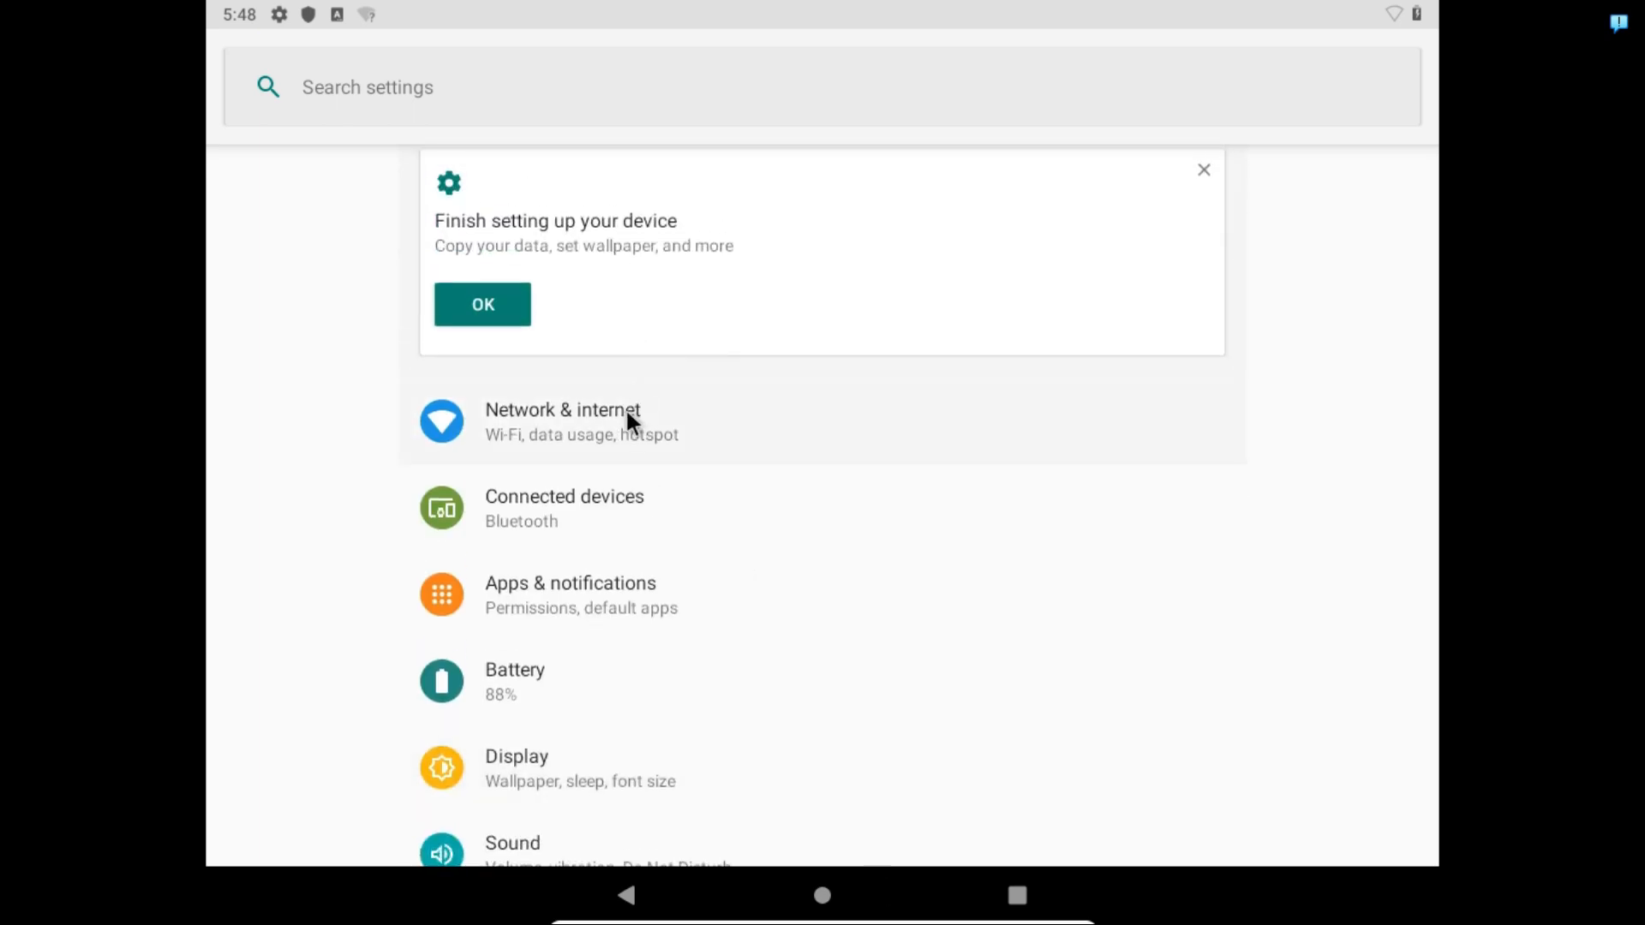
pyautogui.click(562, 422)
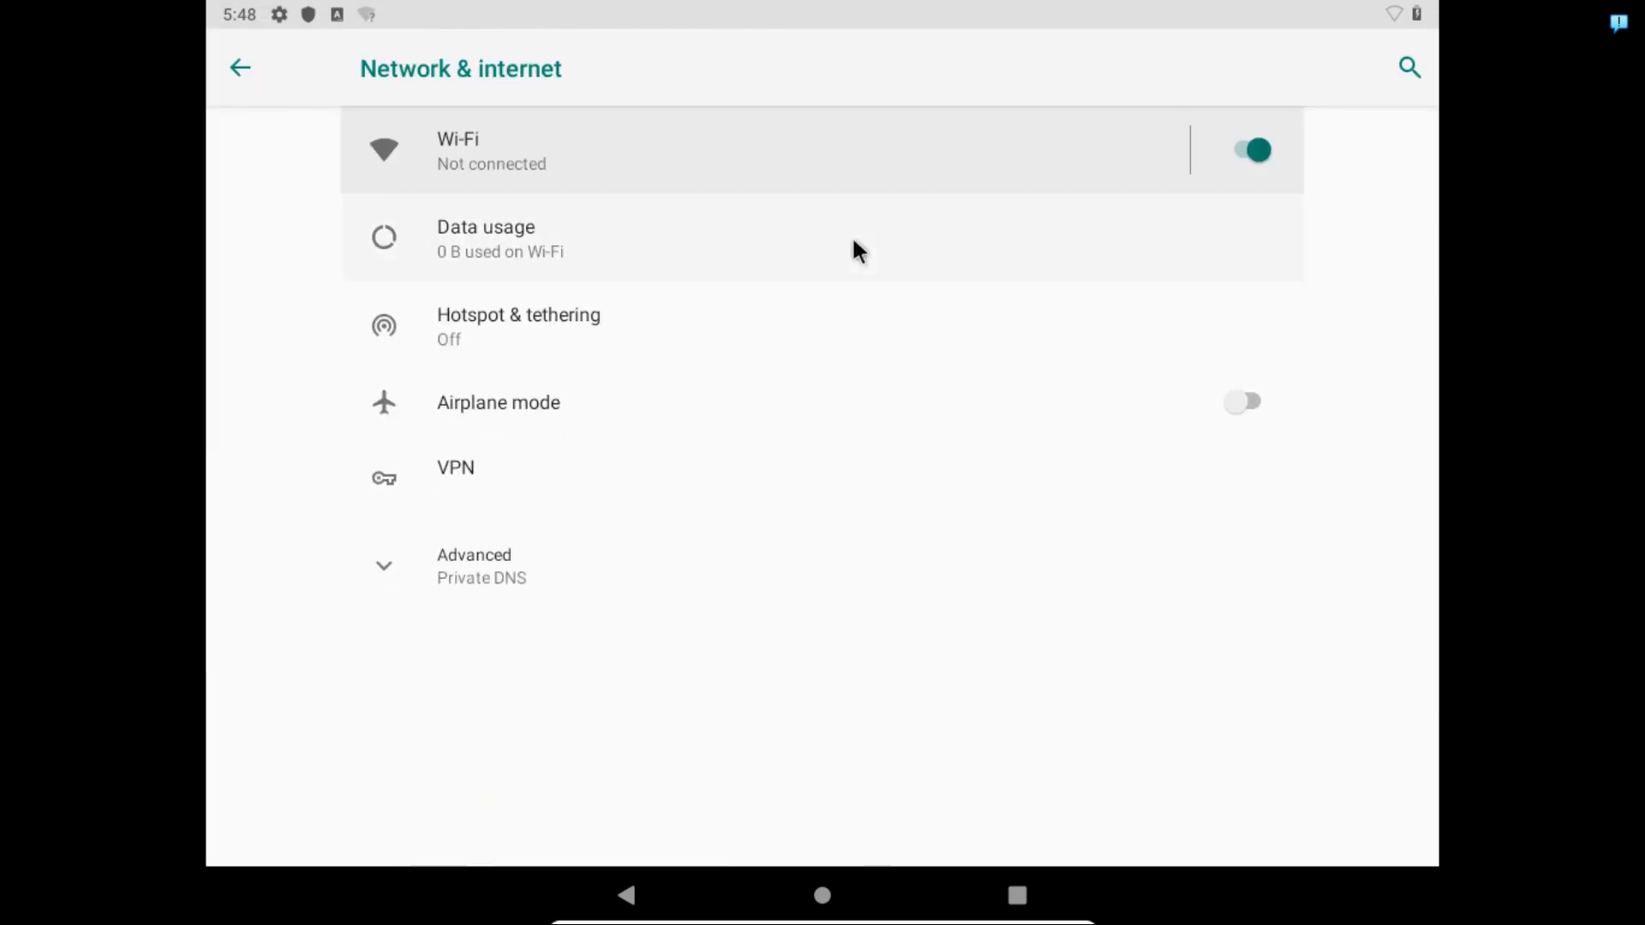
pyautogui.click(458, 150)
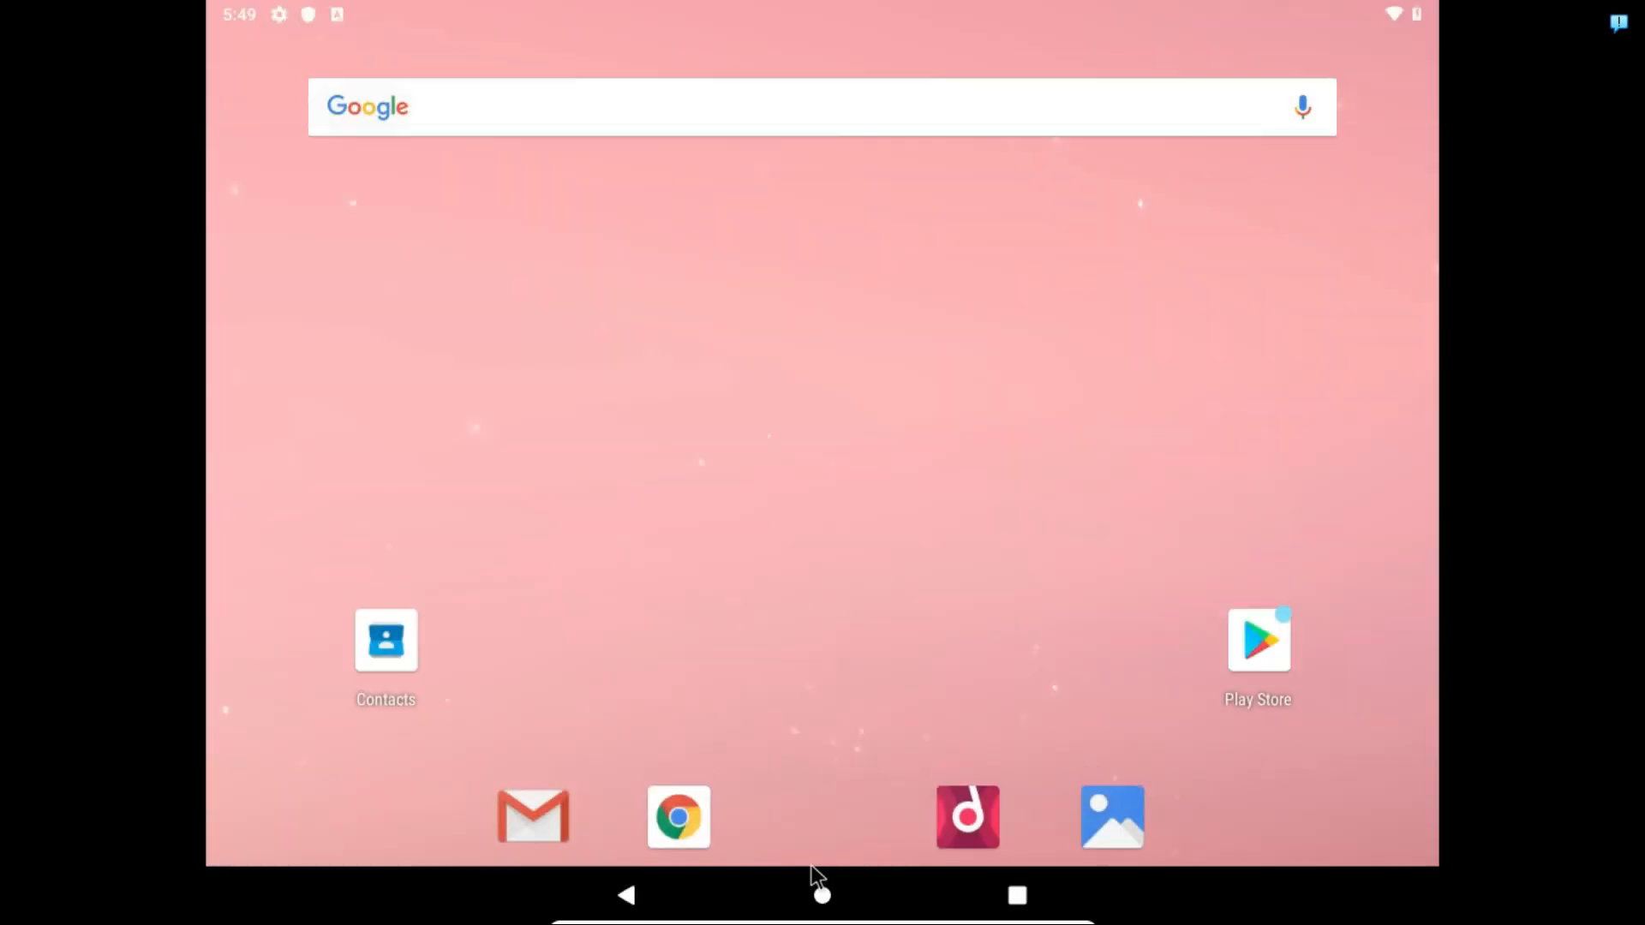
pyautogui.click(533, 817)
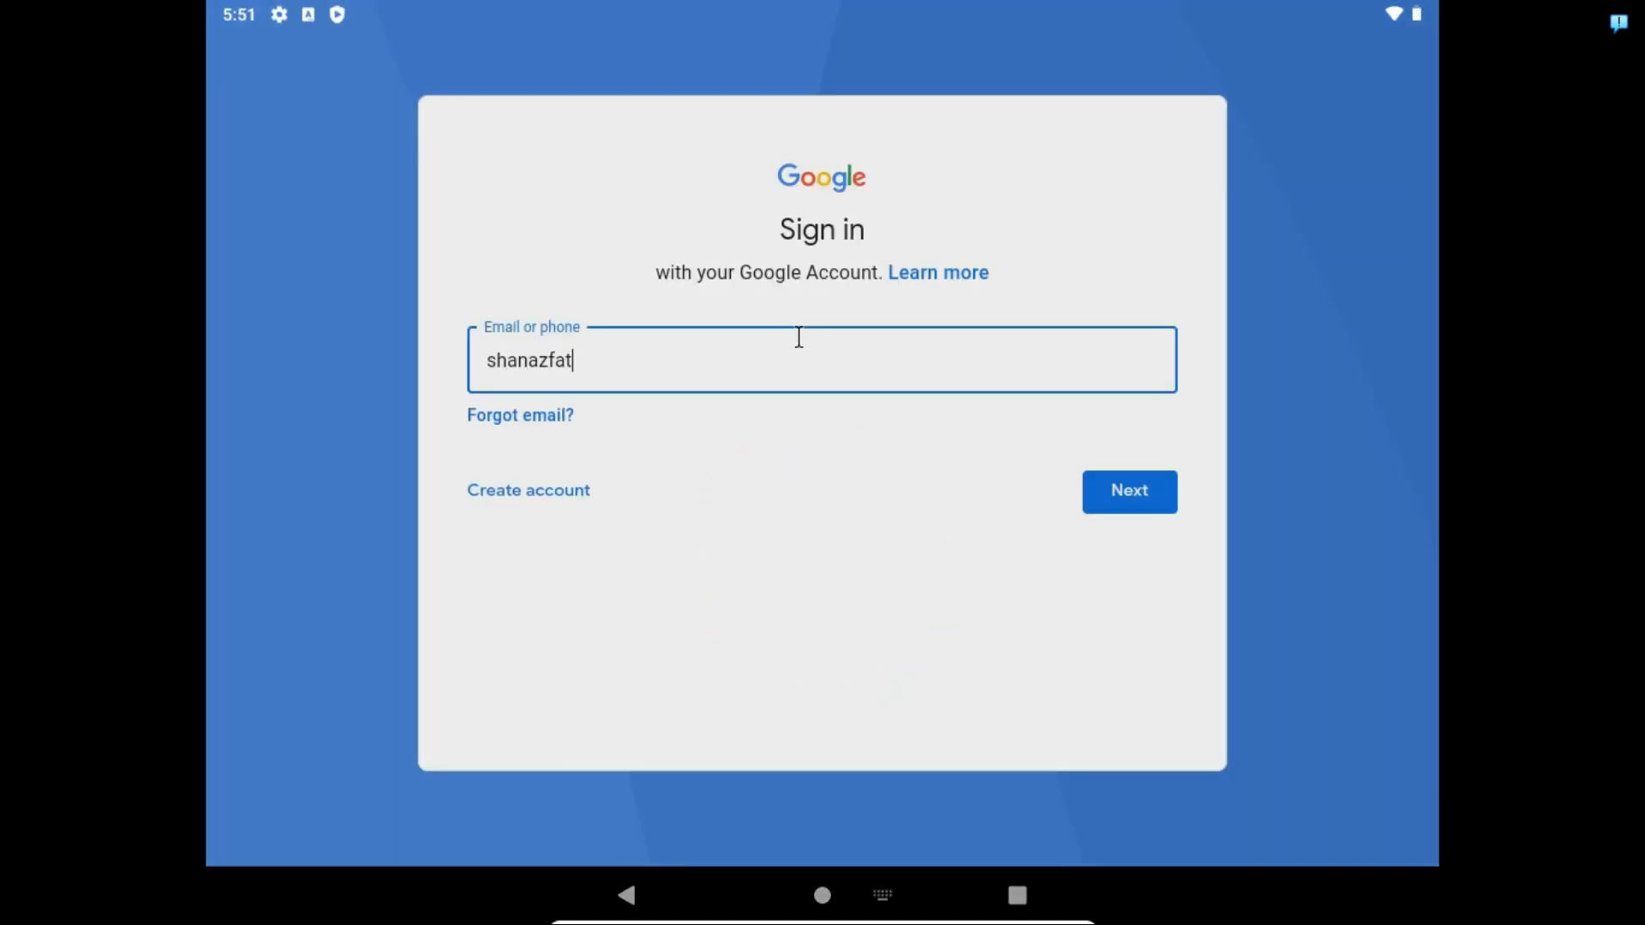
# Step: Enter the Google email and password, agree to the terms, and continue to Gmail
pyautogui.click(1129, 490)
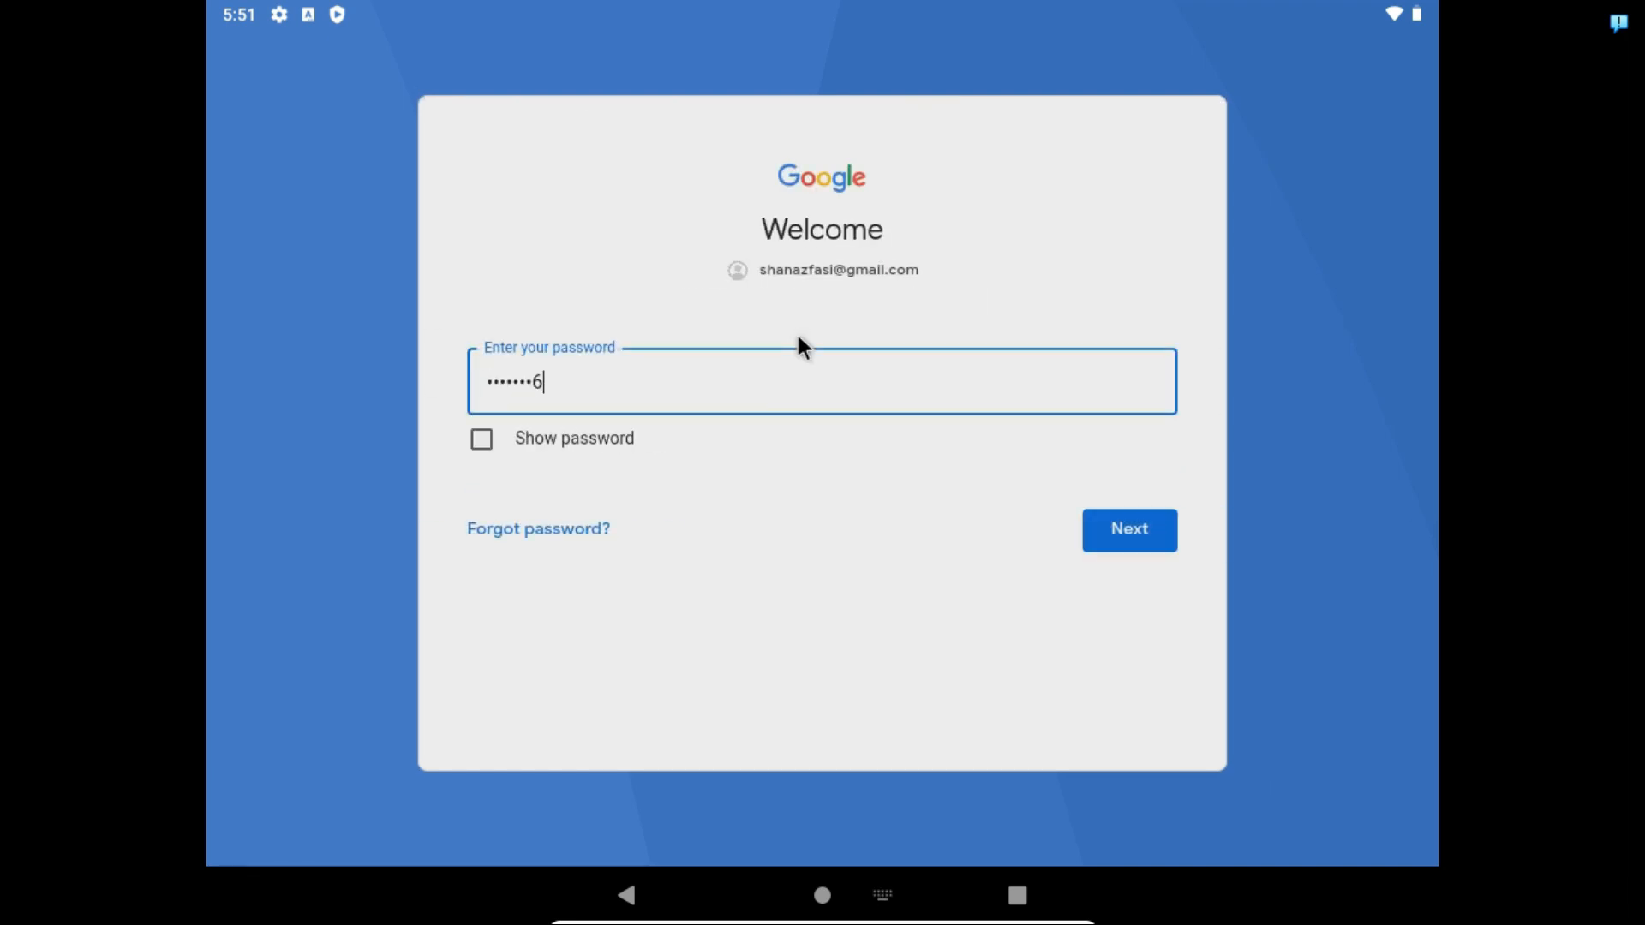
pyautogui.click(1127, 529)
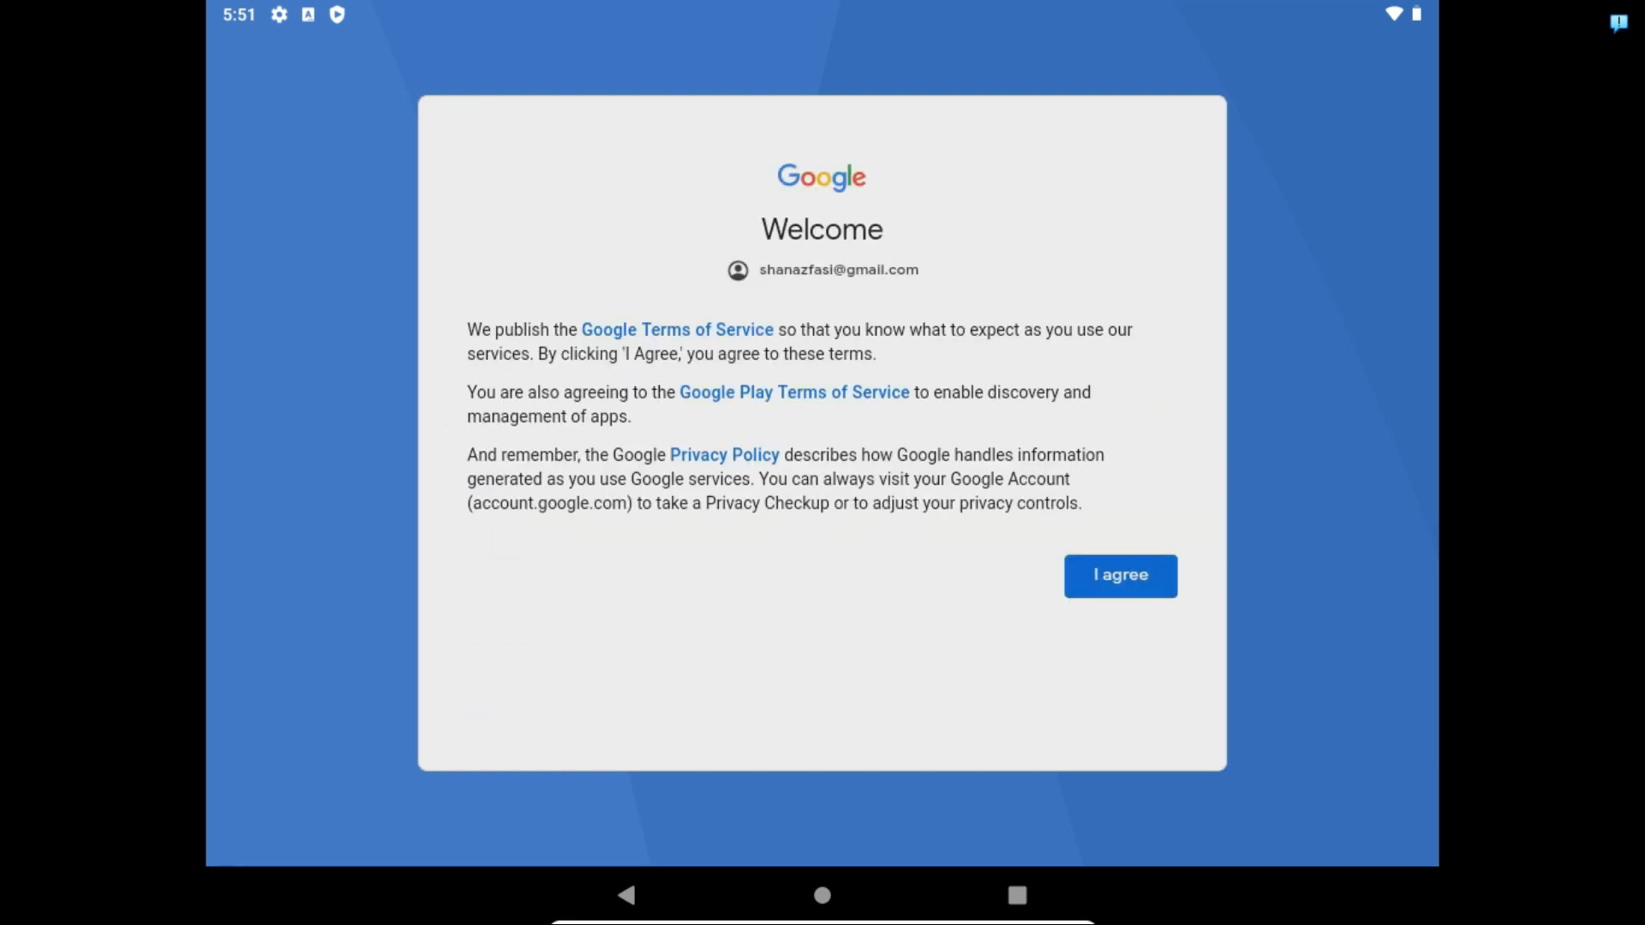
pyautogui.click(1118, 575)
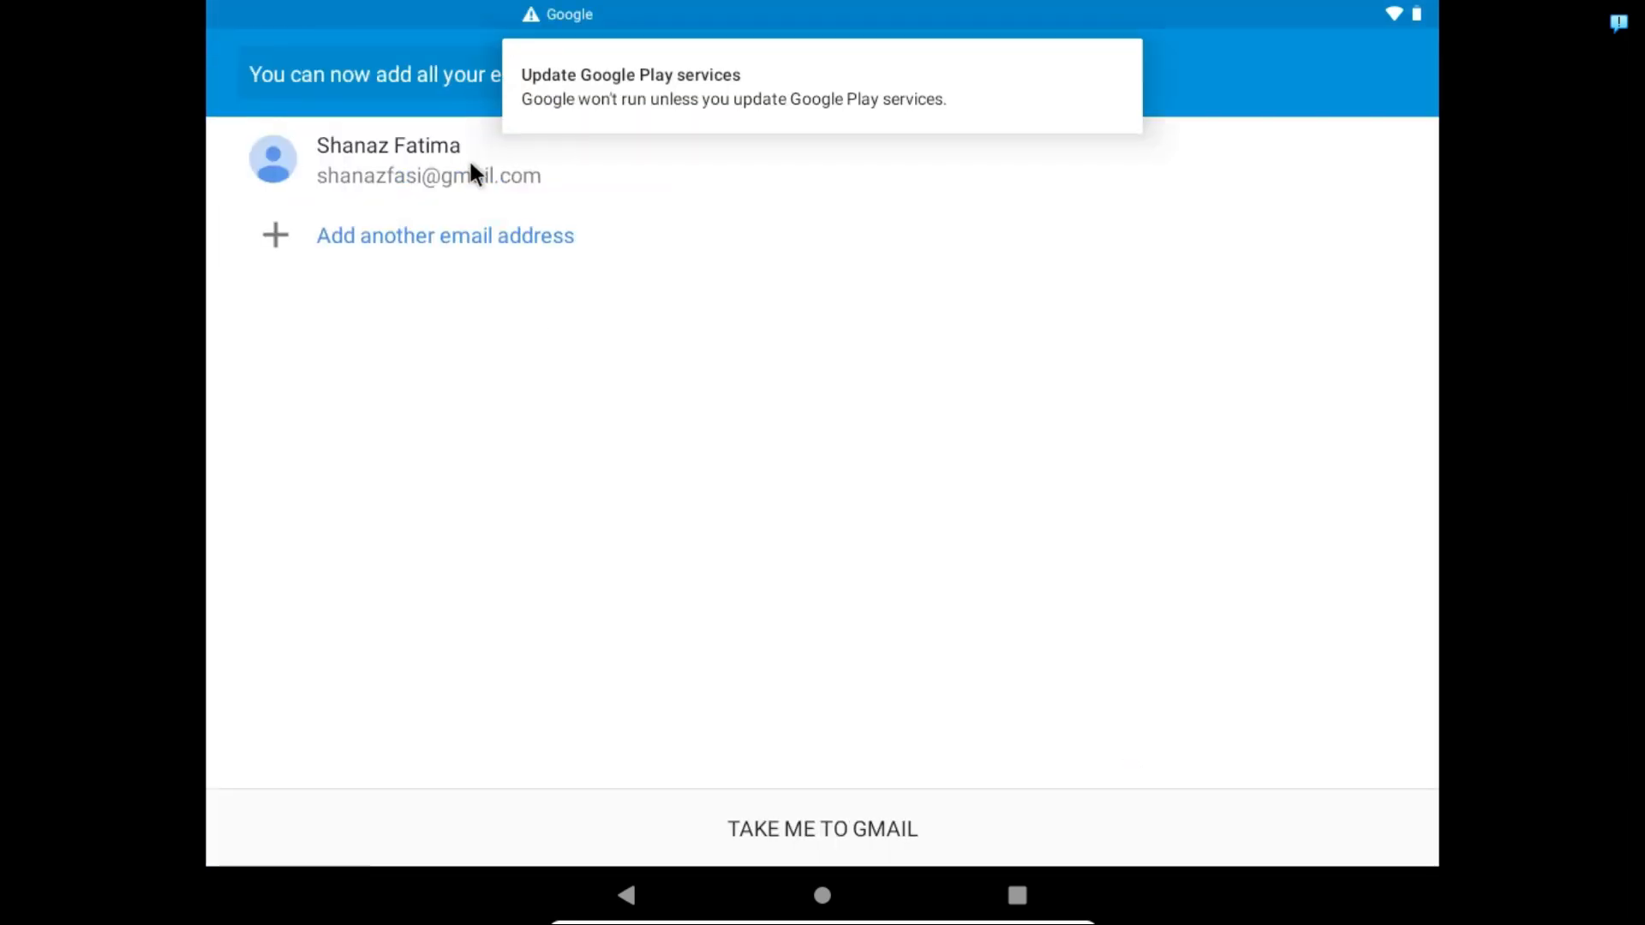
pyautogui.click(821, 828)
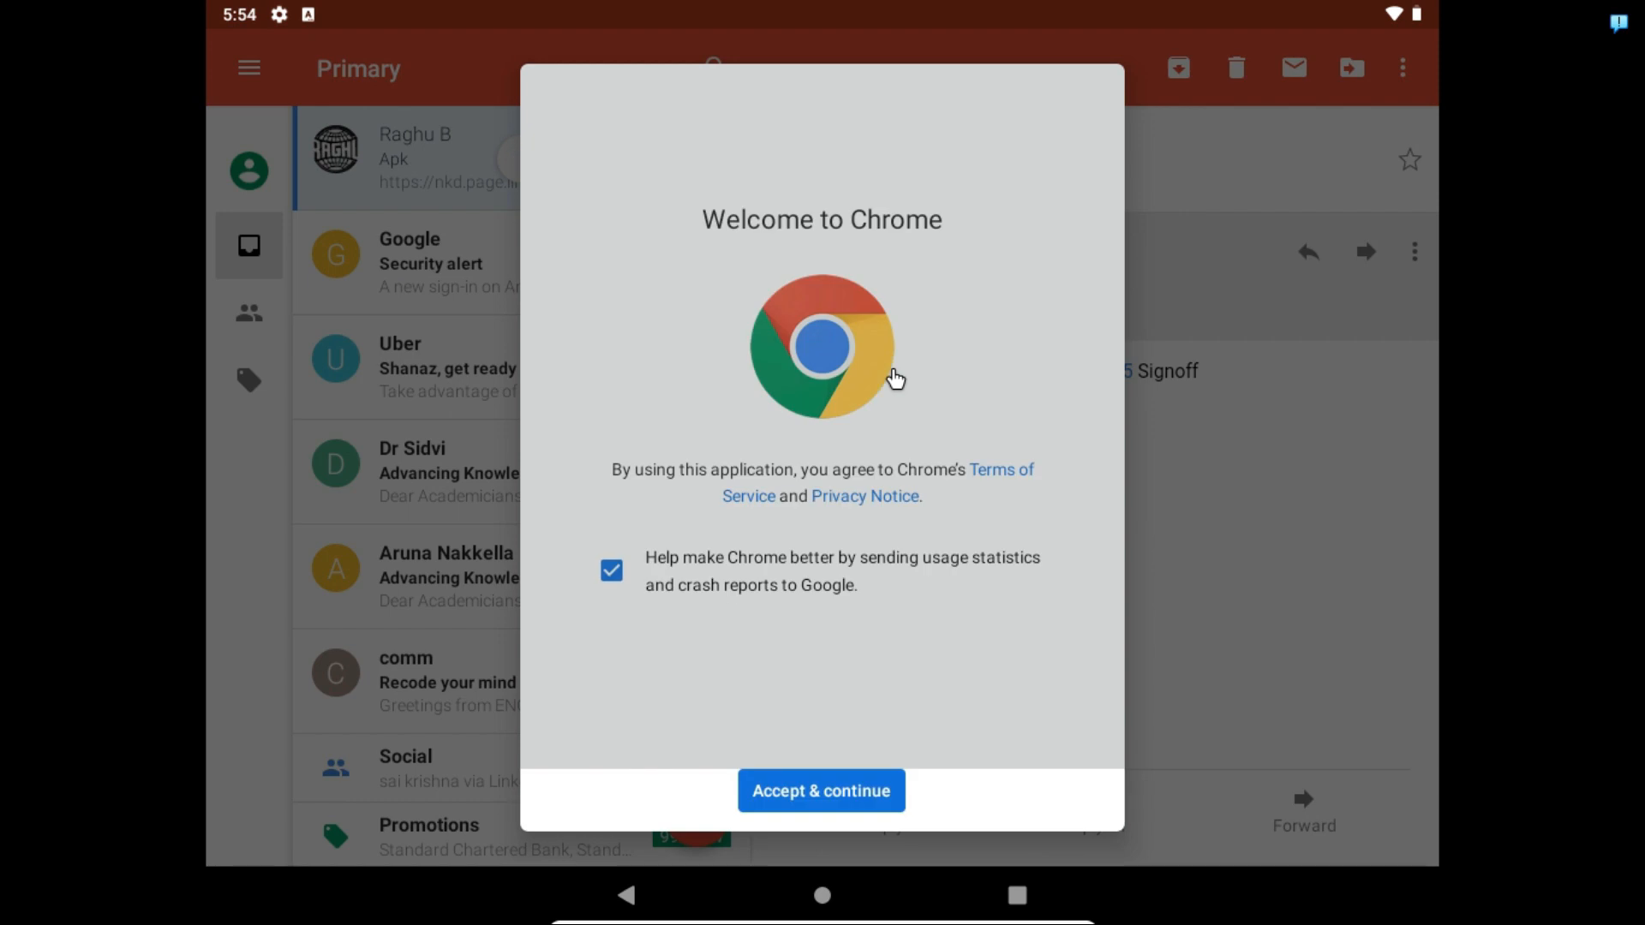
# Step: Accept Chrome's terms and sync, grant storage access, and keep the NS_POS APK download
pyautogui.click(821, 791)
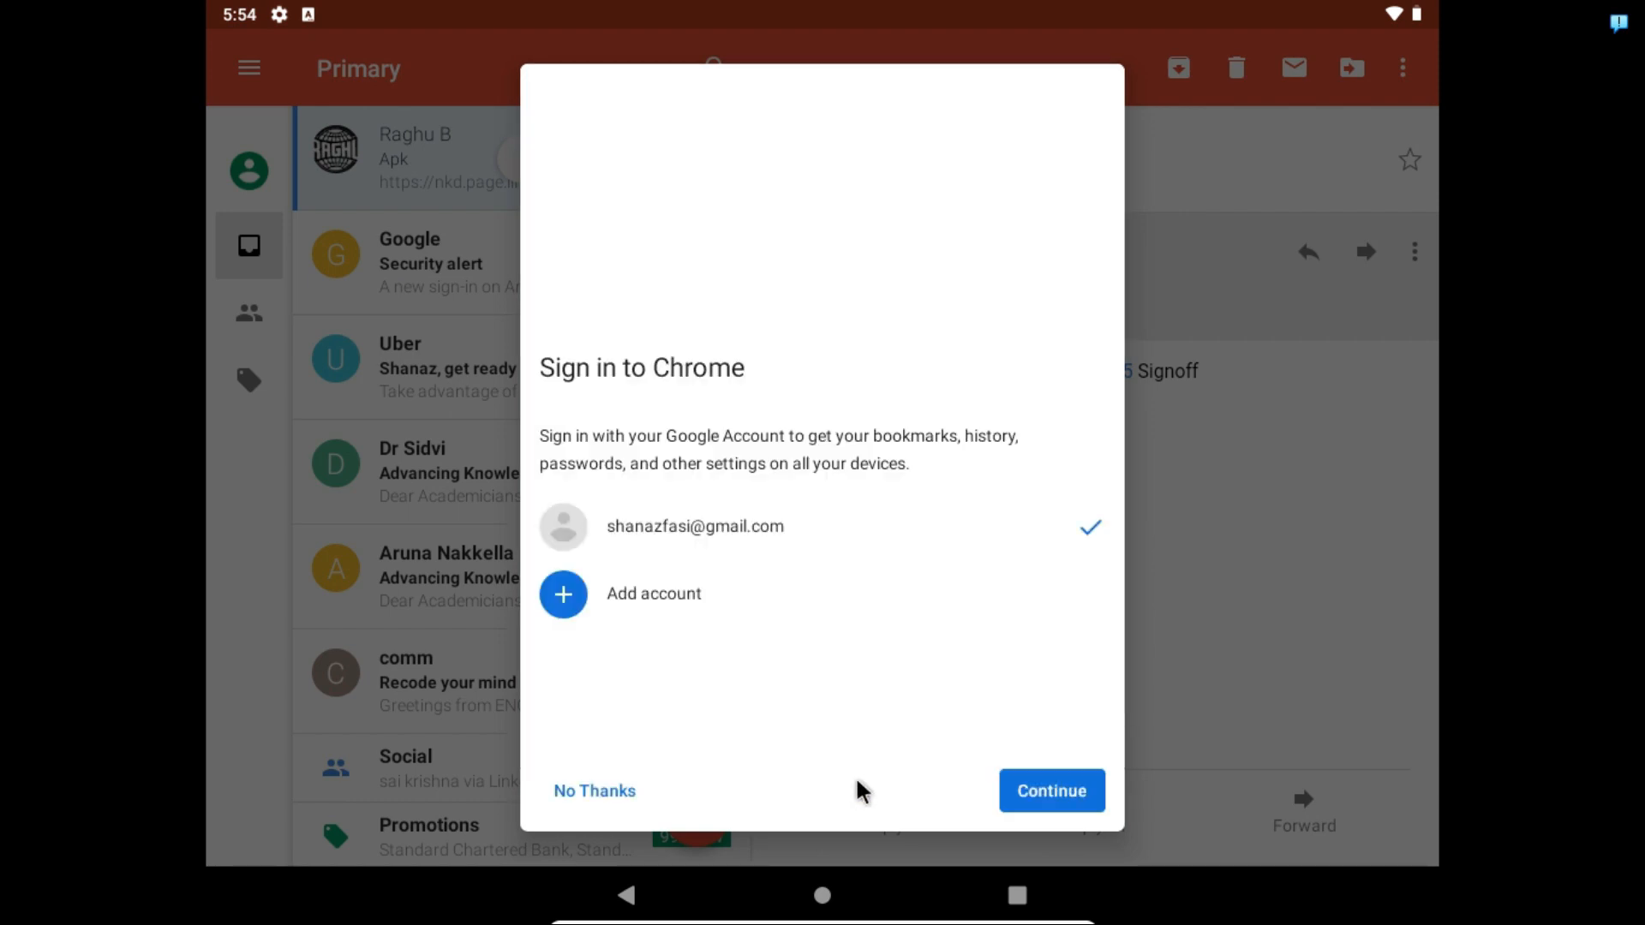
pyautogui.click(1051, 790)
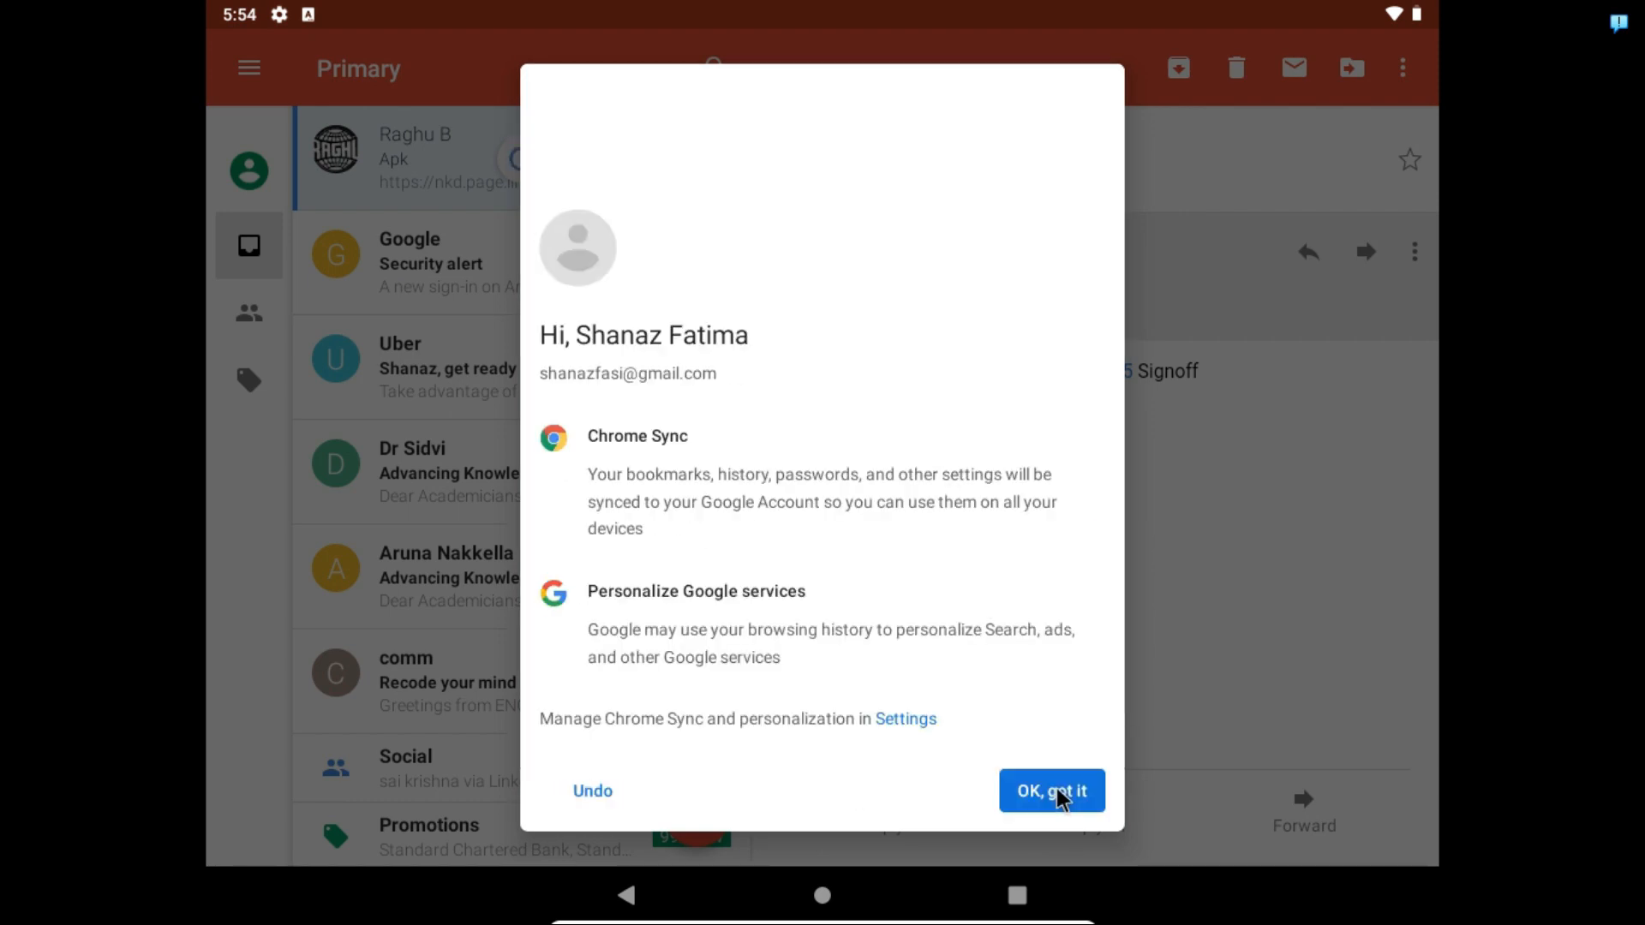
pyautogui.click(1050, 790)
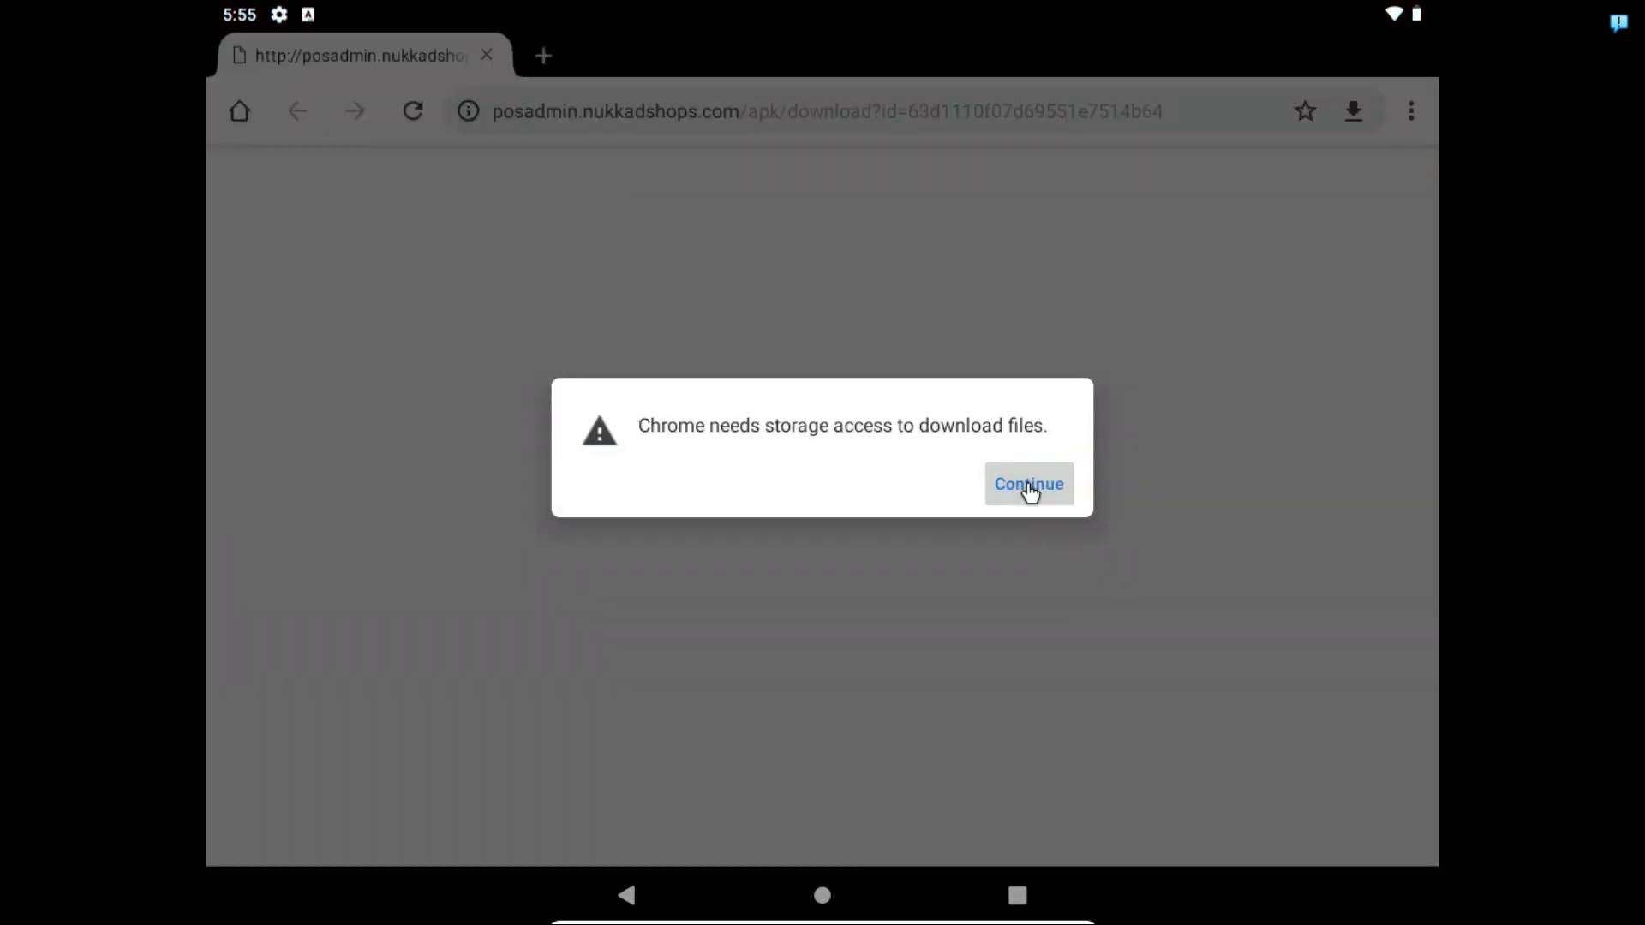
pyautogui.click(1027, 483)
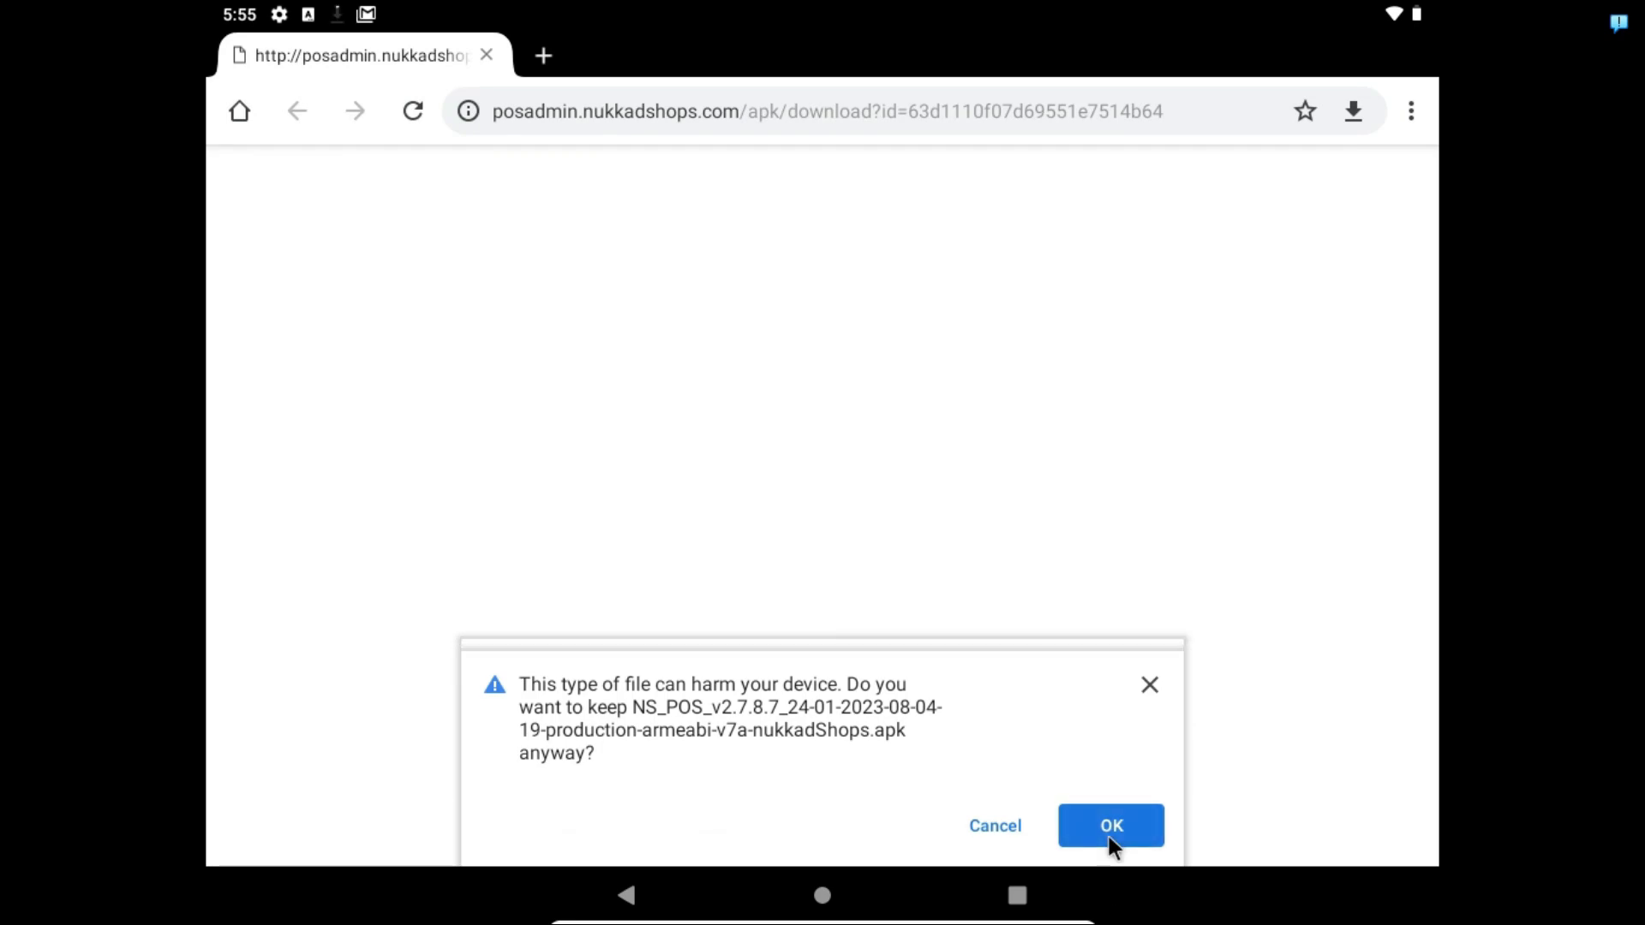
pyautogui.click(1110, 826)
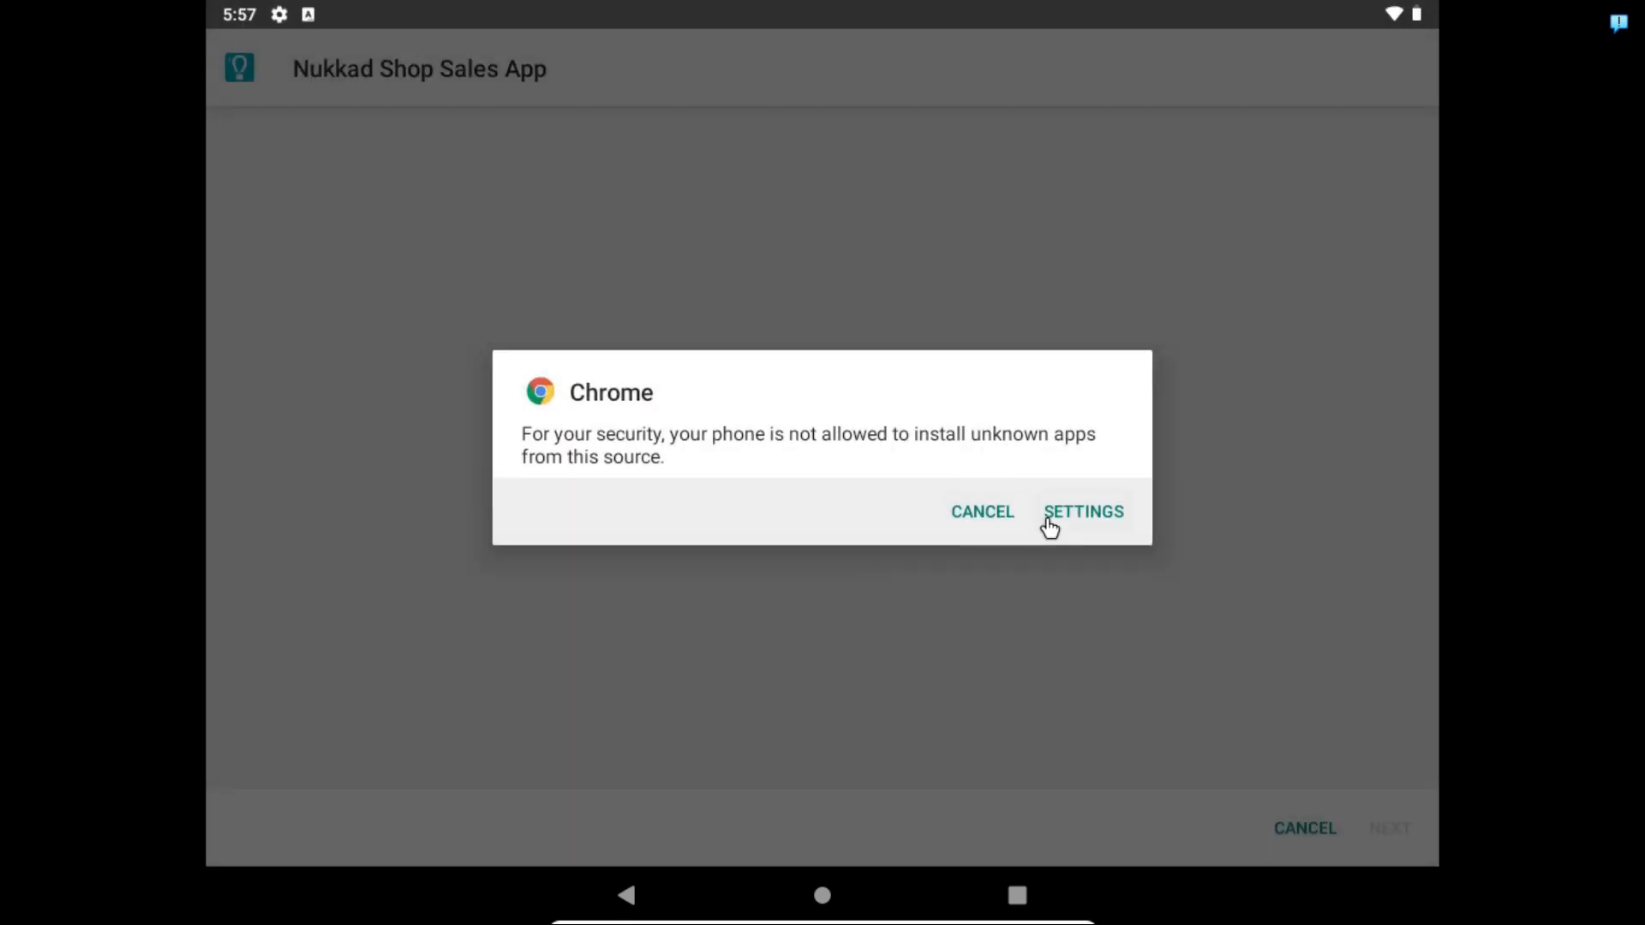
# Step: Allow unknown-source install, grant SMS permission, and log into NukkadShops as raghu
pyautogui.click(1083, 512)
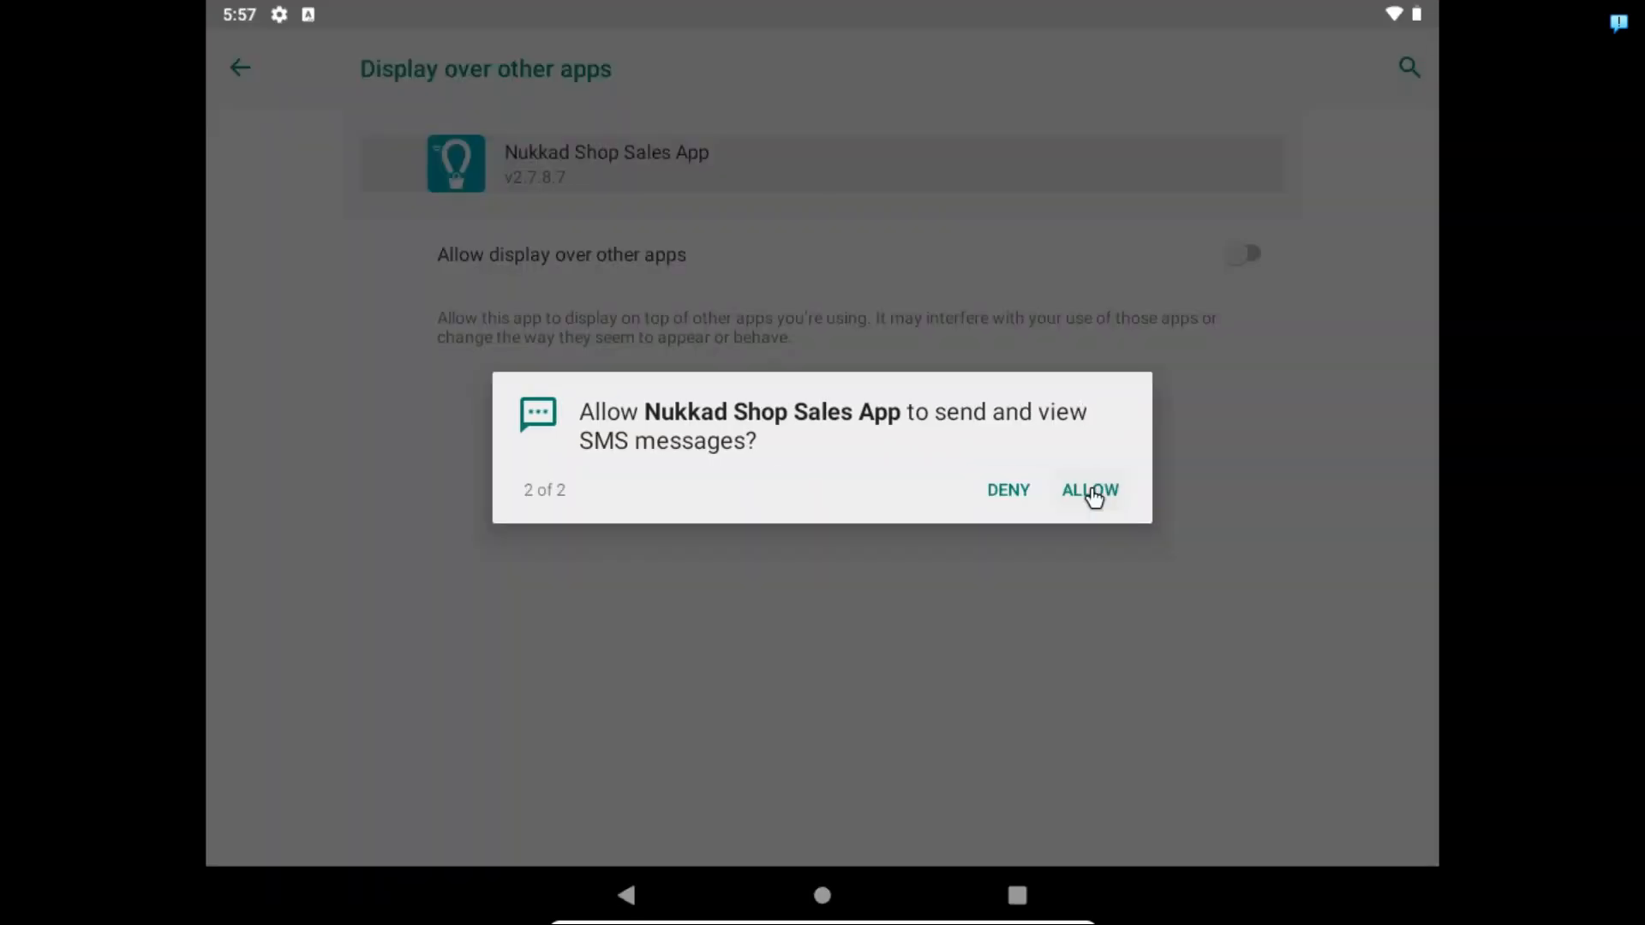
pyautogui.click(1089, 490)
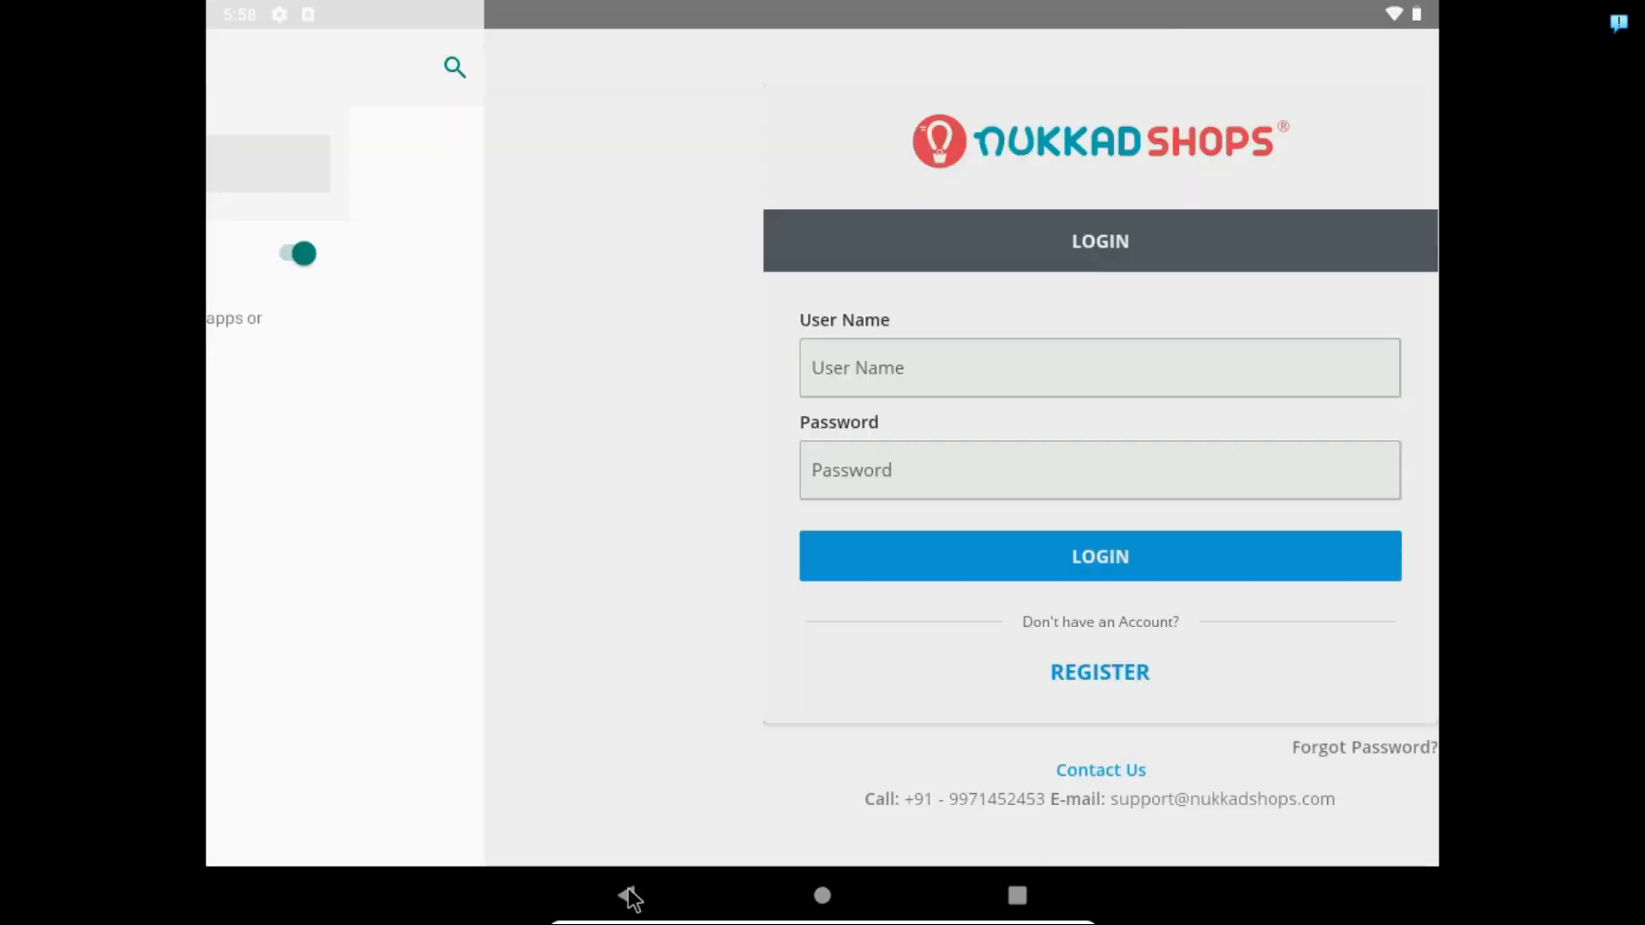
pyautogui.write('raghubadde')
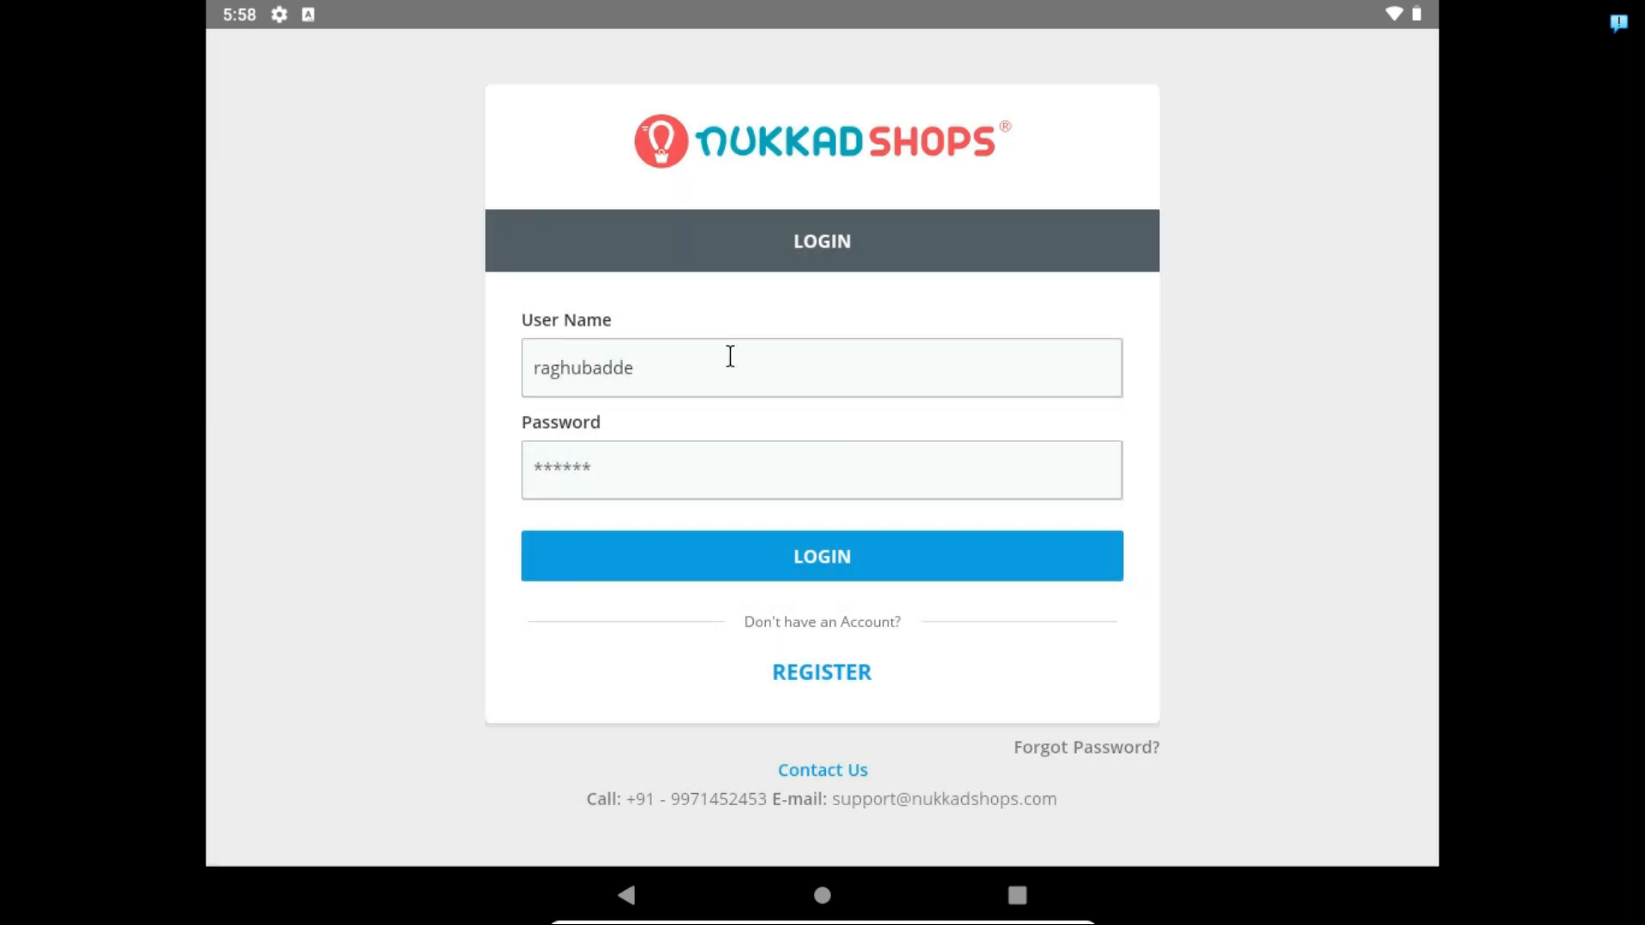
pyautogui.click(822, 556)
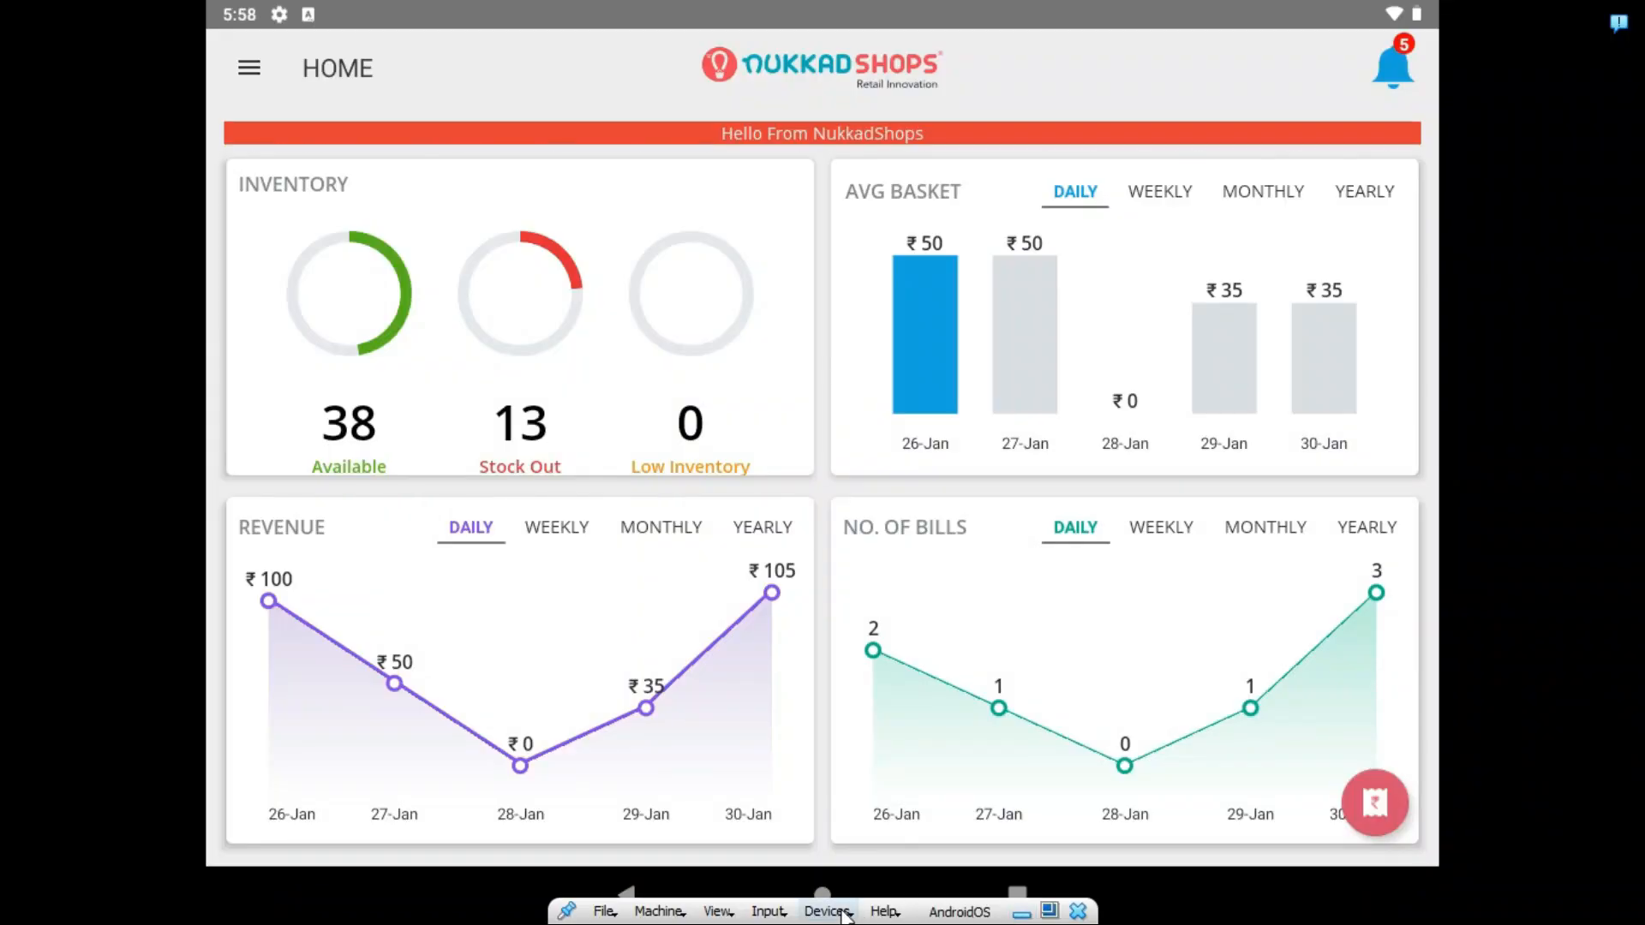
pyautogui.click(828, 911)
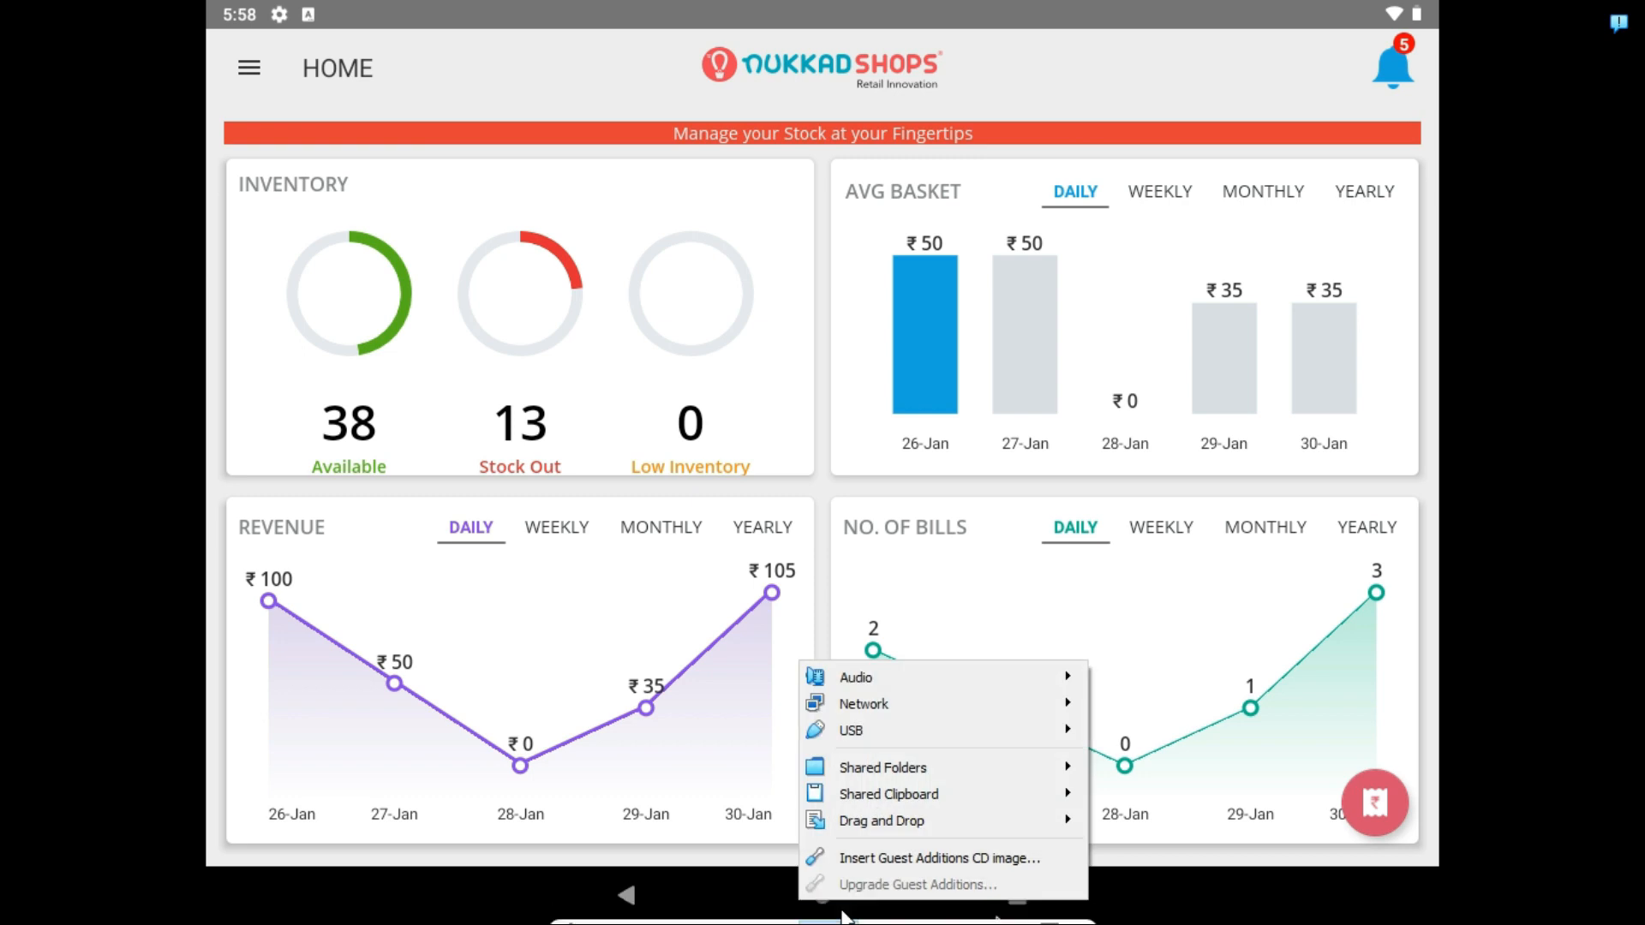
pyautogui.moveTo(850, 730)
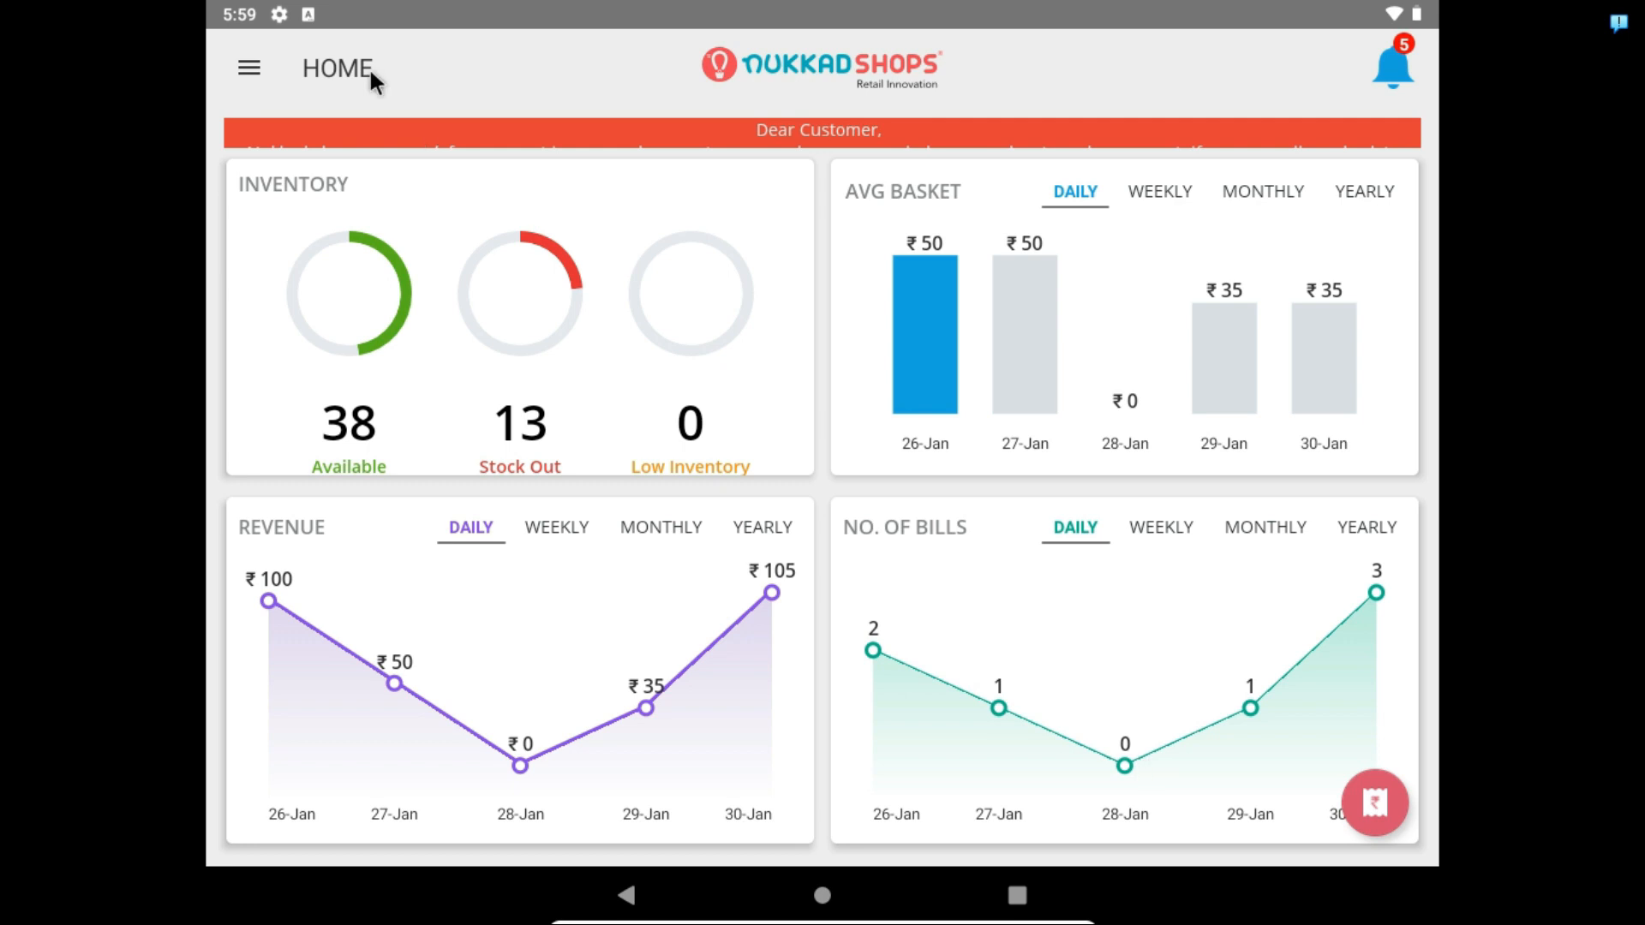
# Step: From Settings > Printer, print a sample receipt and allow the app to access Printer-80
pyautogui.click(249, 67)
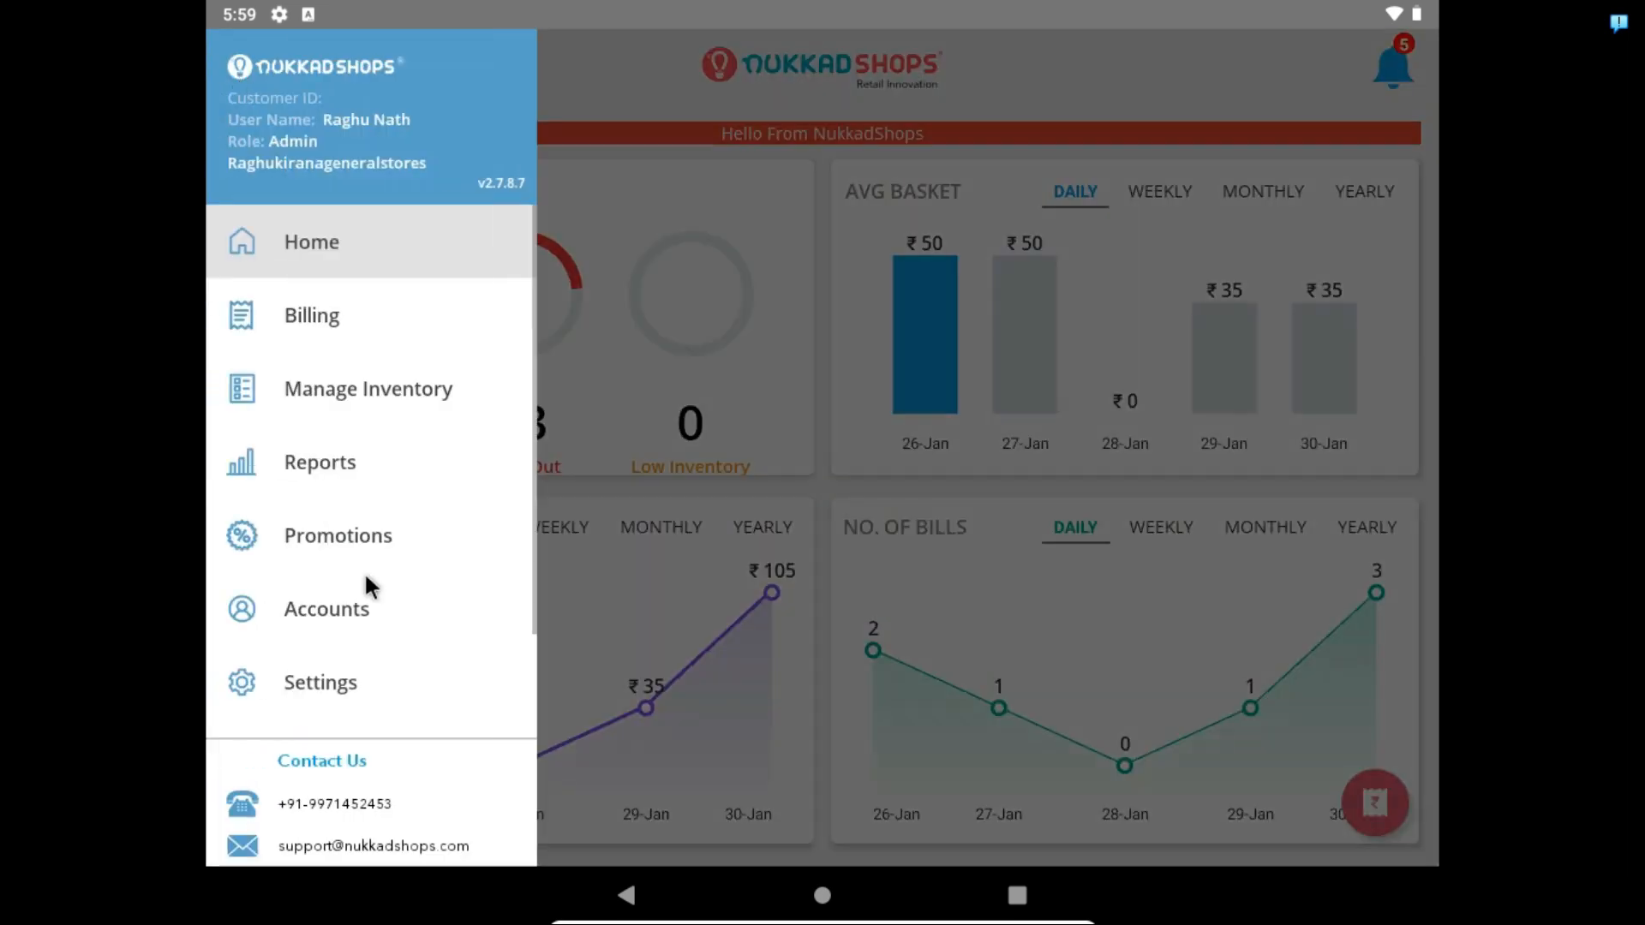
pyautogui.click(320, 682)
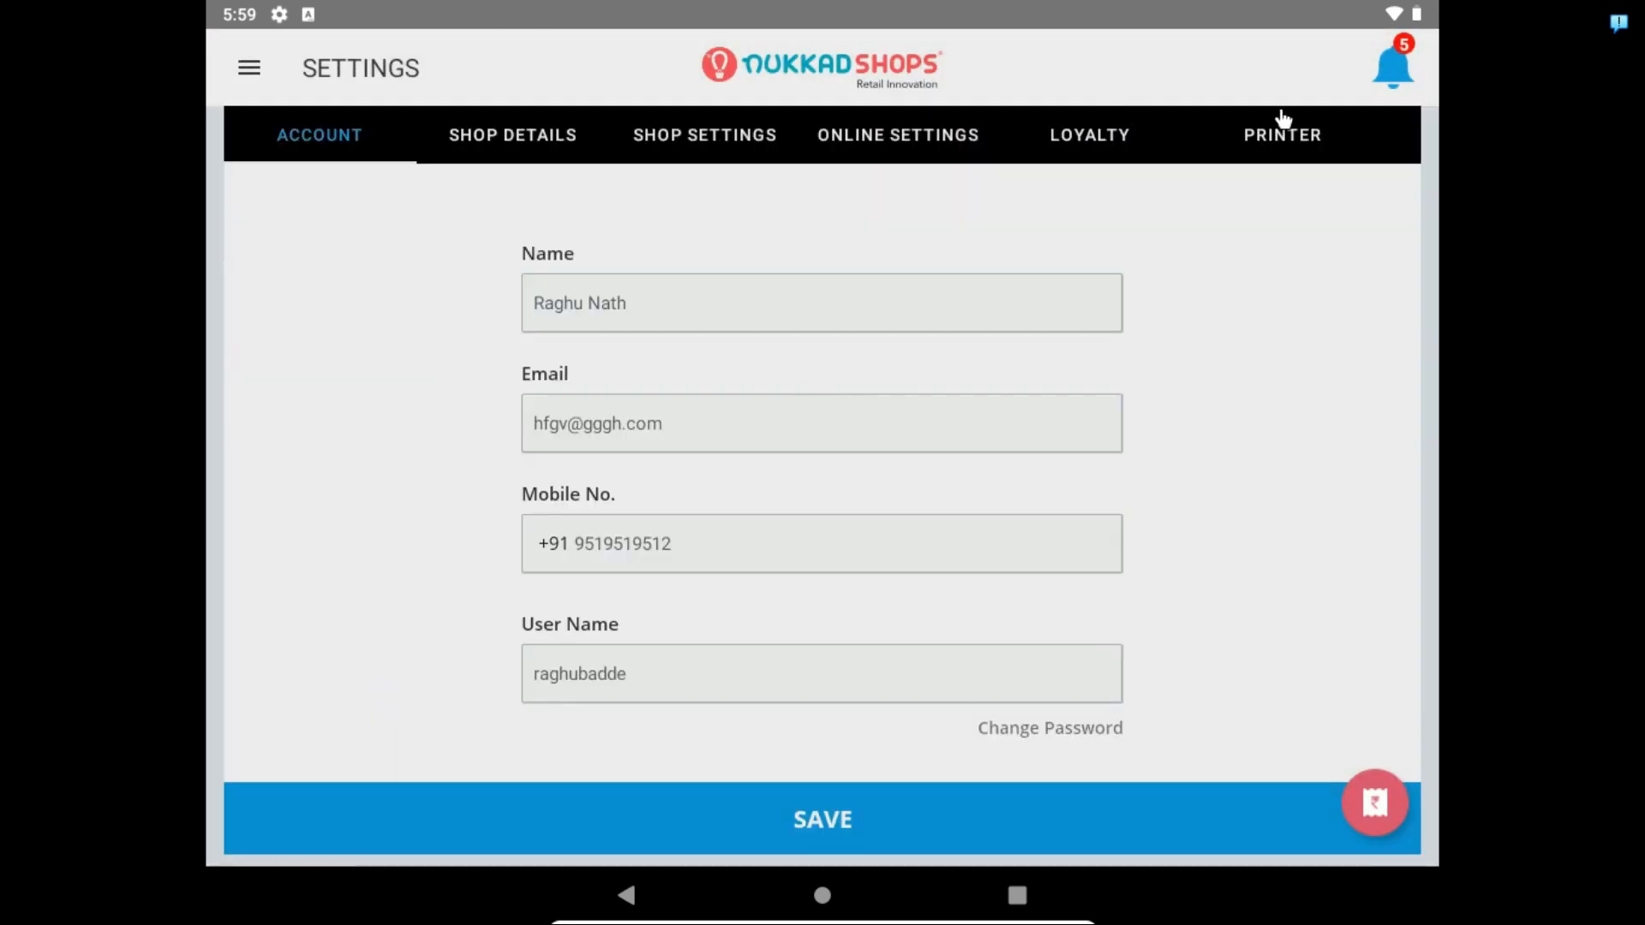
pyautogui.click(1281, 134)
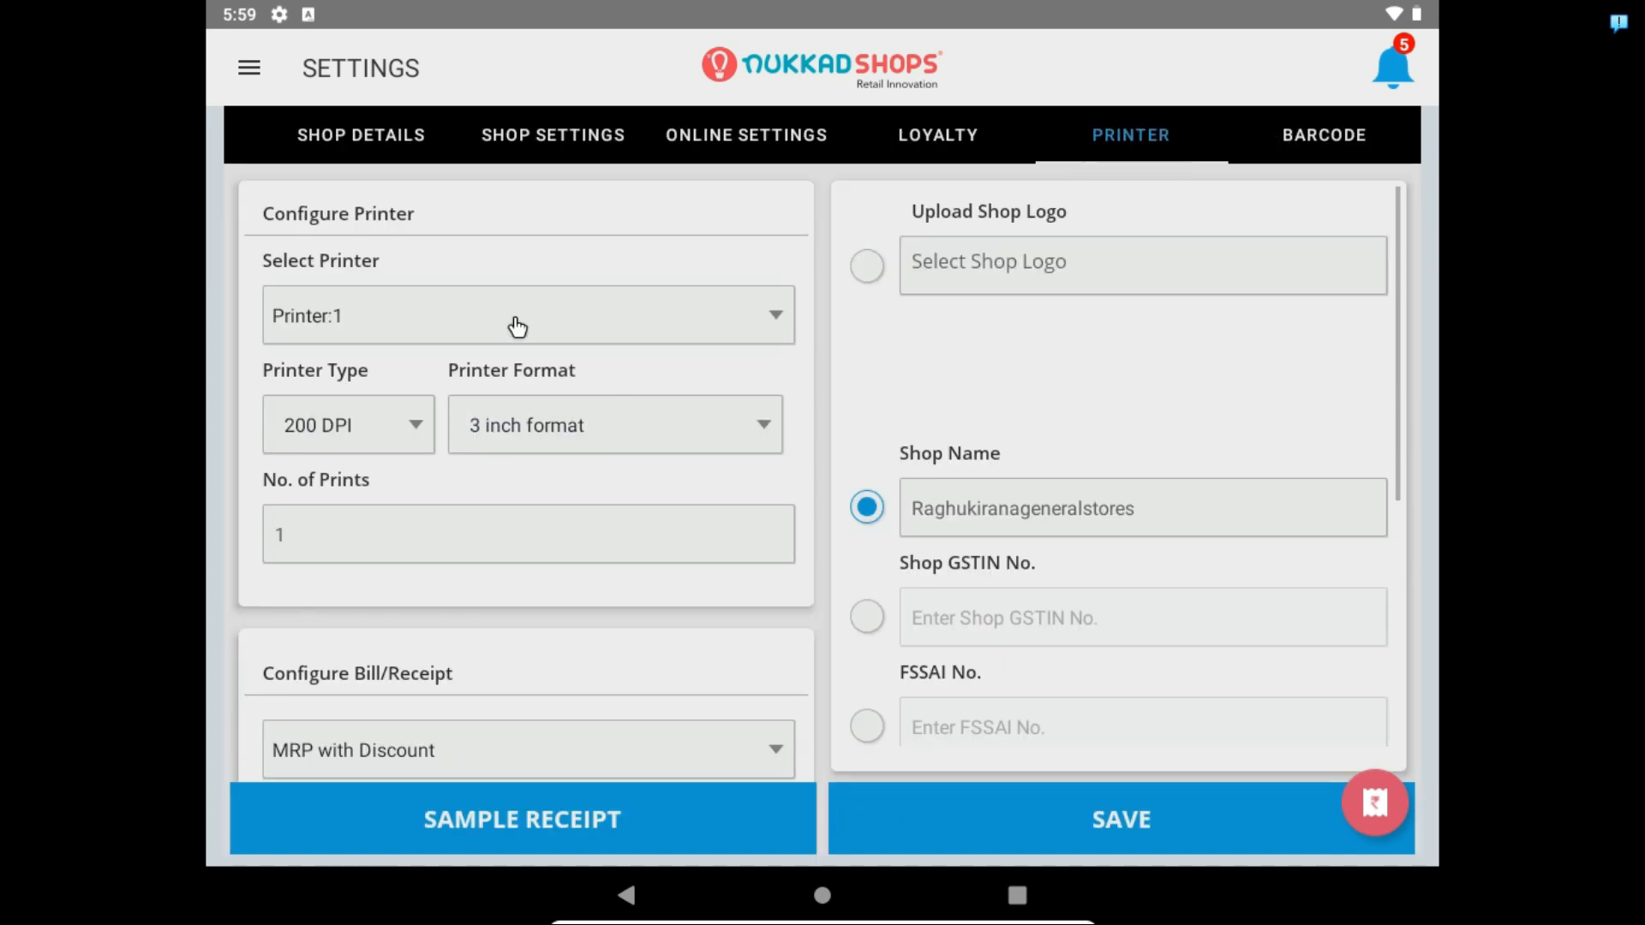
pyautogui.moveTo(670, 627)
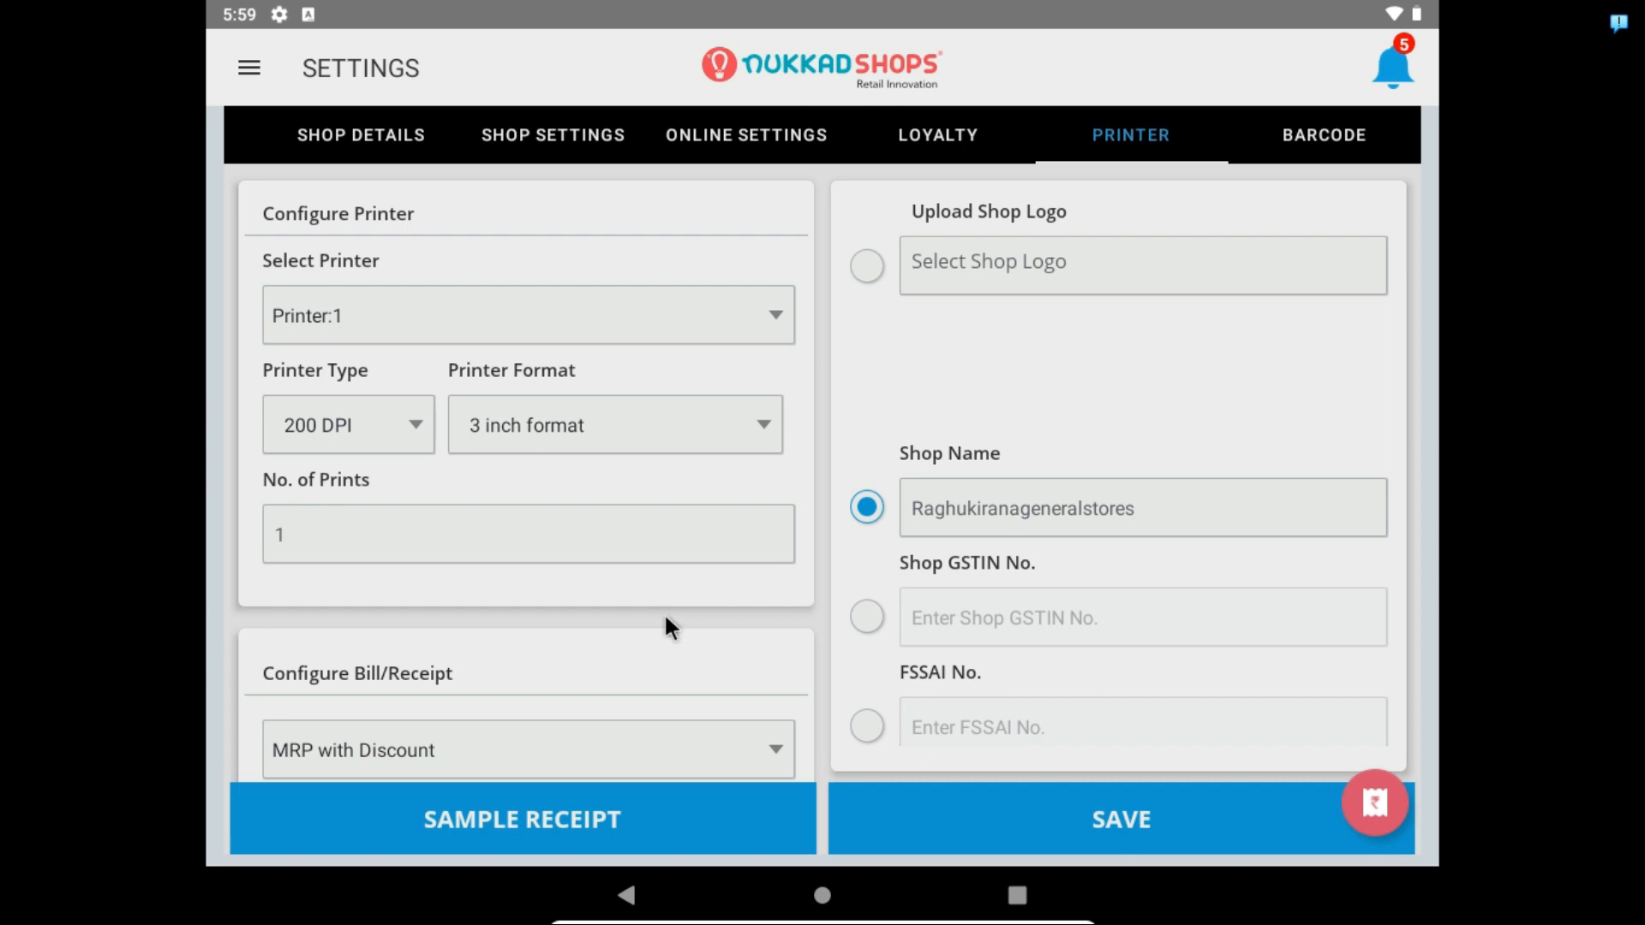
pyautogui.moveTo(682, 850)
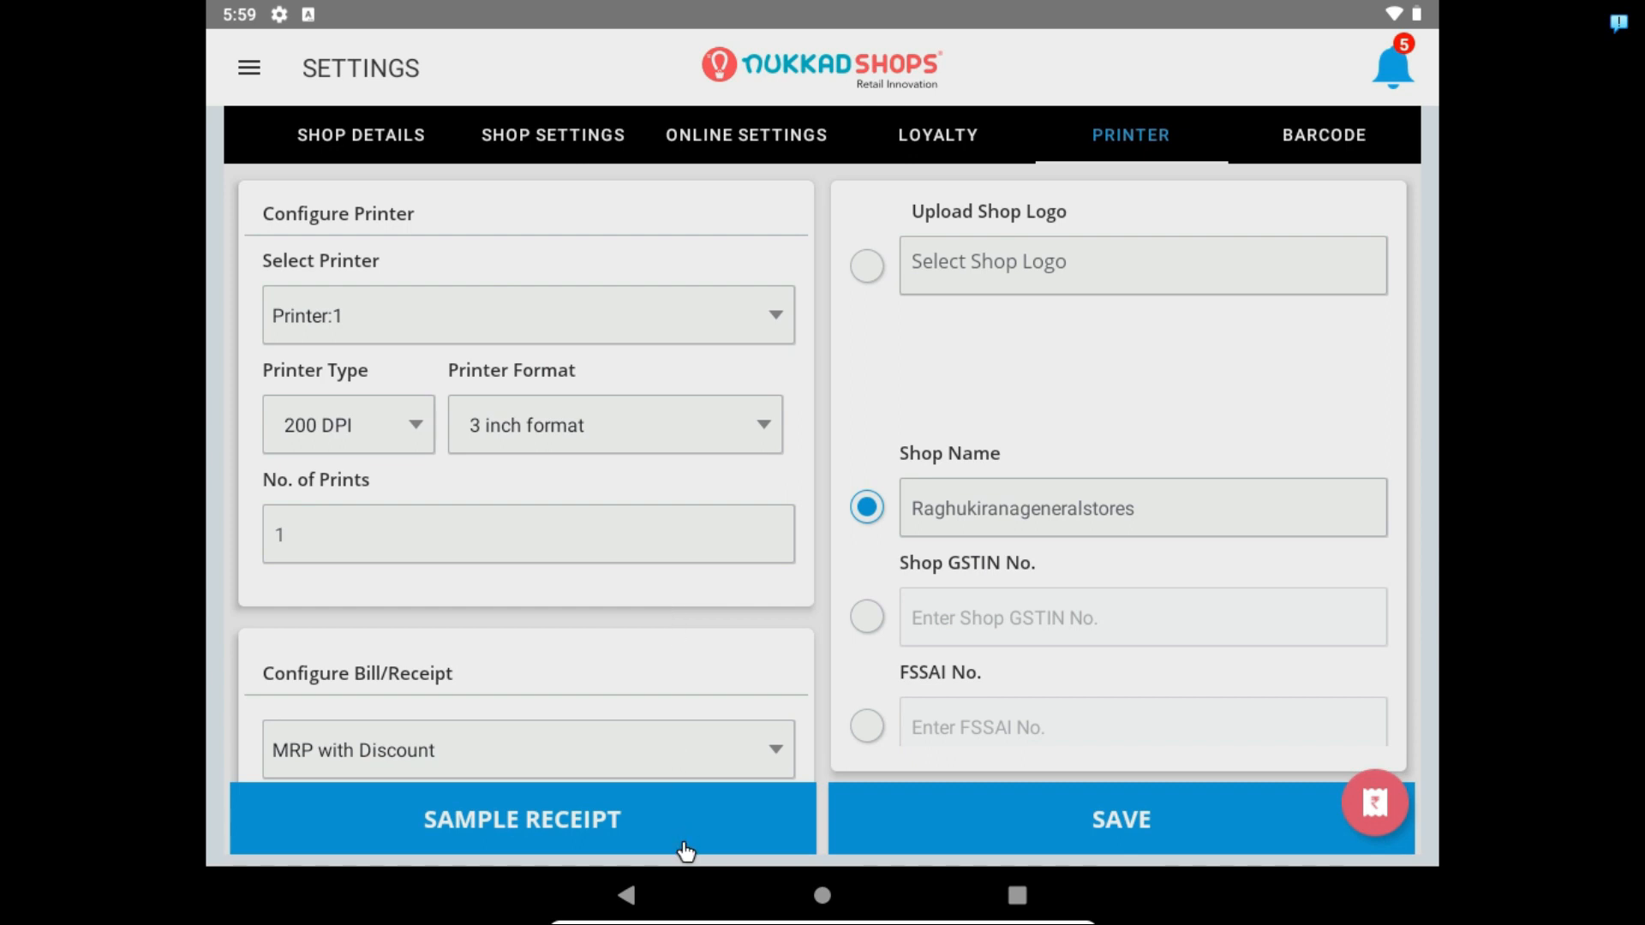
pyautogui.click(522, 819)
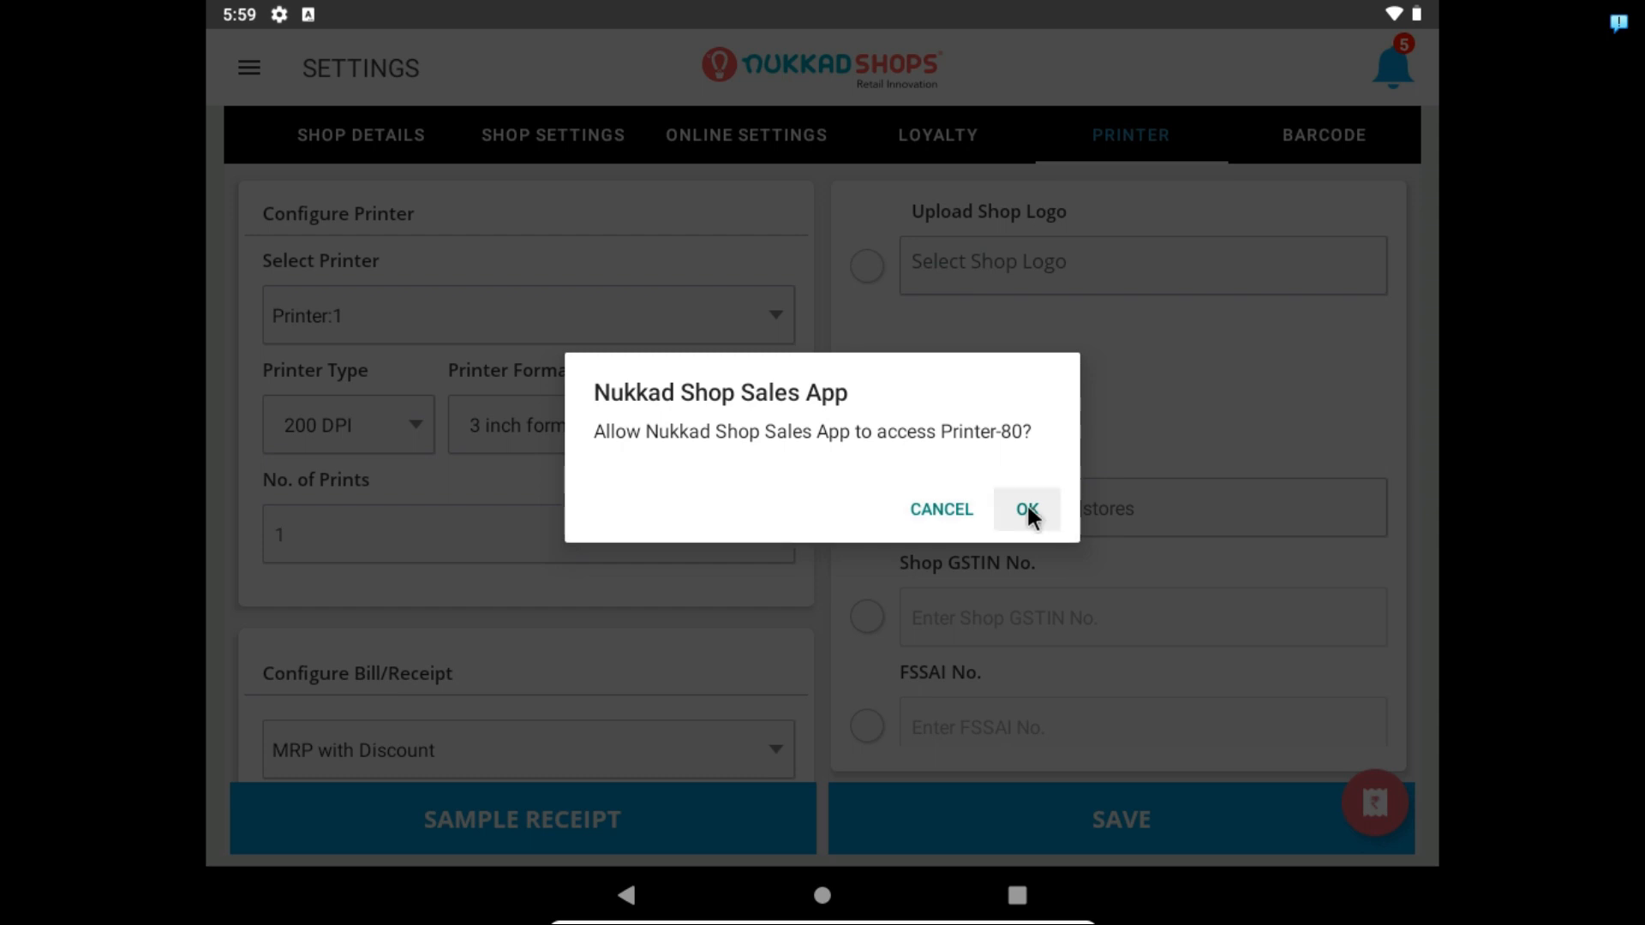
pyautogui.click(1025, 509)
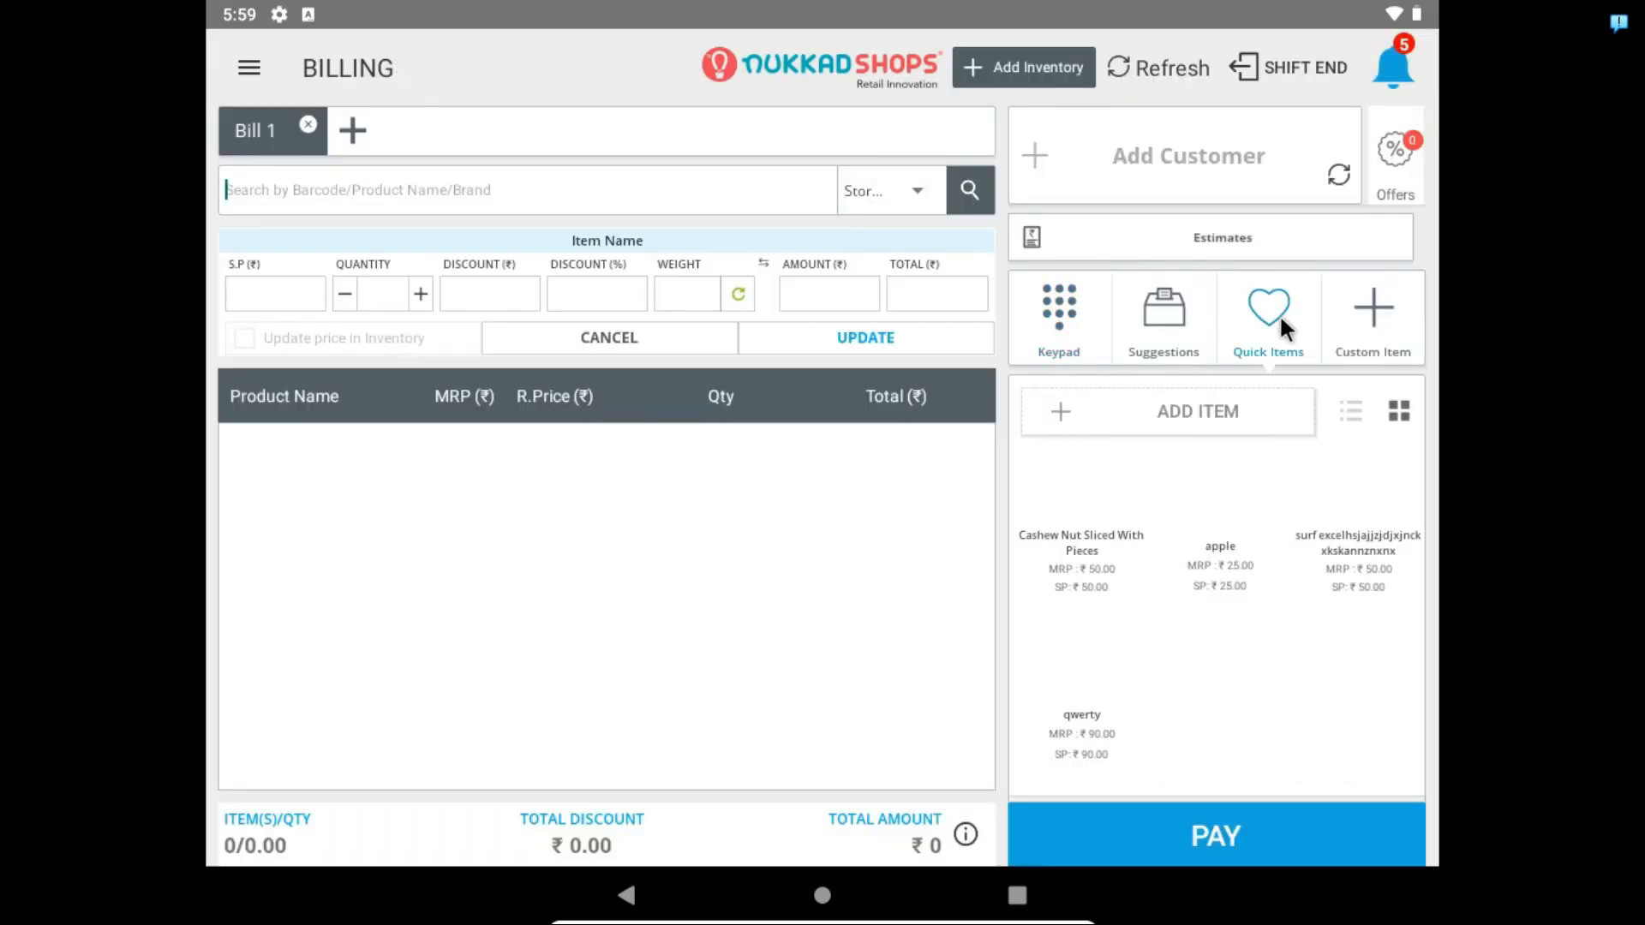
# Step: Bill and pay ₹50 for Cashew Nut Sliced With Pieces, then return toward Home
pyautogui.click(1080, 566)
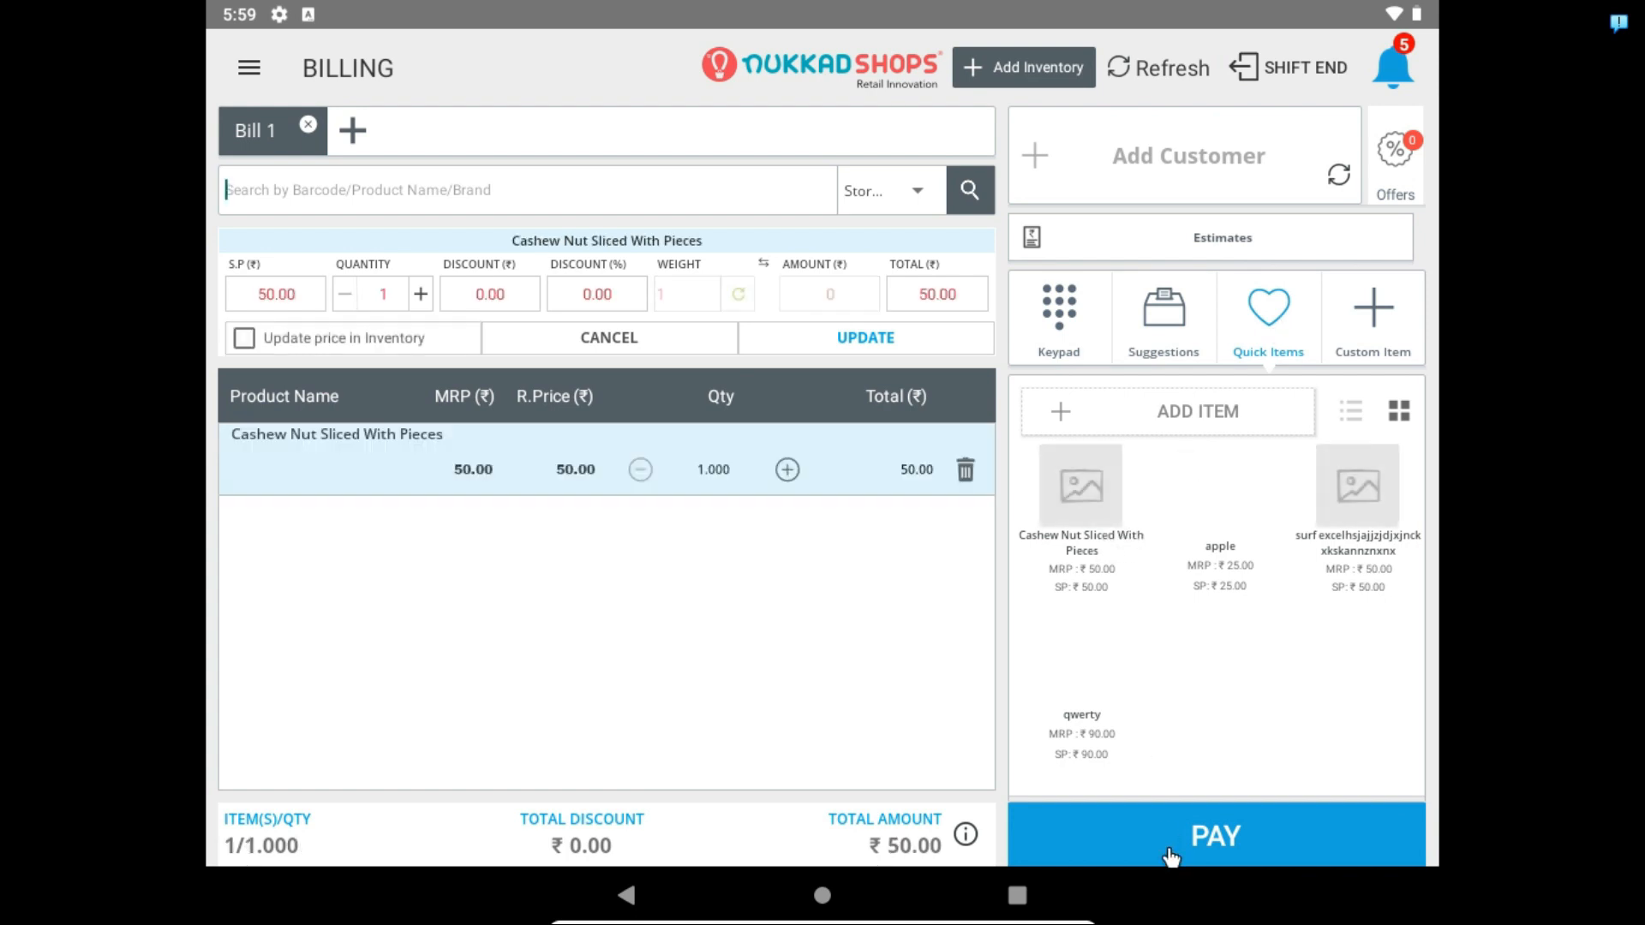
pyautogui.click(1215, 836)
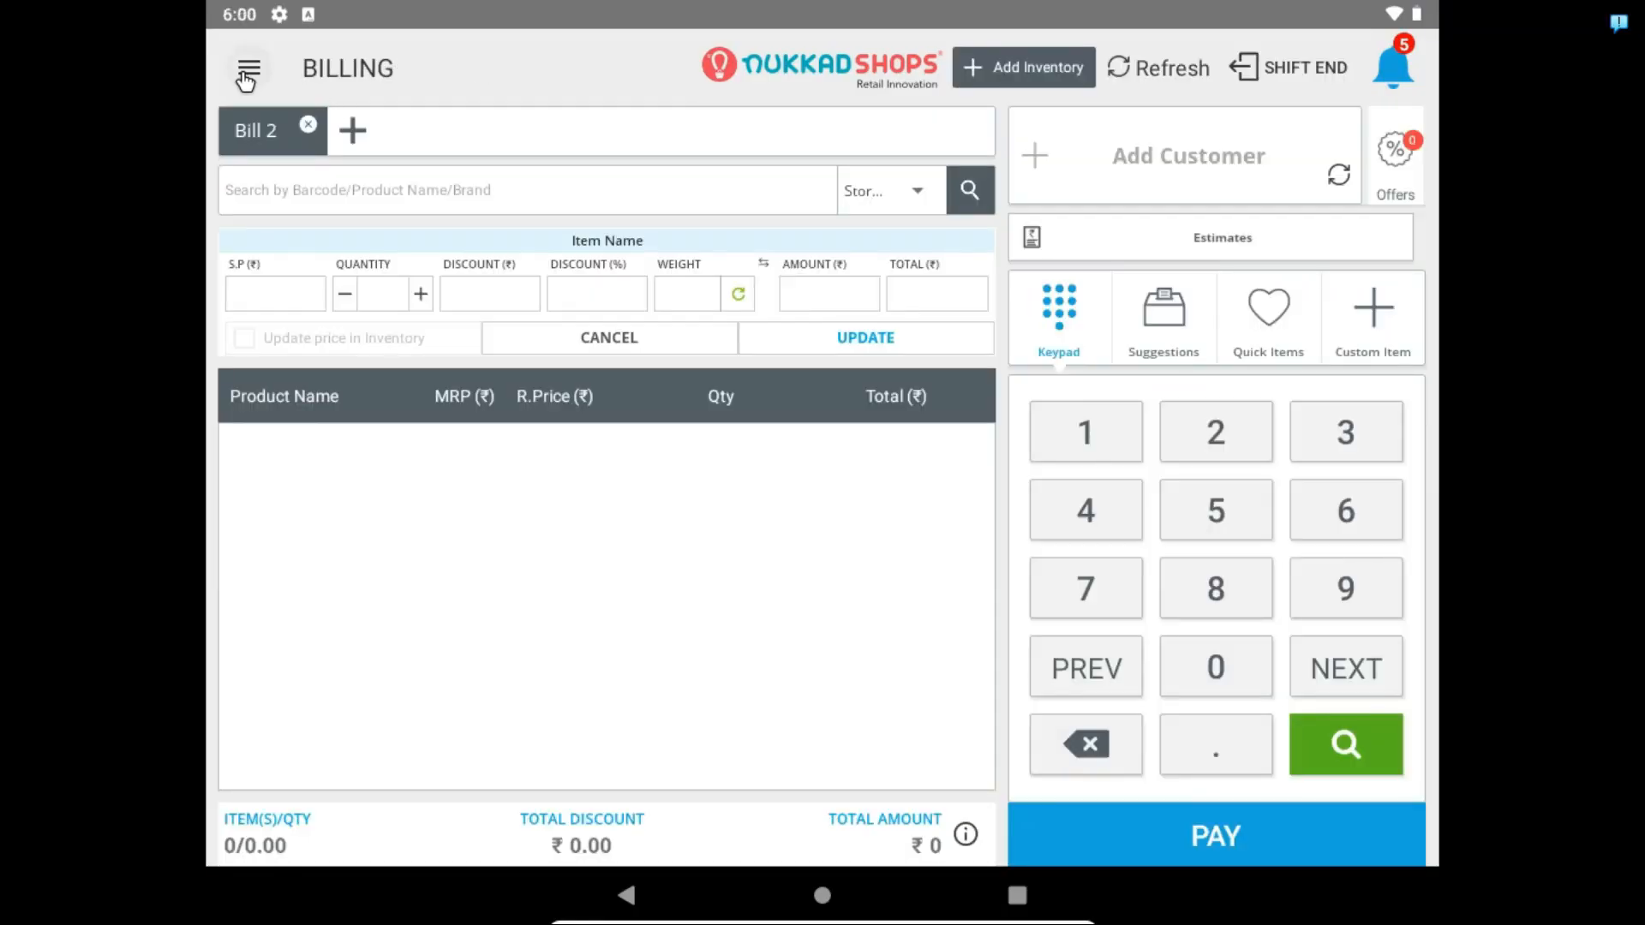
pyautogui.click(249, 68)
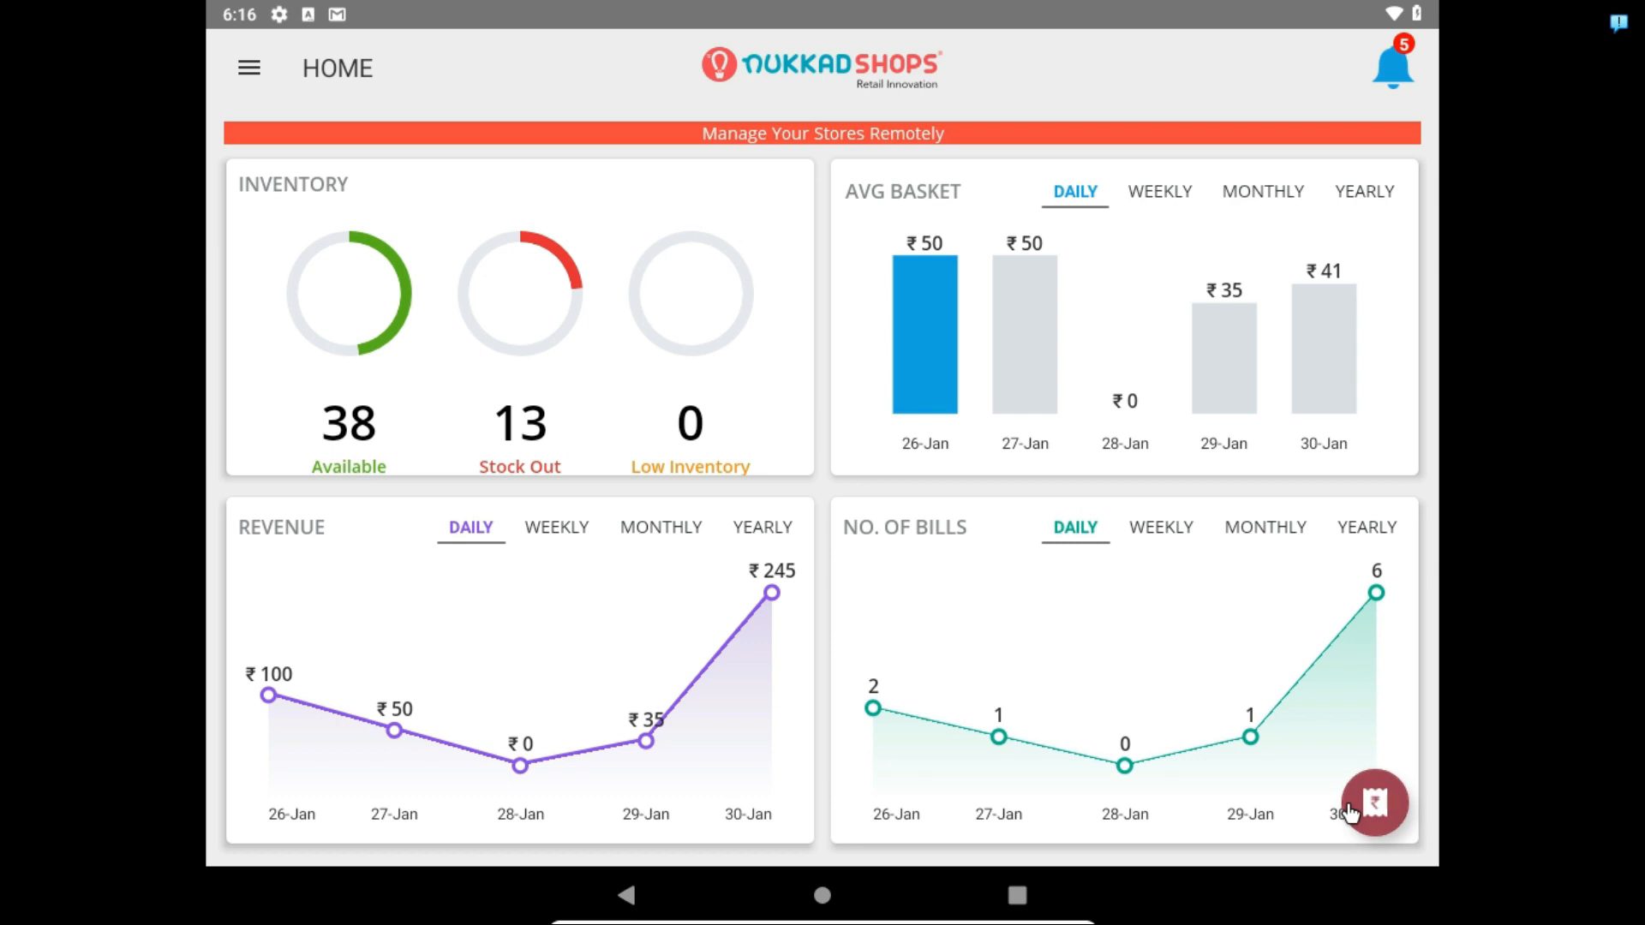
# Step: Start a new bill with the water bottle scanned by barcode, quantity 3 totalling ₹60
pyautogui.click(1374, 804)
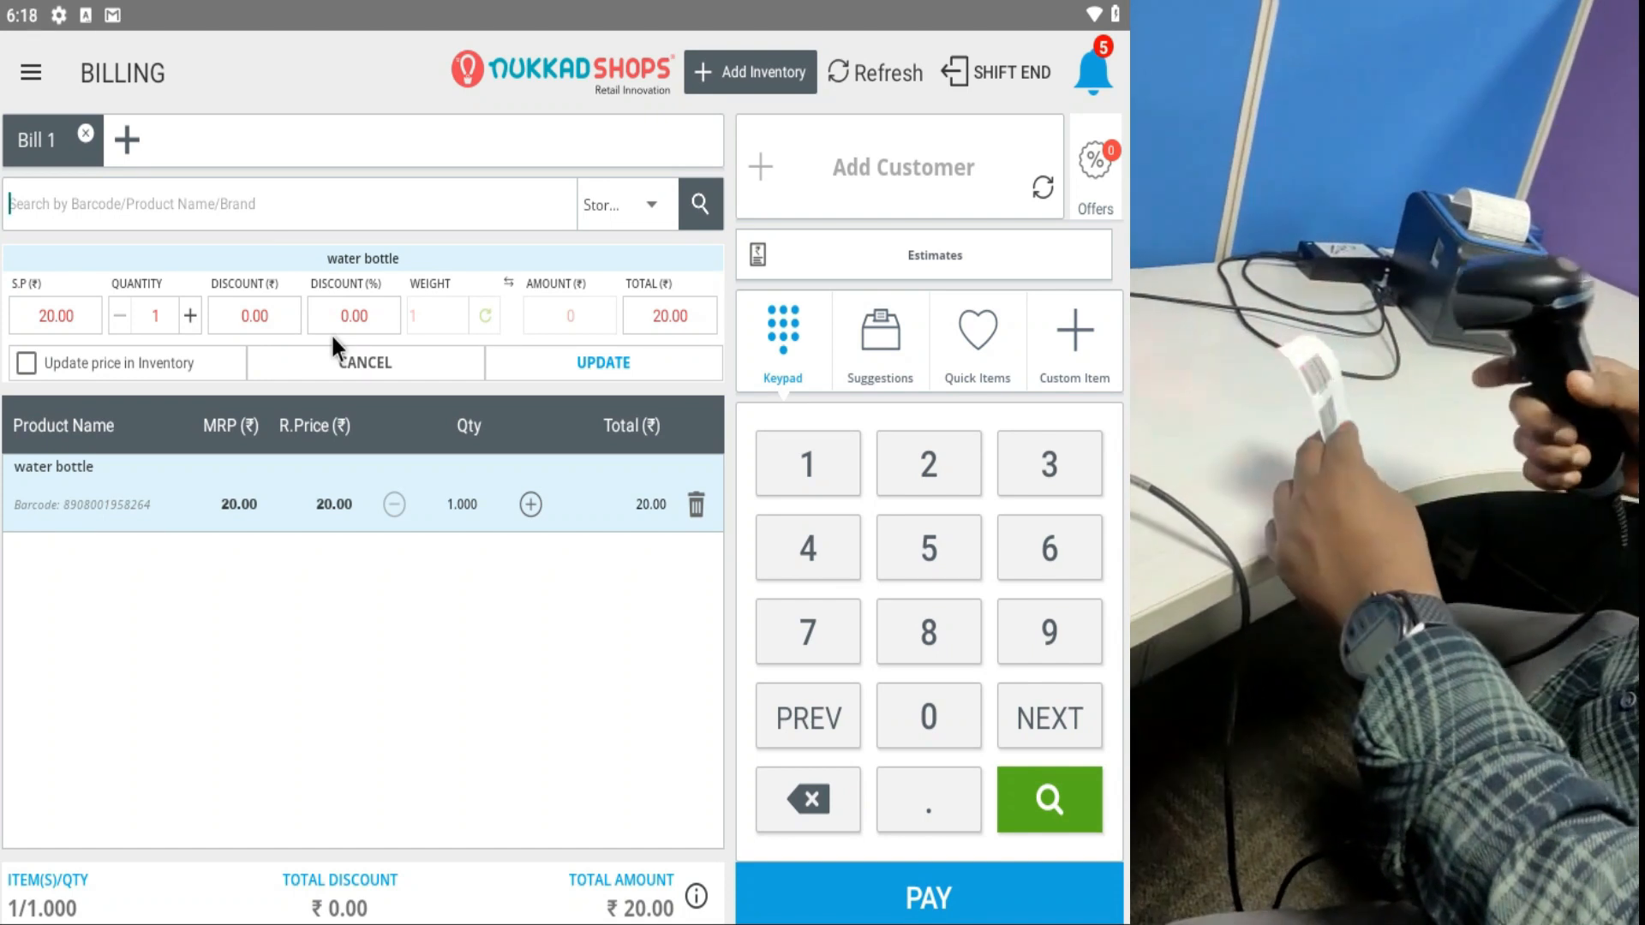
pyautogui.click(190, 316)
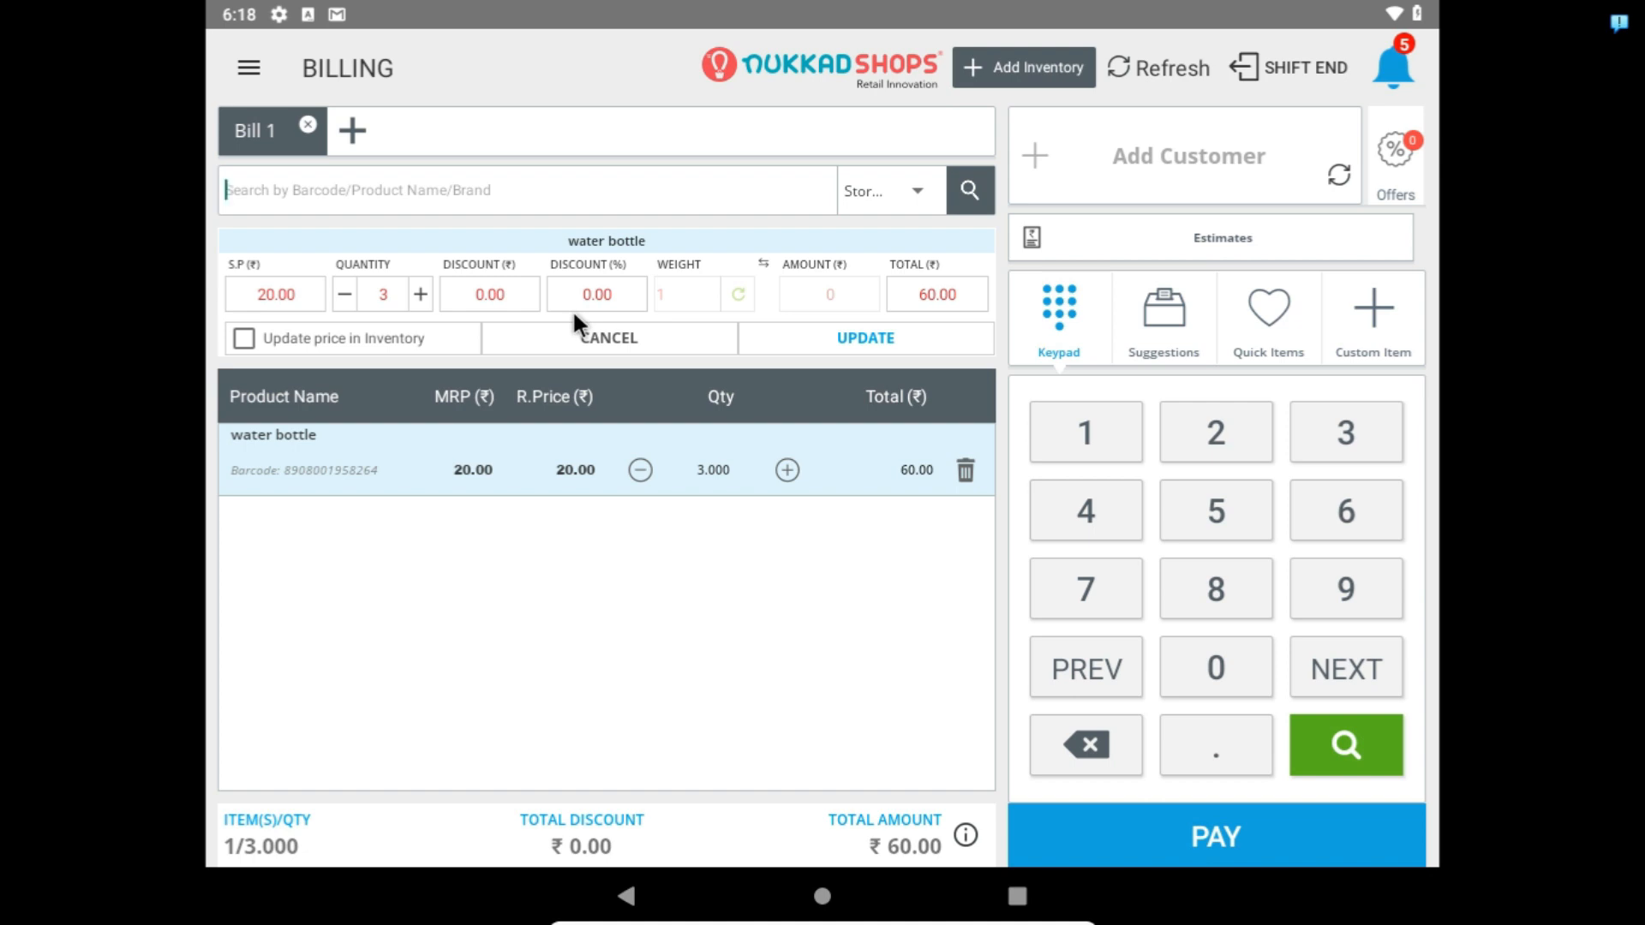
pyautogui.moveTo(1107, 16)
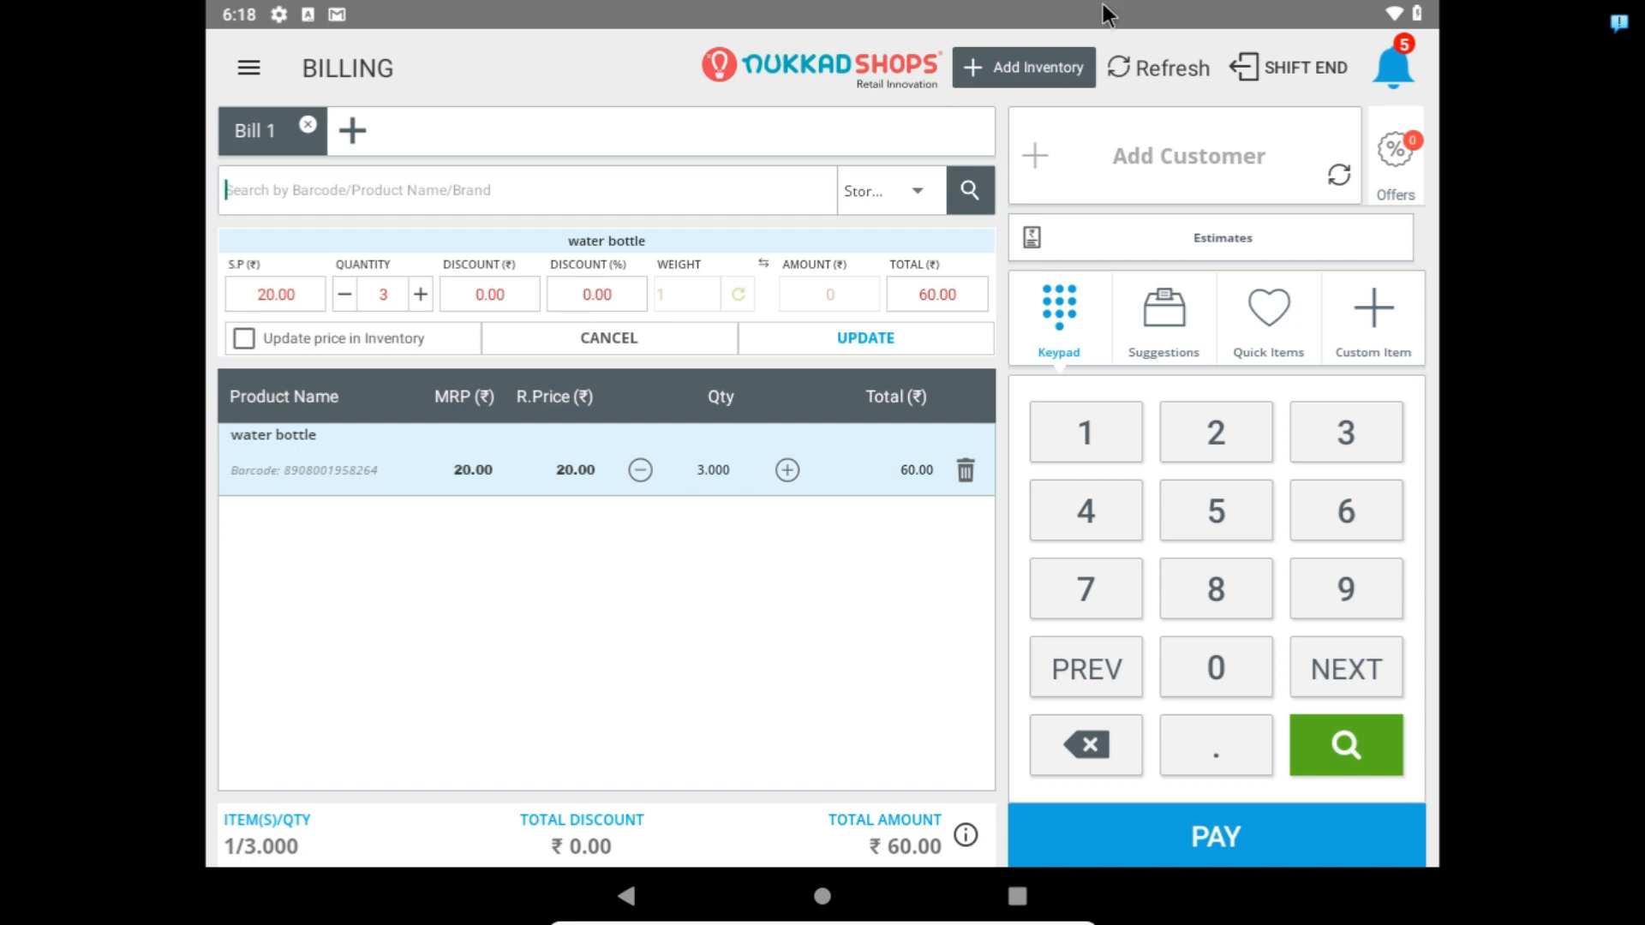